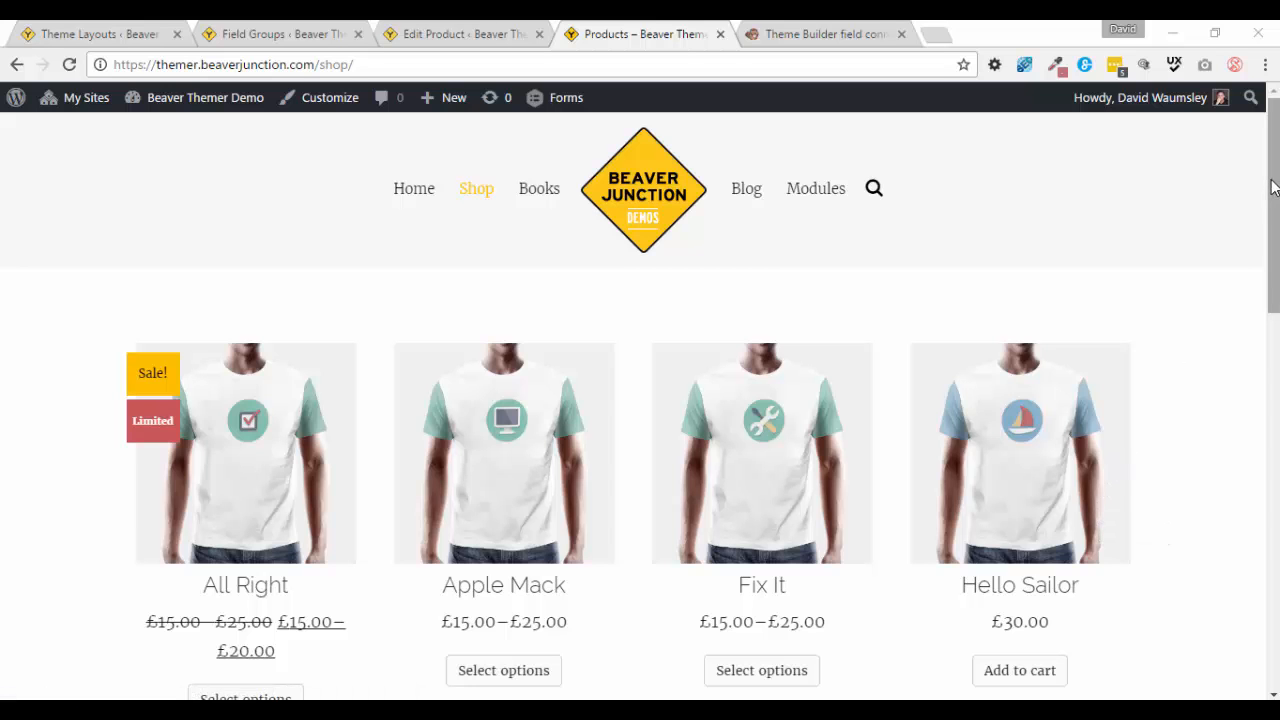
Scroll through the current page to review it before heading to the Theme Layouts list.
scroll(down, 3)
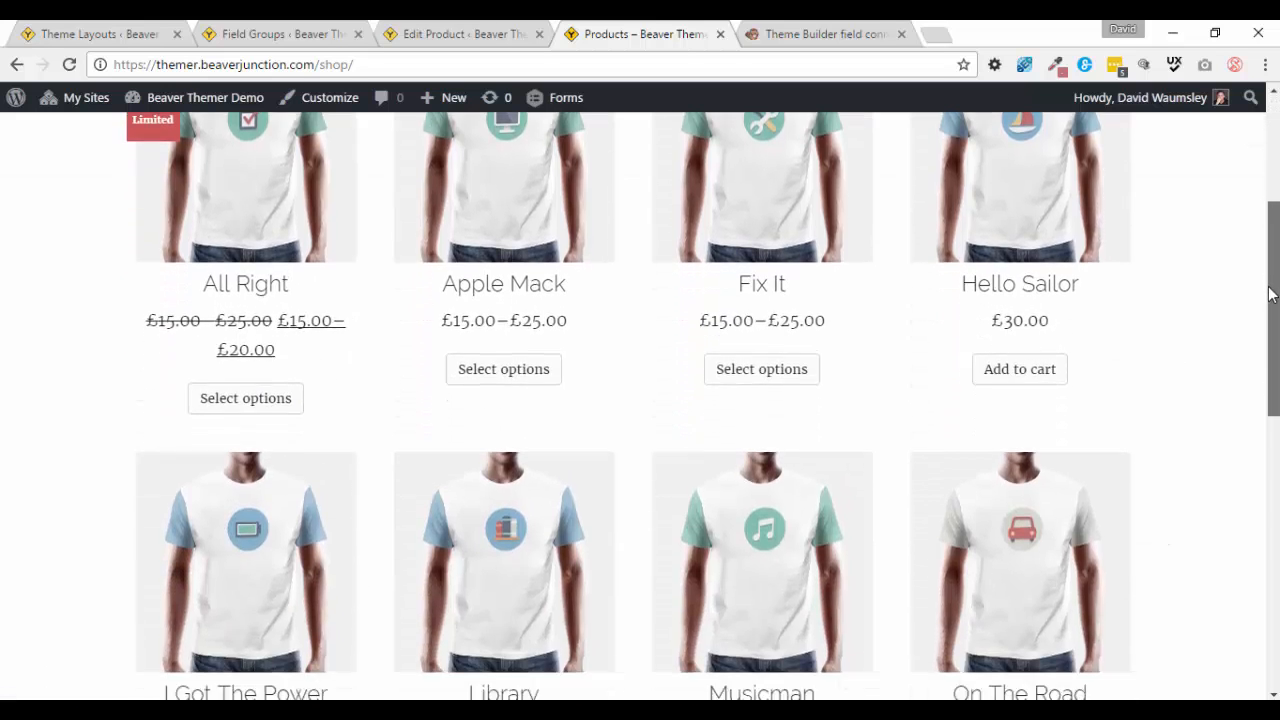
scroll(down, 3)
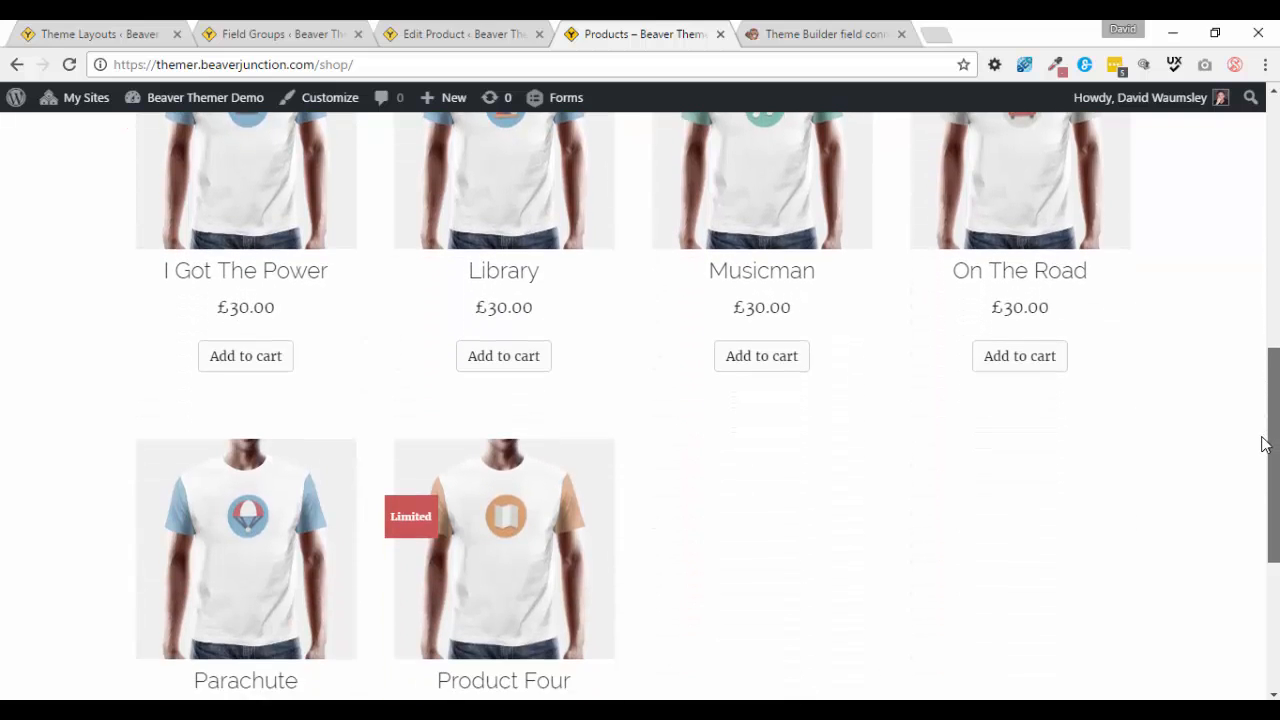
scroll(down, 3)
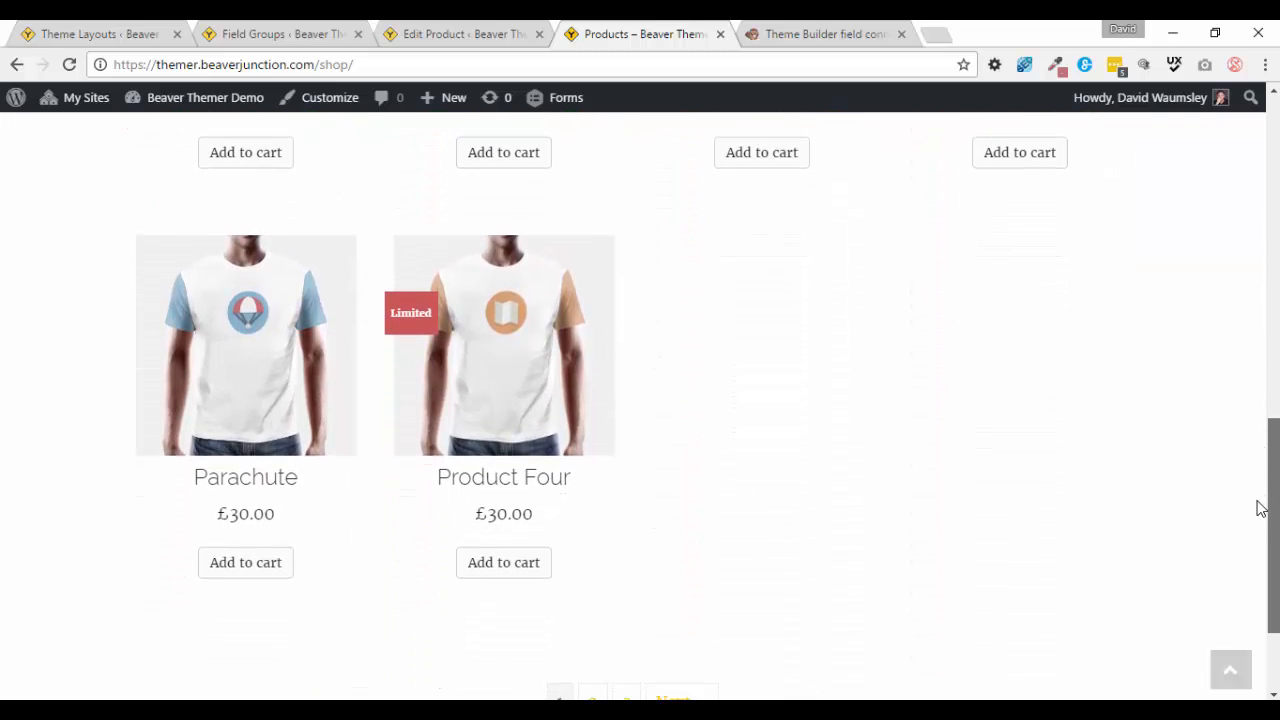
scroll(up, 3)
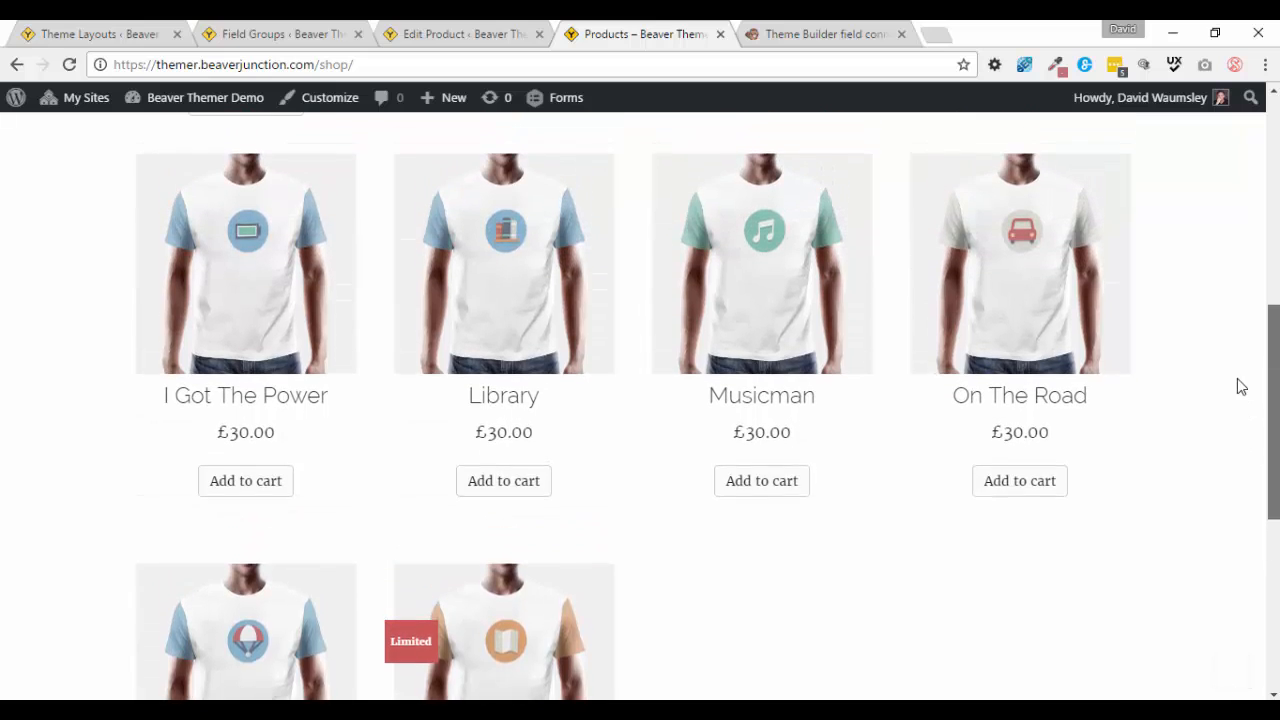
scroll(down, 3)
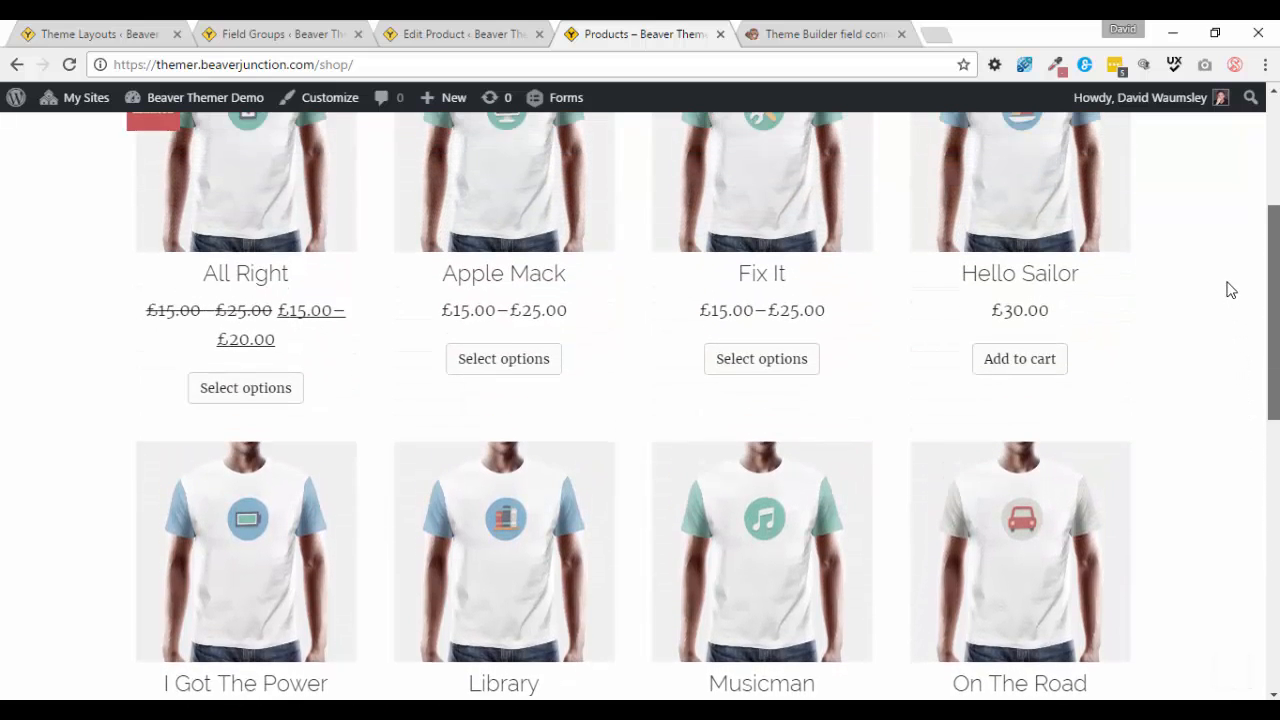
scroll(up, 3)
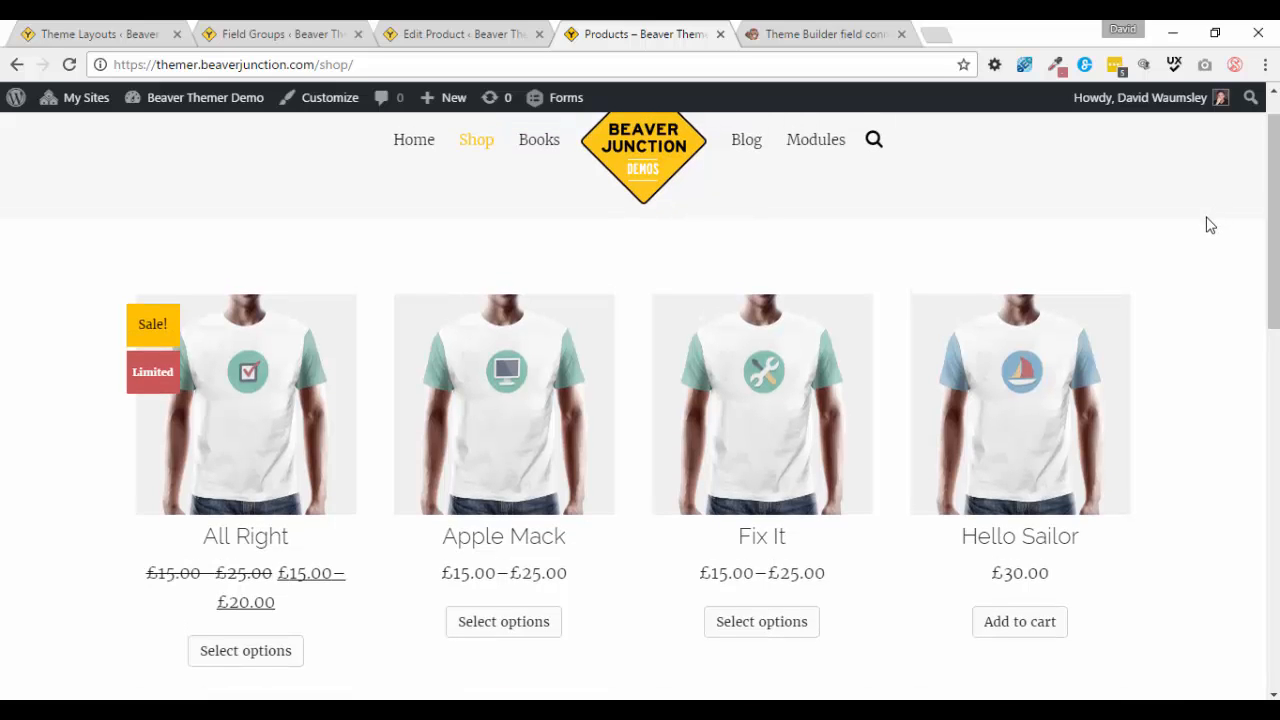
mouse_move(644, 414)
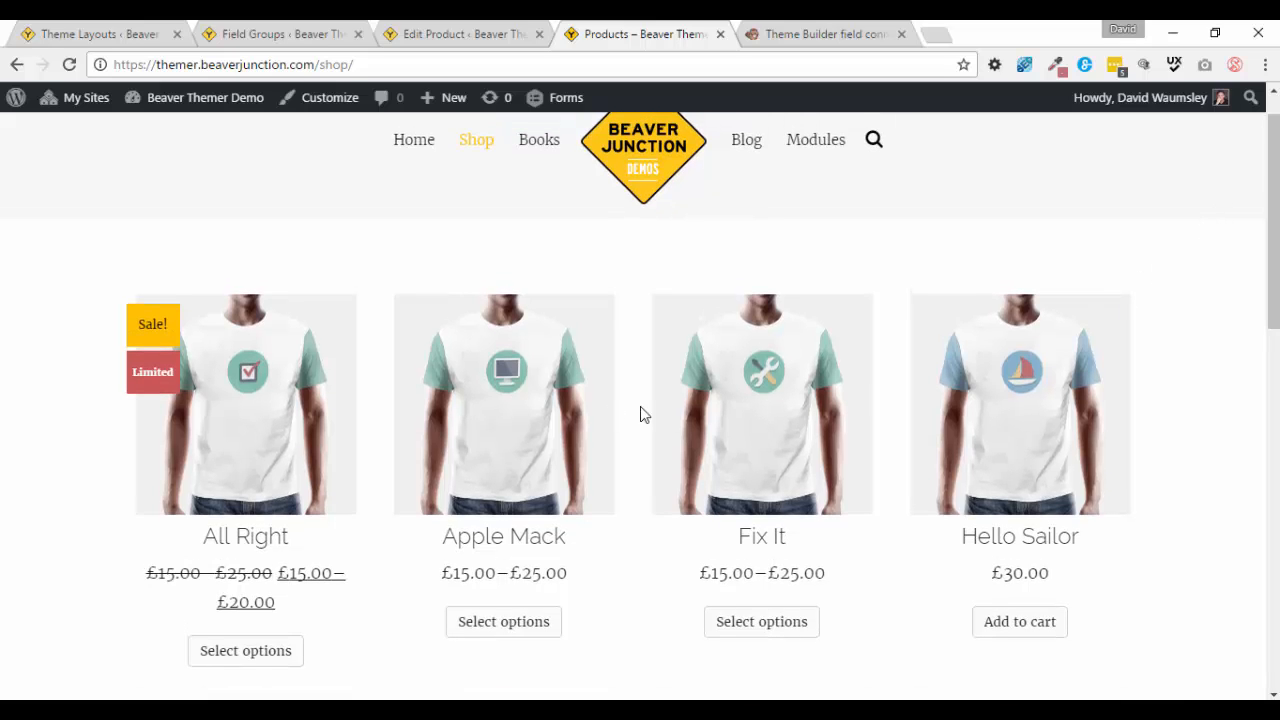
mouse_move(95, 430)
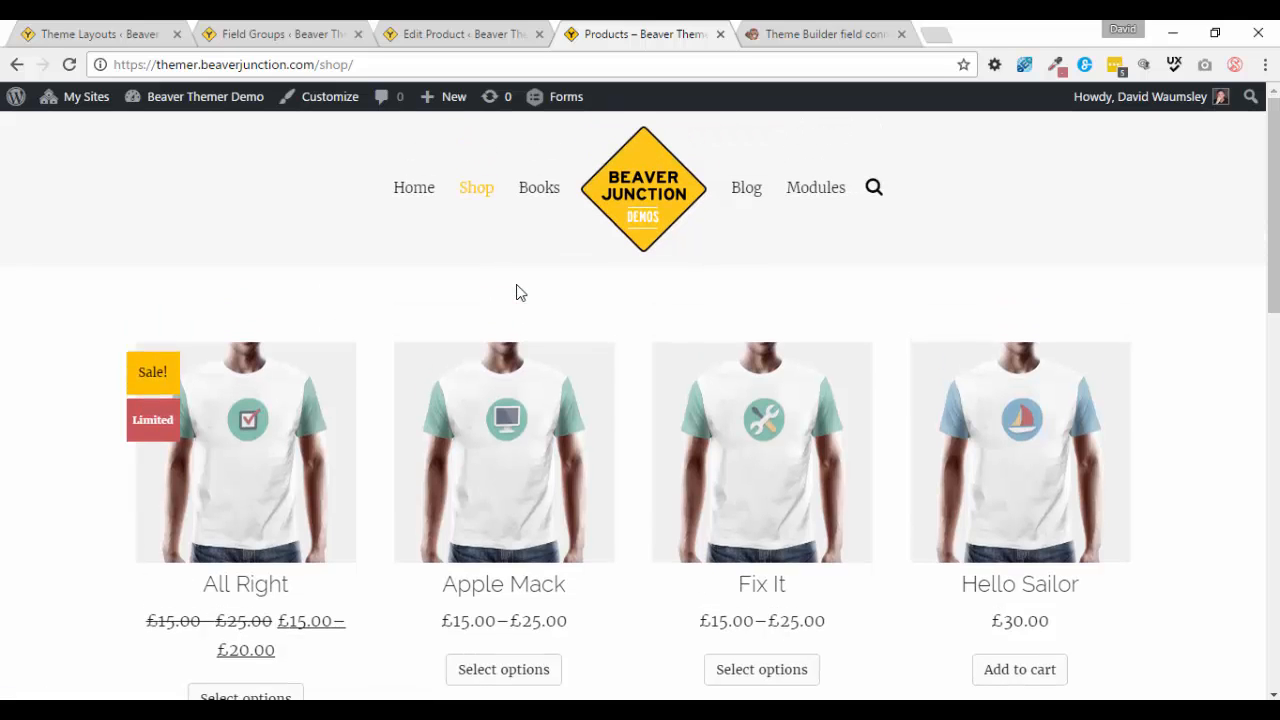
mouse_move(202, 379)
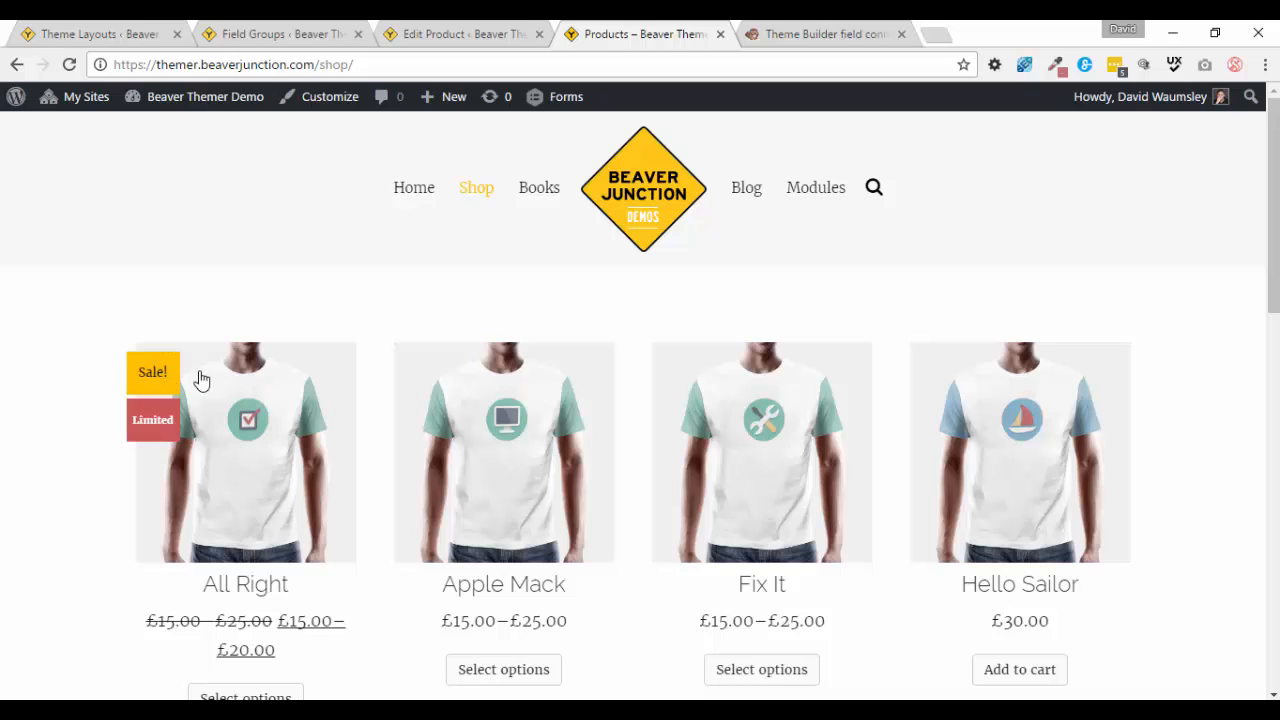
mouse_move(165, 443)
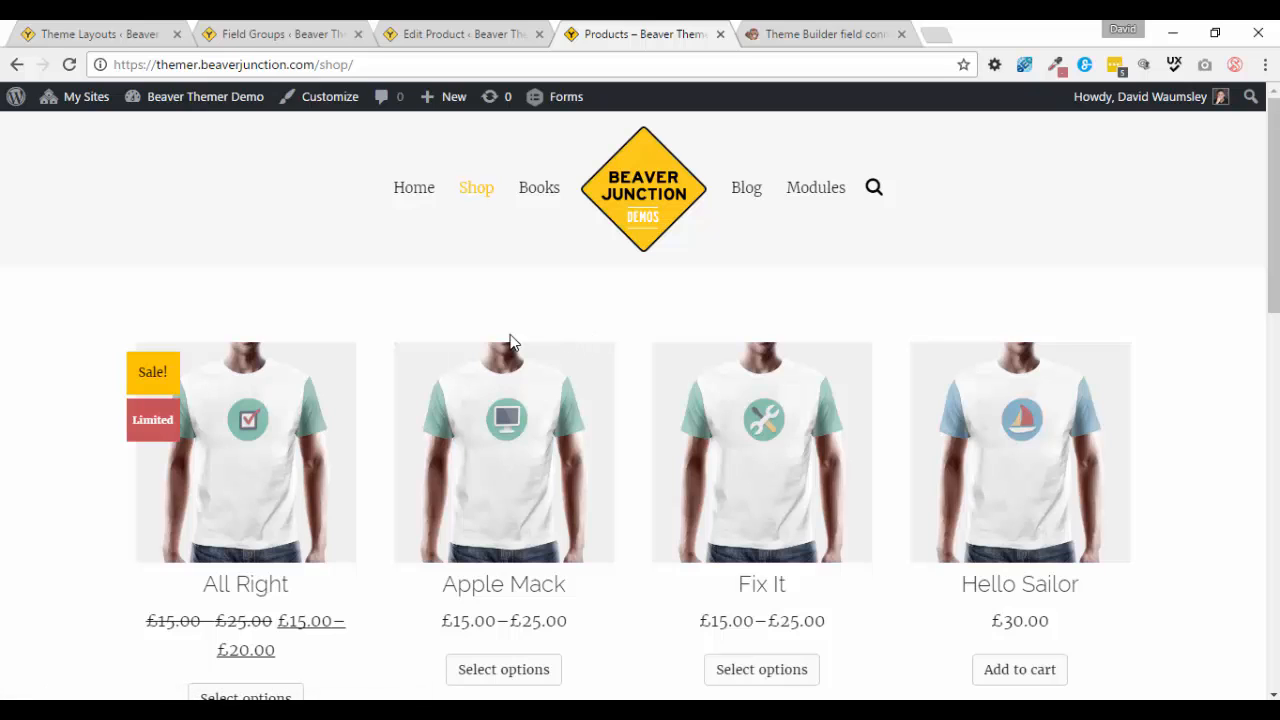
mouse_move(1083, 256)
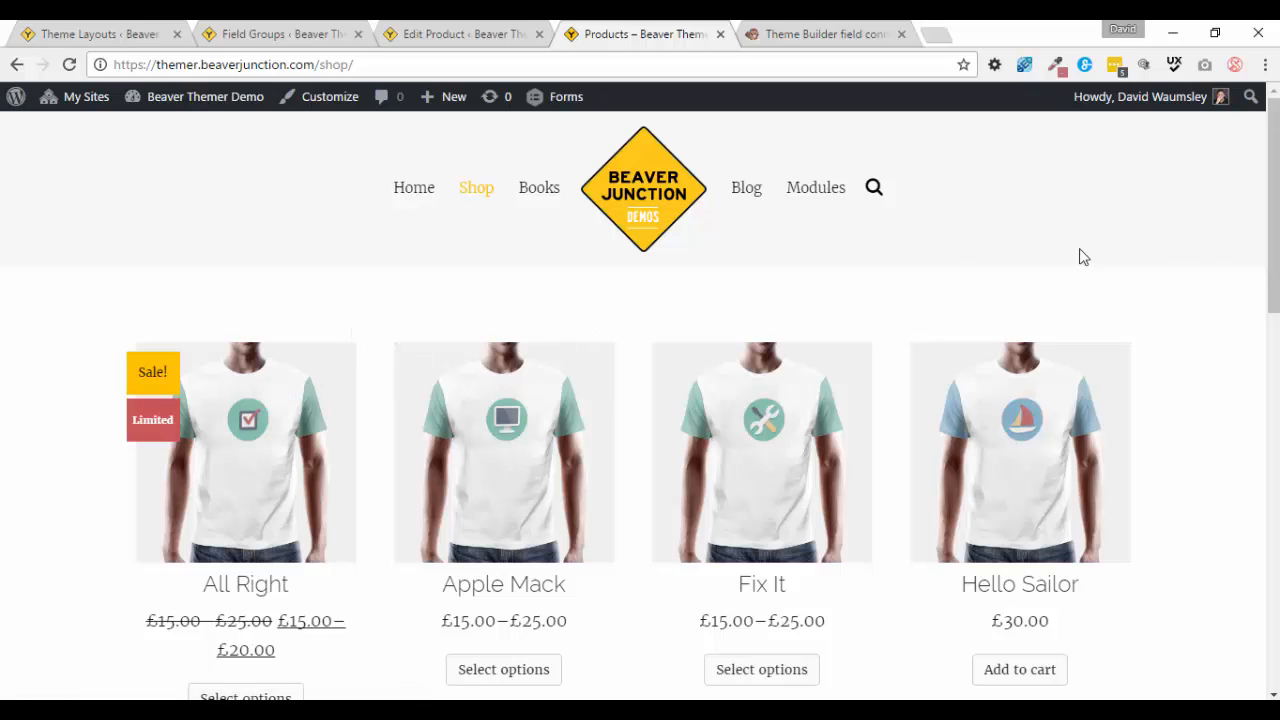
scroll(down, 3)
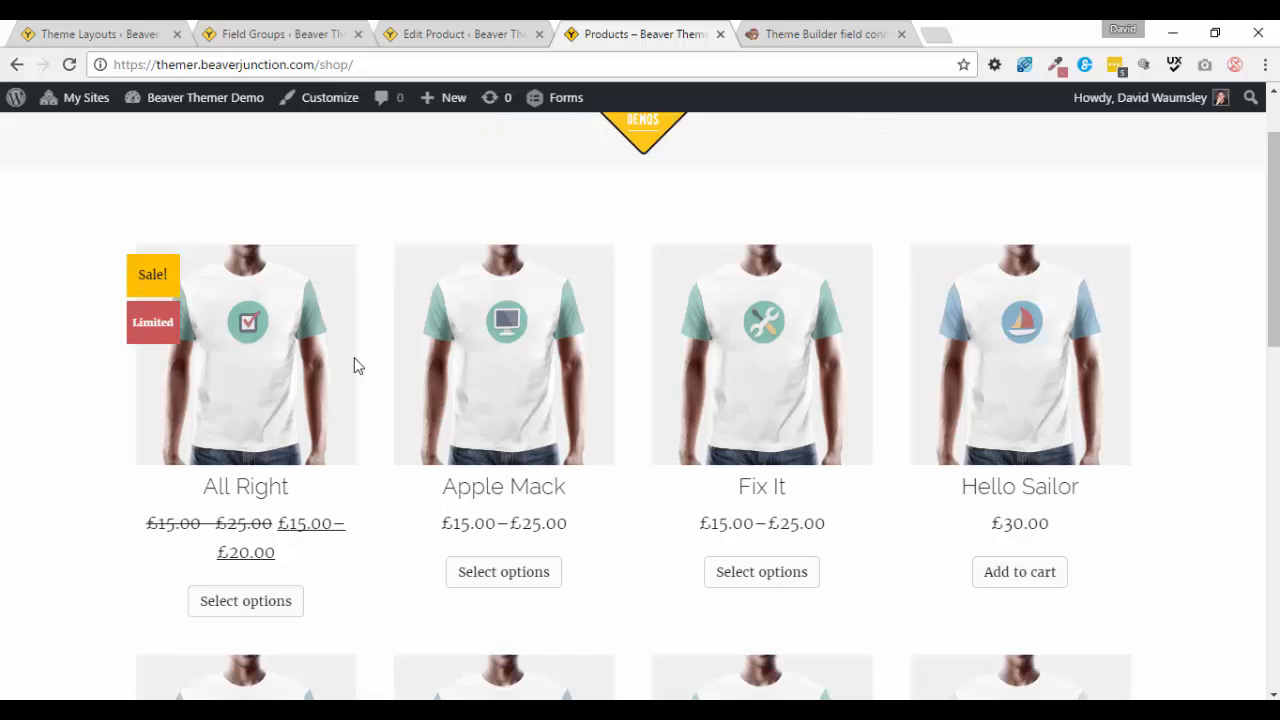
mouse_move(338, 358)
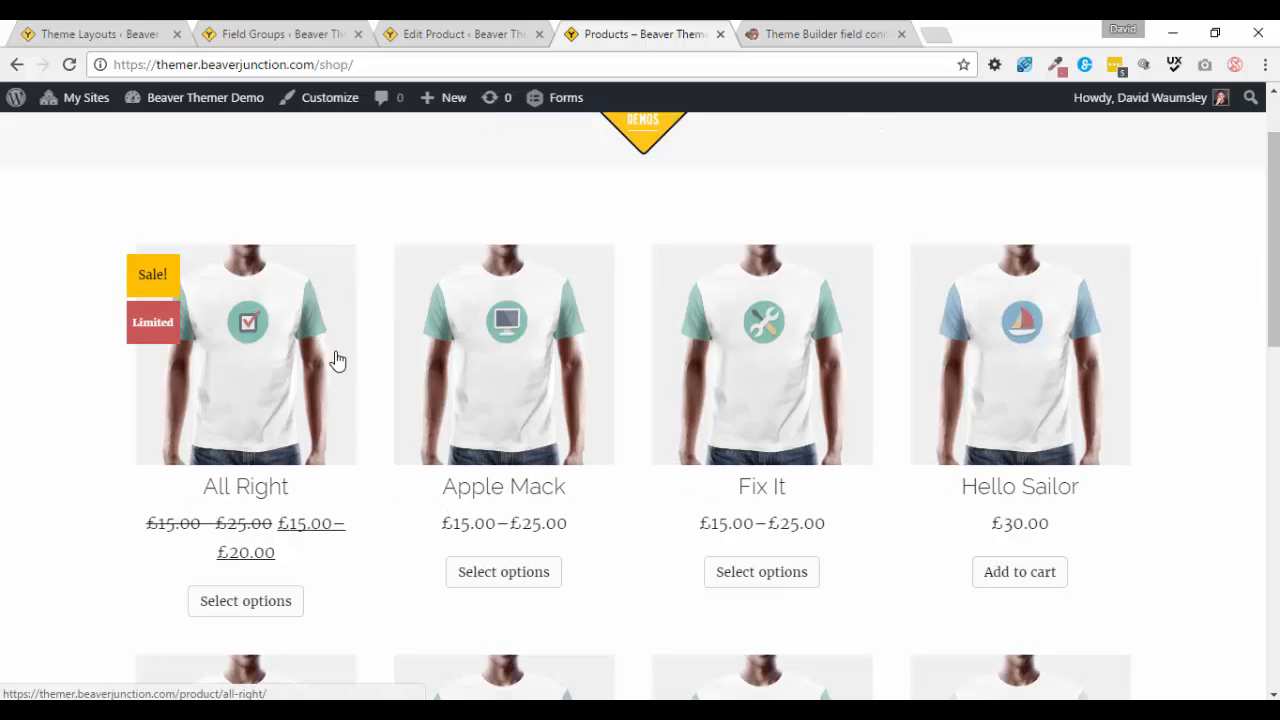
mouse_move(170, 330)
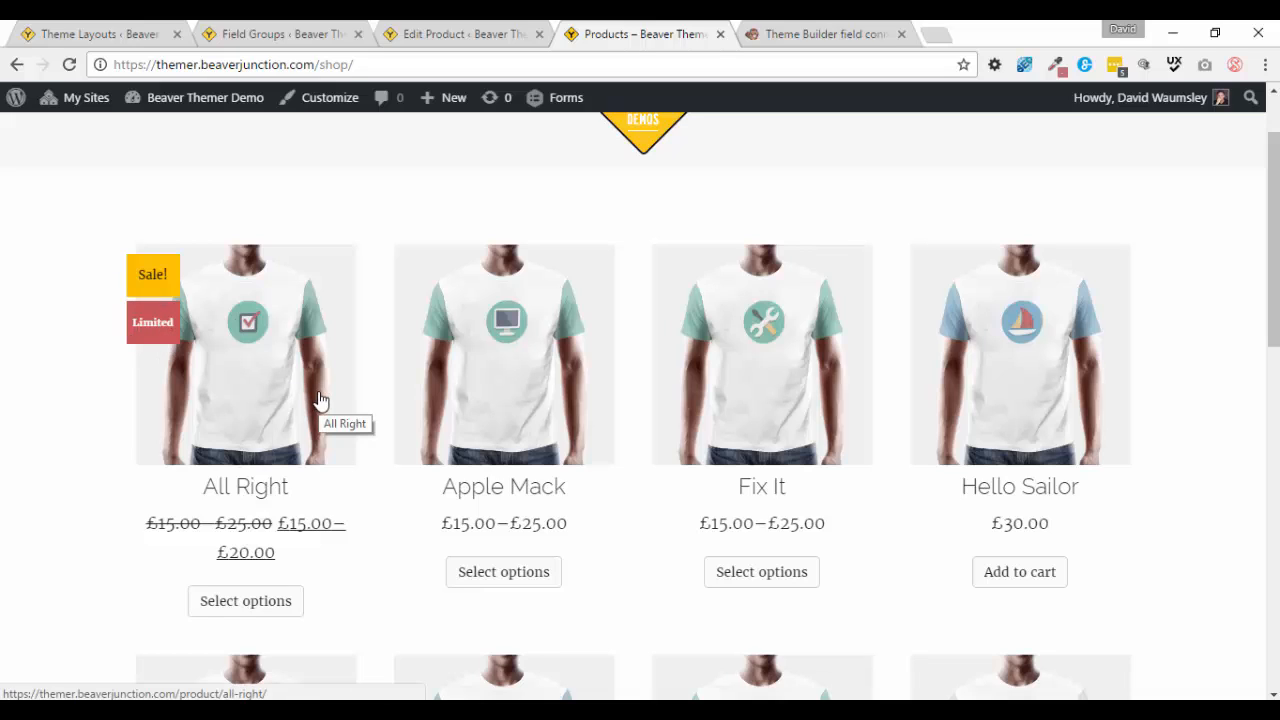
mouse_move(411, 379)
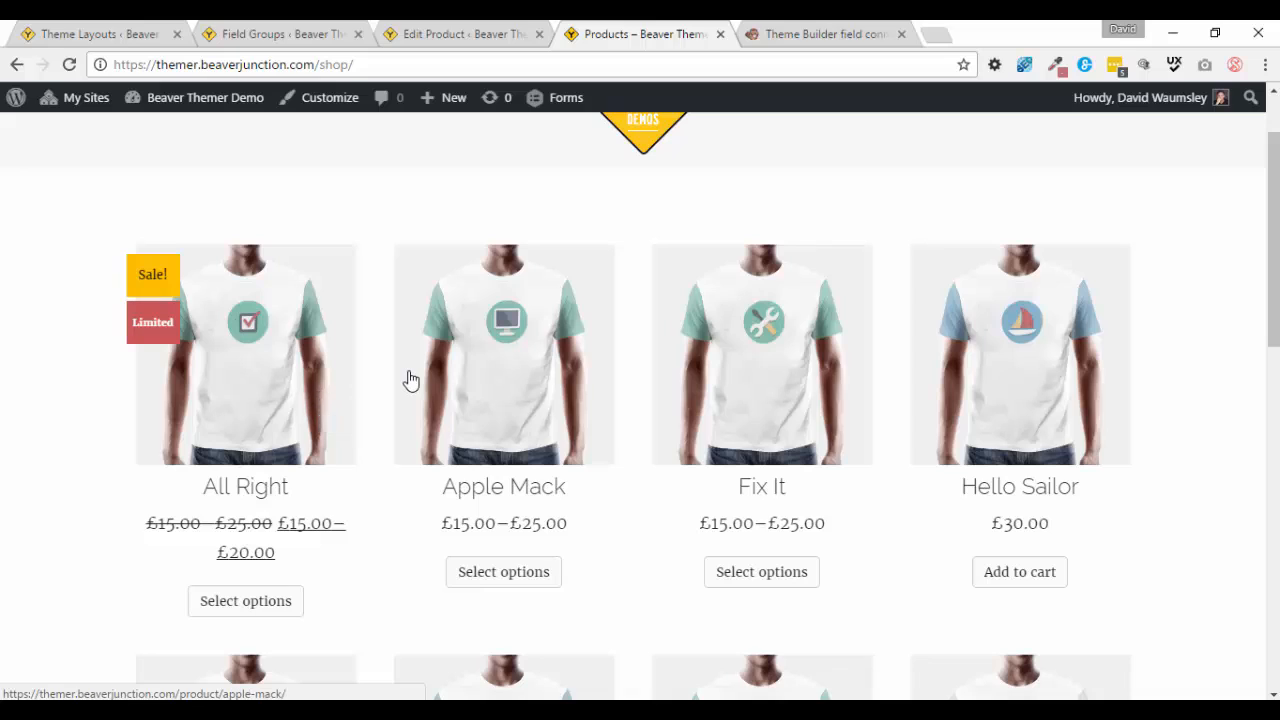
mouse_move(412, 379)
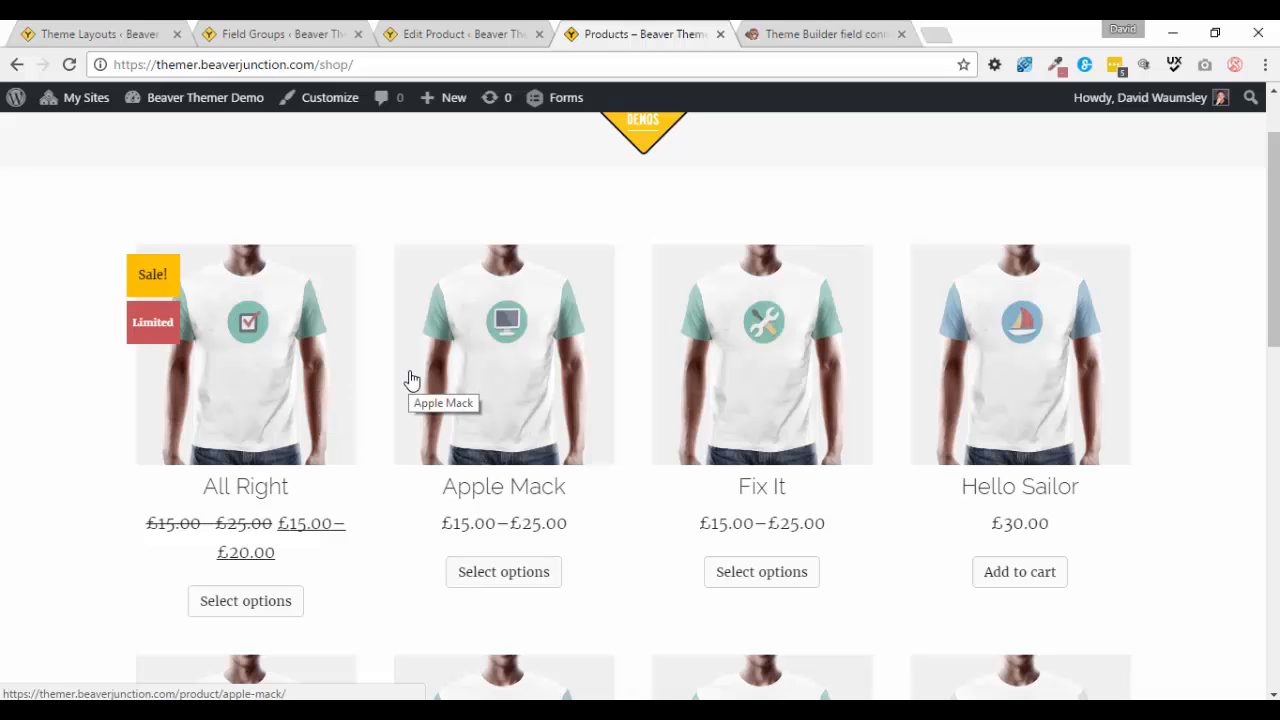
mouse_move(115, 43)
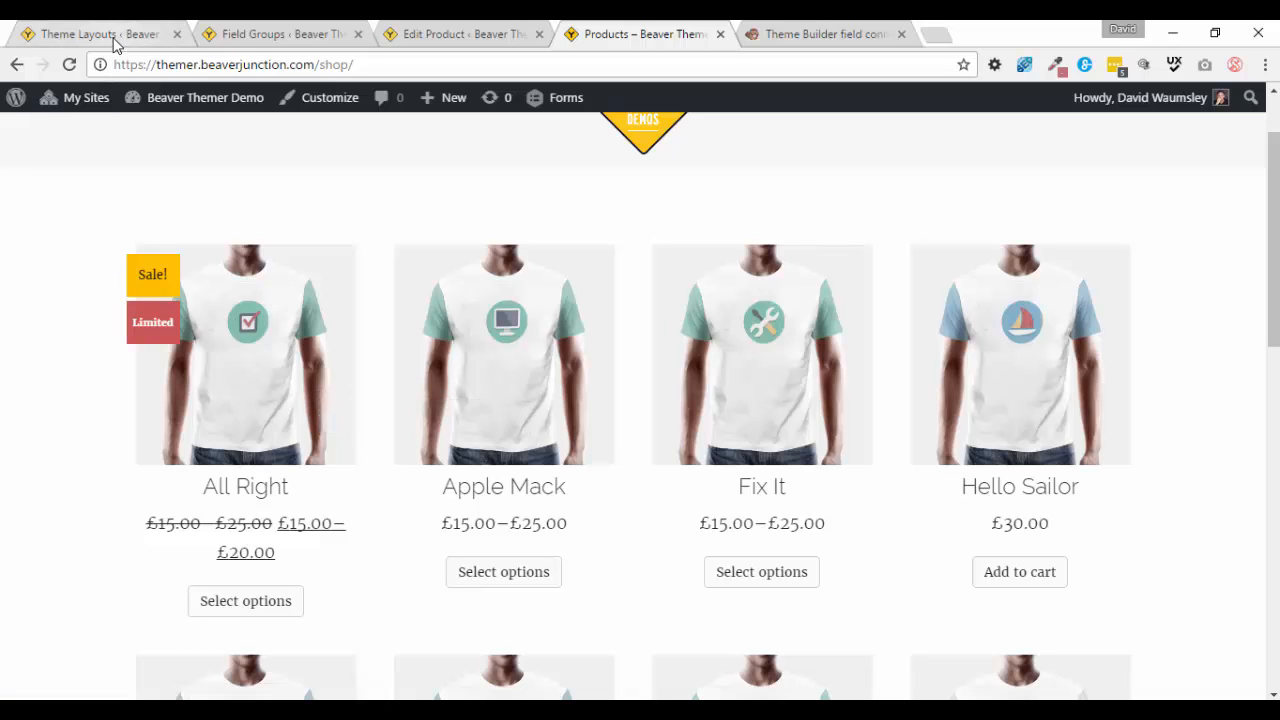
Open the WooCommerce Shop Archive layout from the Theme Layouts list, set to the Products Archive location.
click(90, 33)
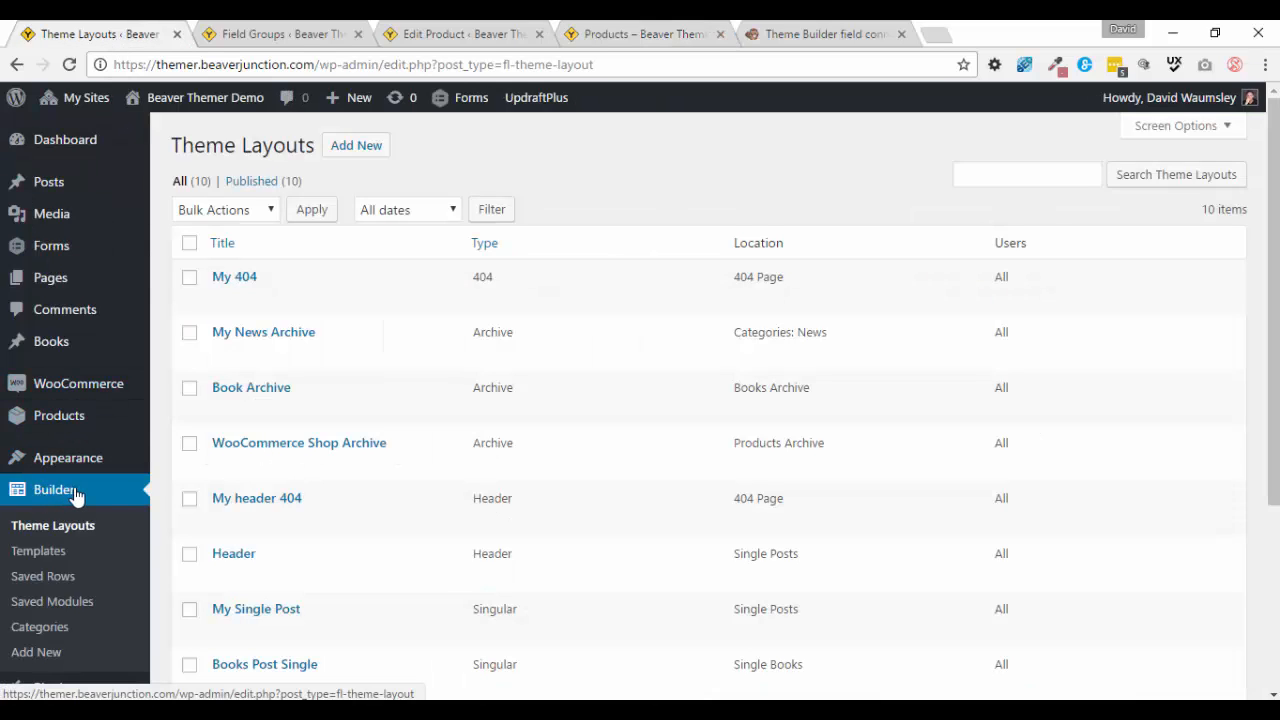
mouse_move(38, 540)
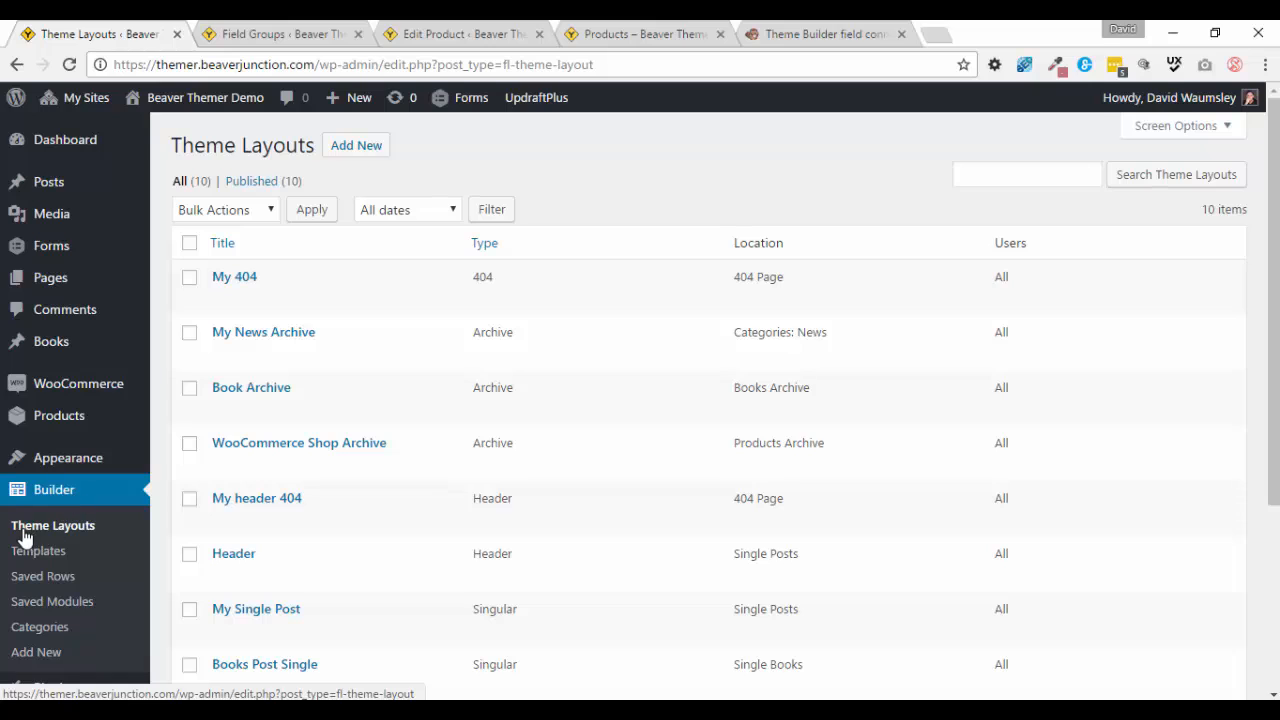
mouse_move(256, 498)
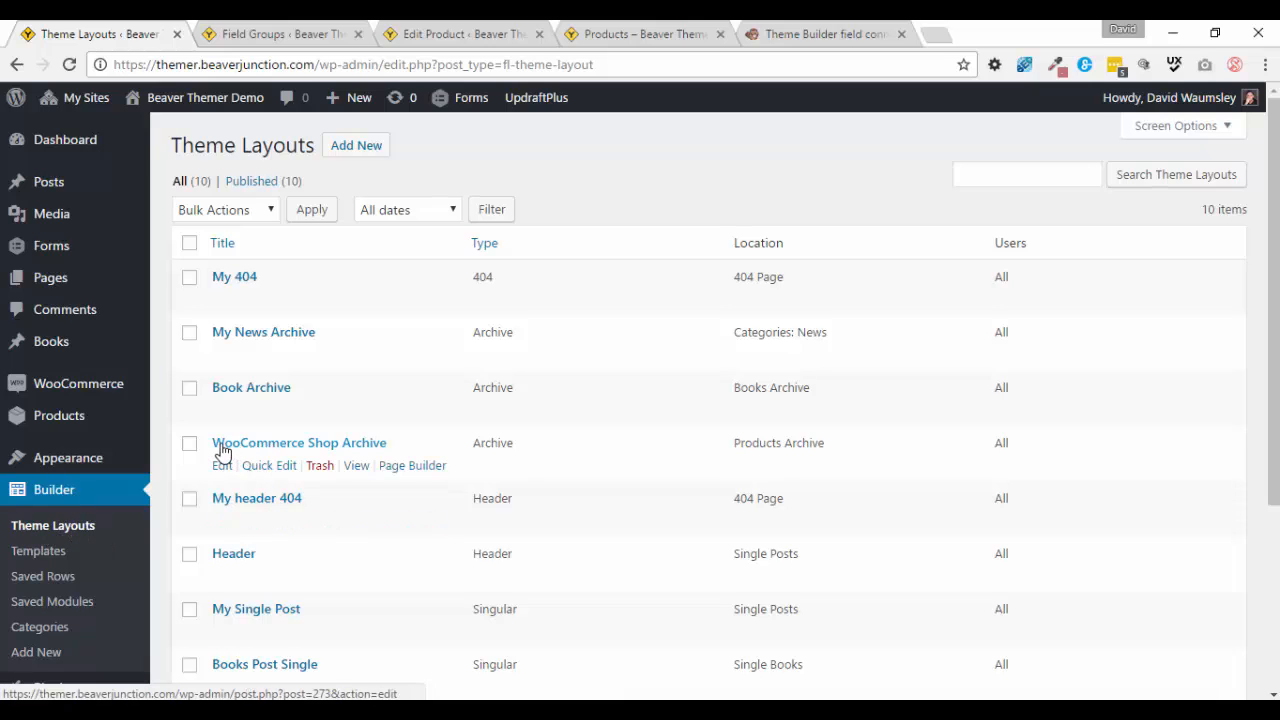
mouse_move(344, 449)
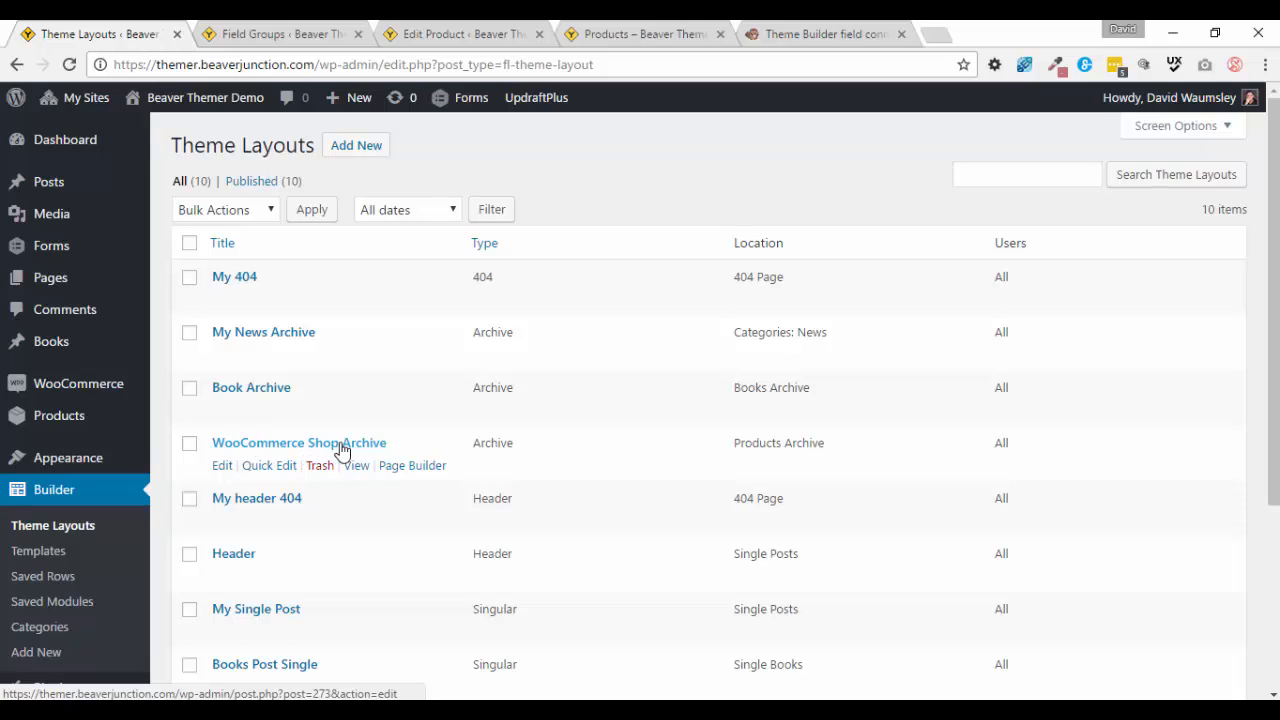
click(299, 443)
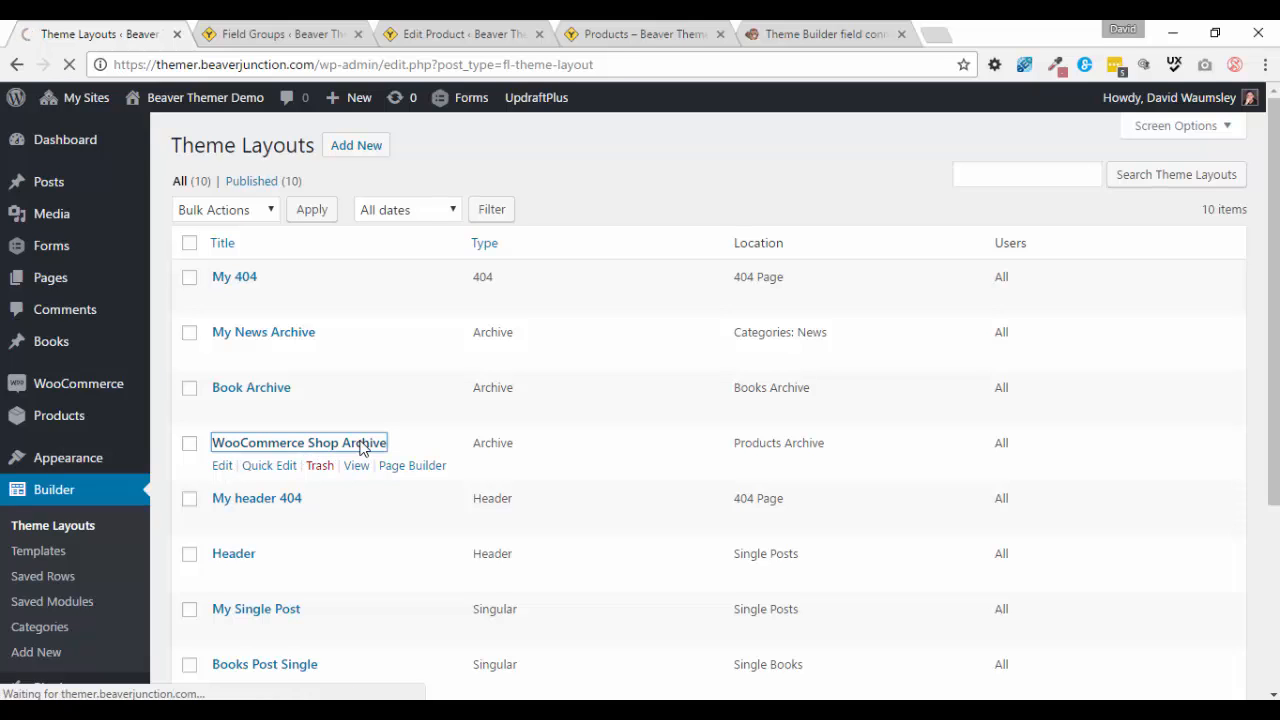
click(299, 442)
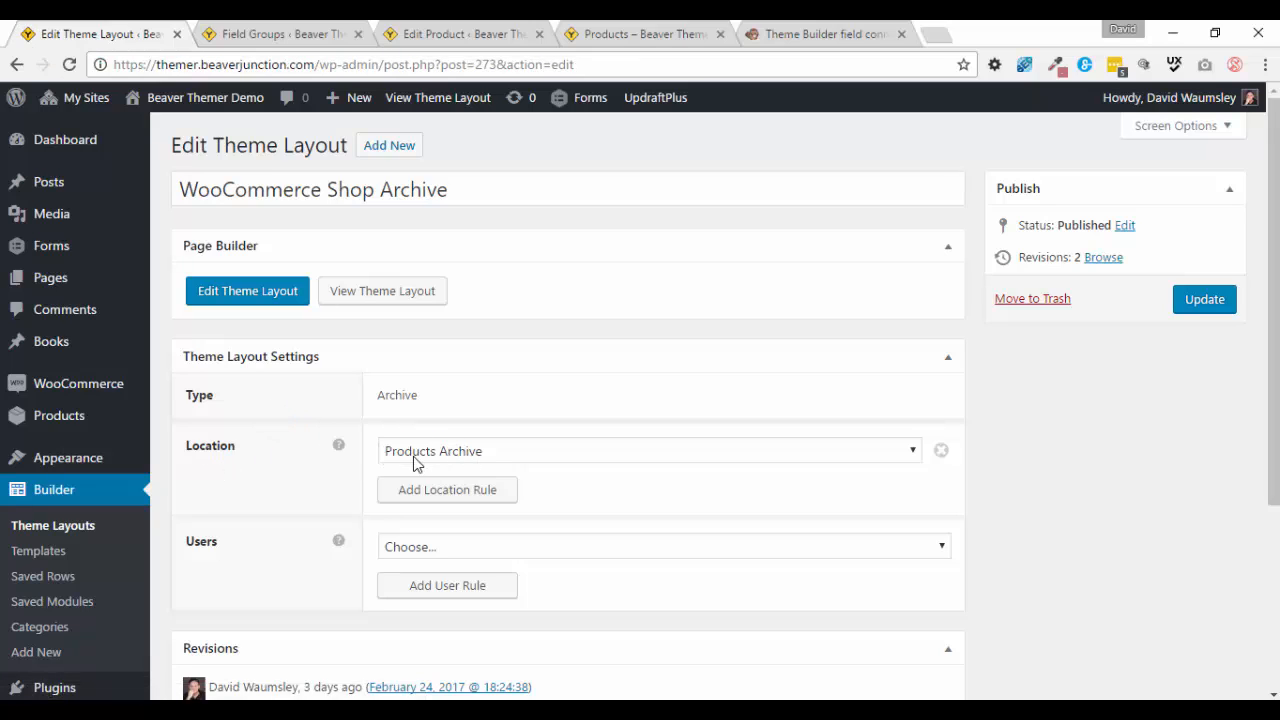
mouse_move(910, 457)
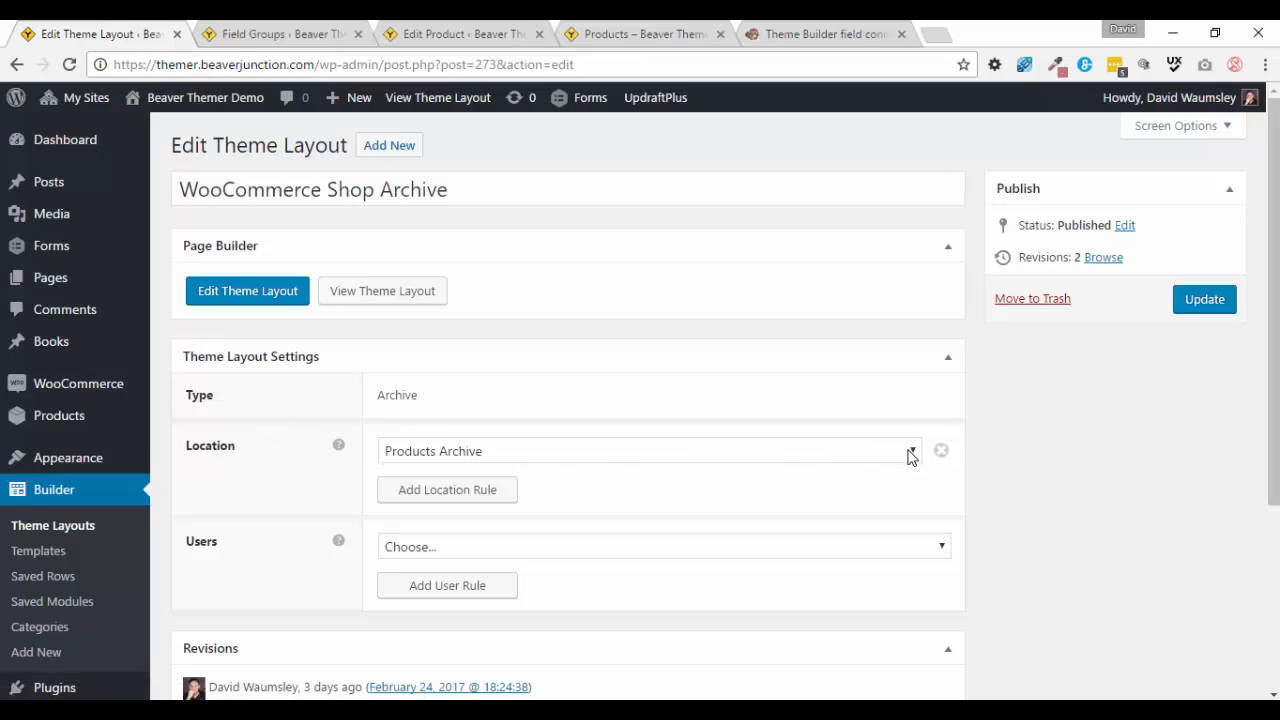
click(911, 450)
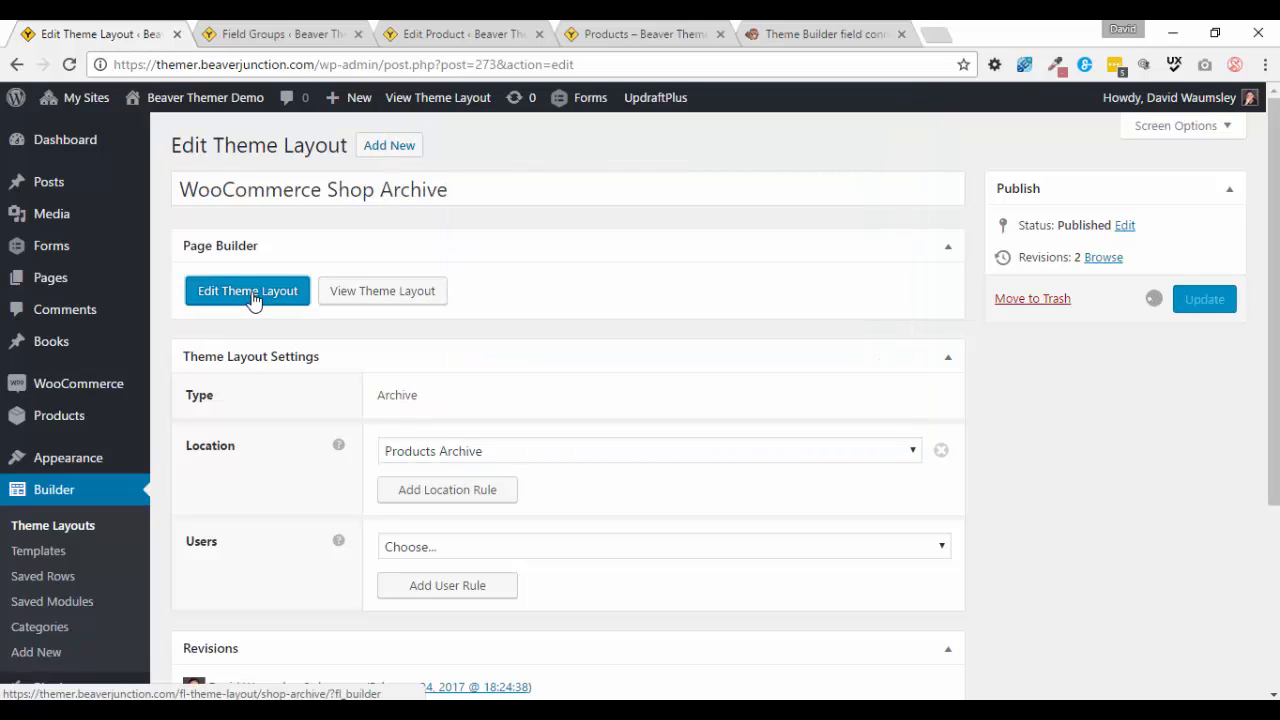
Launch the page builder on the shop archive and drop a Products module into the empty layout.
click(247, 291)
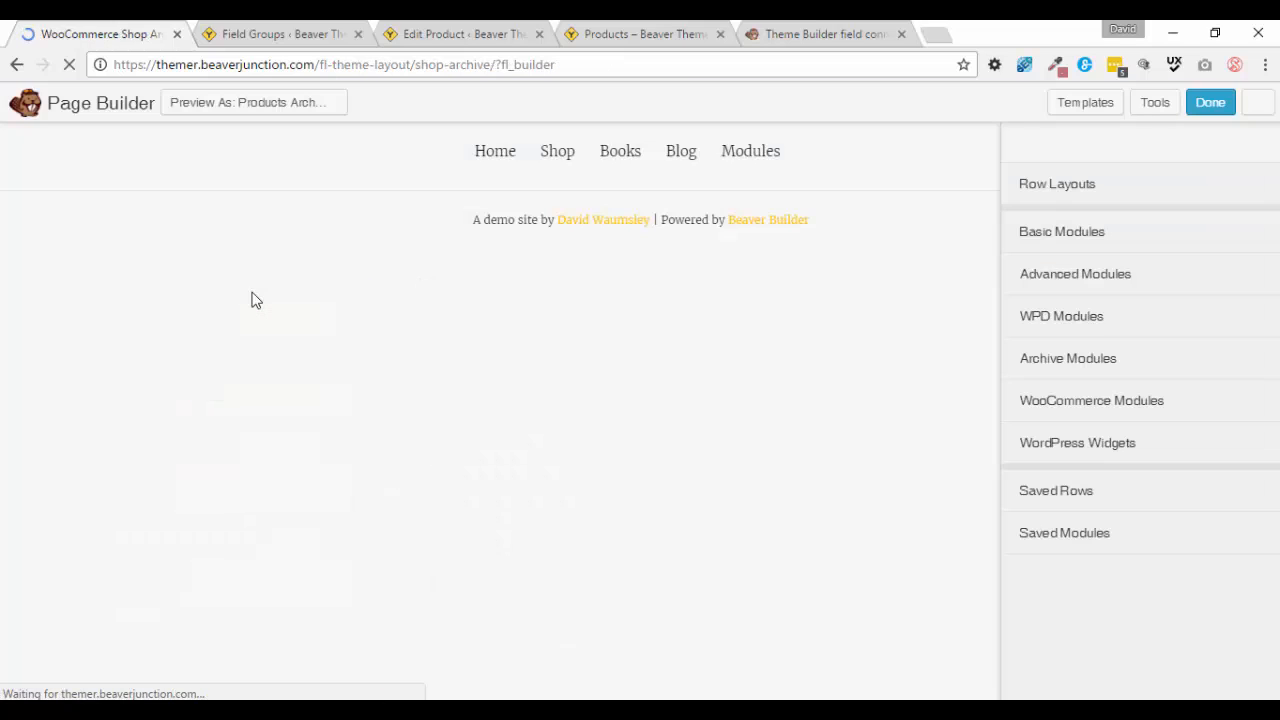
click(1085, 102)
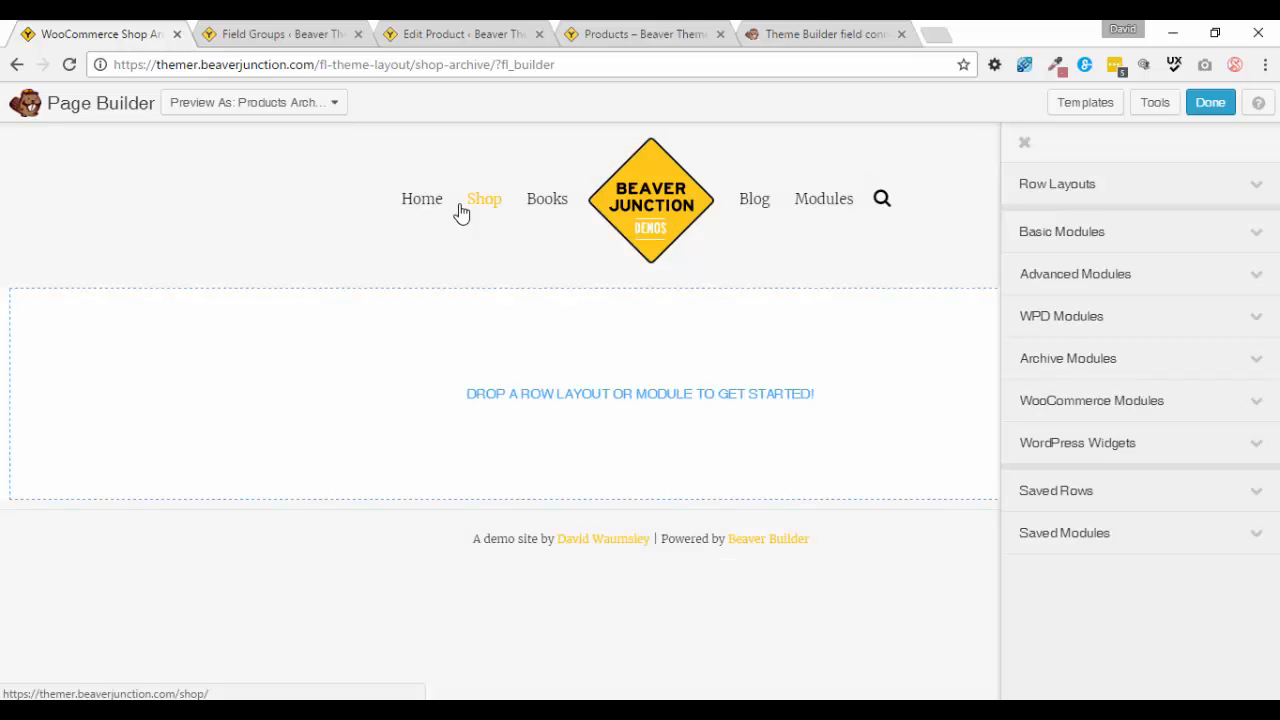
mouse_move(305, 372)
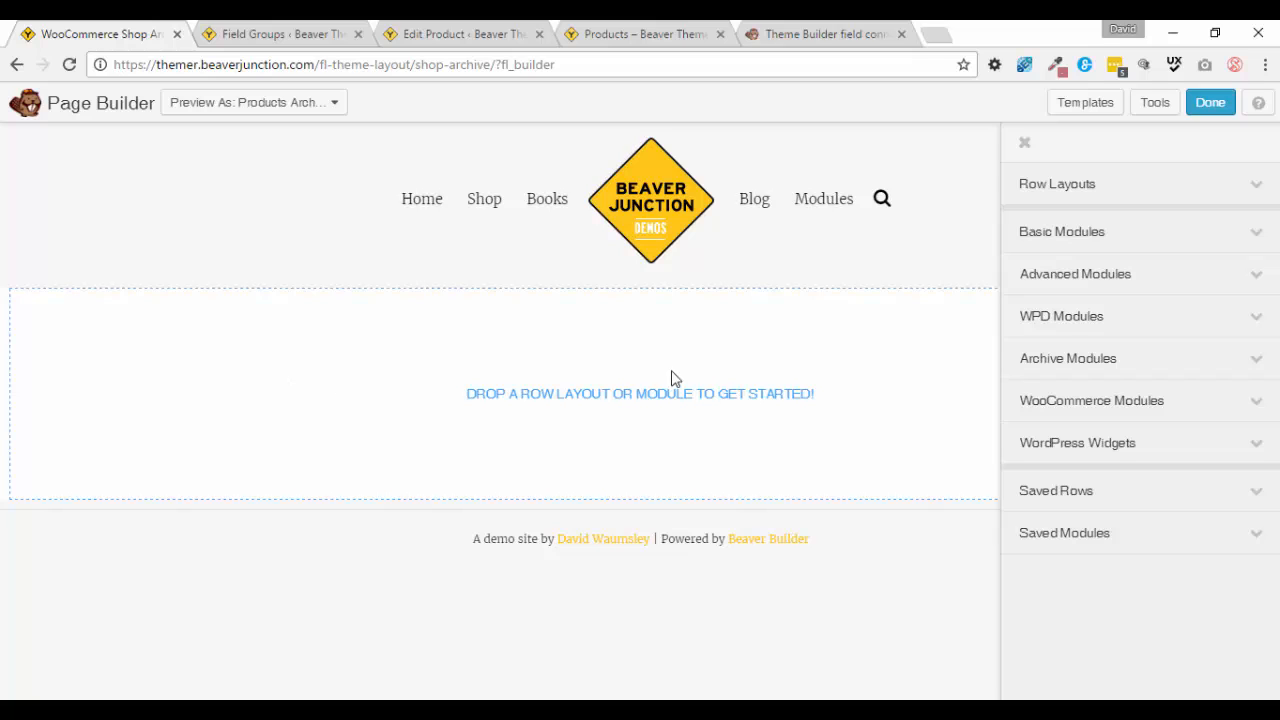
mouse_move(1211, 404)
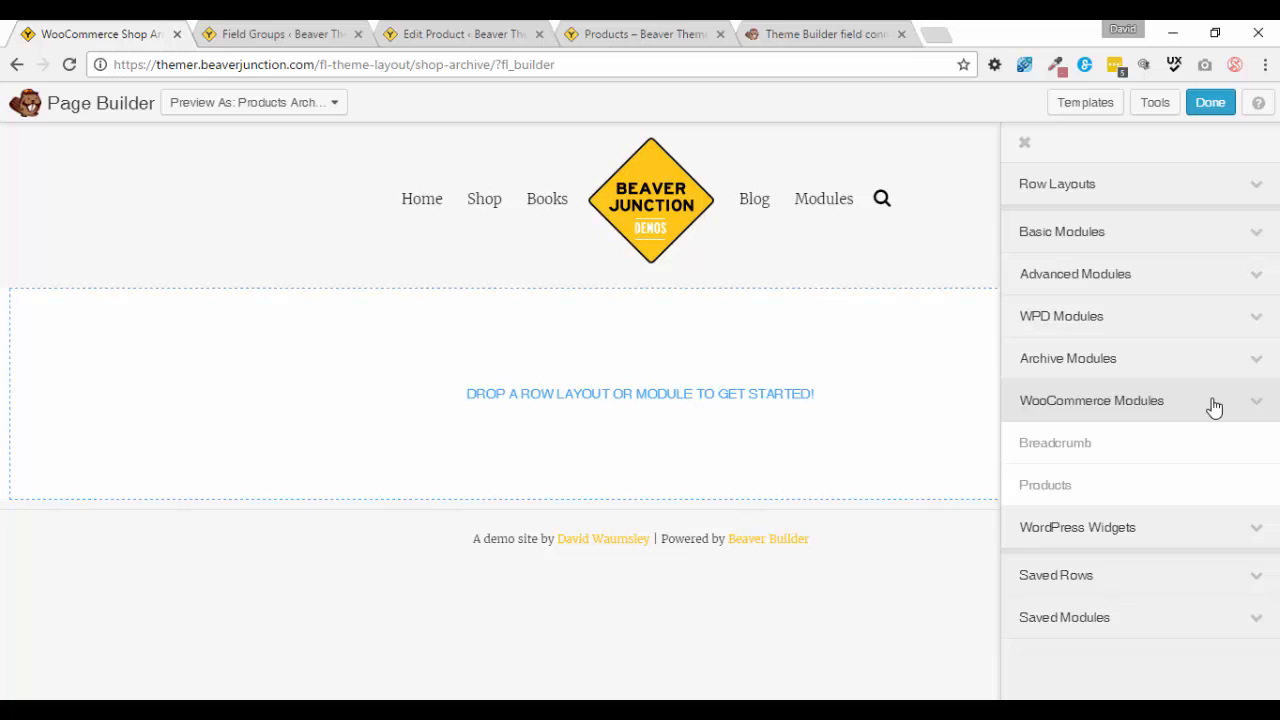
drag(1045, 485, 977, 473)
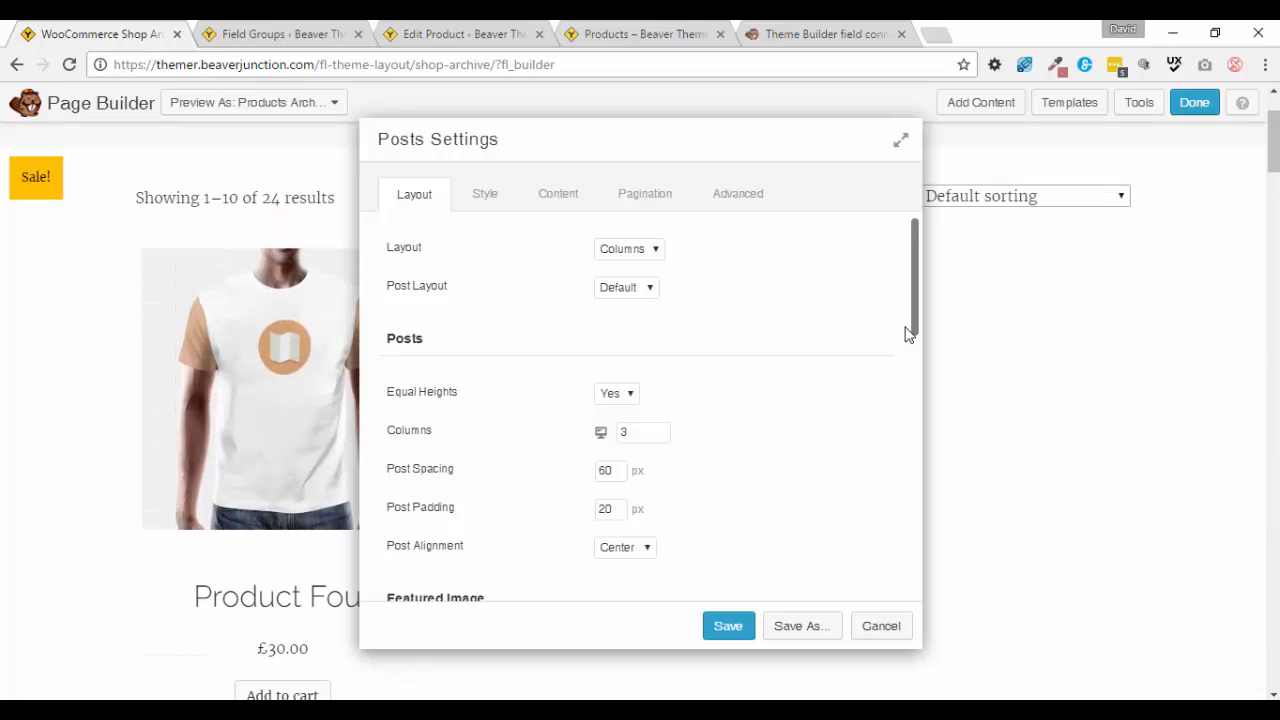
Change the Products grid from 3 to 4 columns, save it and finish editing the layout.
click(638, 432)
text(4)
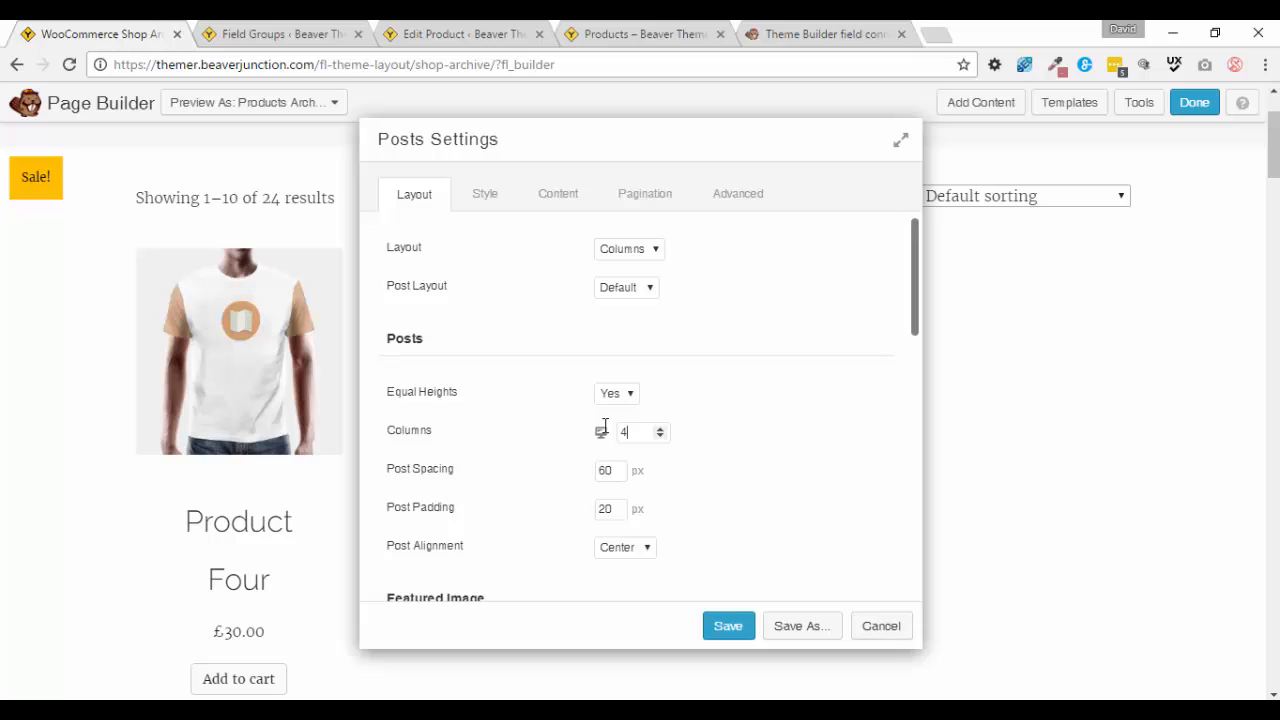
mouse_move(595, 435)
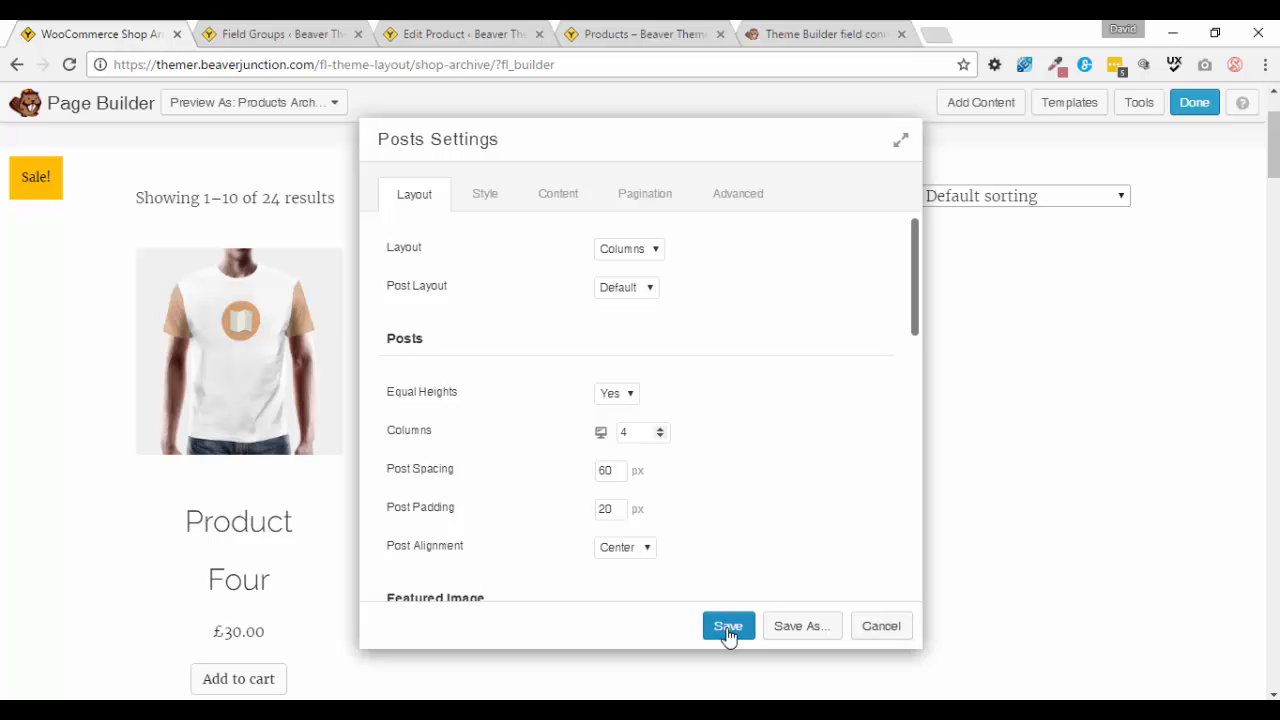
click(729, 626)
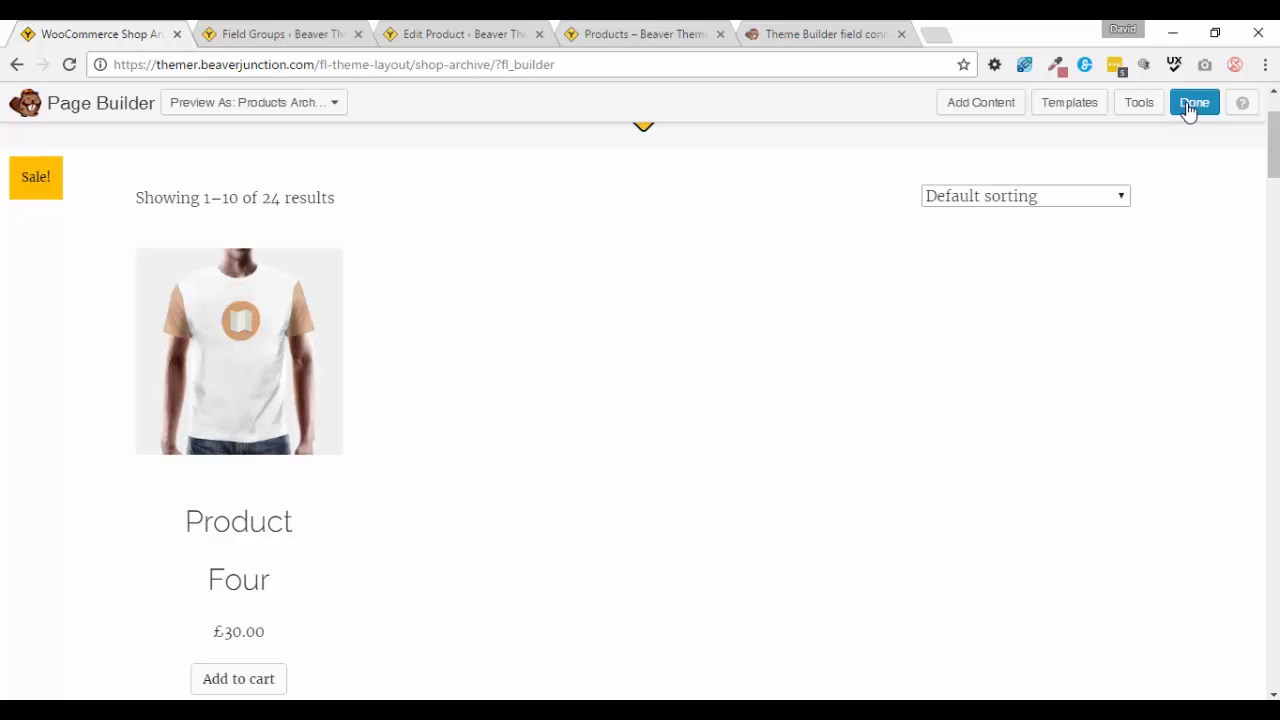
click(1194, 102)
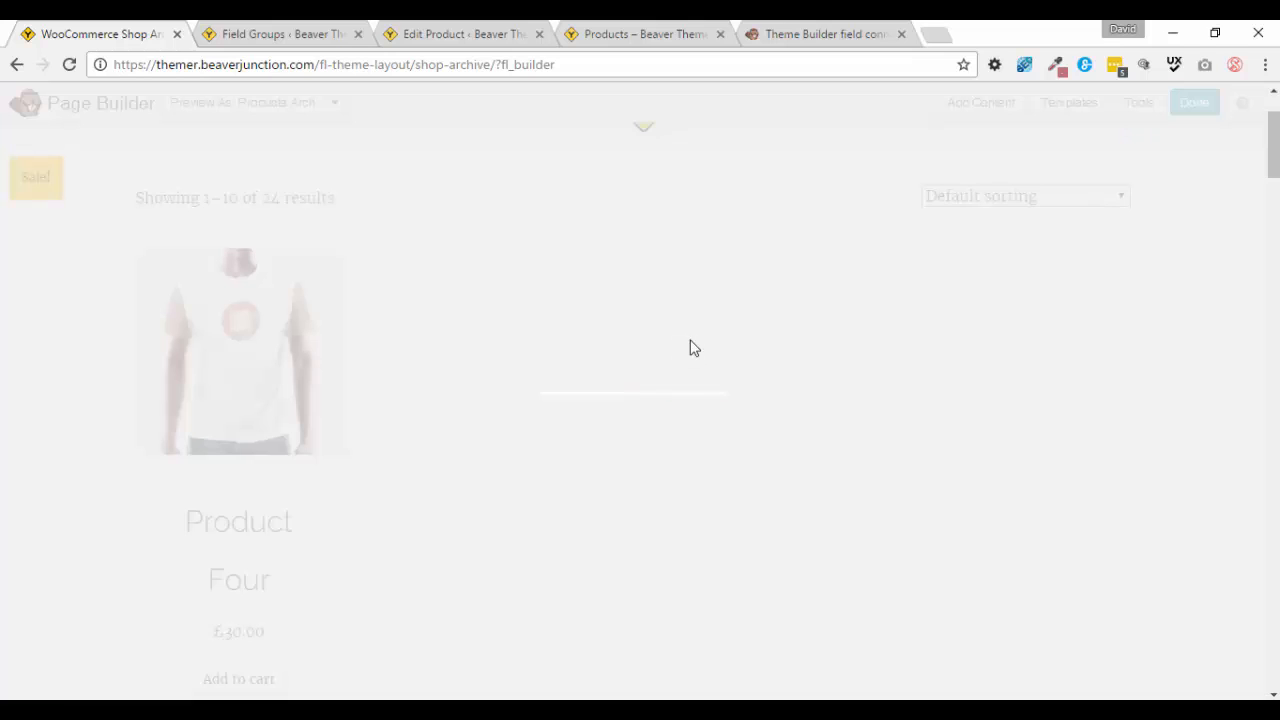
Publish the layout and scroll the live shop page to check the four-column product grid.
click(1193, 102)
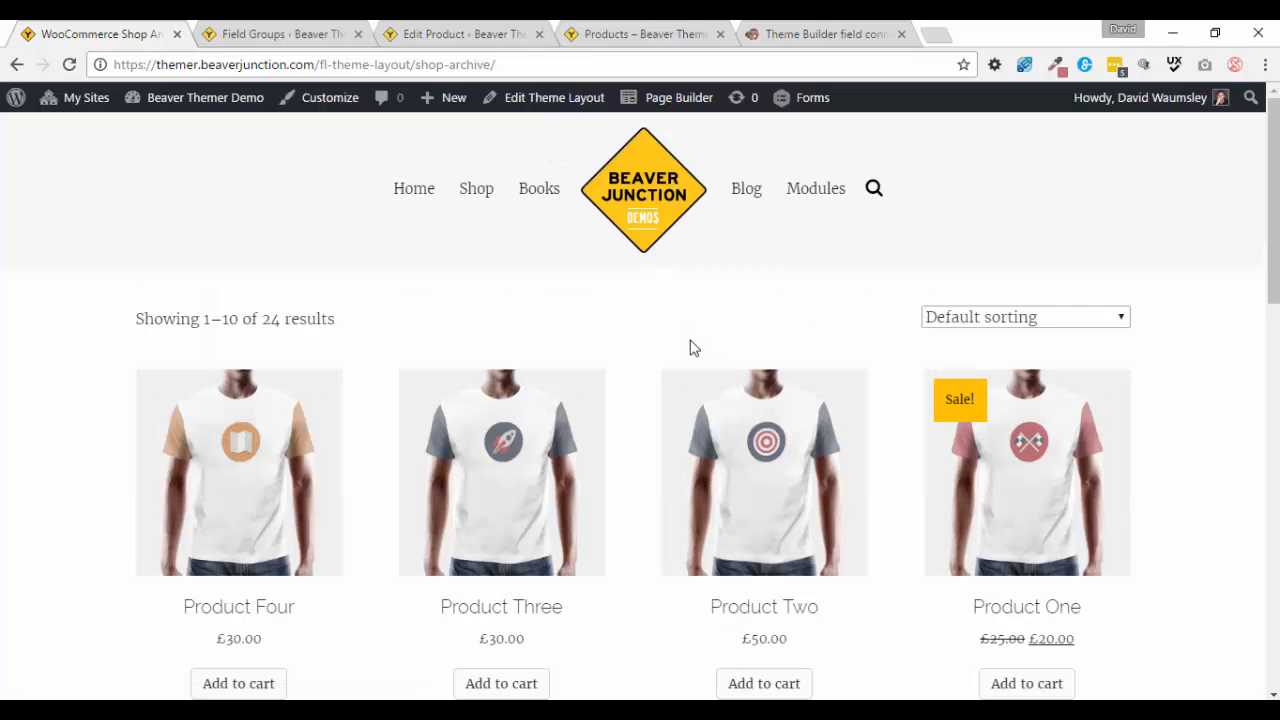
scroll(down, 3)
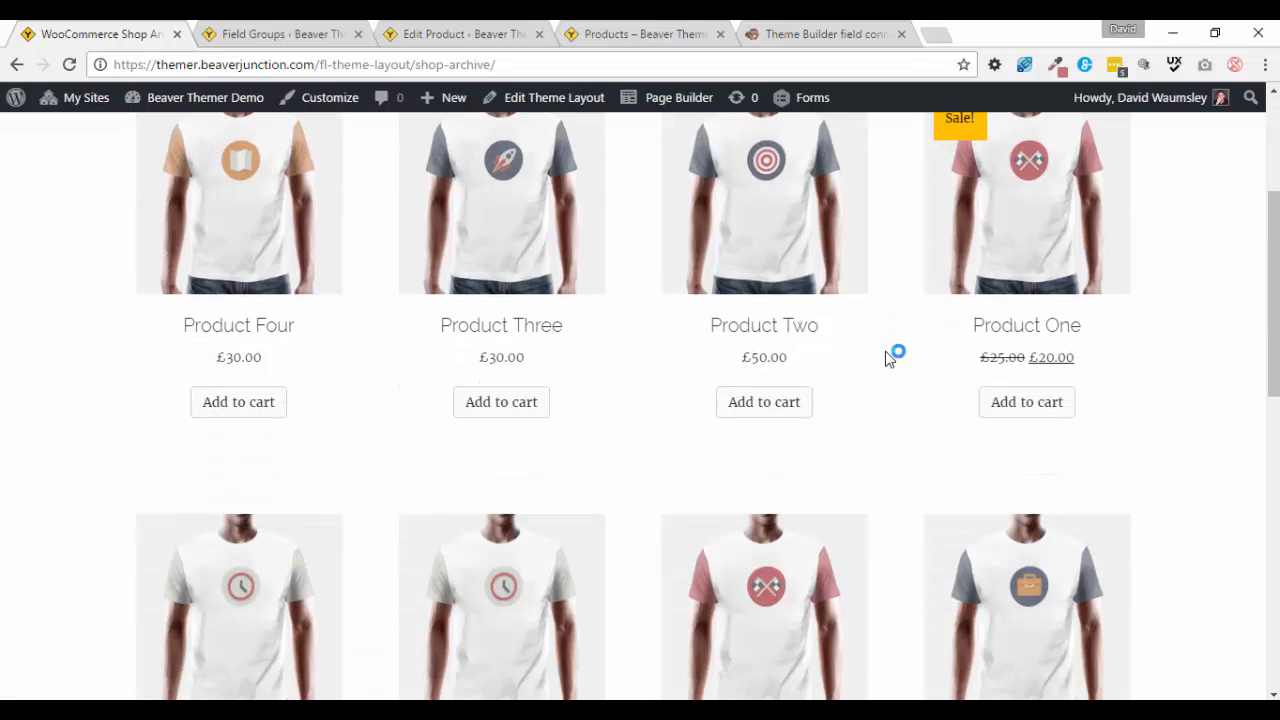
scroll(down, 3)
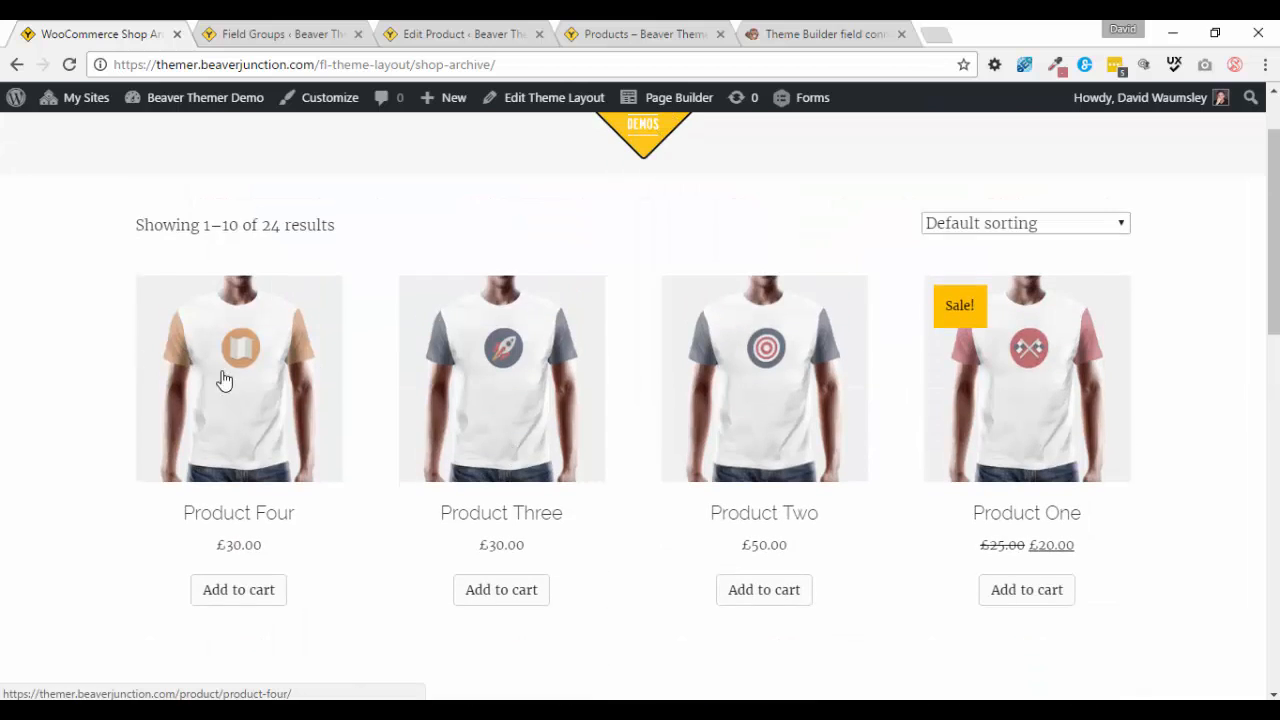
mouse_move(172, 364)
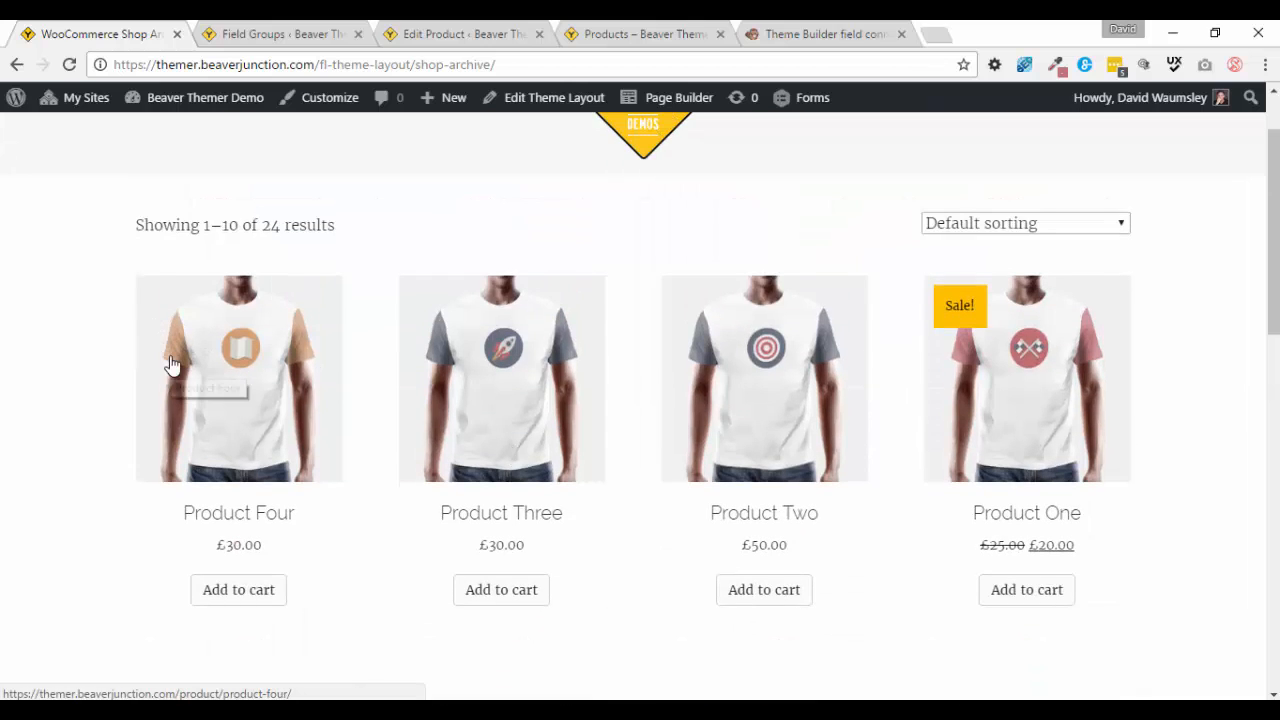
mouse_move(236, 346)
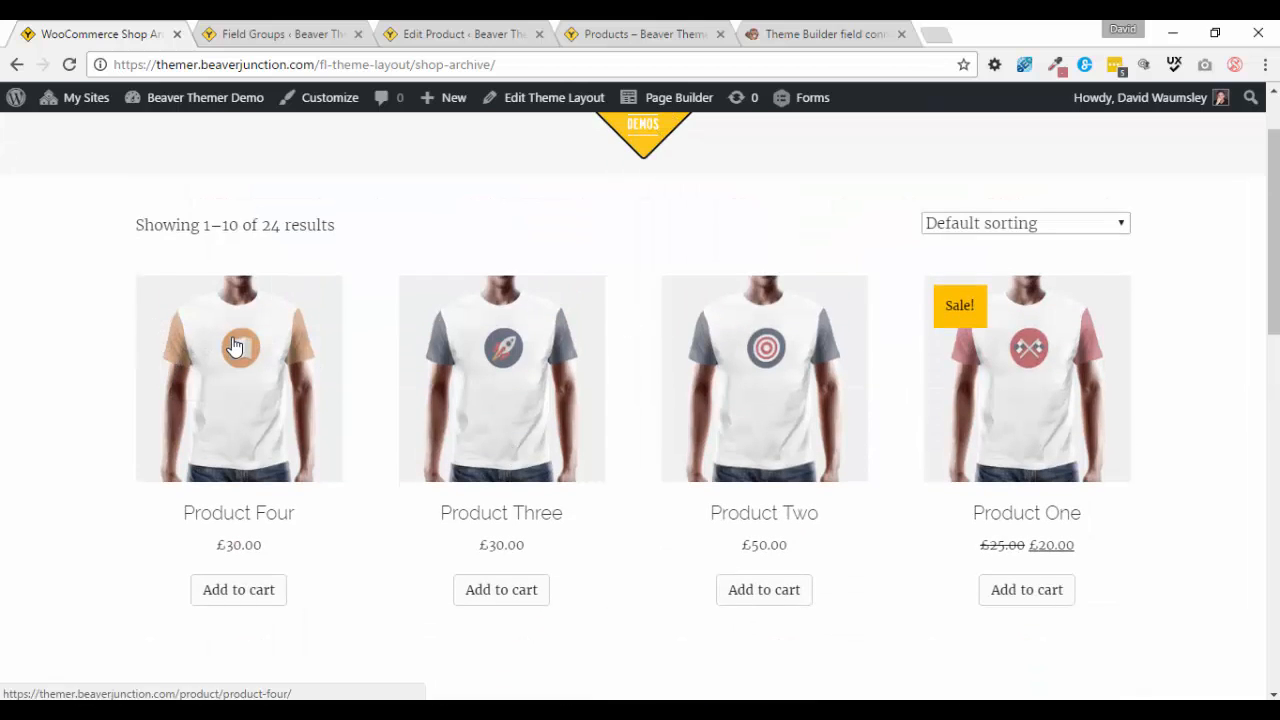
mouse_move(1270, 365)
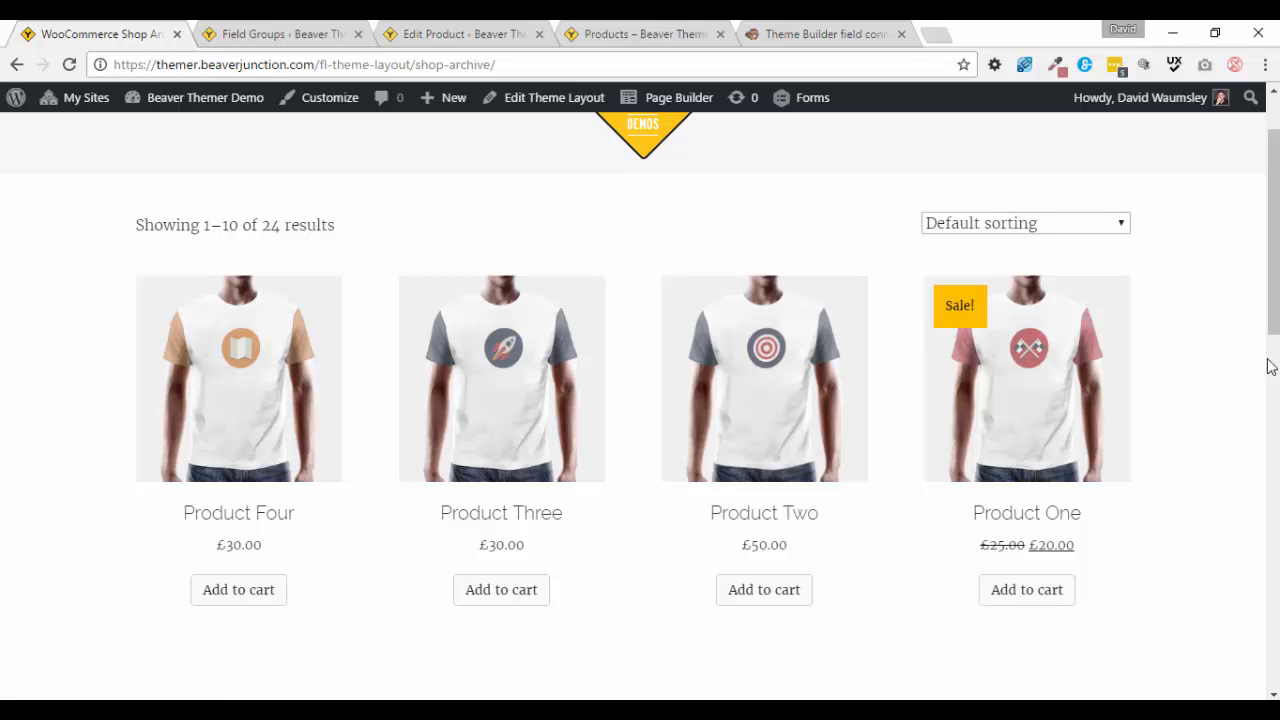
scroll(down, 3)
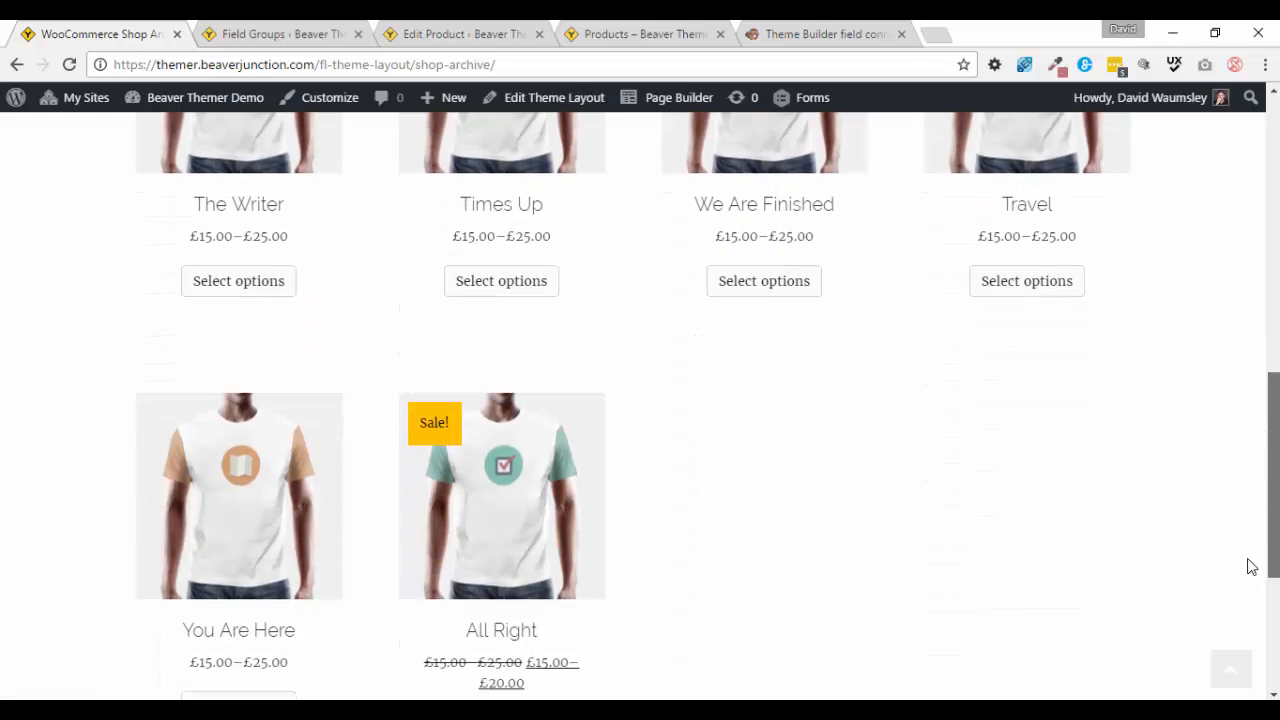
scroll(up, 3)
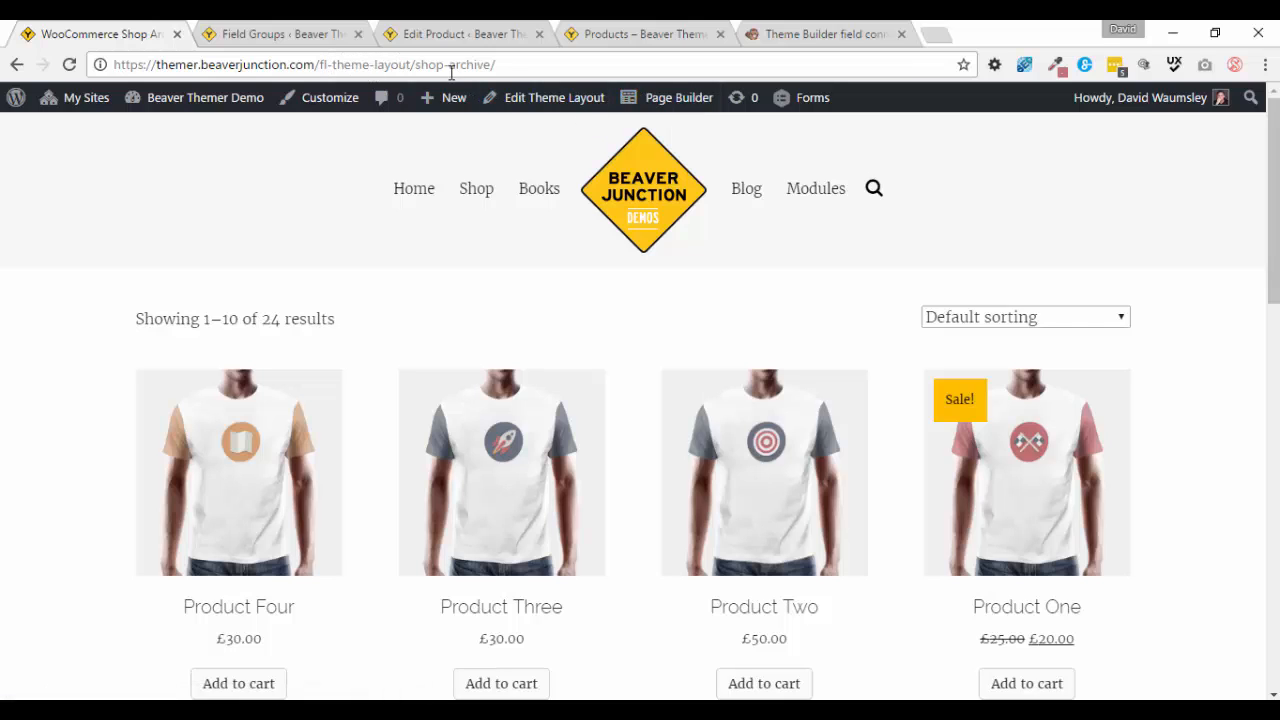
Reopen the Posts Settings in the builder and review its Layout, WooCommerce and Style options.
click(678, 97)
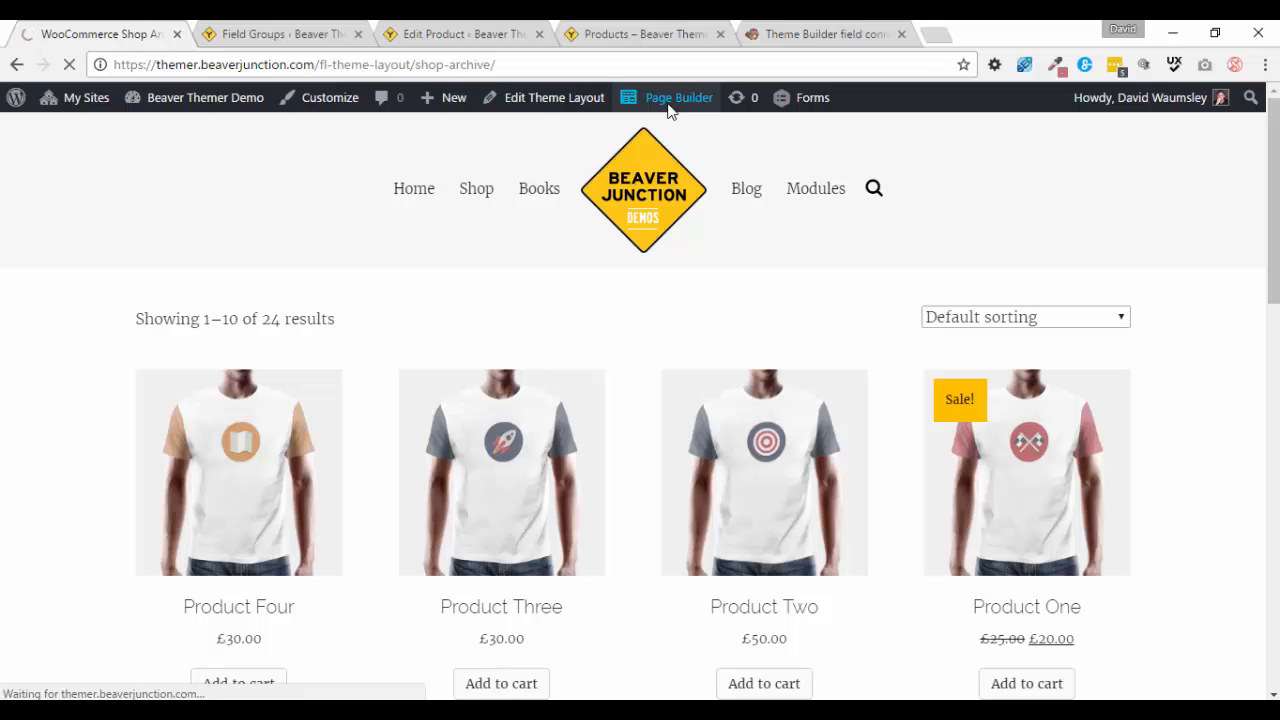
click(678, 97)
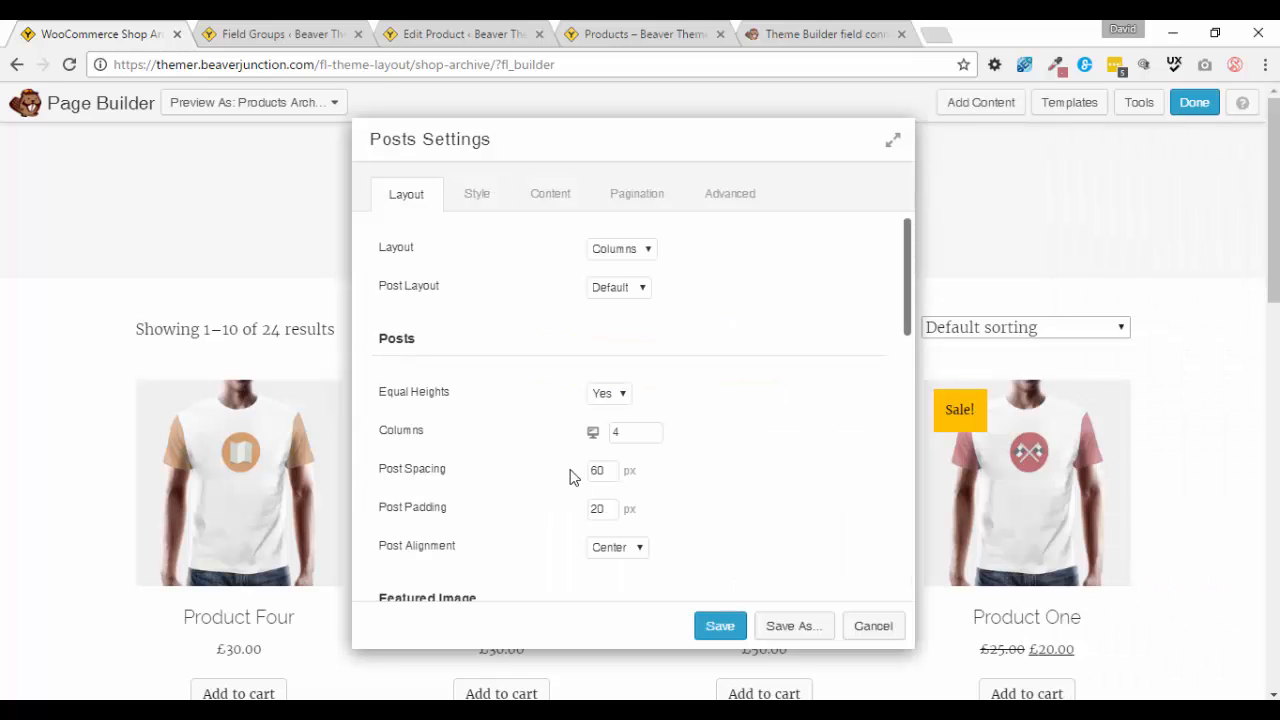
scroll(down, 3)
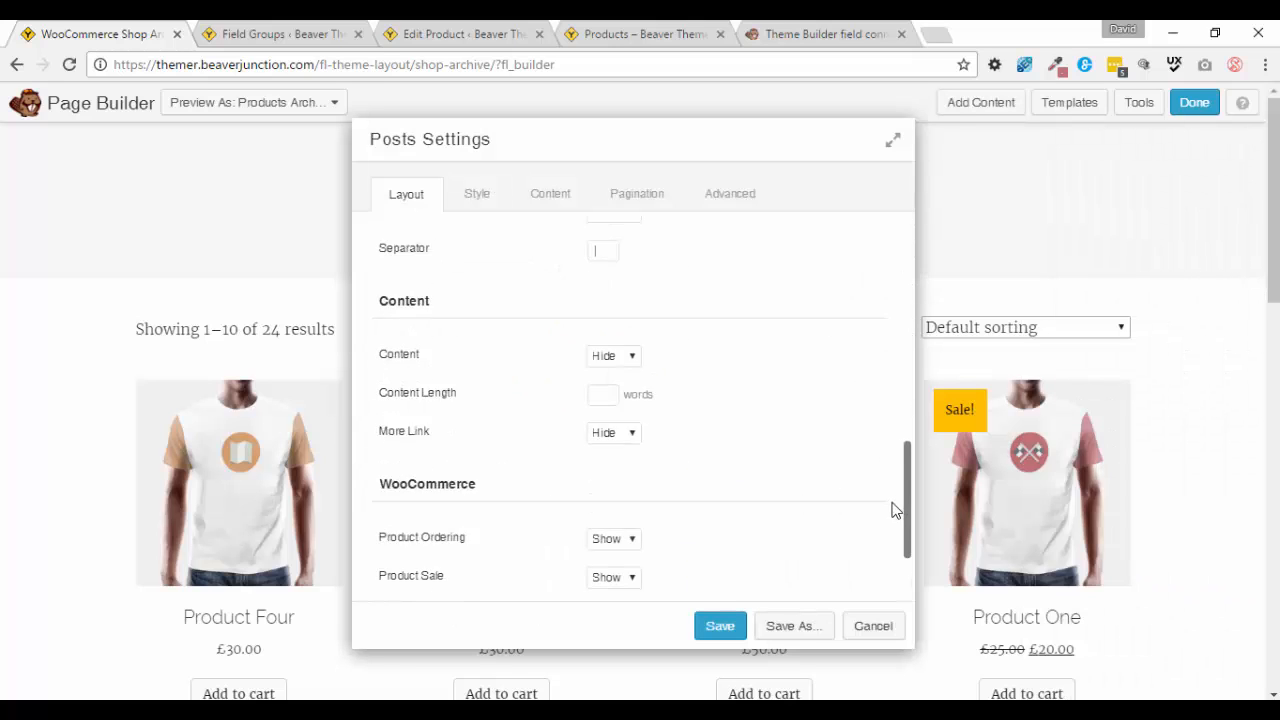
scroll(down, 3)
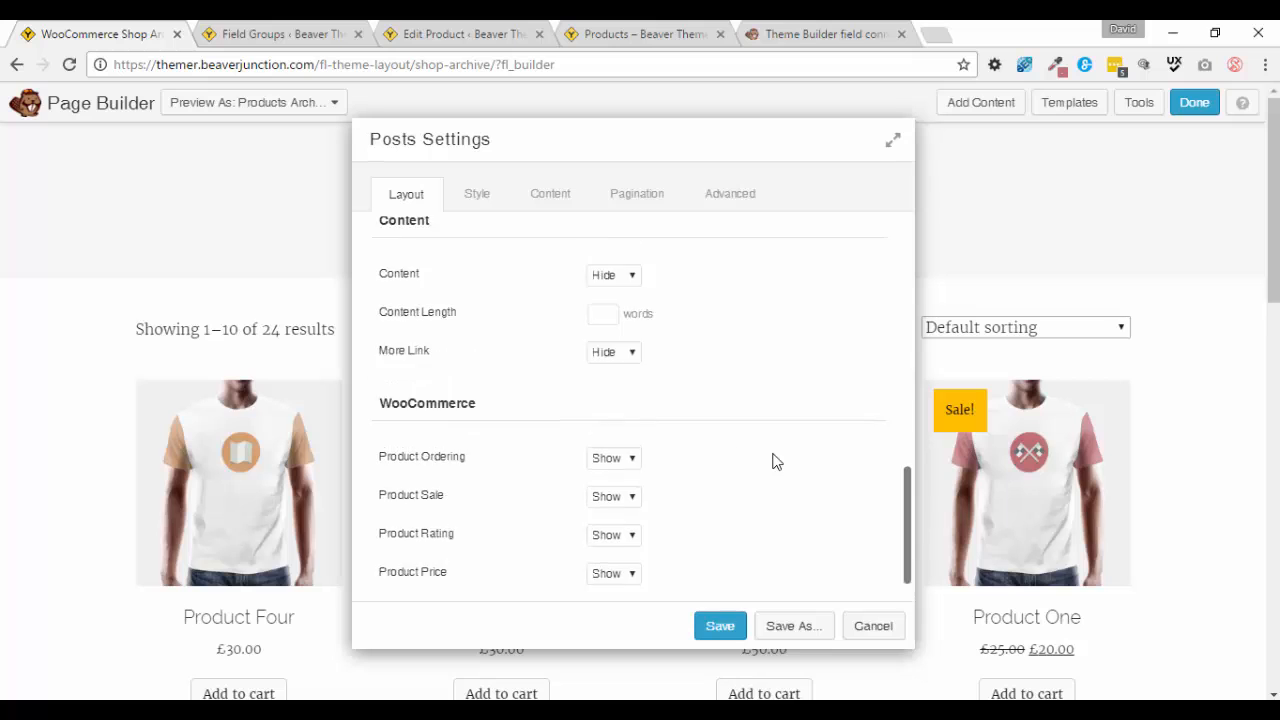
click(476, 193)
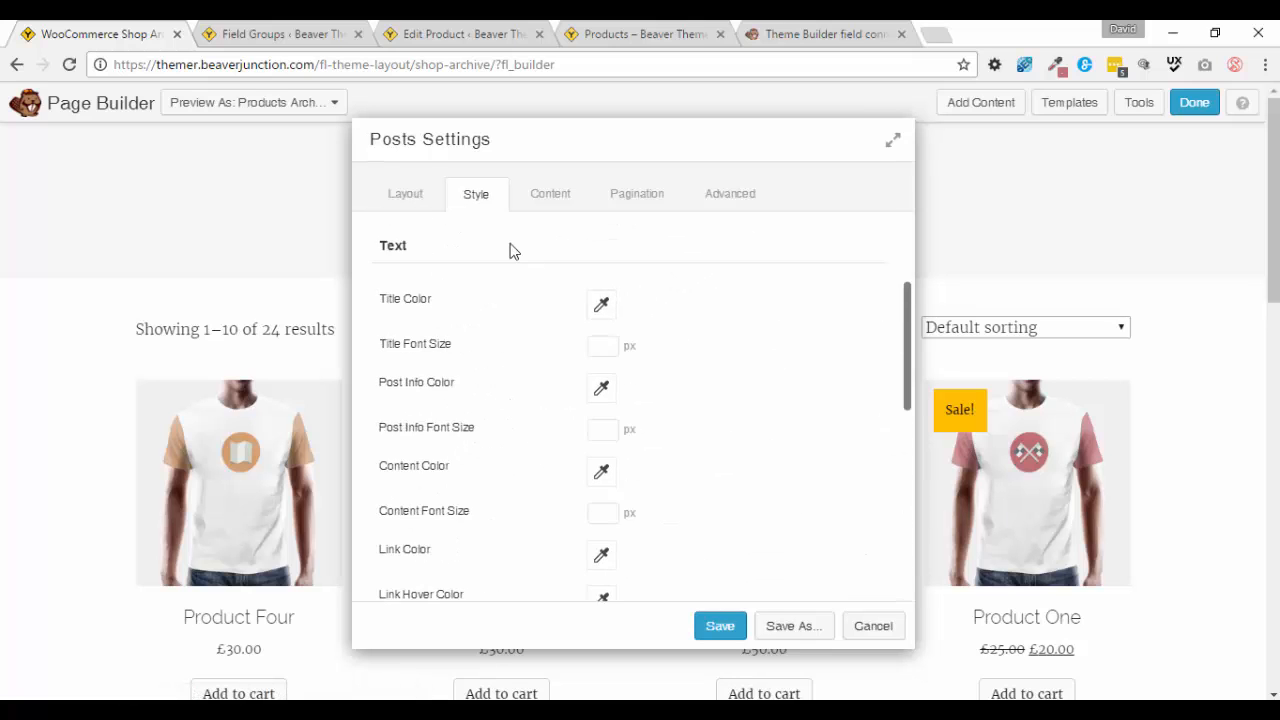
mouse_move(407, 197)
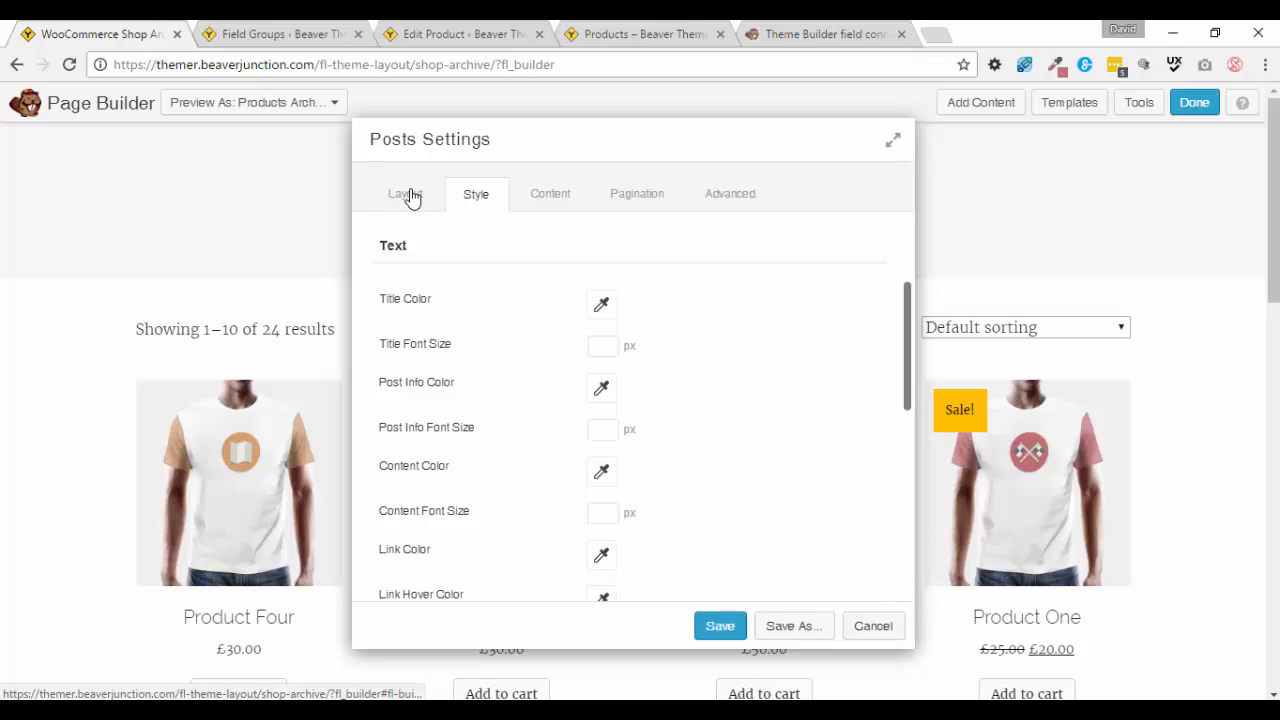
click(405, 193)
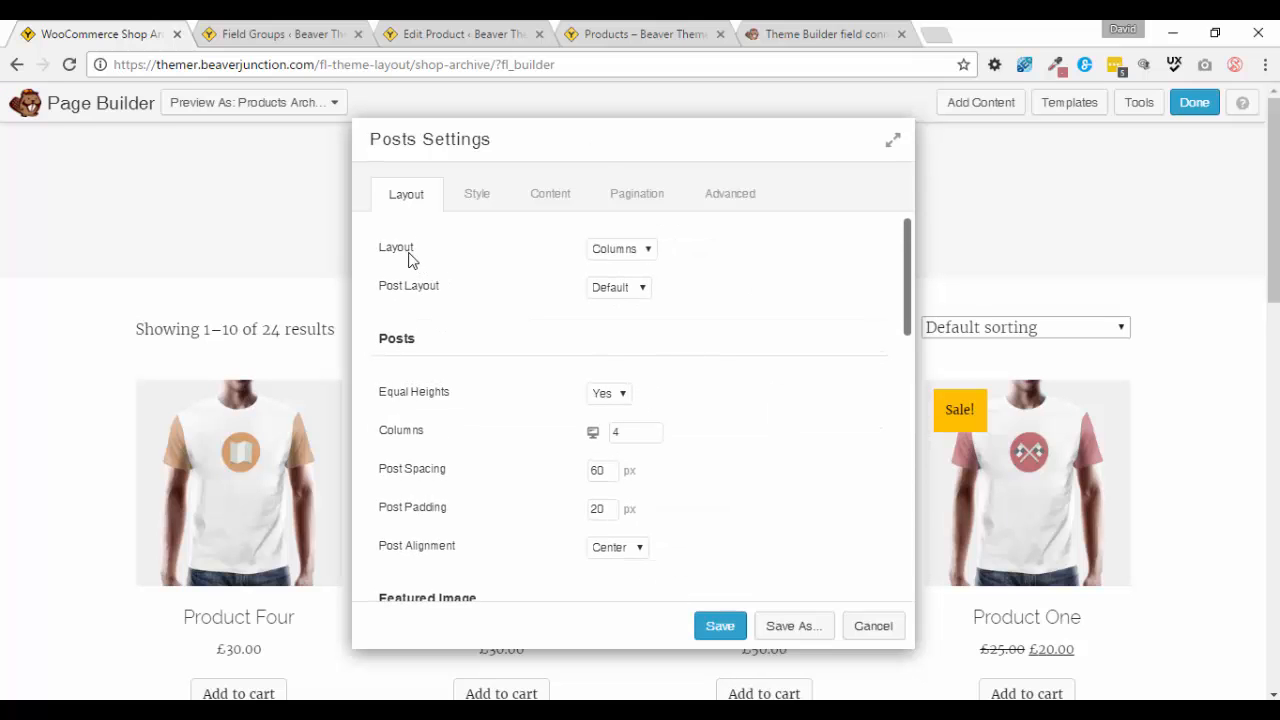
mouse_move(474, 263)
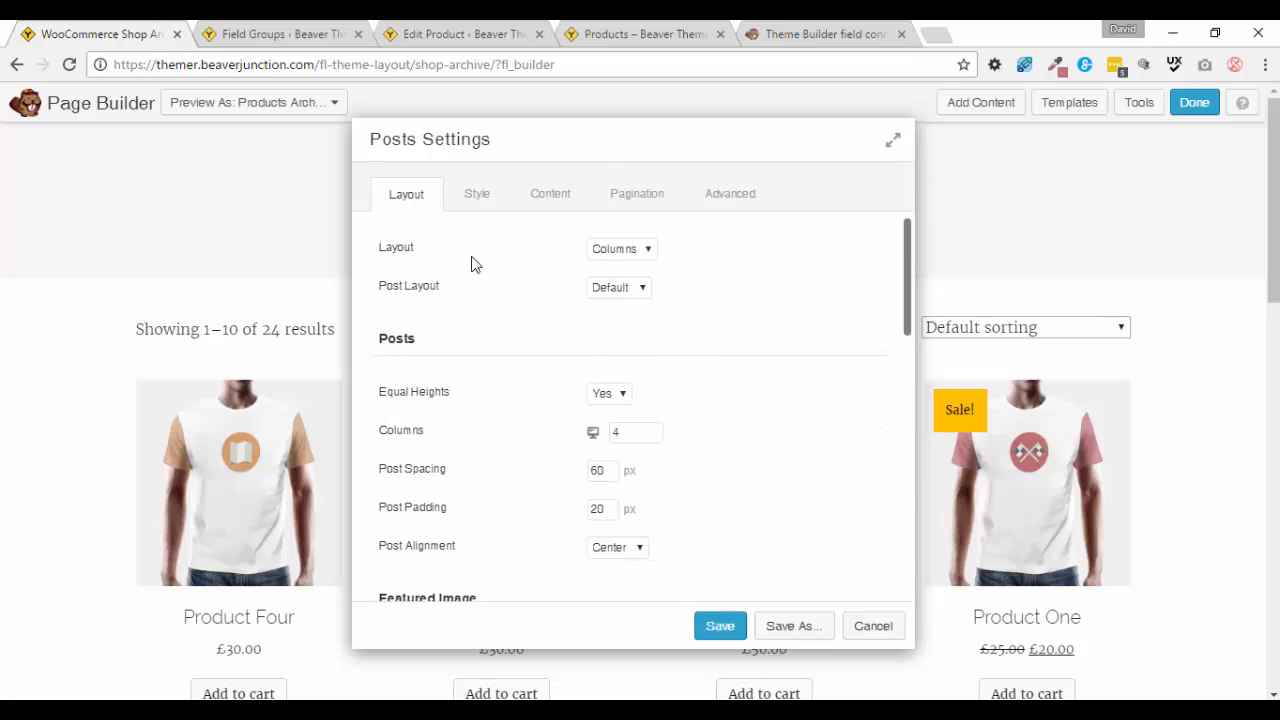
mouse_move(648, 293)
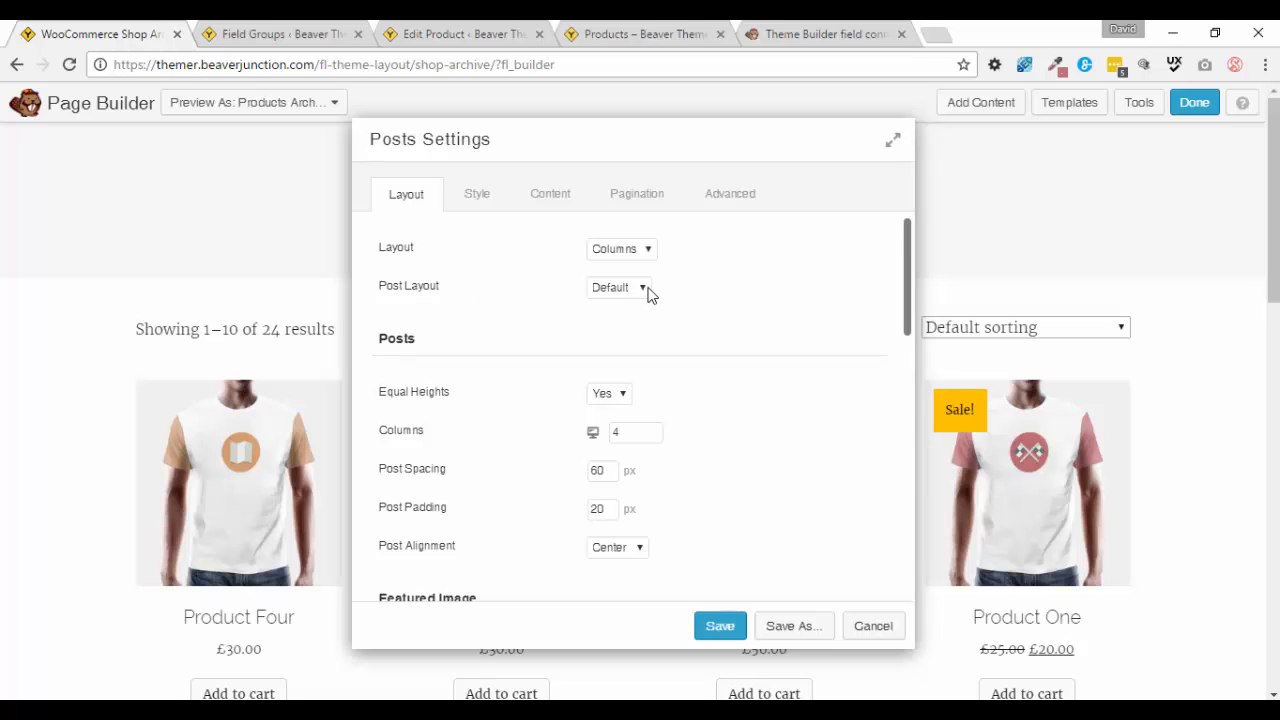
Set the Posts module's Post Layout to Custom.
click(618, 287)
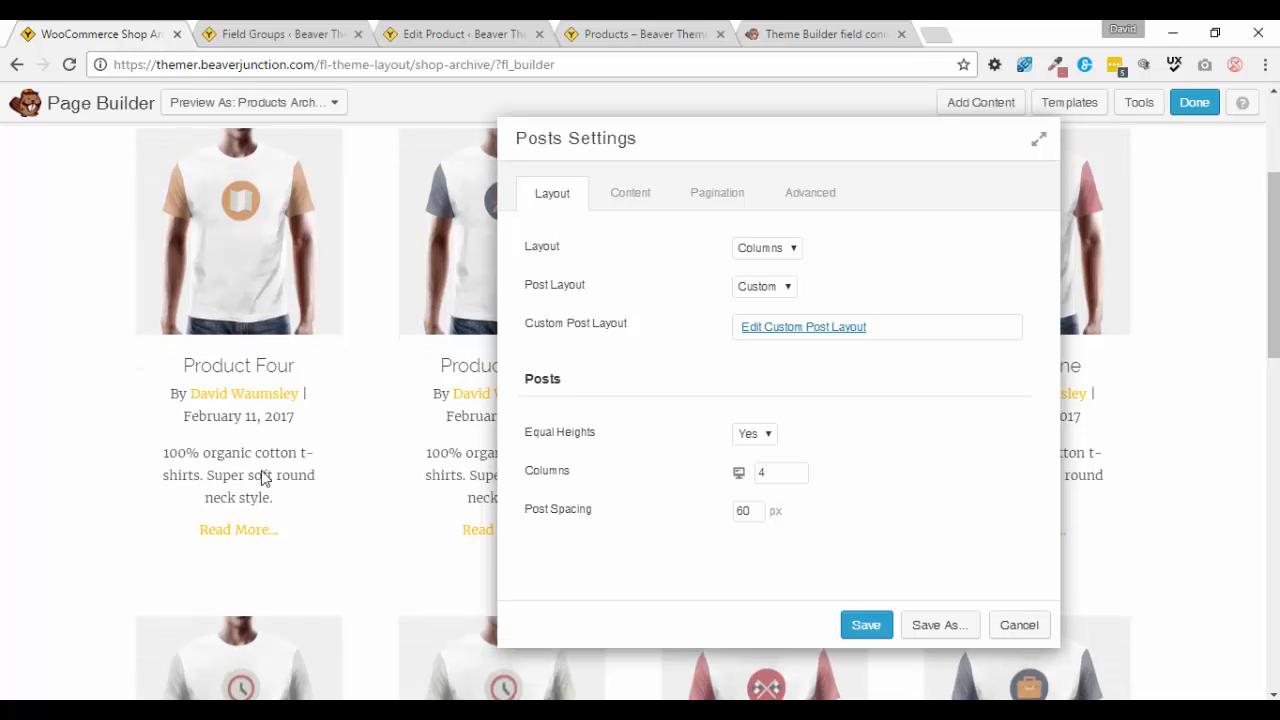
mouse_move(290, 474)
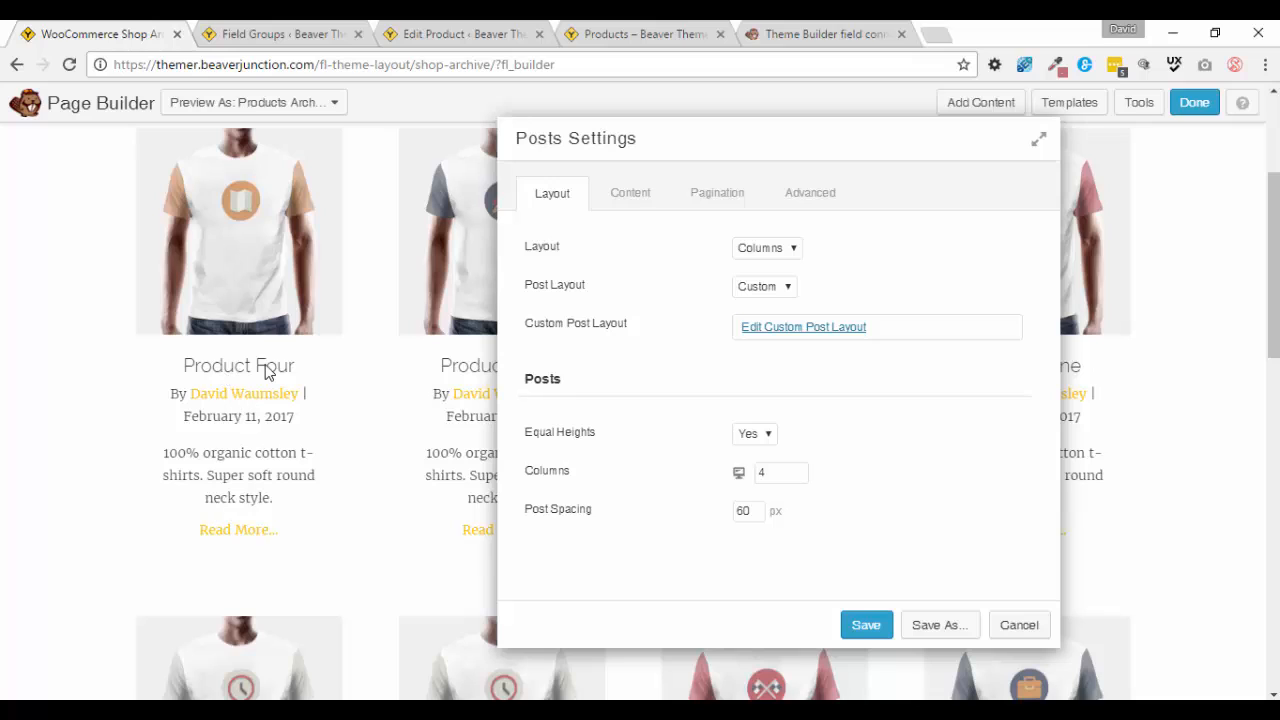
mouse_move(204, 371)
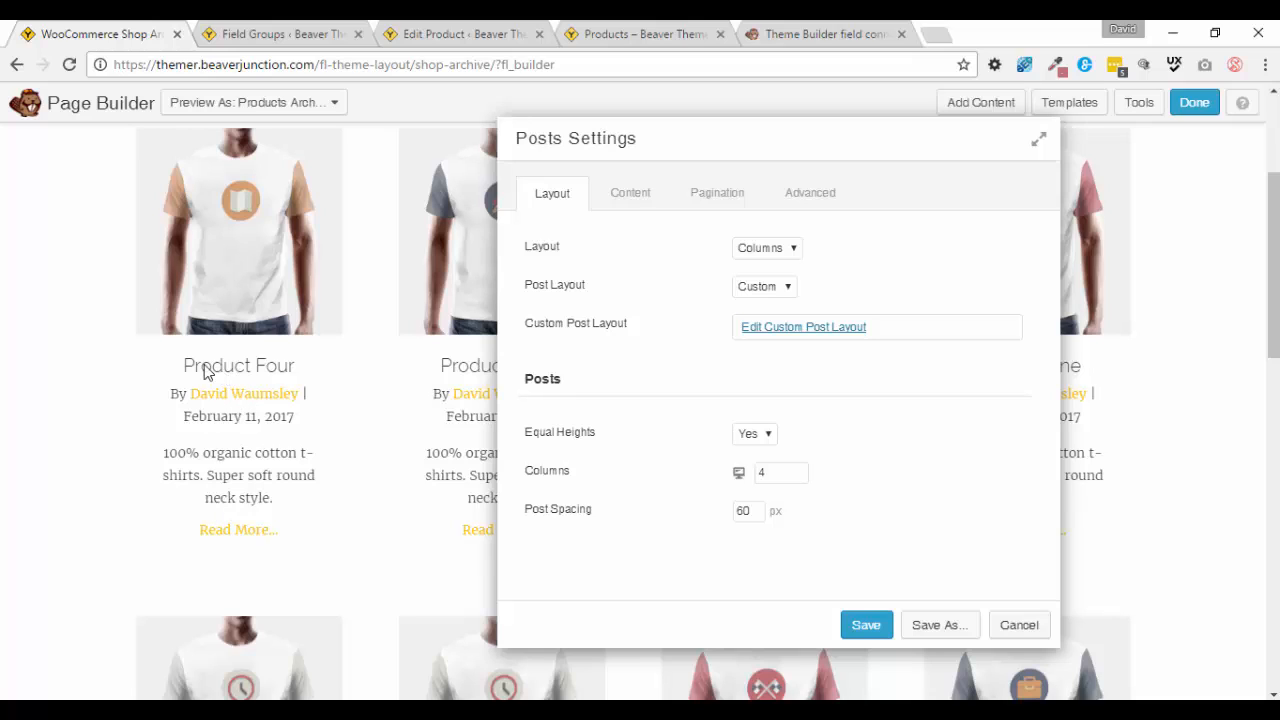
mouse_move(293, 365)
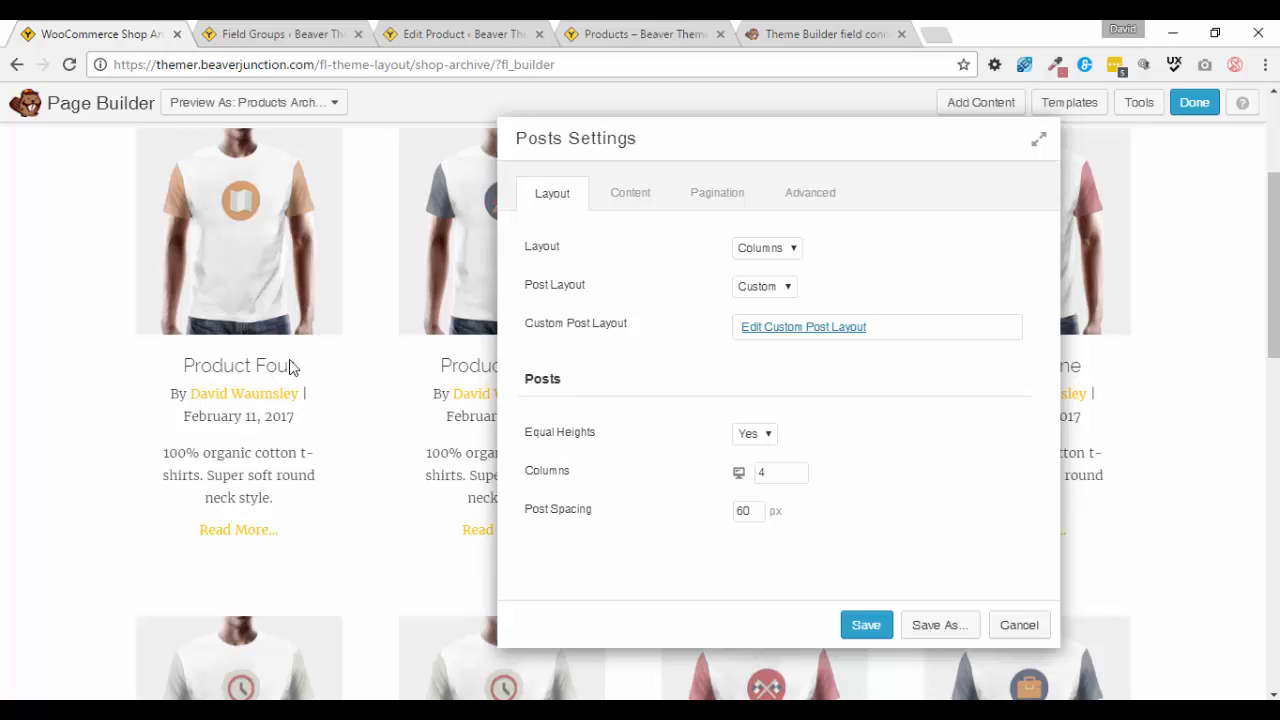
mouse_move(183, 391)
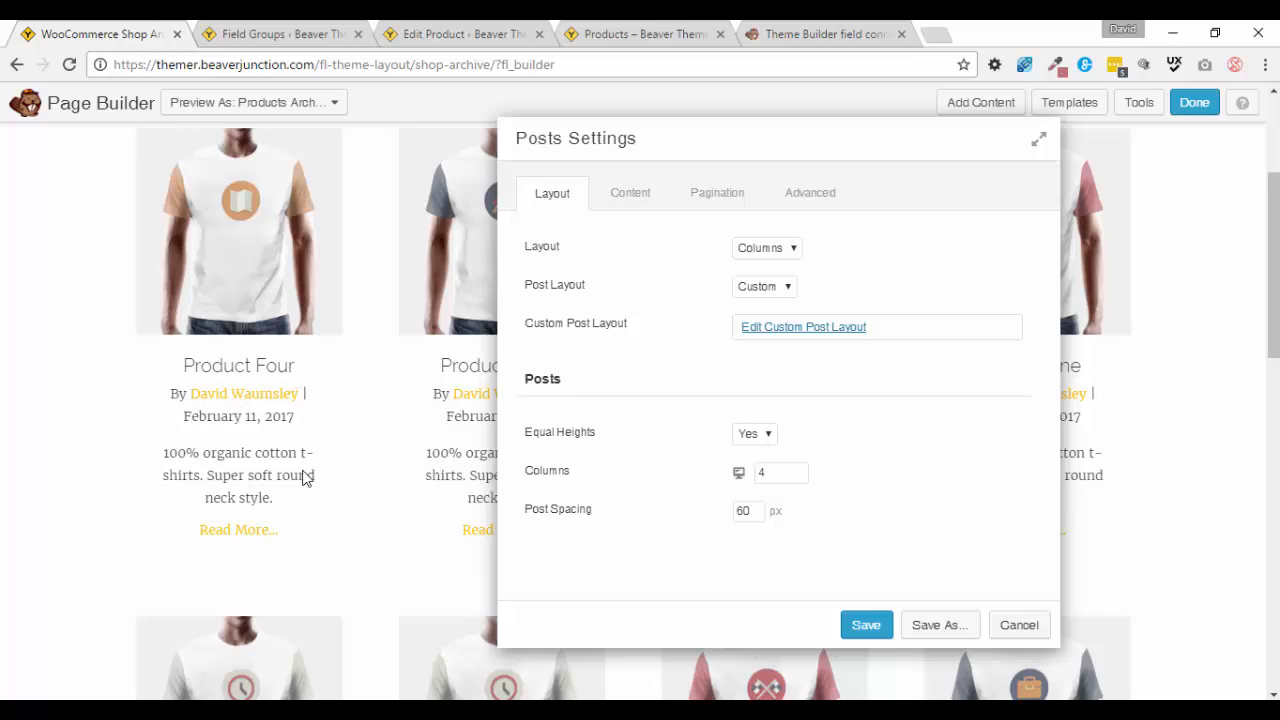
mouse_move(263, 530)
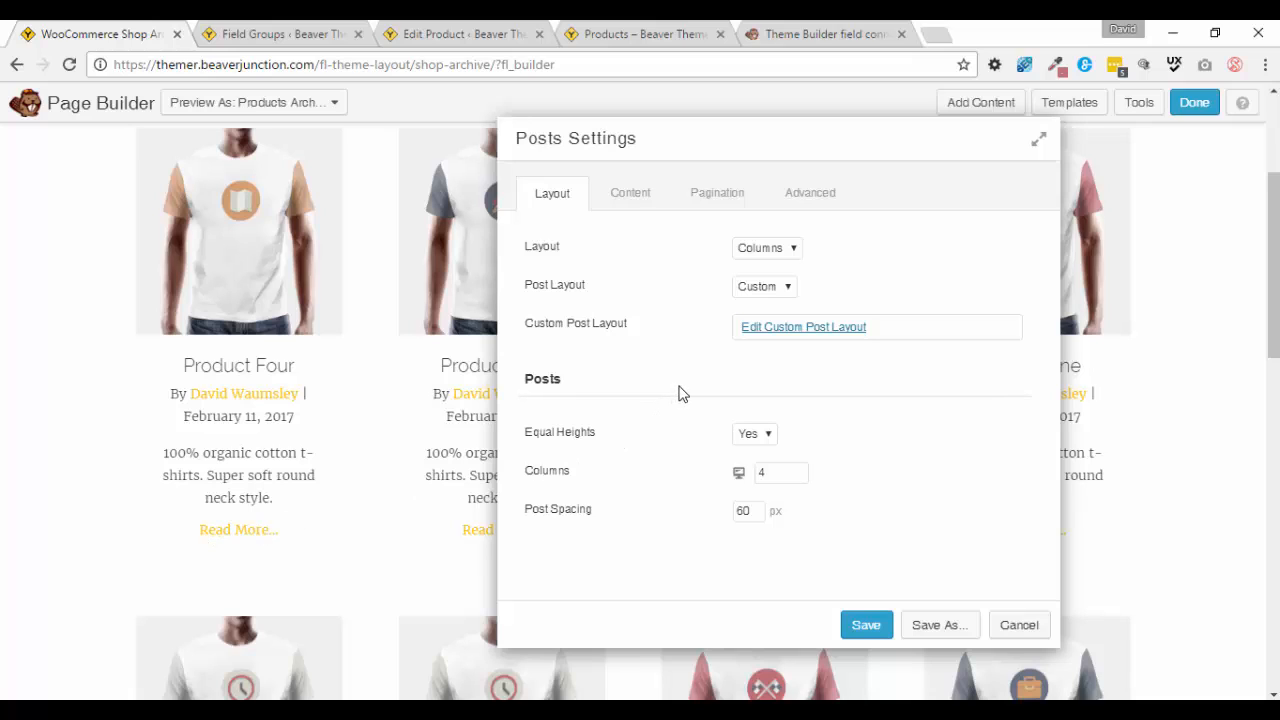
mouse_move(791, 333)
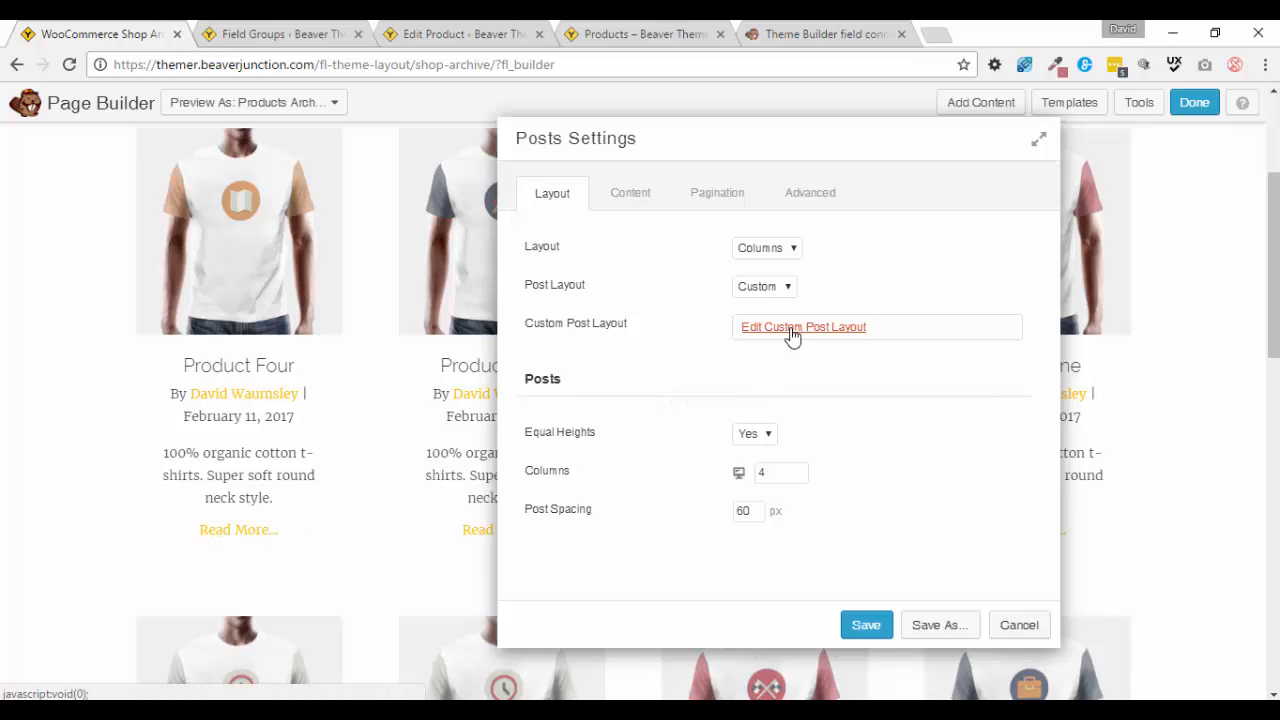
Edit the Custom Post Layout, review its HTML and CSS, and locate the fl-post-more-link block.
click(803, 327)
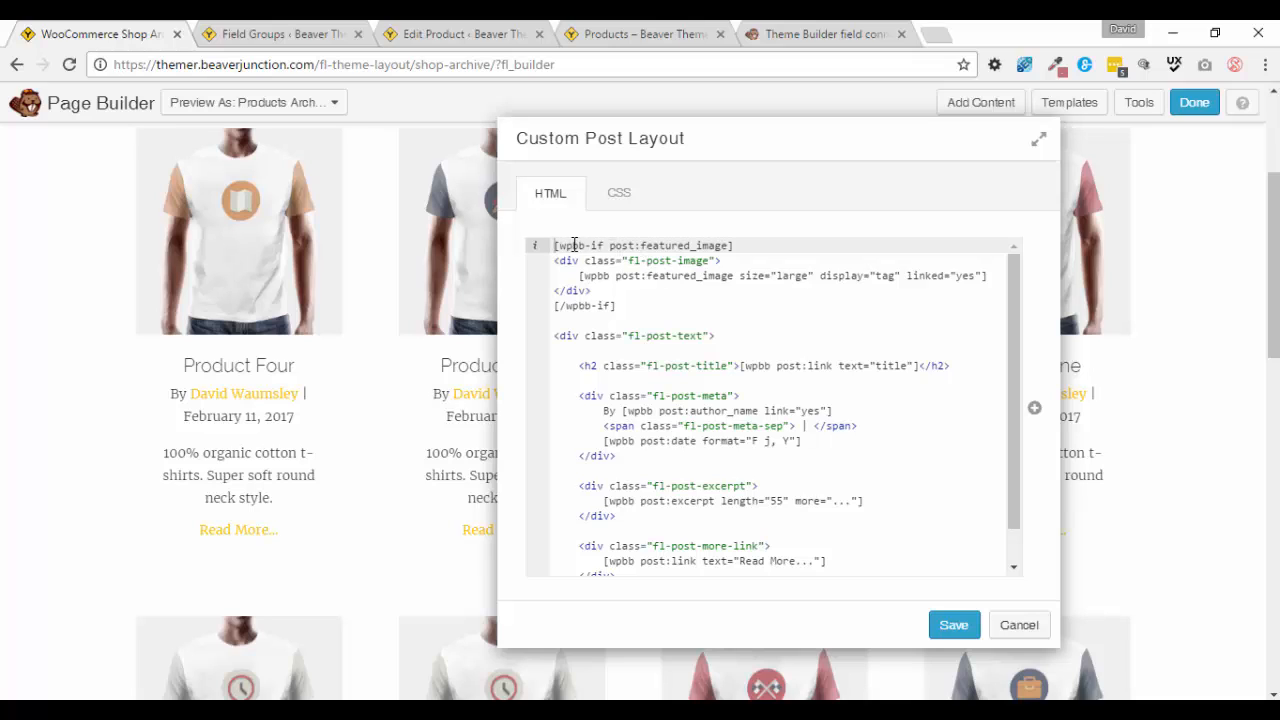
mouse_move(704, 246)
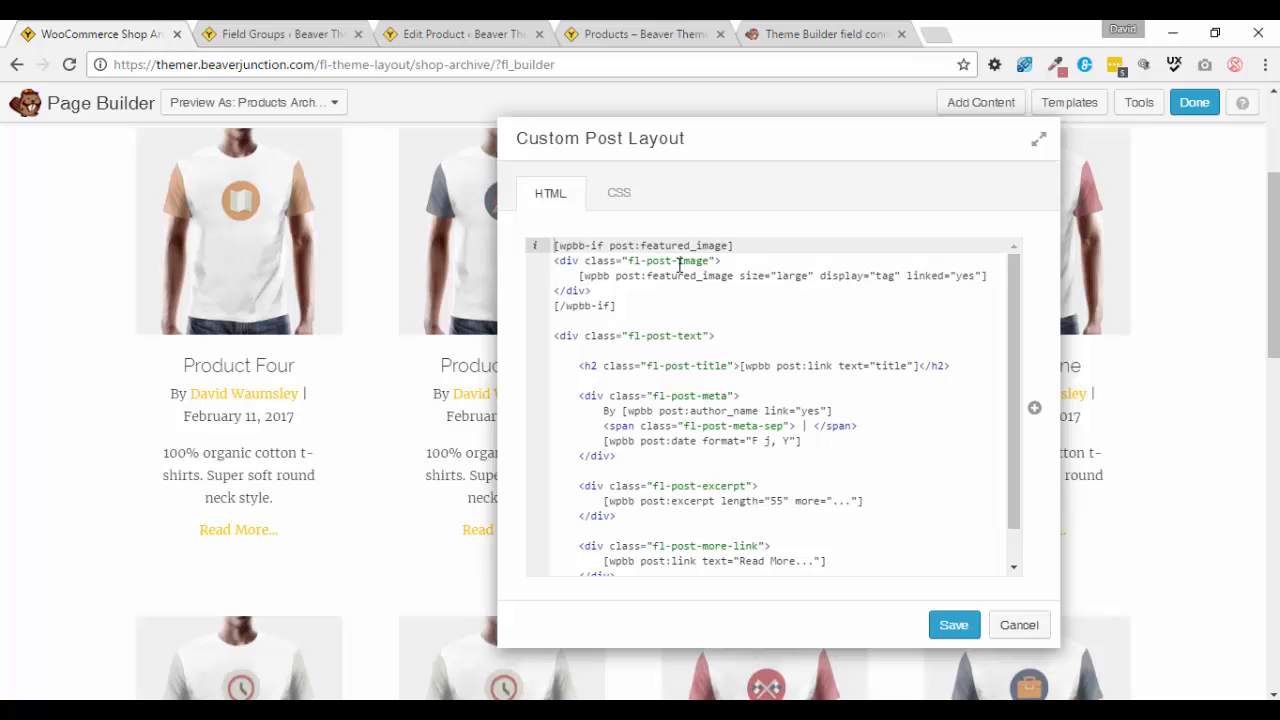
click(618, 193)
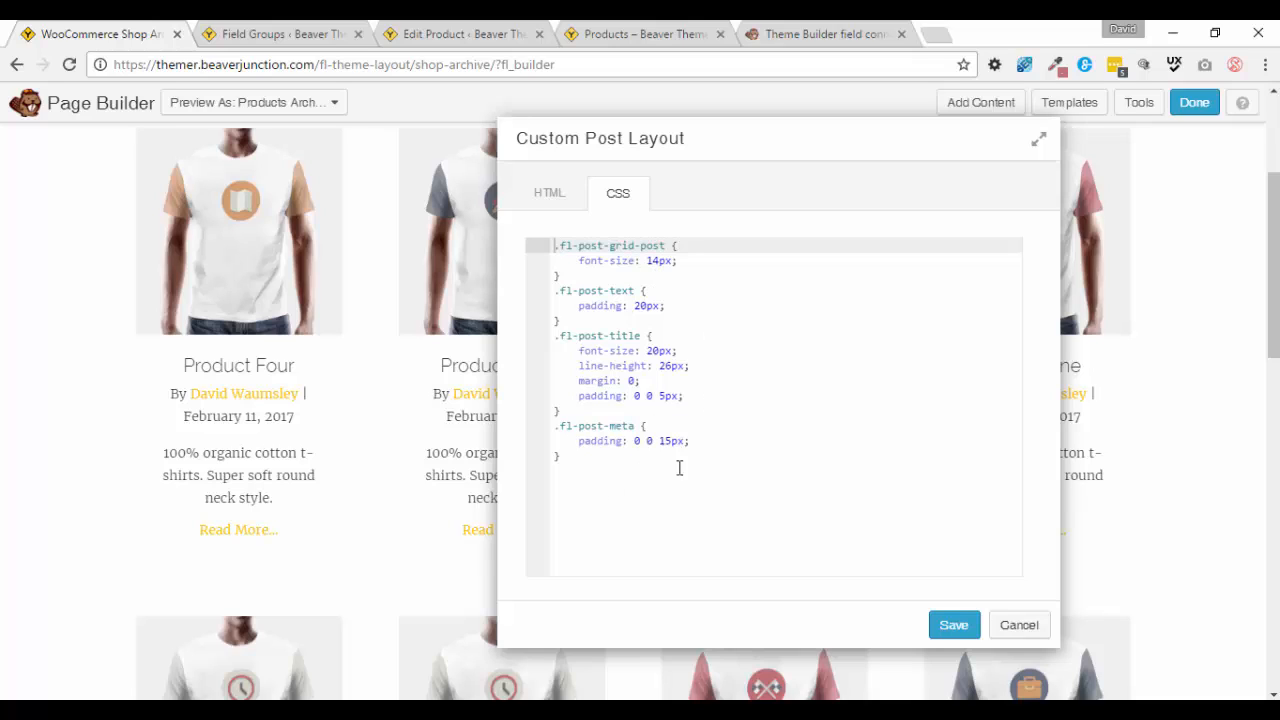
mouse_move(733, 527)
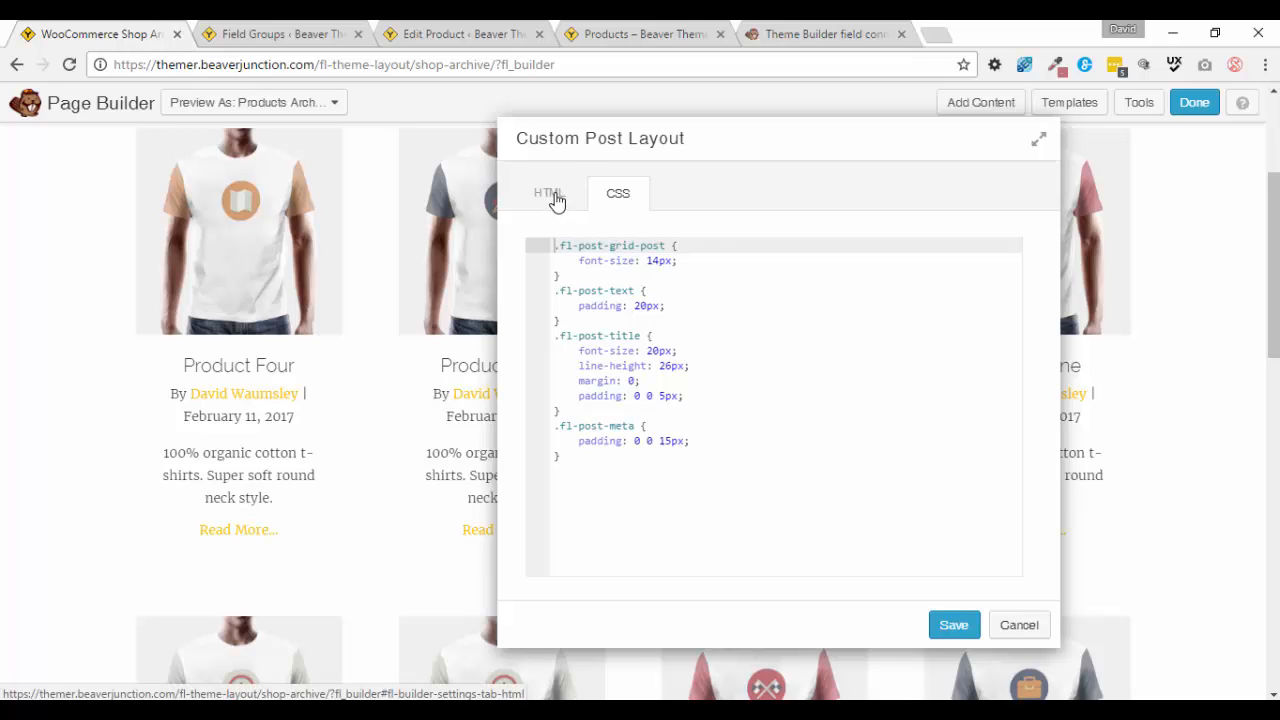
click(550, 193)
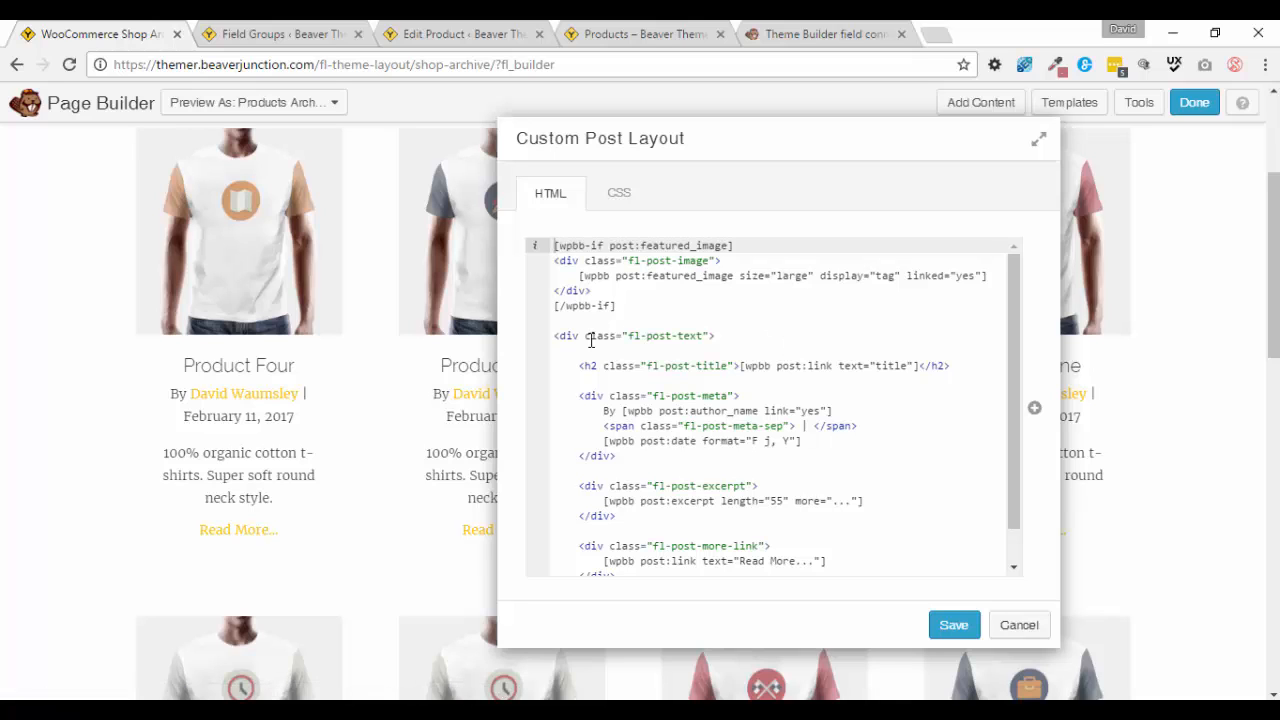
scroll(down, 3)
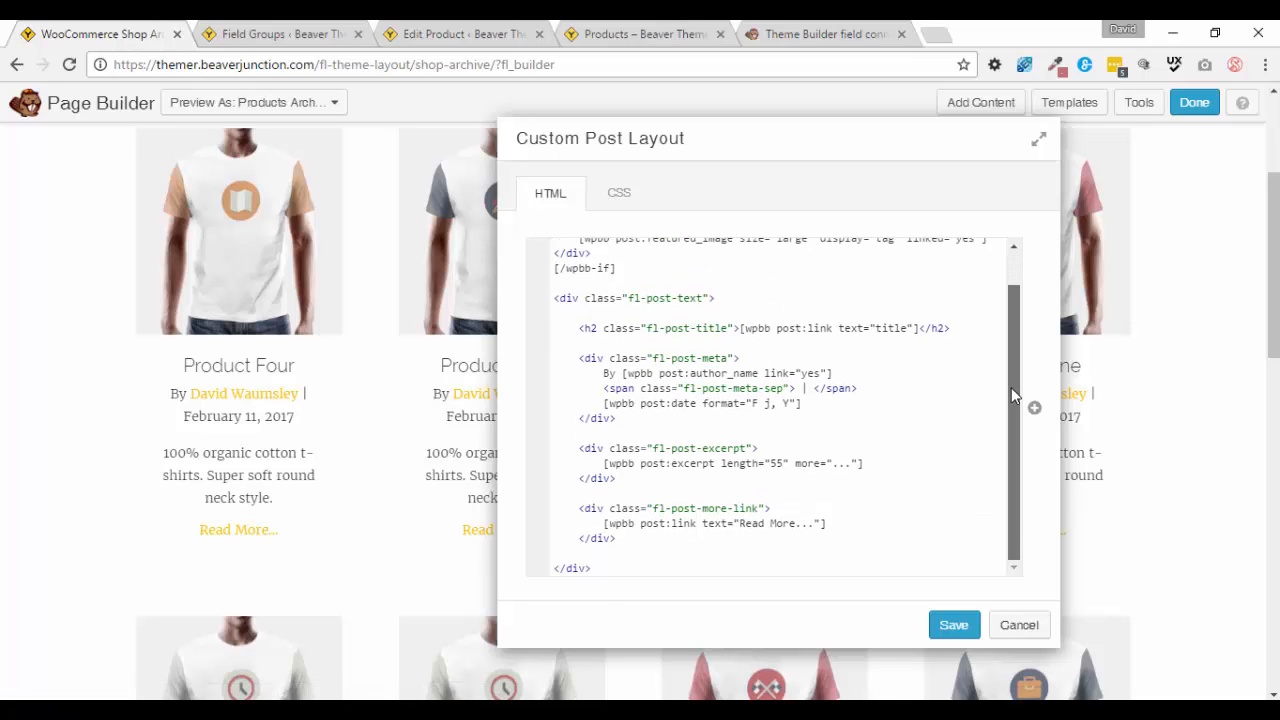
mouse_move(1015, 400)
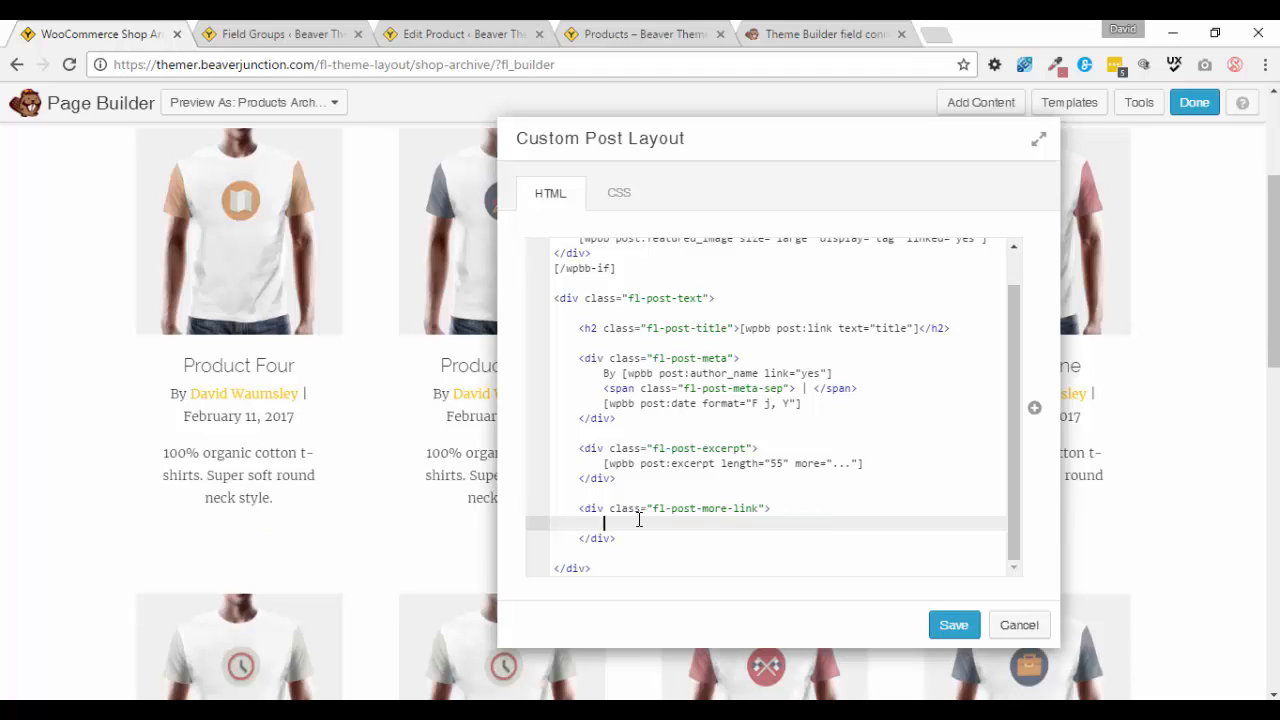
mouse_move(687, 534)
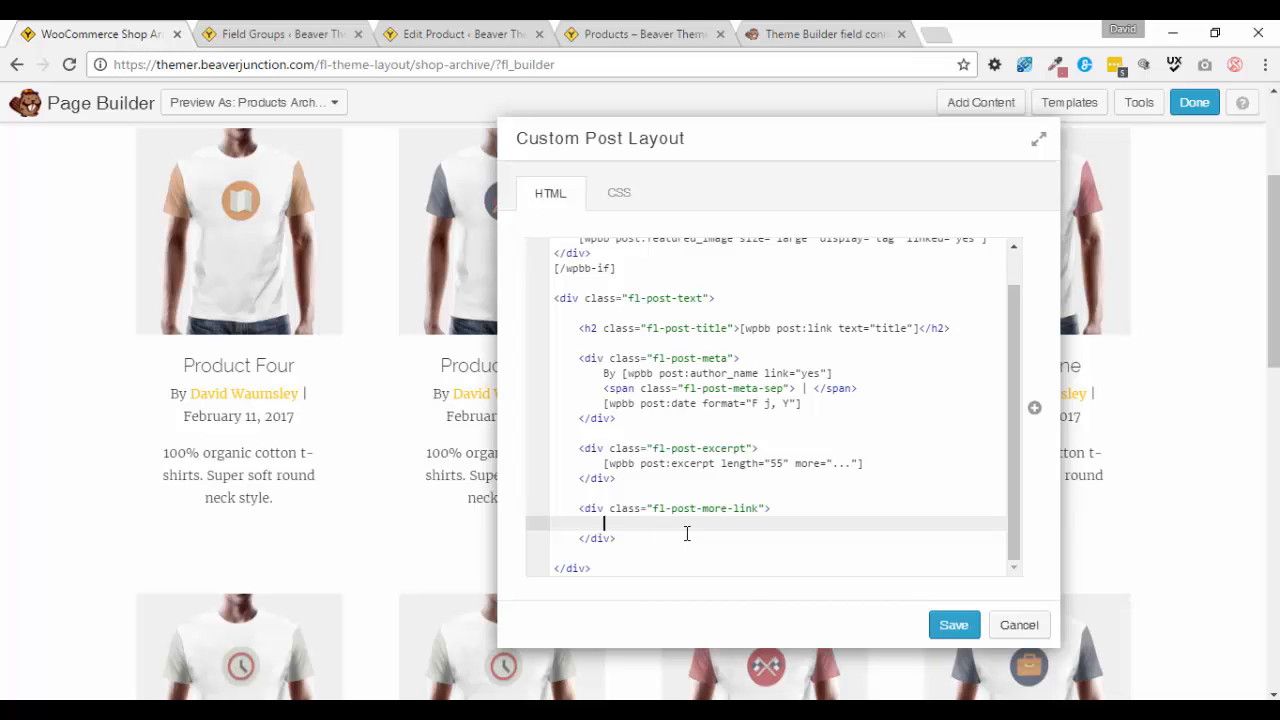
mouse_move(915, 448)
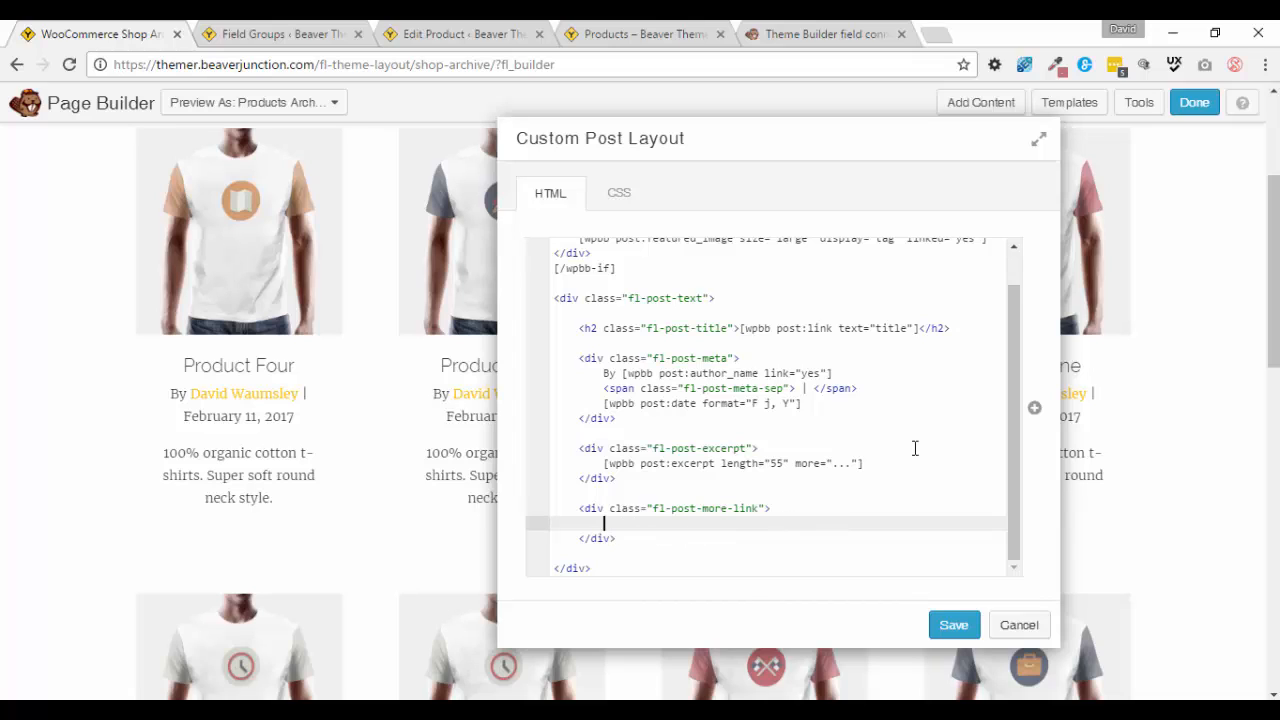
mouse_move(1035, 409)
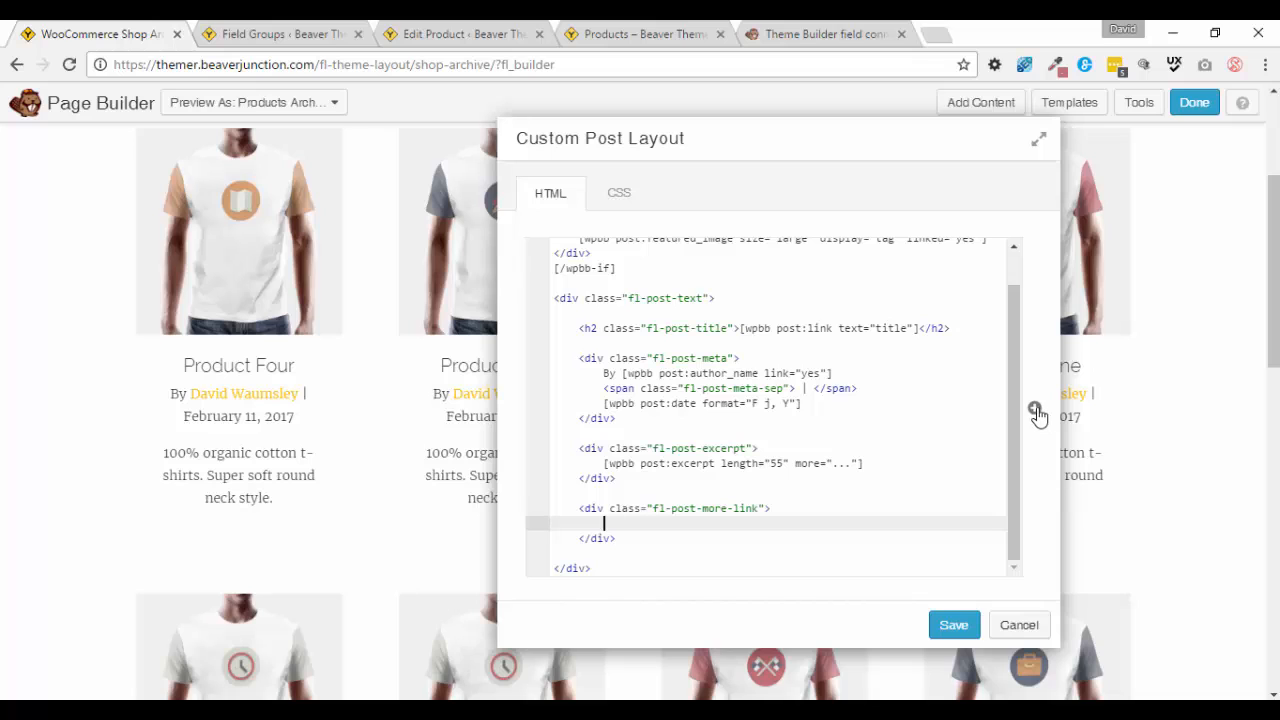
Insert the WooCommerce Add to Cart Button field connection into the more-link block.
click(606, 522)
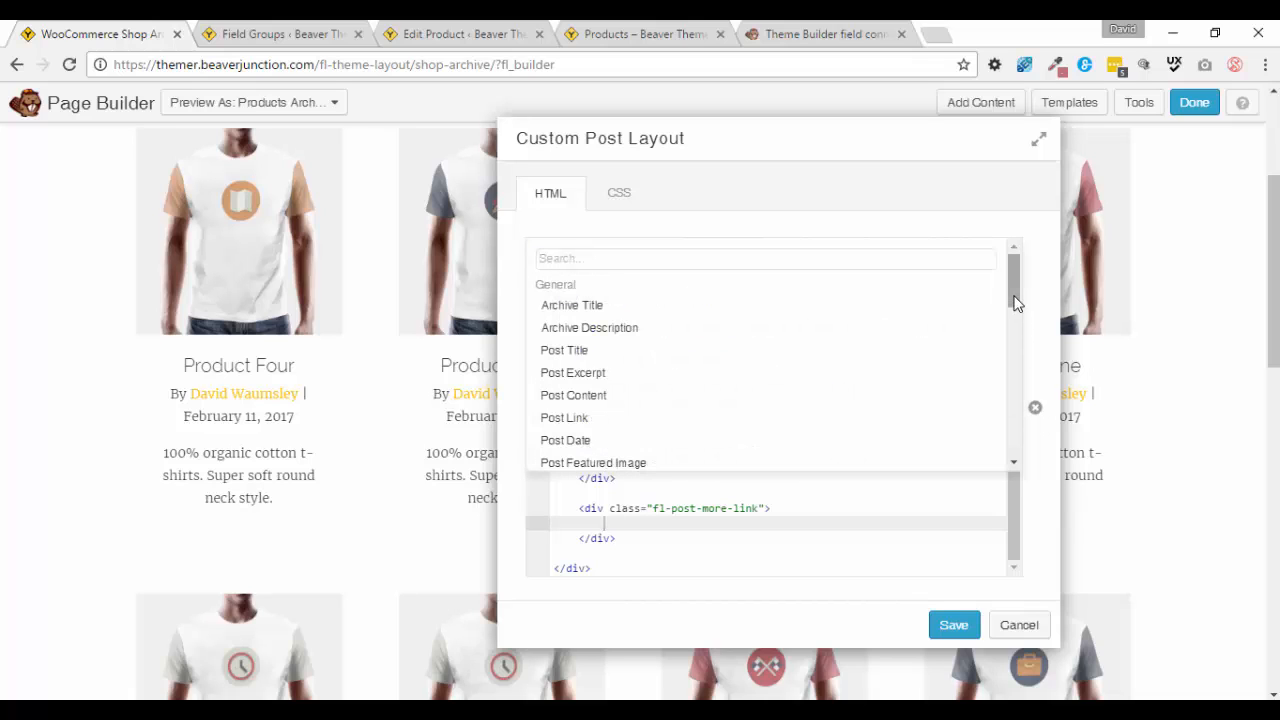
scroll(down, 3)
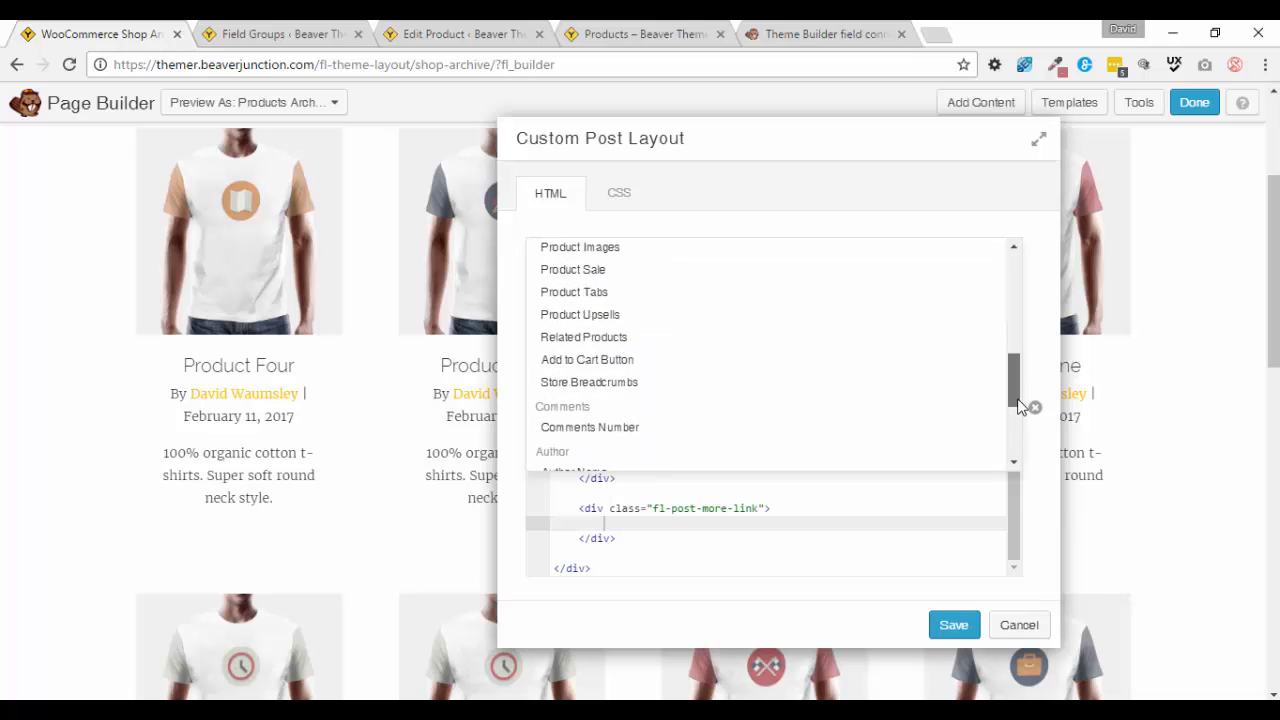
scroll(down, 3)
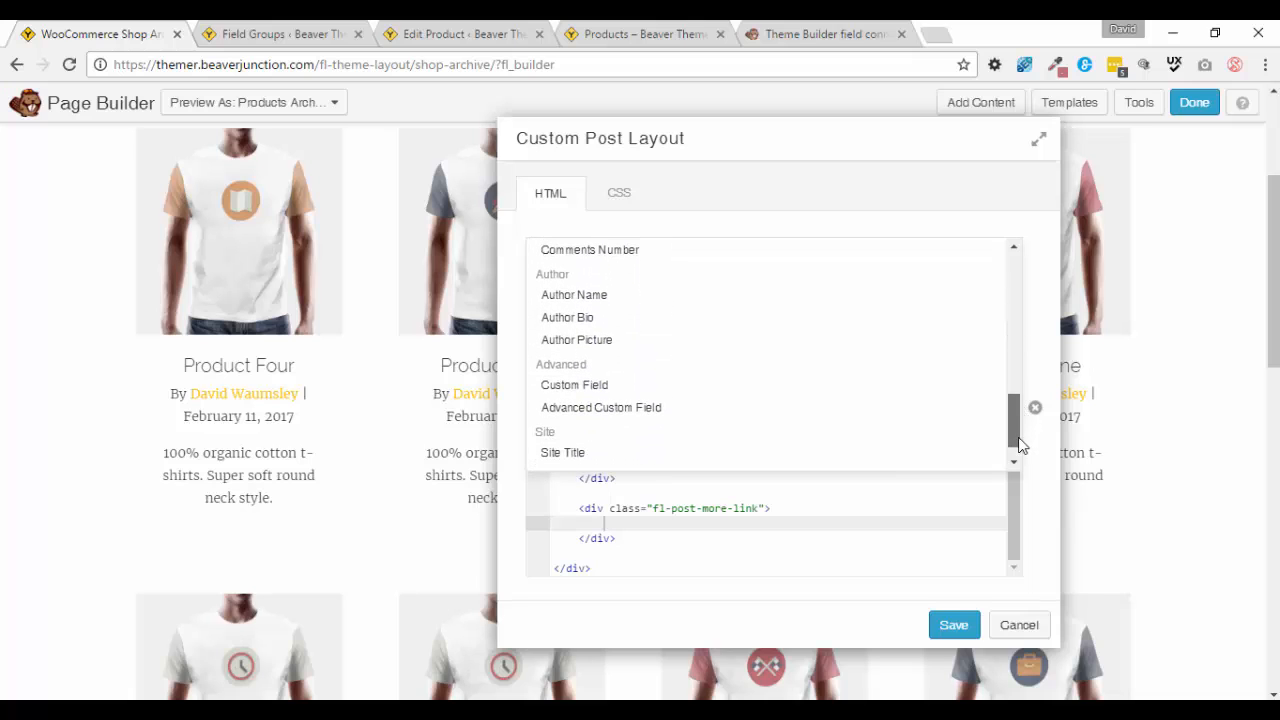
mouse_move(629, 413)
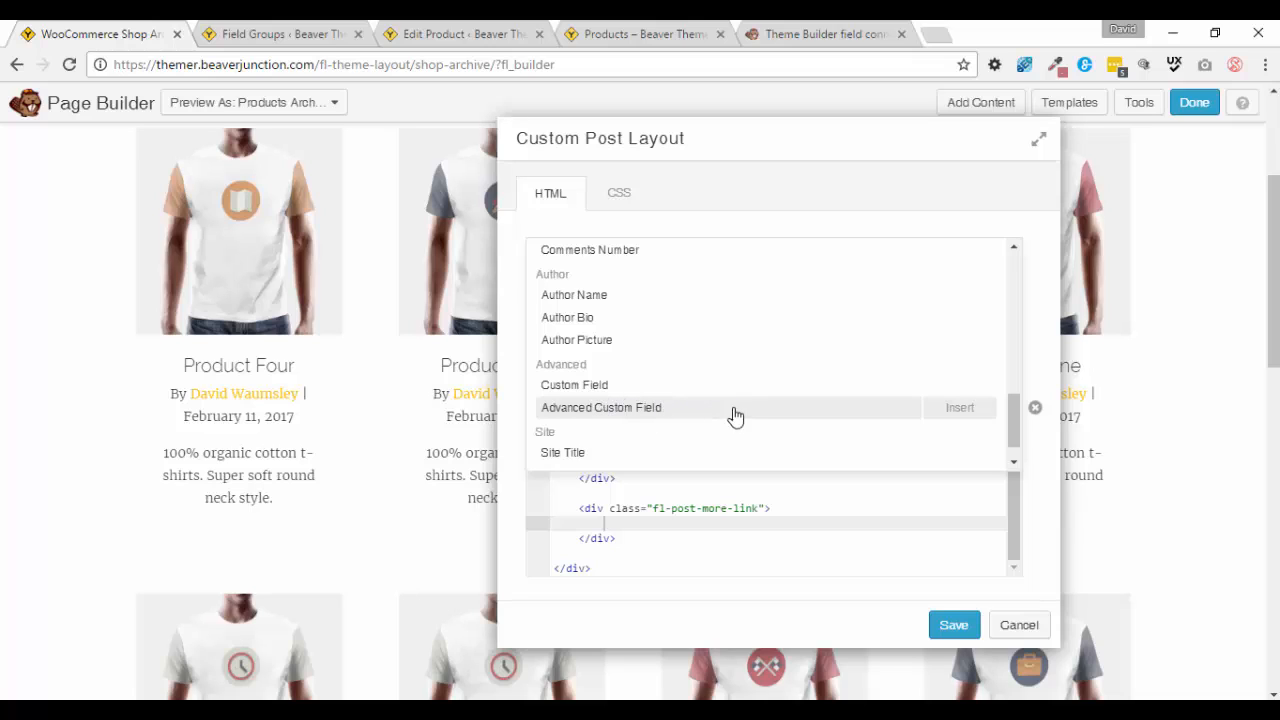
mouse_move(650, 405)
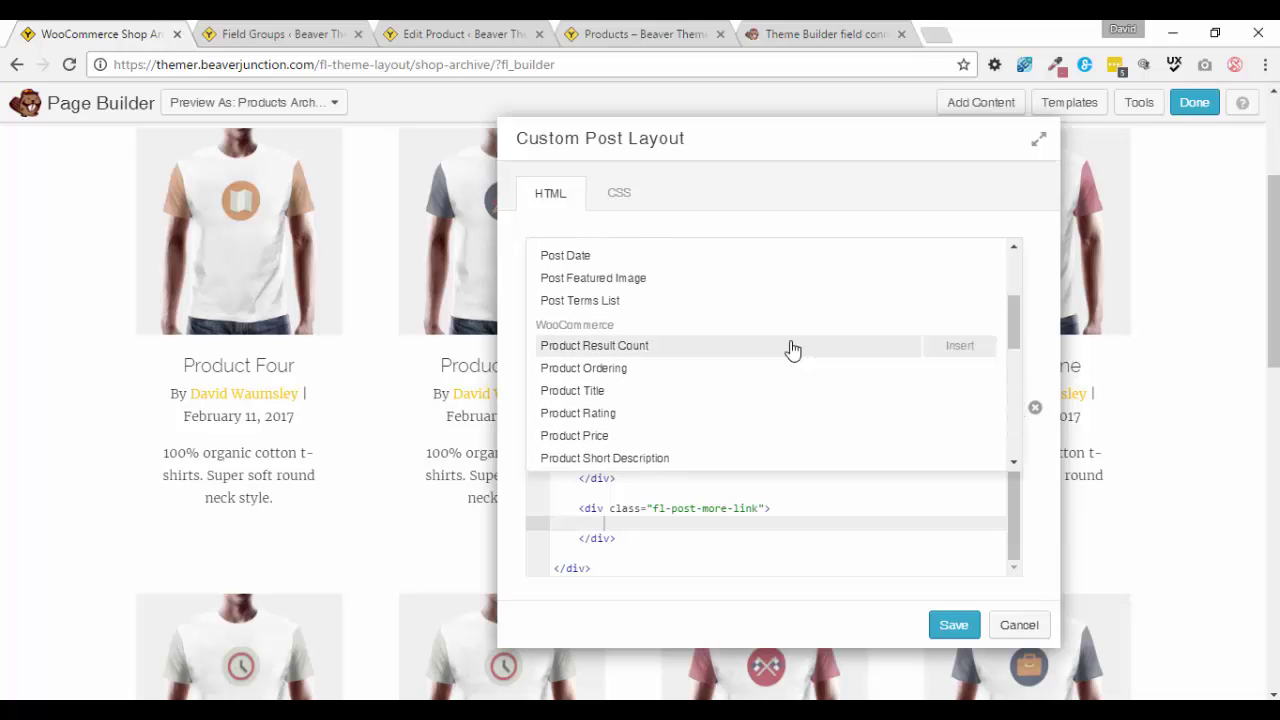
scroll(down, 3)
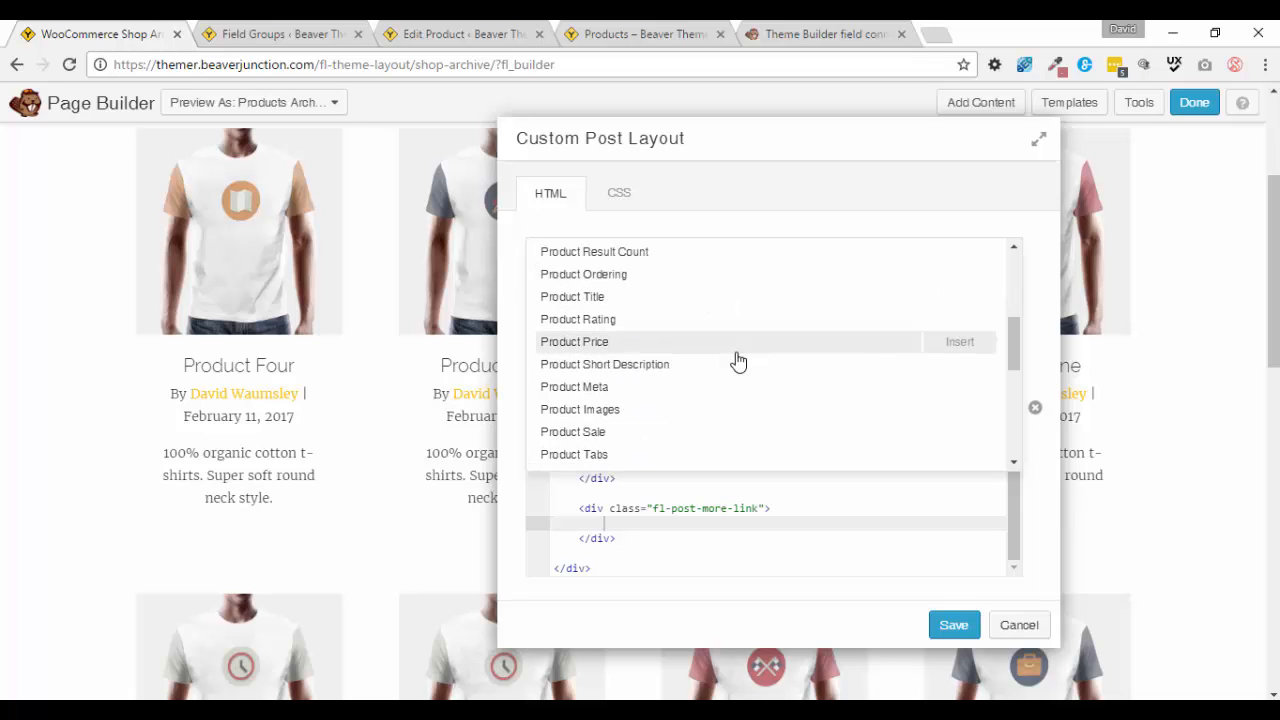
scroll(down, 3)
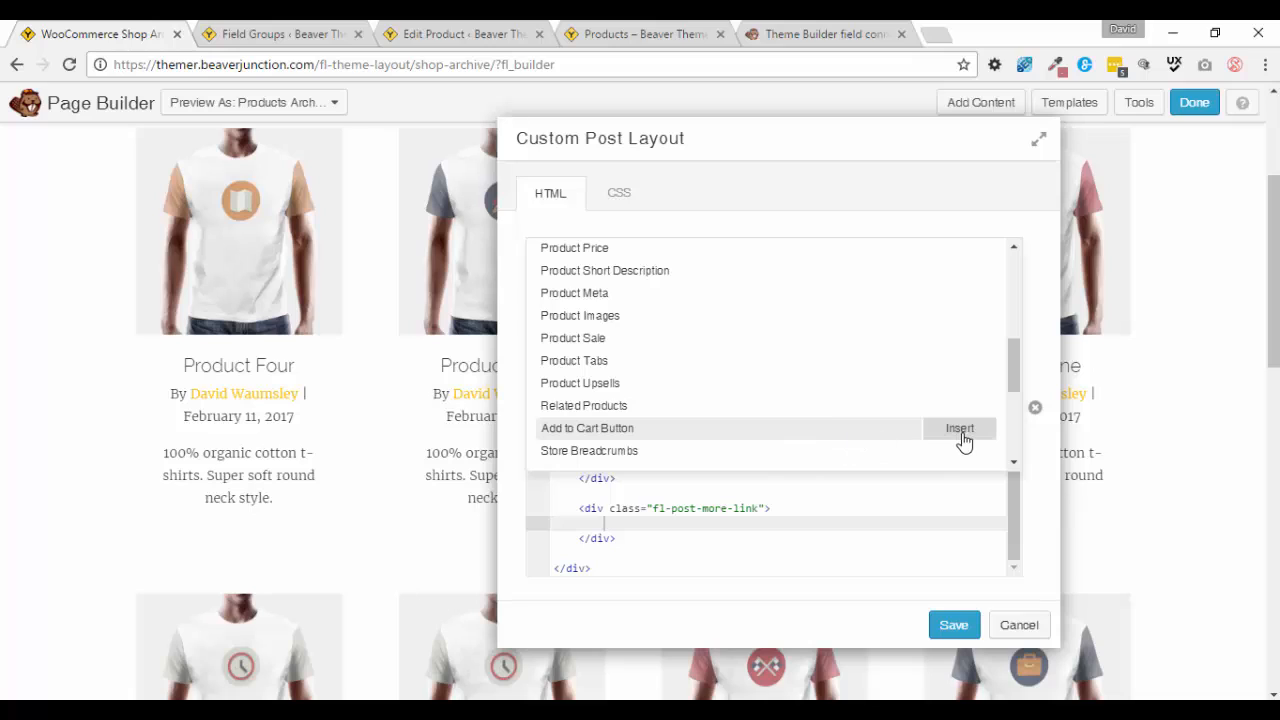
mouse_move(965, 435)
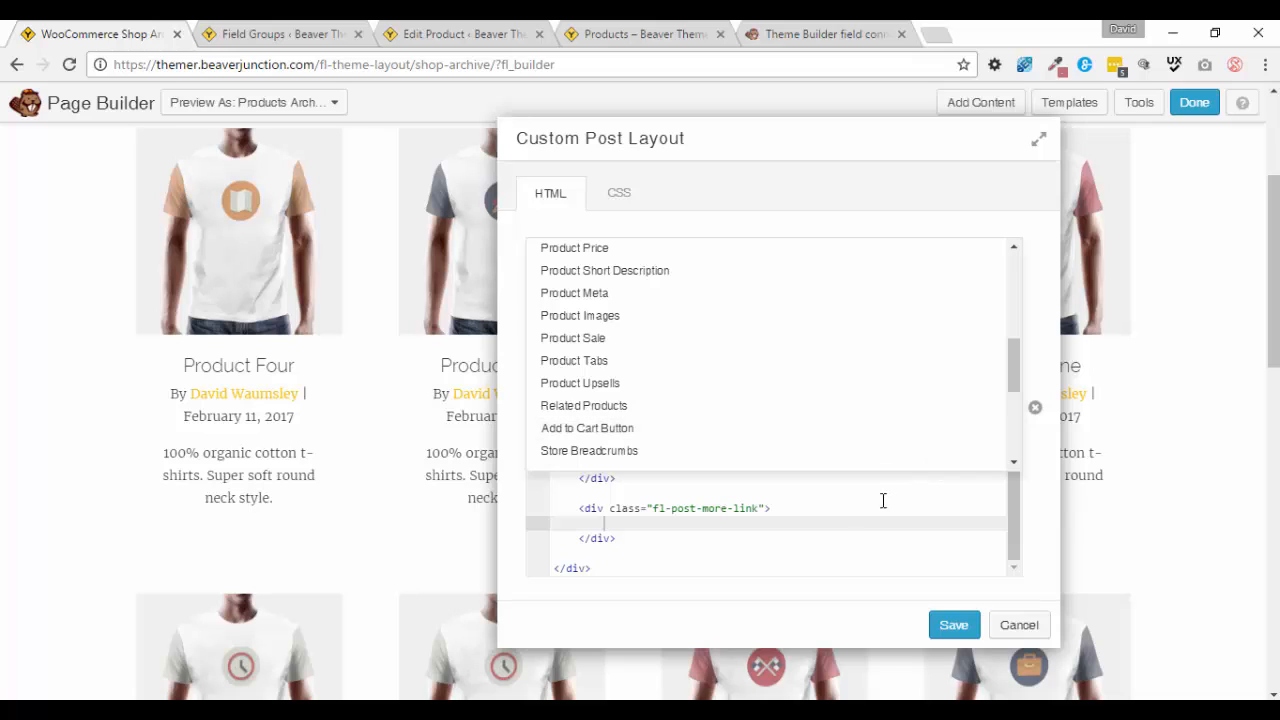
mouse_move(738, 434)
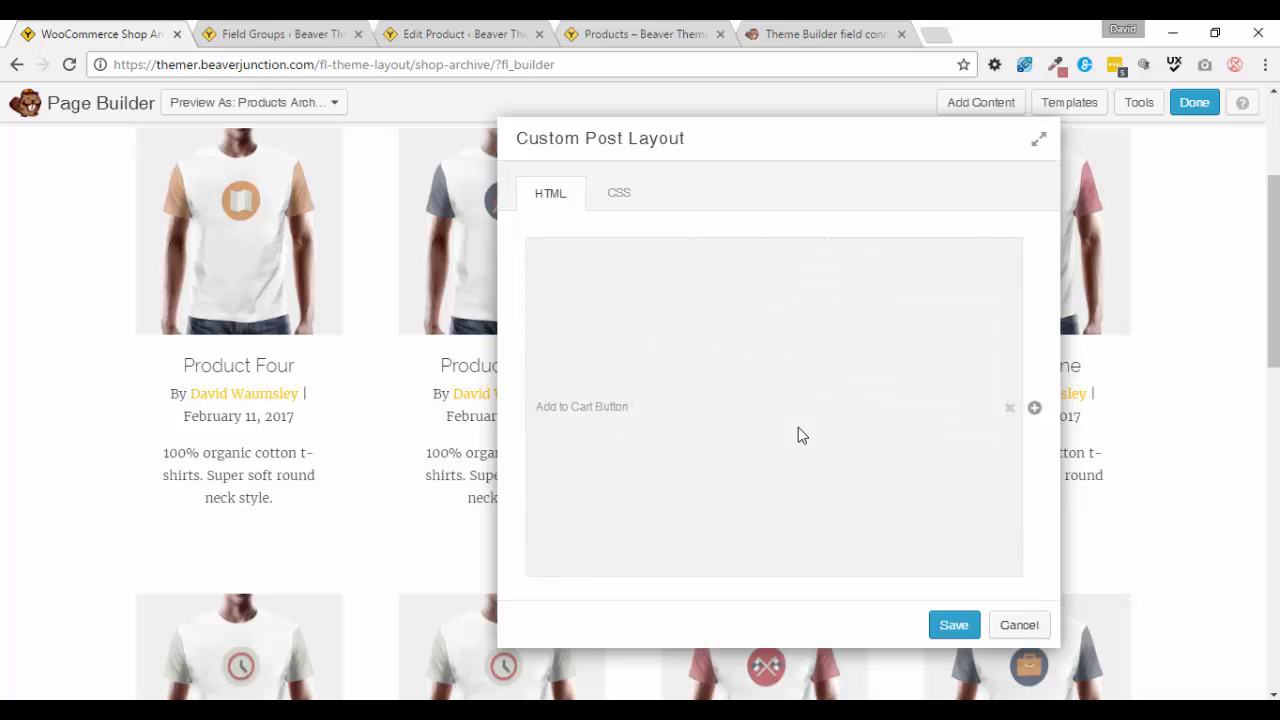
mouse_move(976, 551)
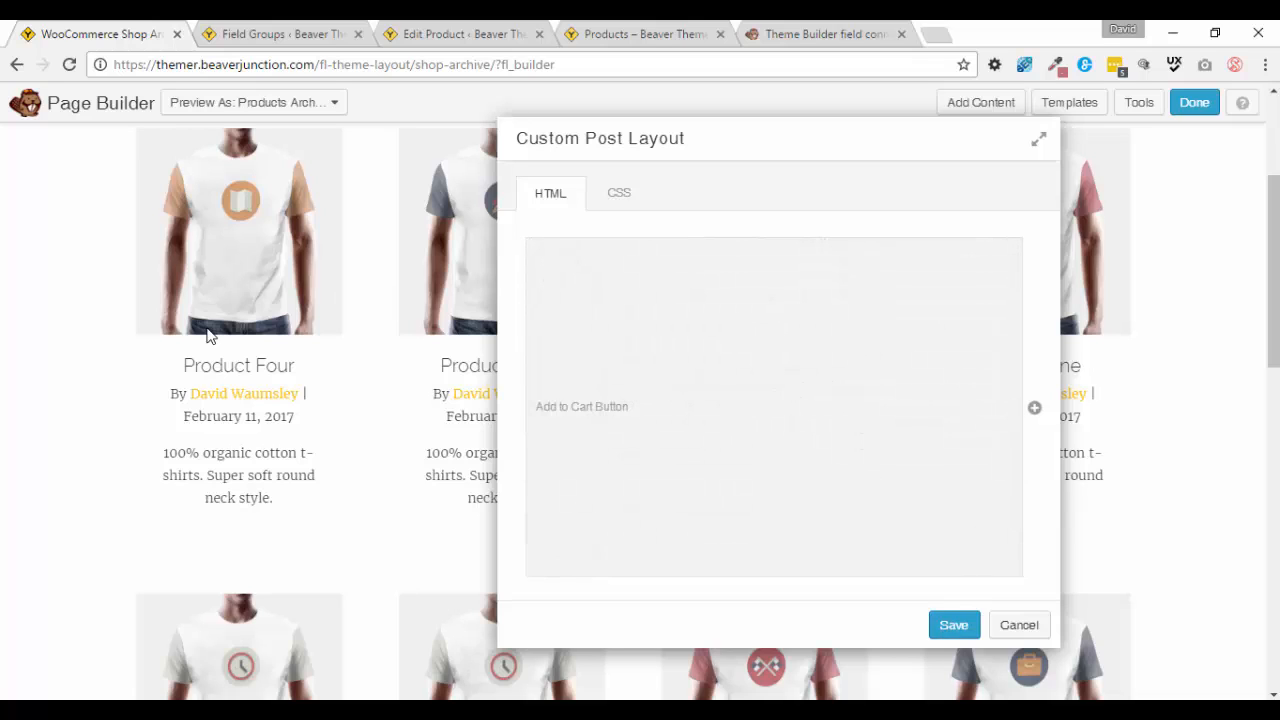
mouse_move(298, 430)
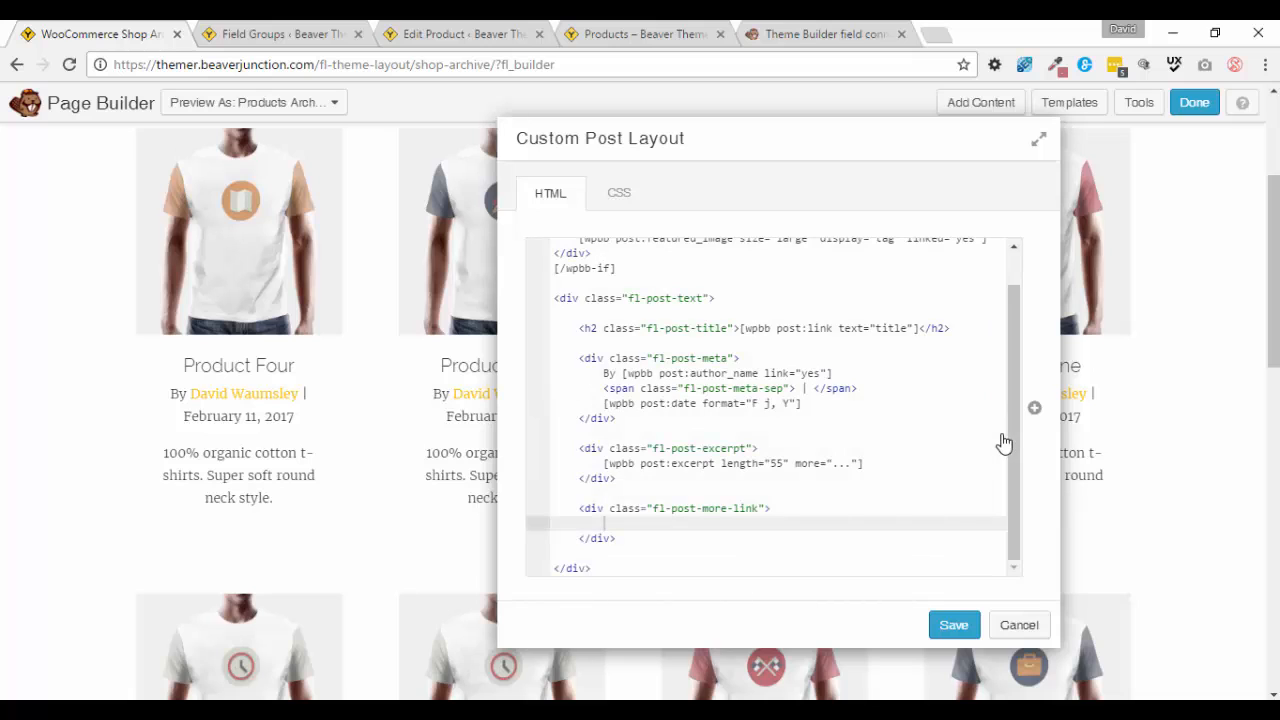
mouse_move(1035, 415)
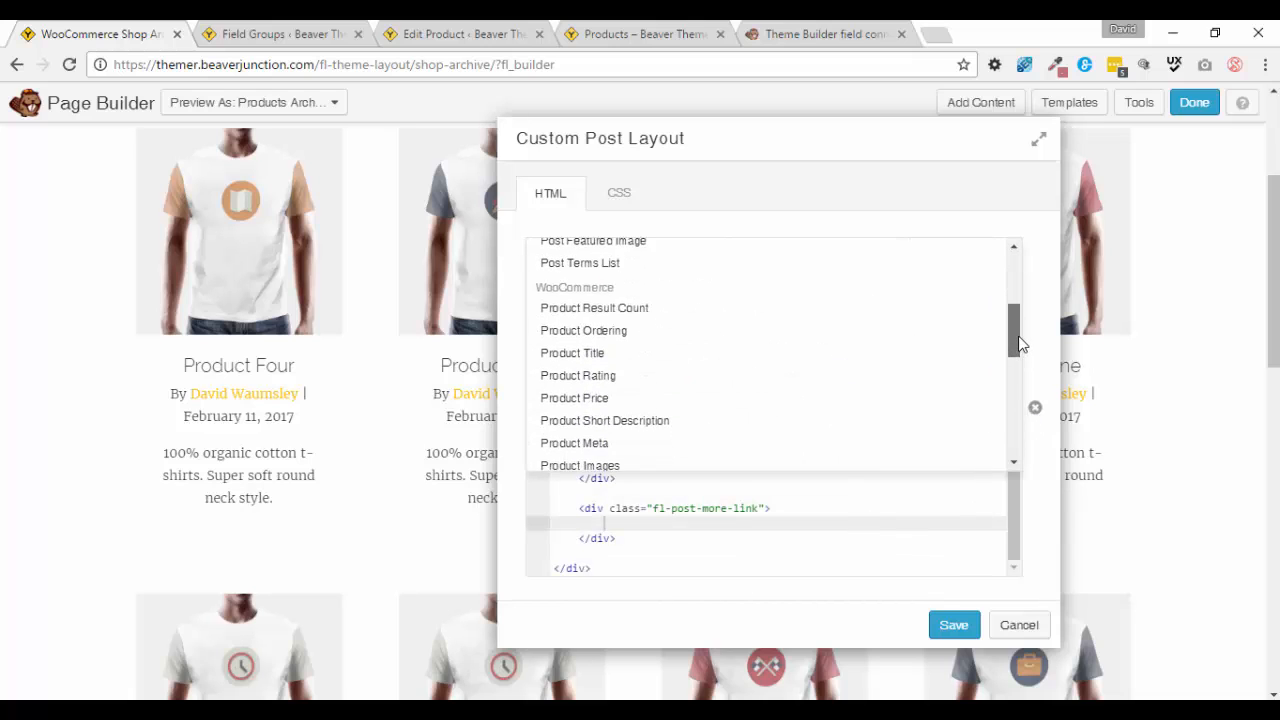
scroll(down, 3)
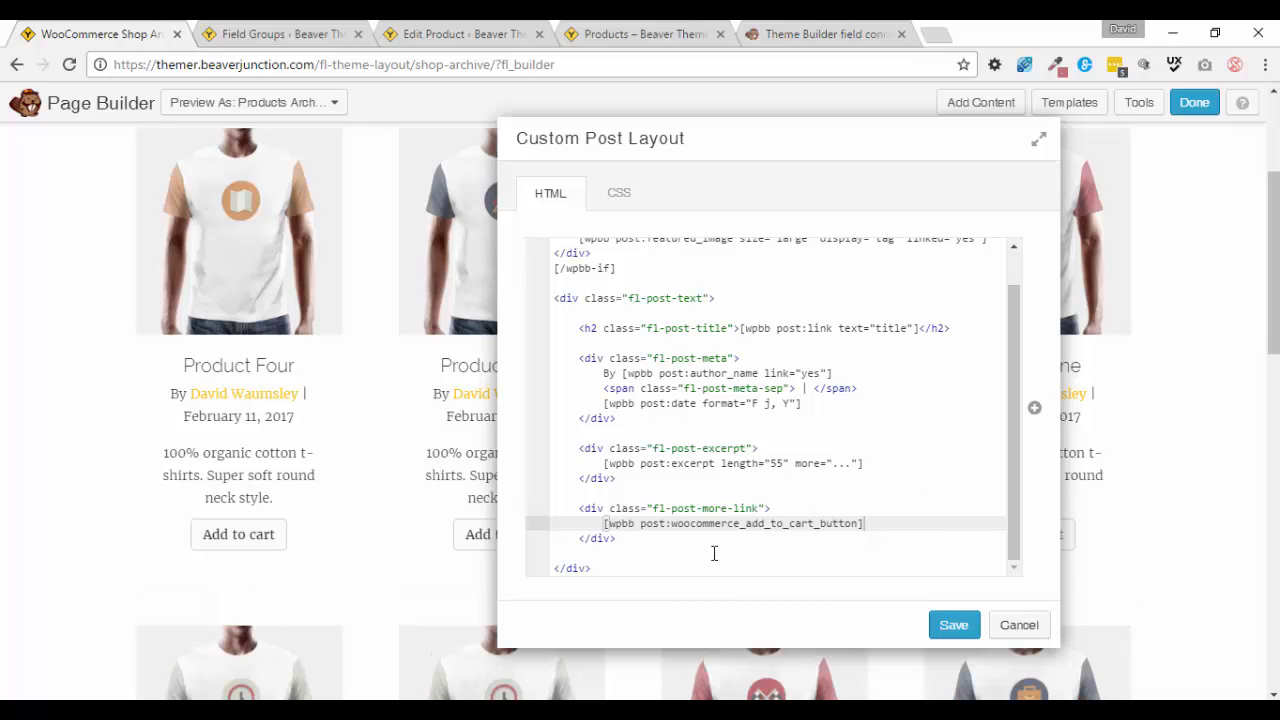
mouse_move(258, 535)
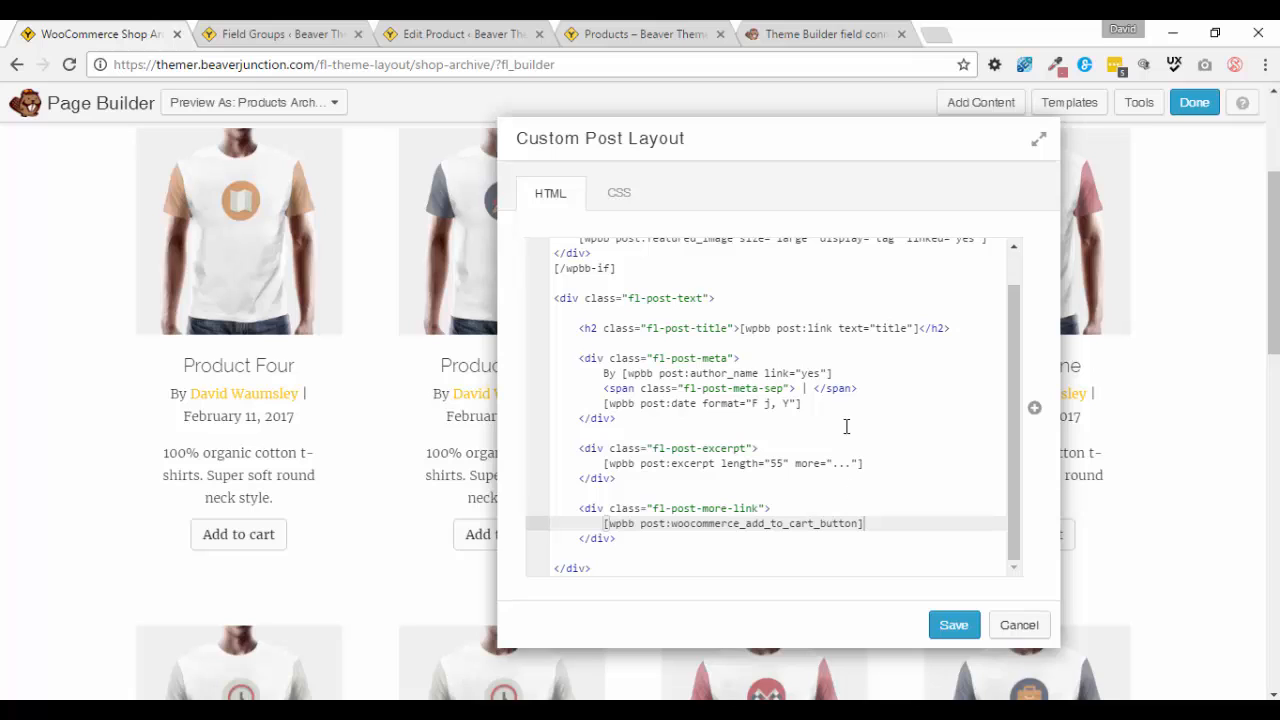
mouse_move(1019, 624)
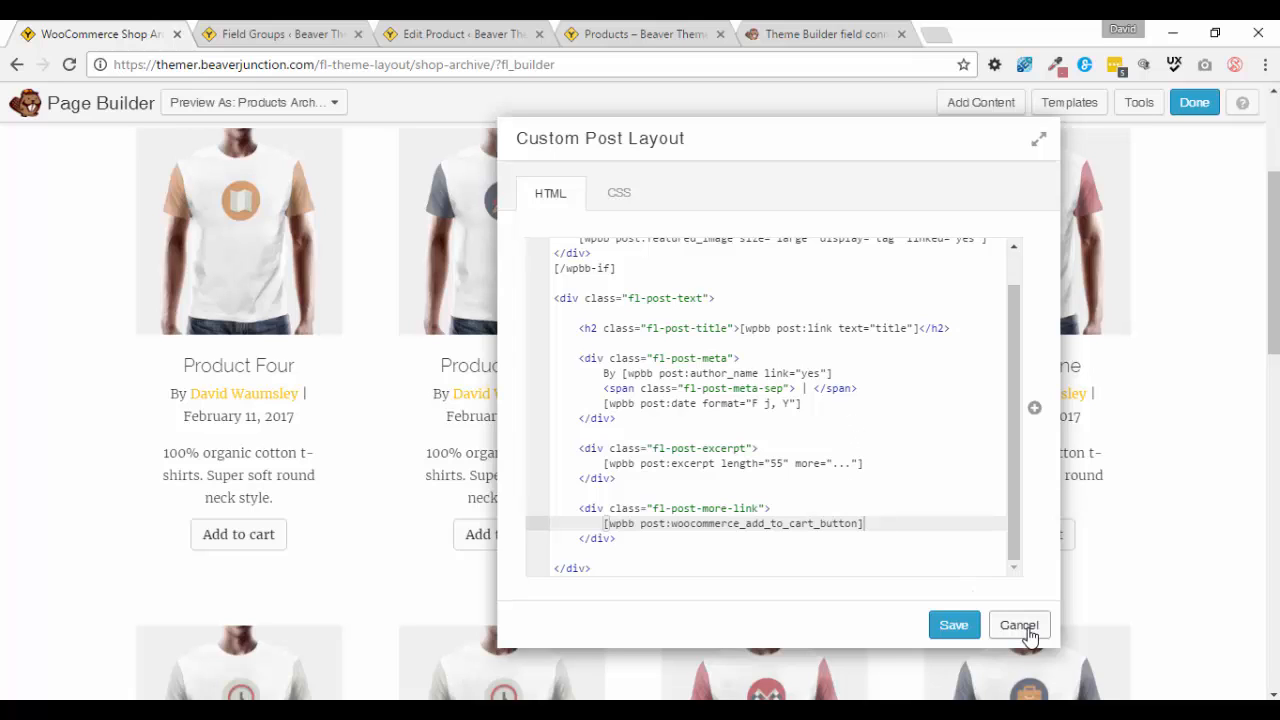
Cancel both dialogs and delete the Posts module, leaving the content area empty.
click(1019, 625)
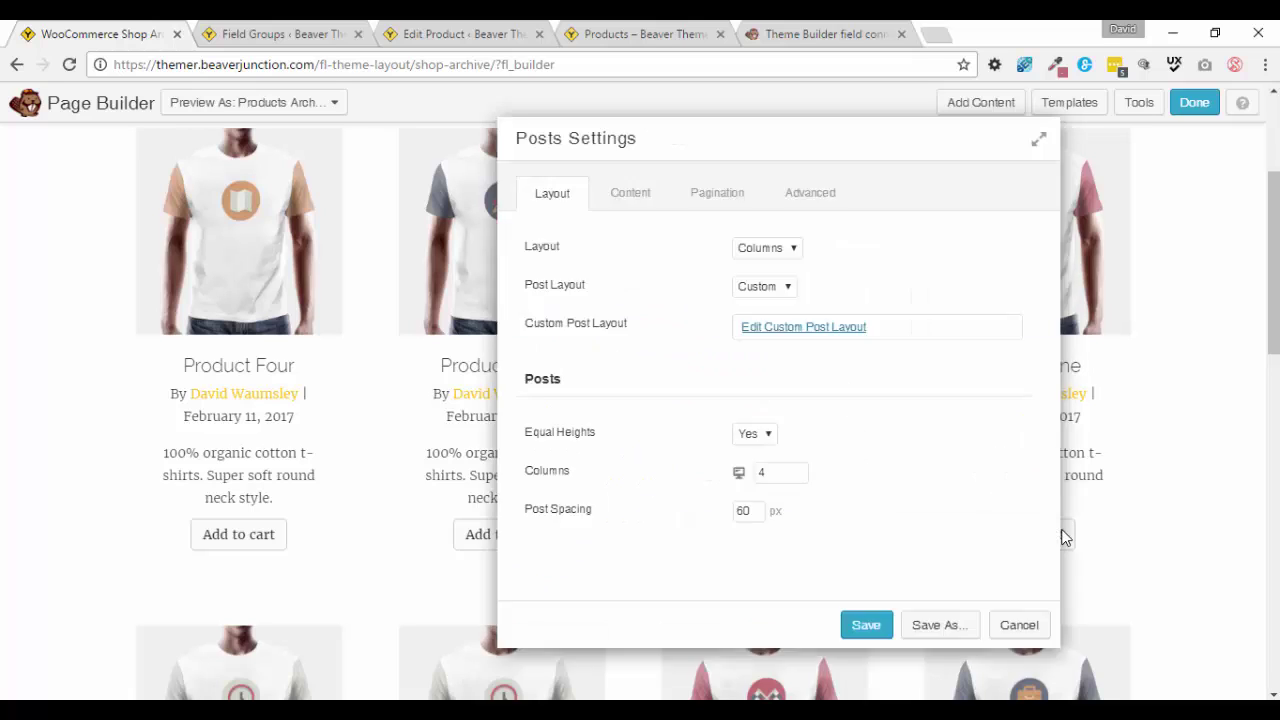
click(1019, 624)
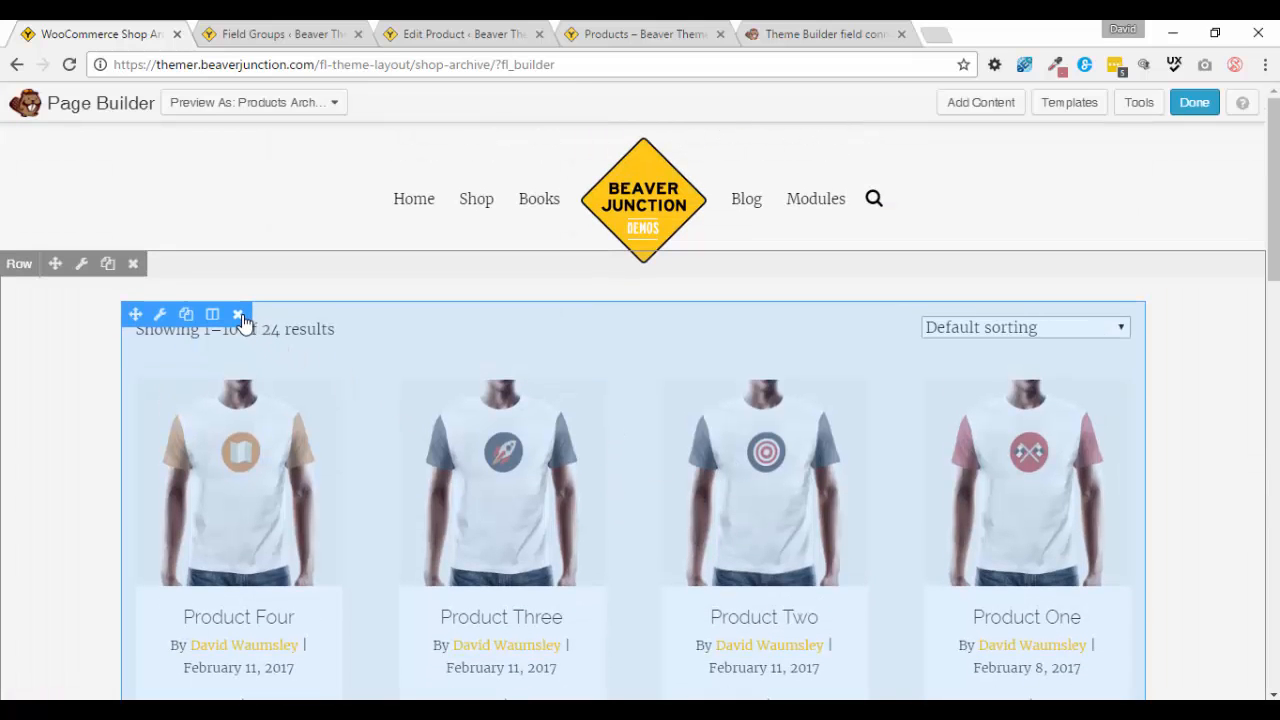
click(239, 314)
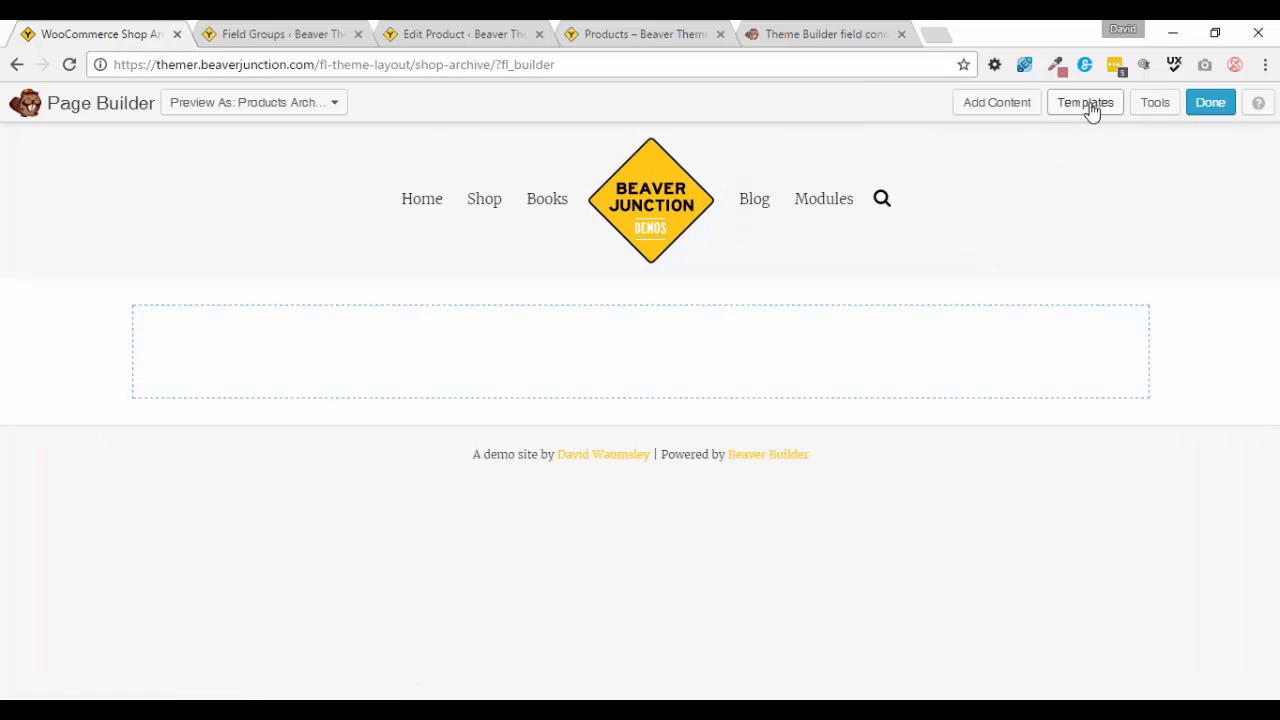
Replace the layout with the saved WC-archive-limited template from Your Templates.
click(1085, 102)
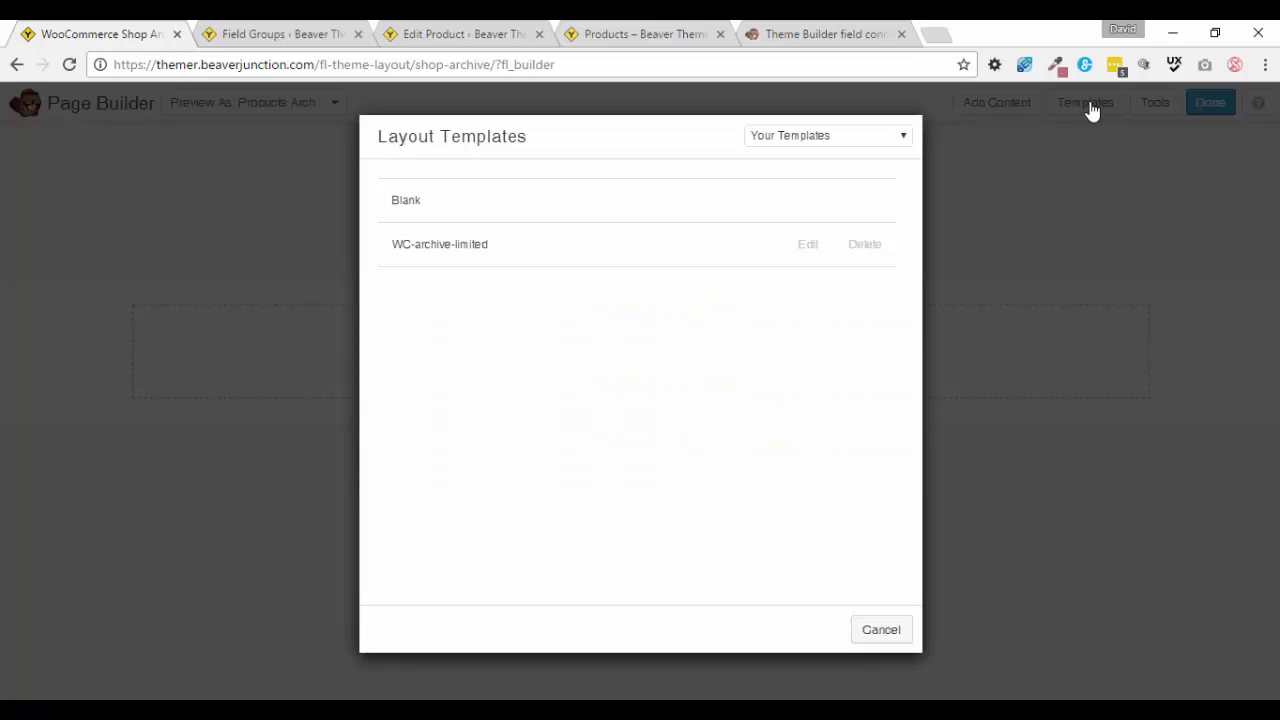
click(440, 244)
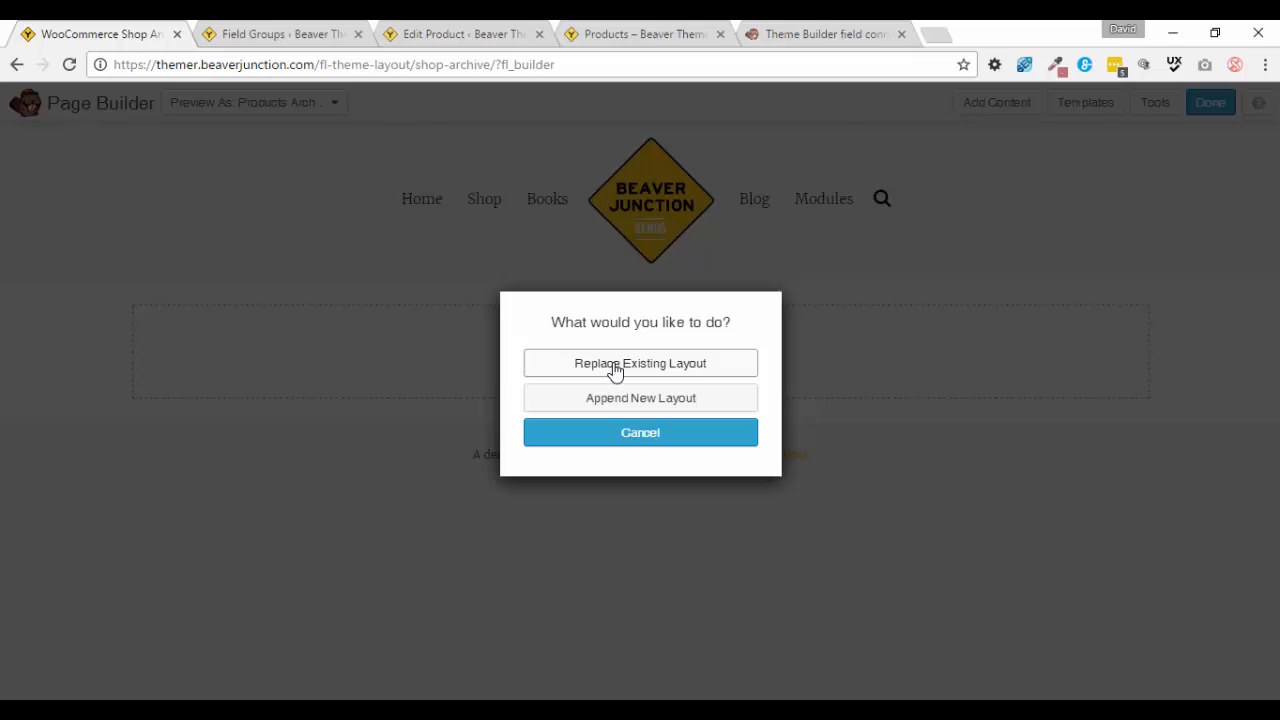
click(640, 363)
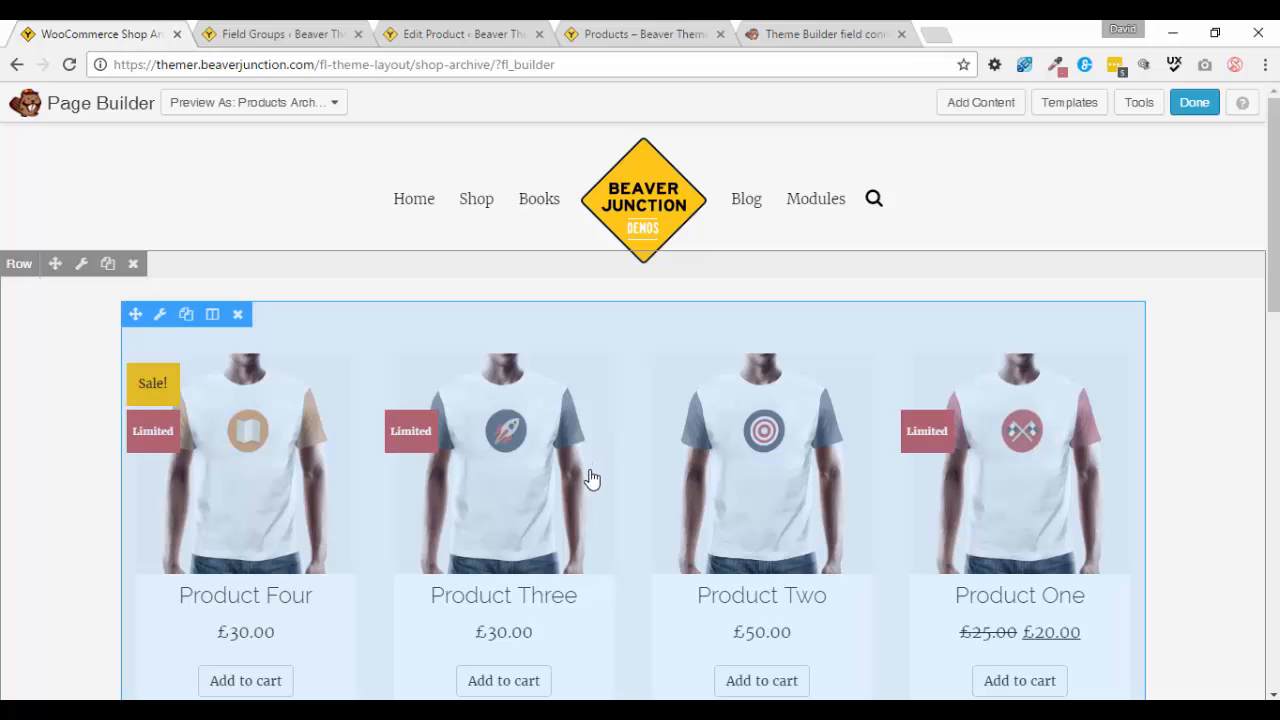
mouse_move(750, 482)
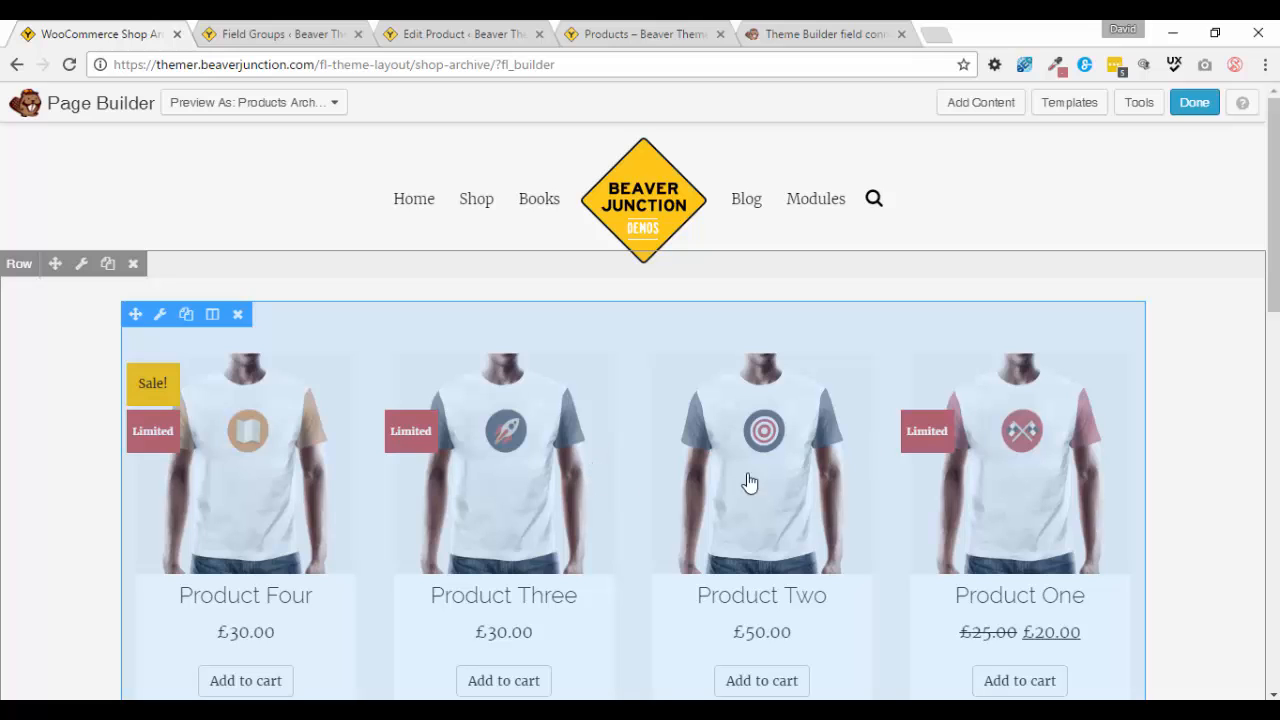
mouse_move(828, 480)
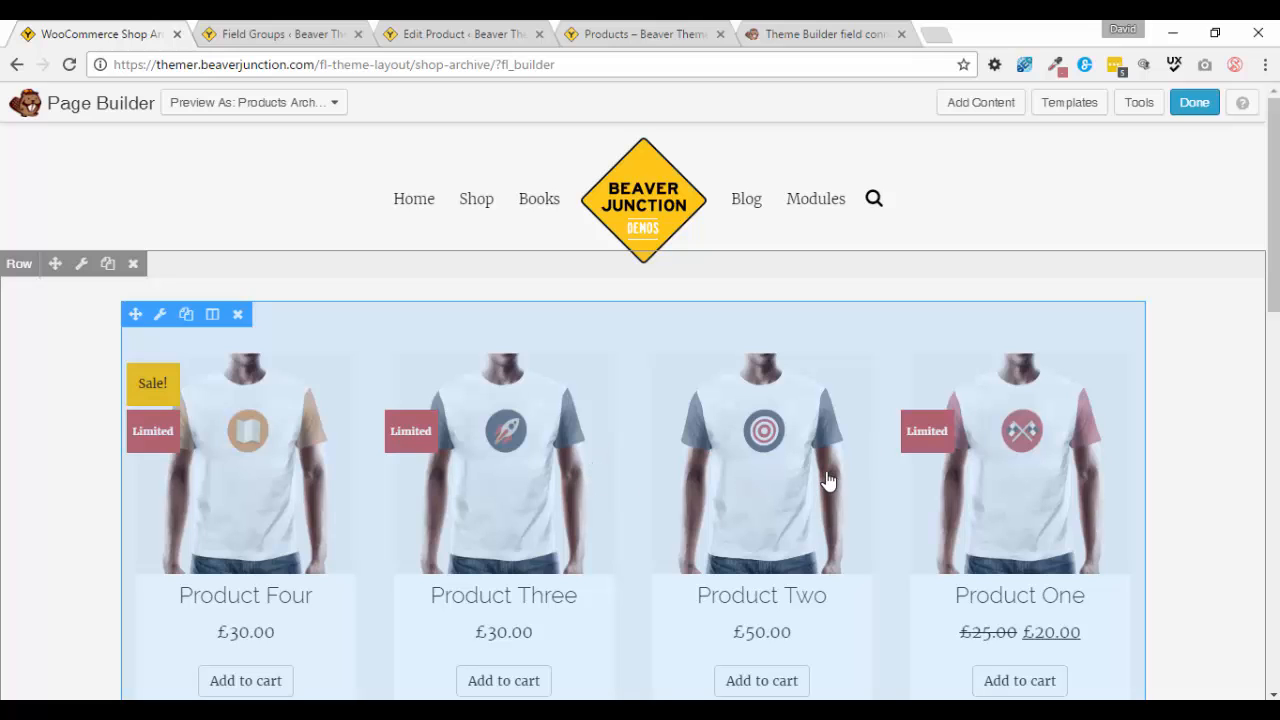
mouse_move(775, 490)
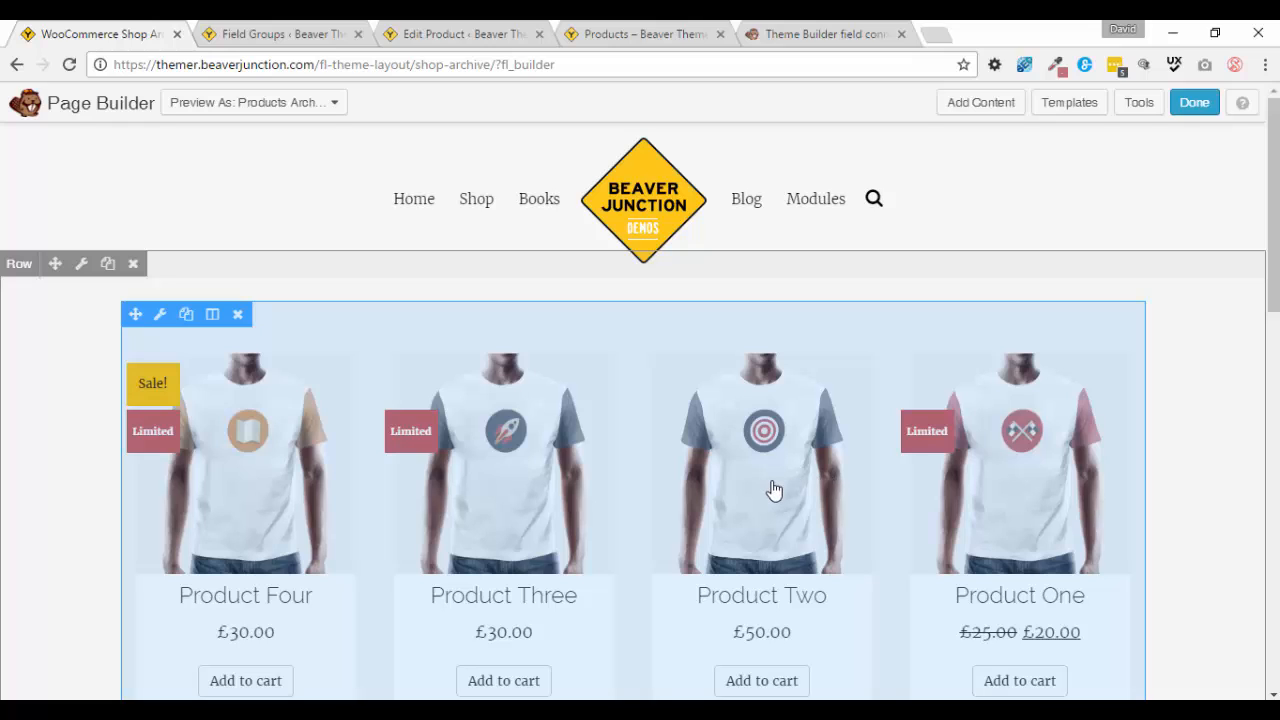
mouse_move(735, 542)
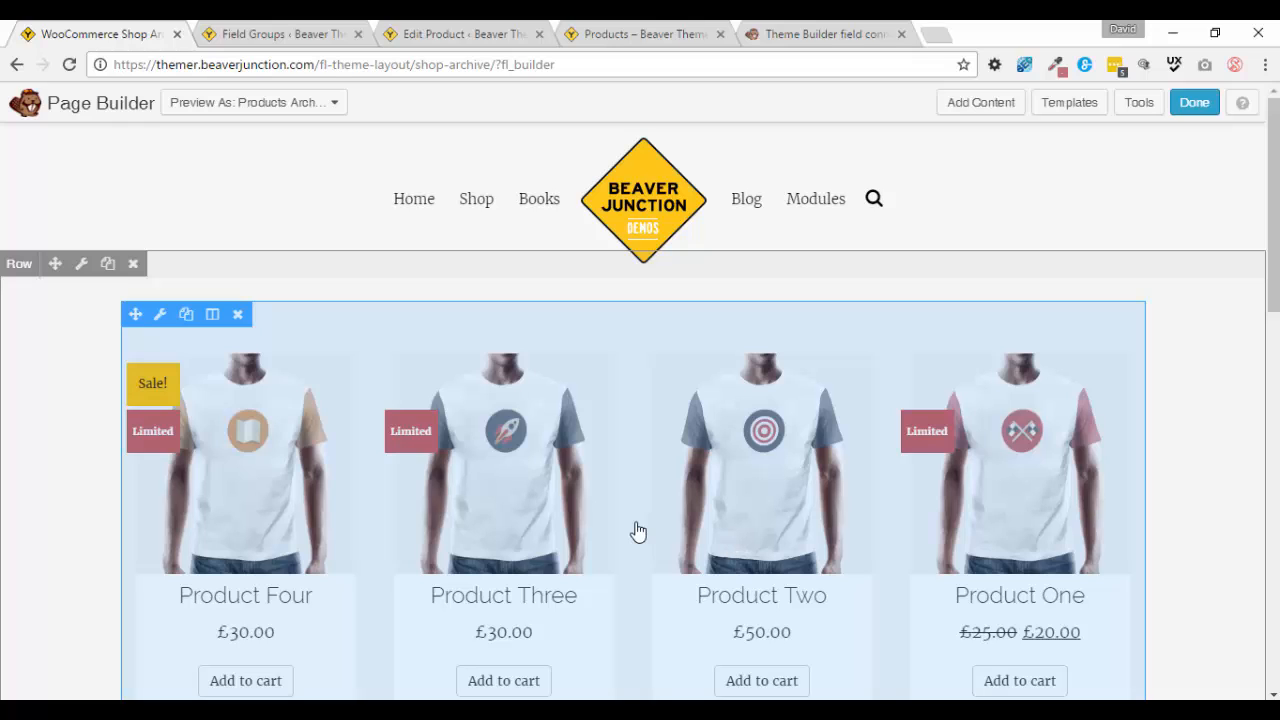
mouse_move(690, 485)
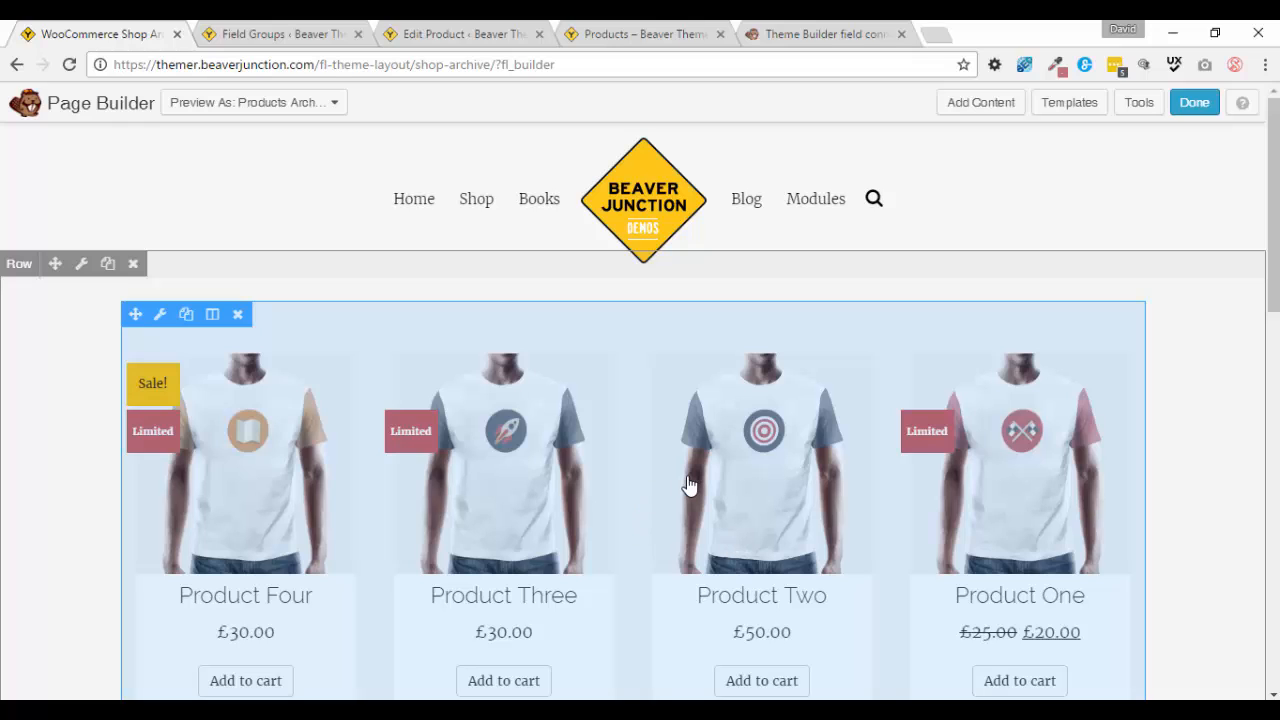
mouse_move(691, 517)
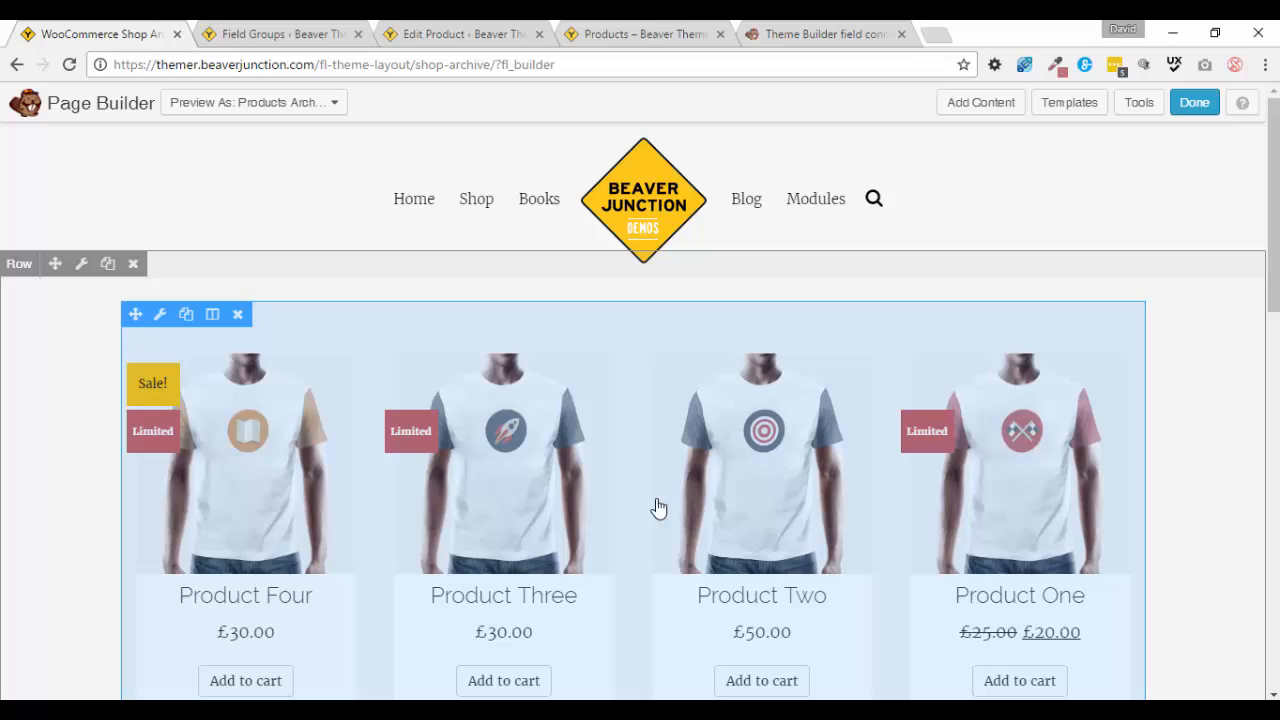
mouse_move(828, 502)
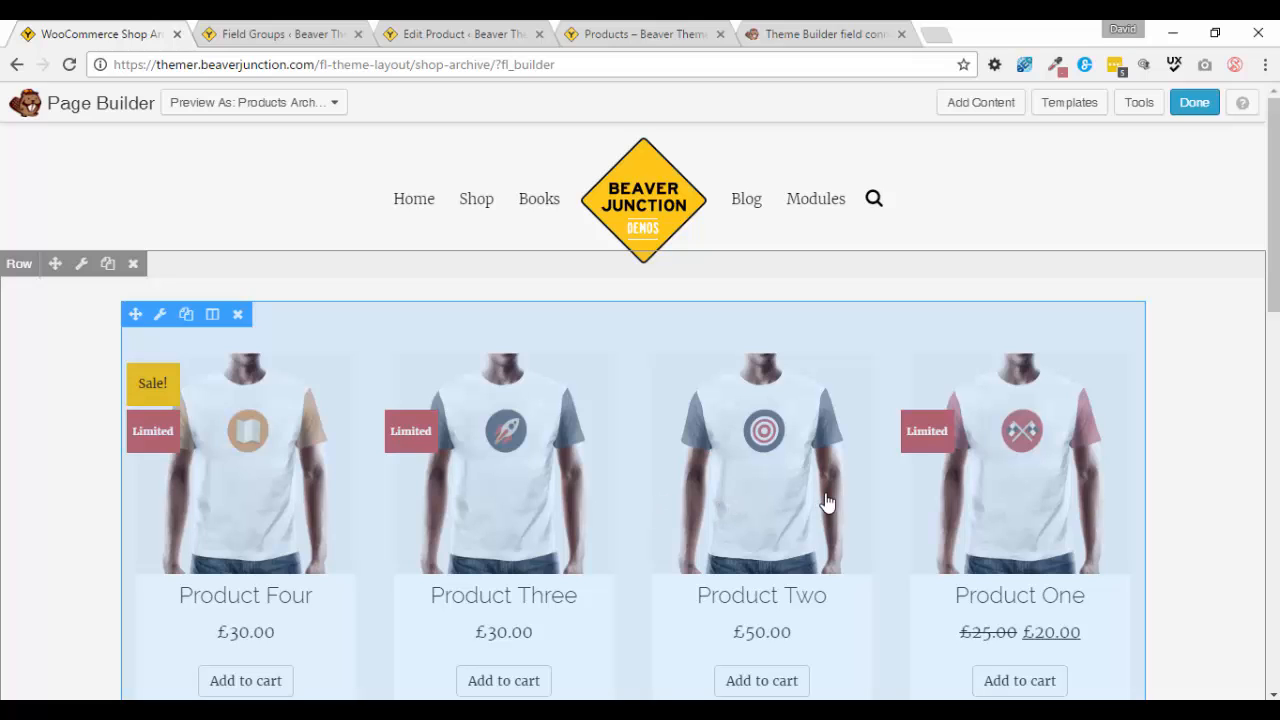
mouse_move(821, 502)
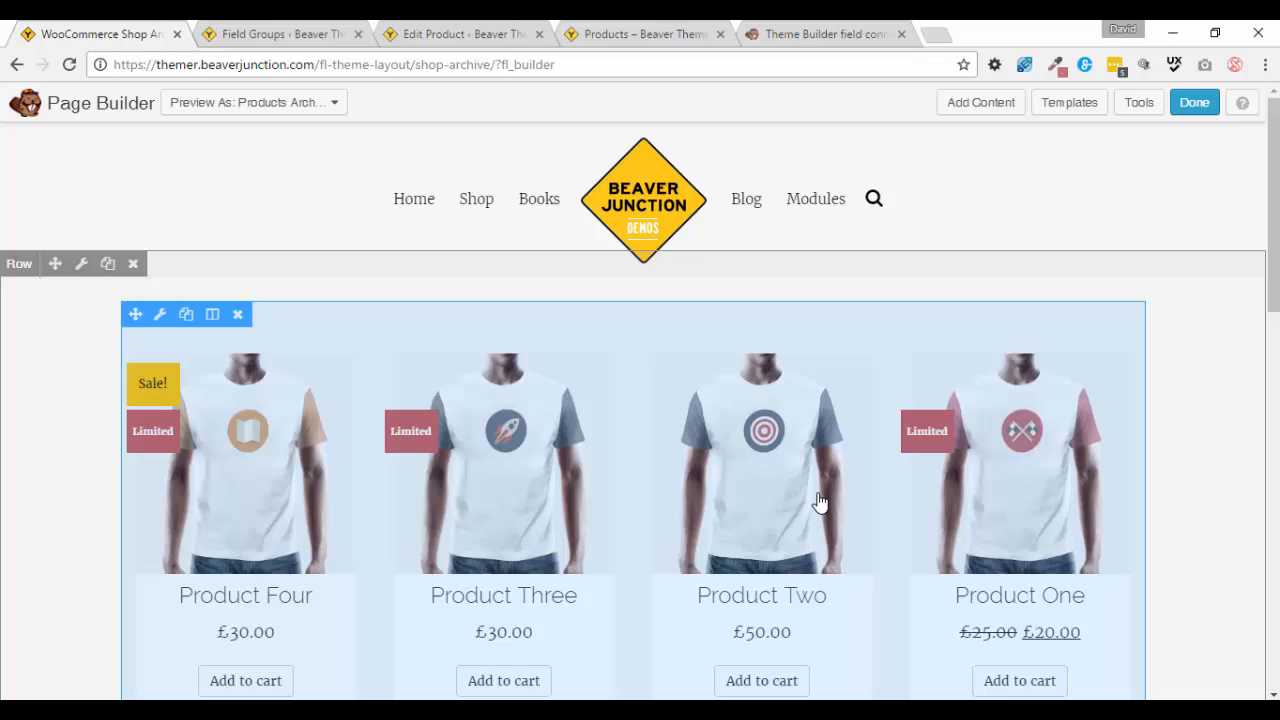
mouse_move(783, 481)
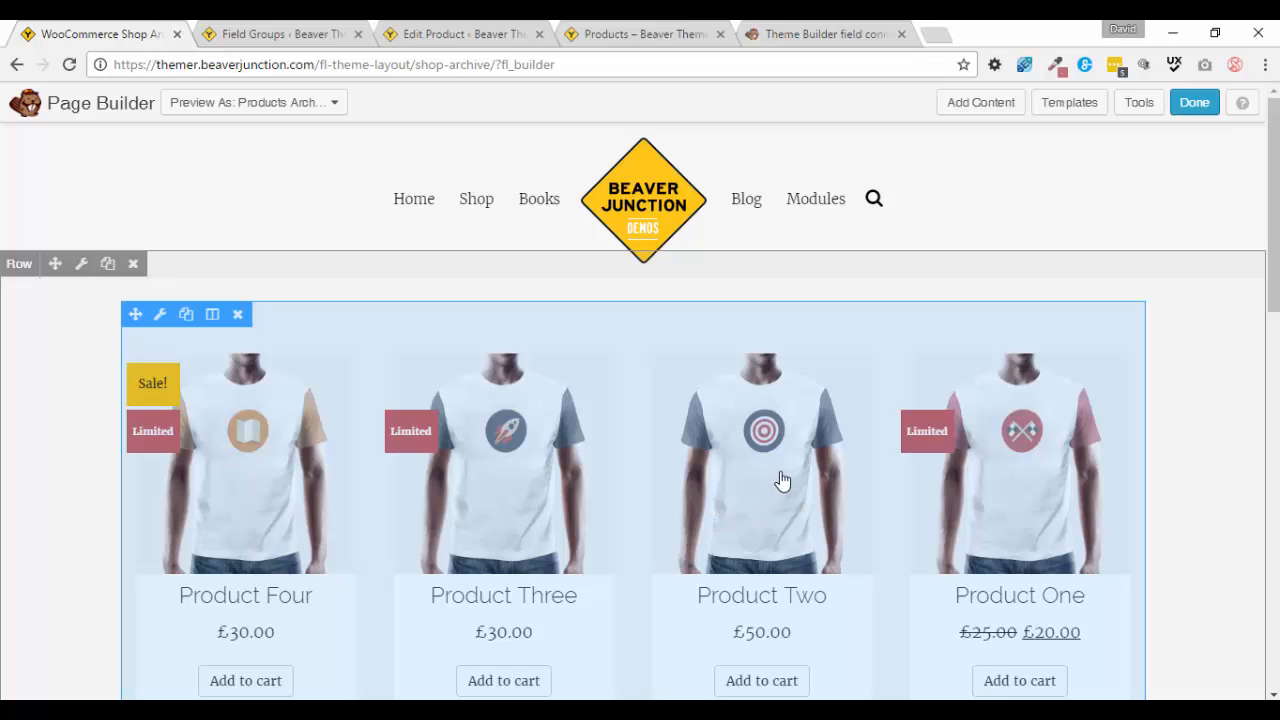
Open the Posts module's Edit Custom Post Layout editor with the product card HTML.
scroll(down, 3)
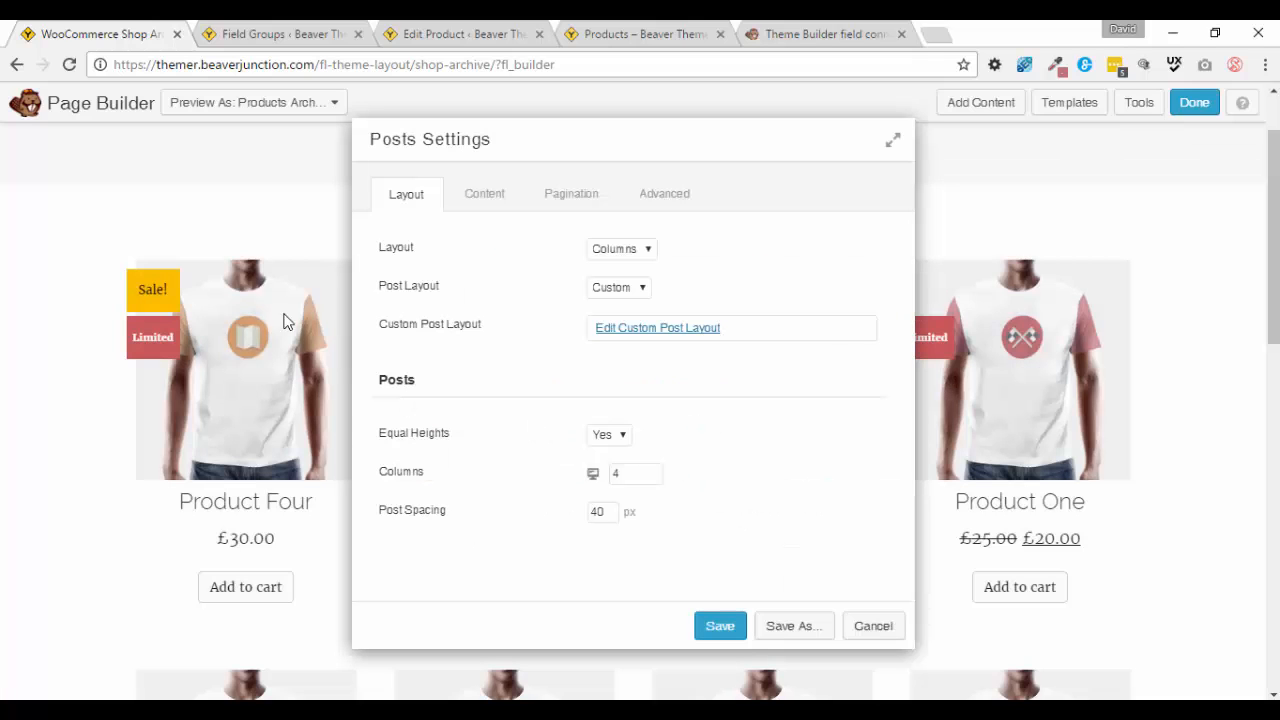
mouse_move(727, 378)
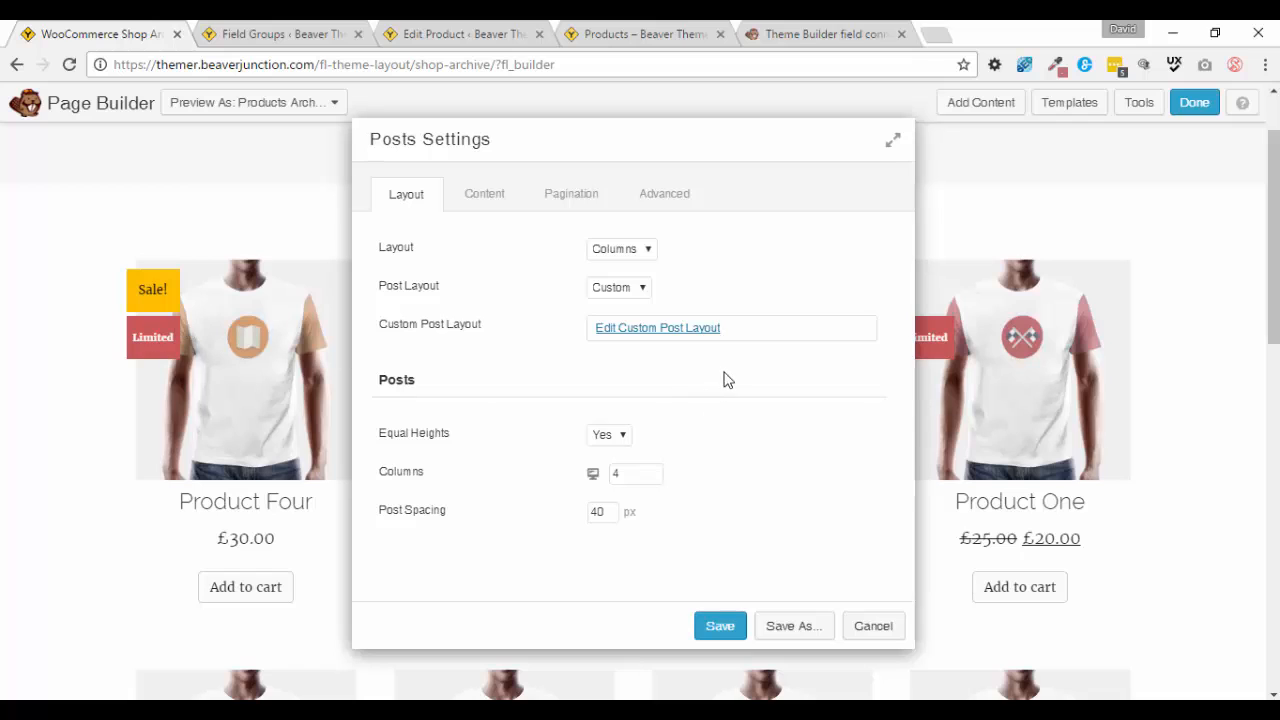
click(719, 625)
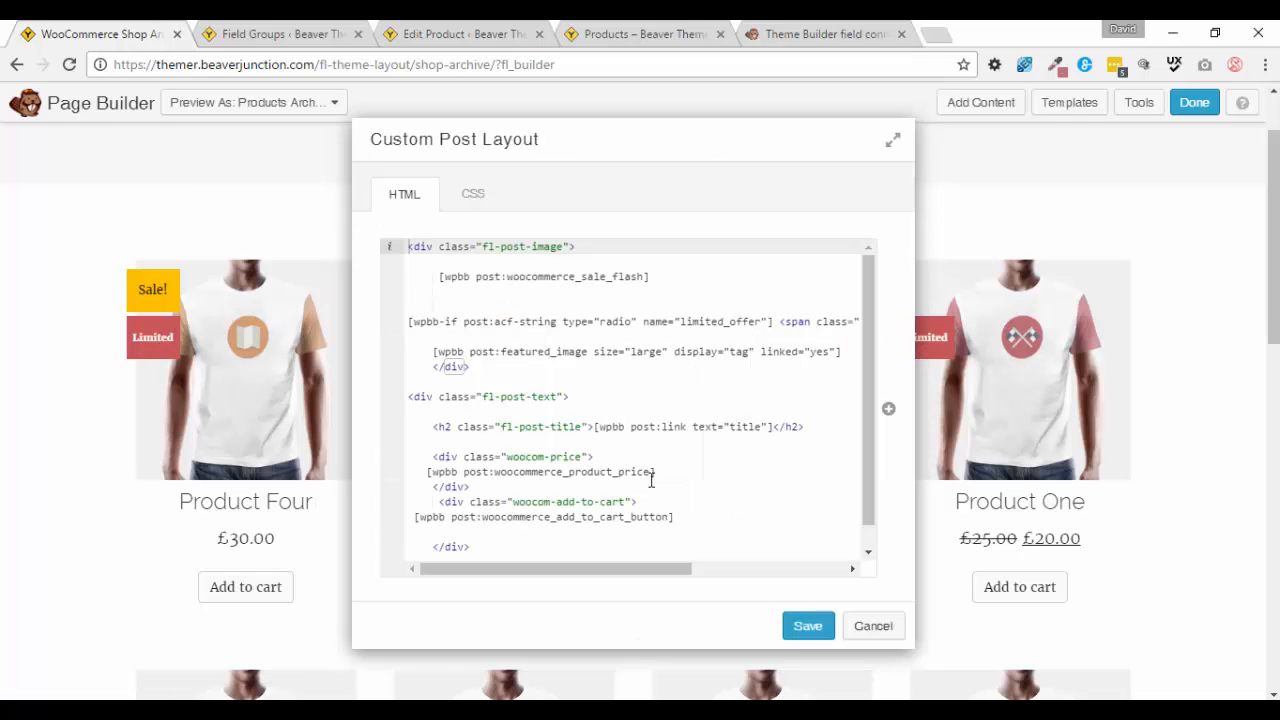
mouse_move(892, 142)
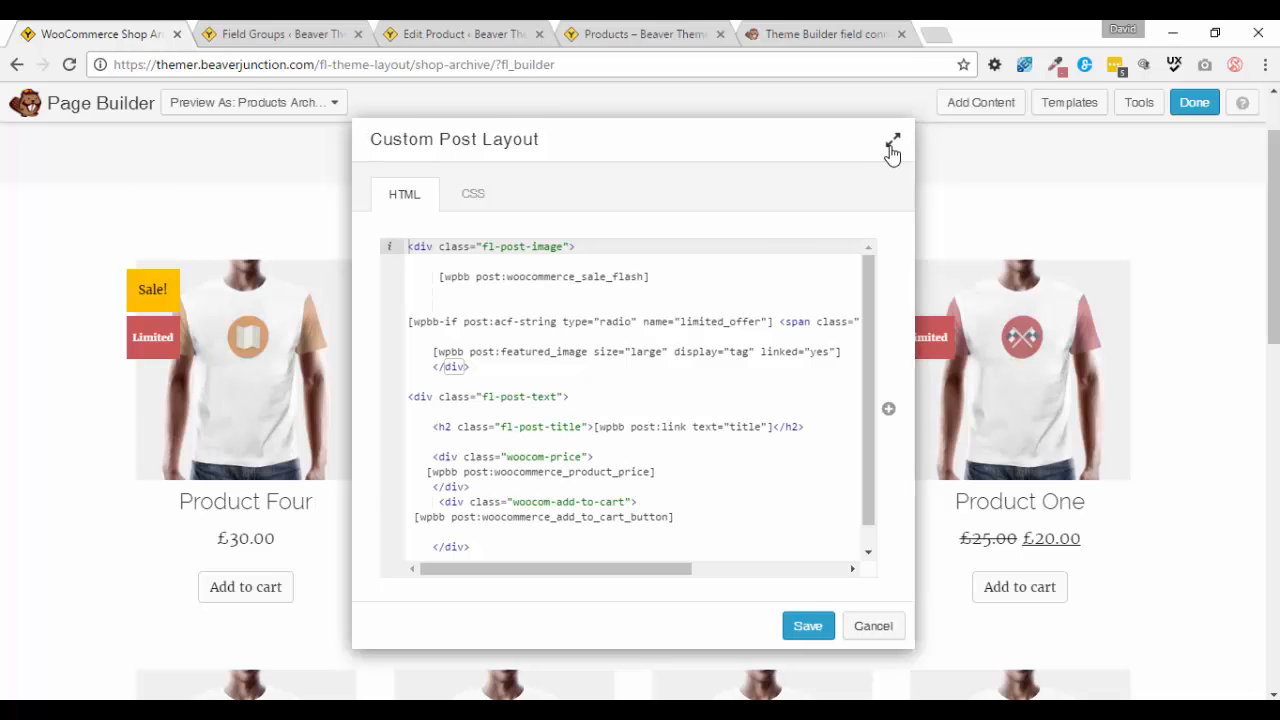
Maximize the layout editor, review the price and limited-offer badge CSS, then return to the HTML markup.
click(891, 139)
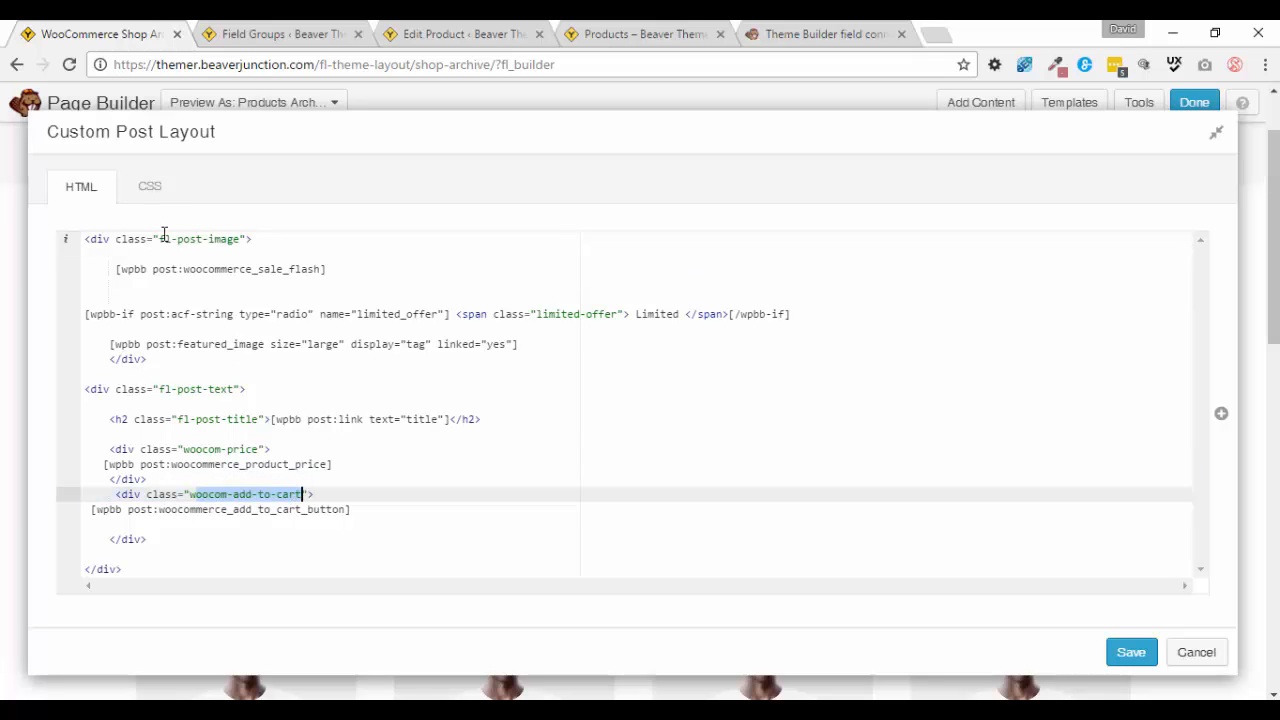
click(148, 186)
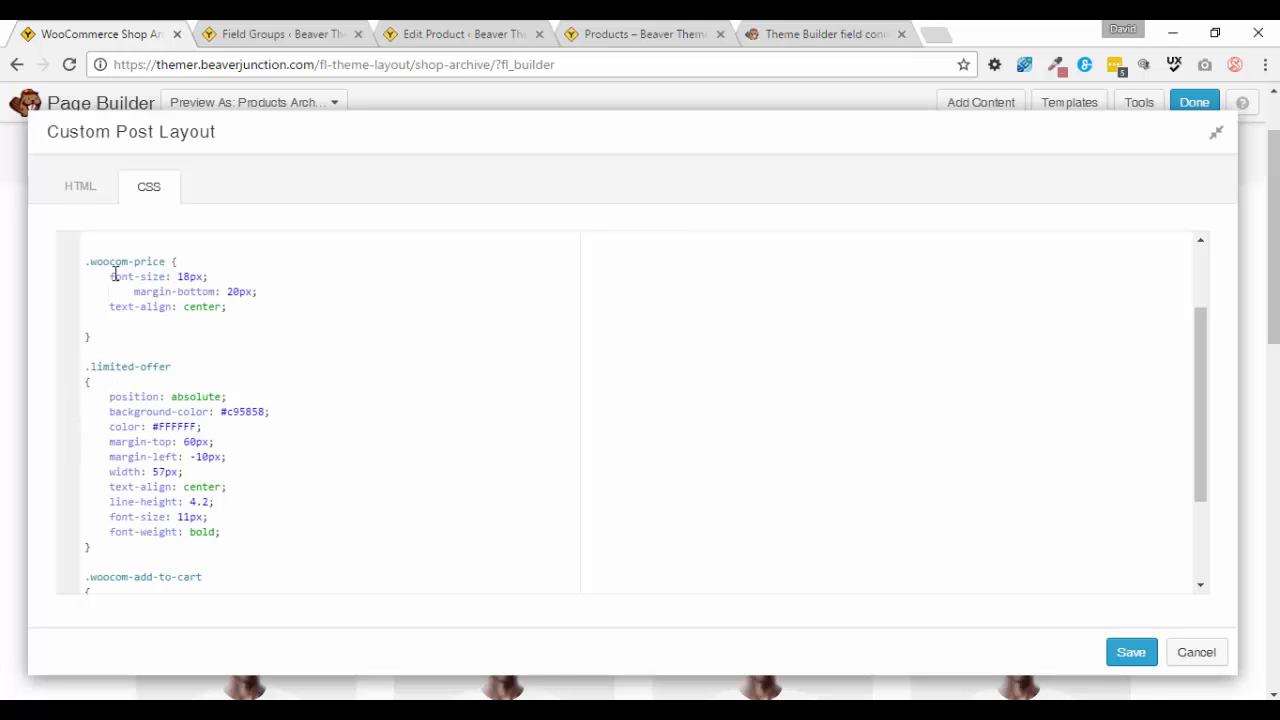
click(80, 186)
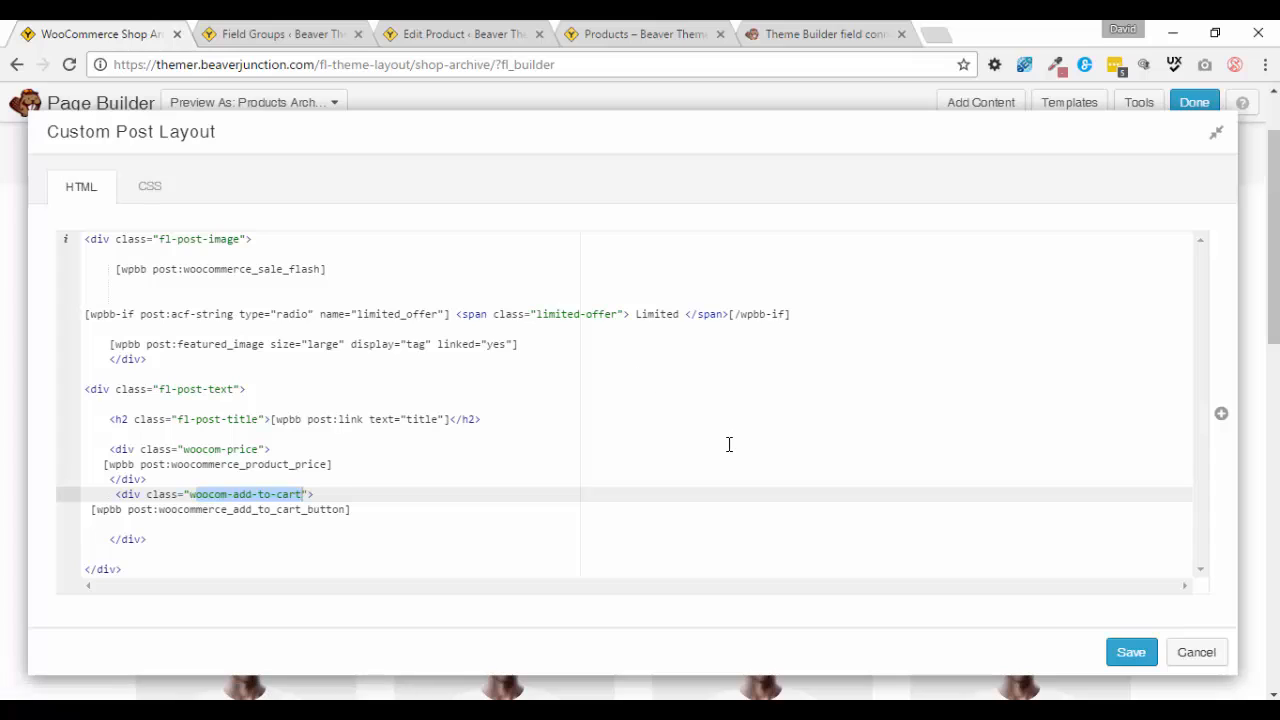
mouse_move(1220, 441)
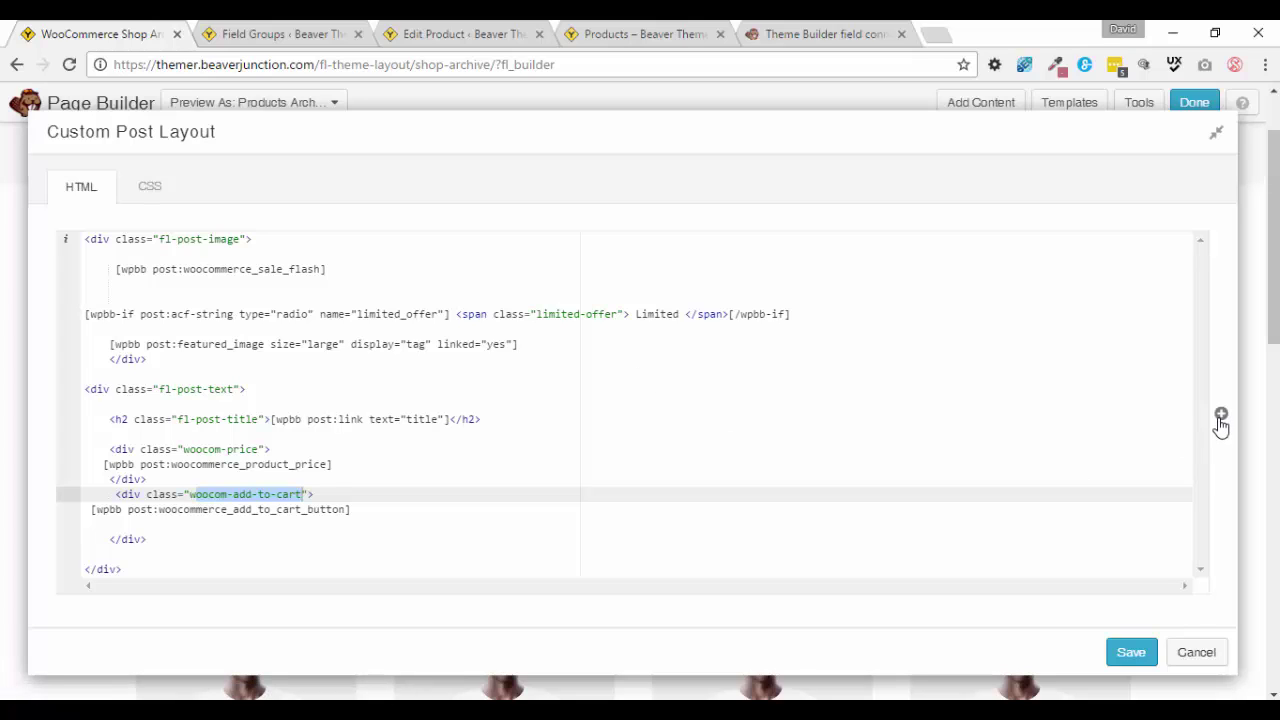
mouse_move(1221, 426)
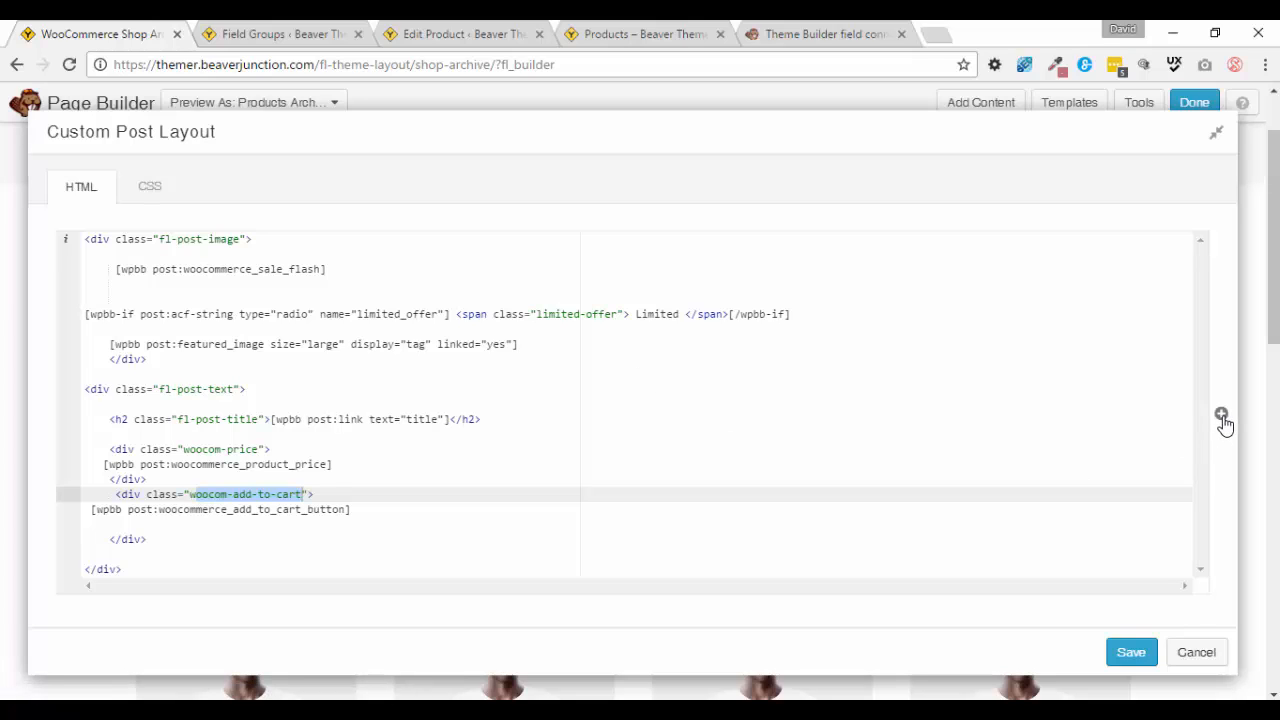
mouse_move(158, 343)
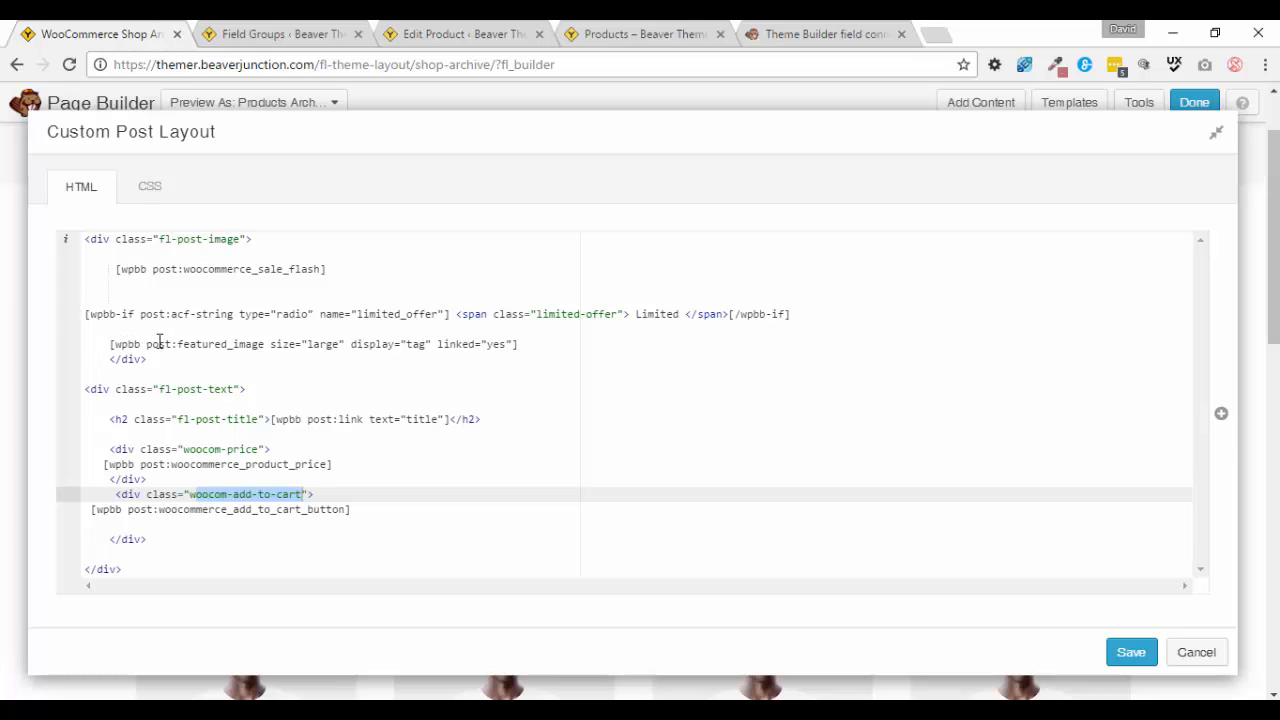
mouse_move(290, 345)
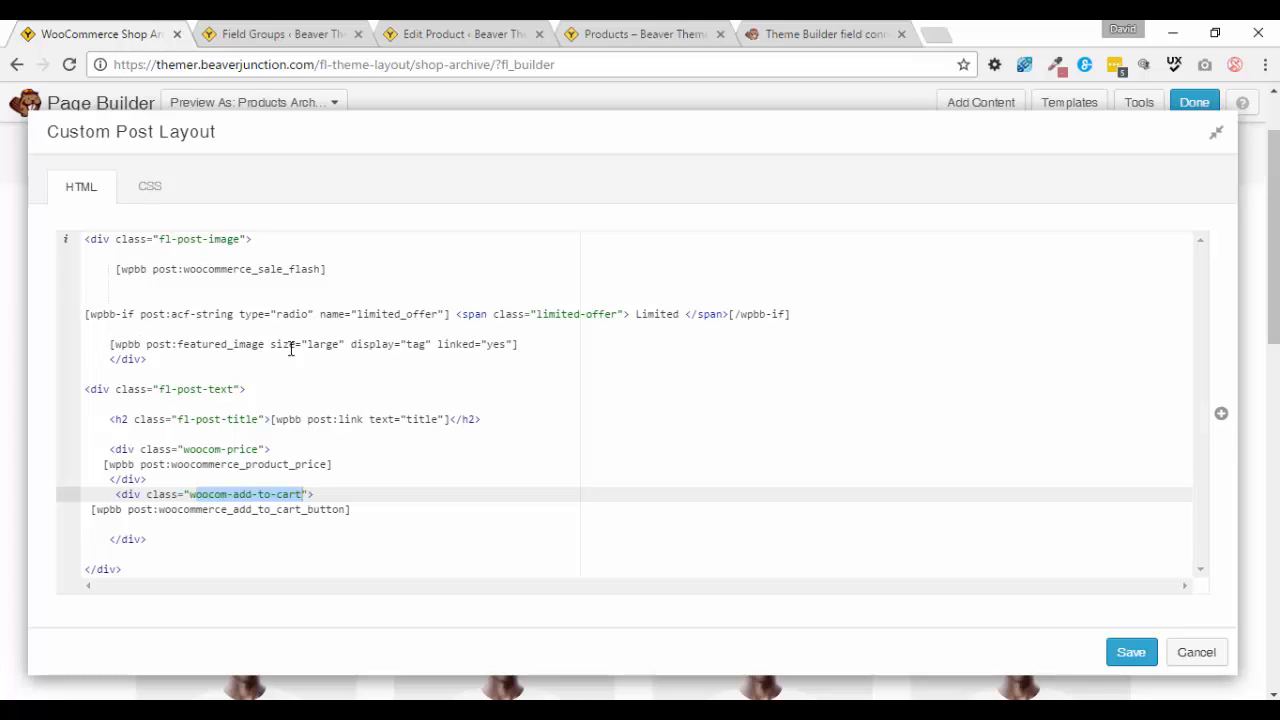
mouse_move(33, 353)
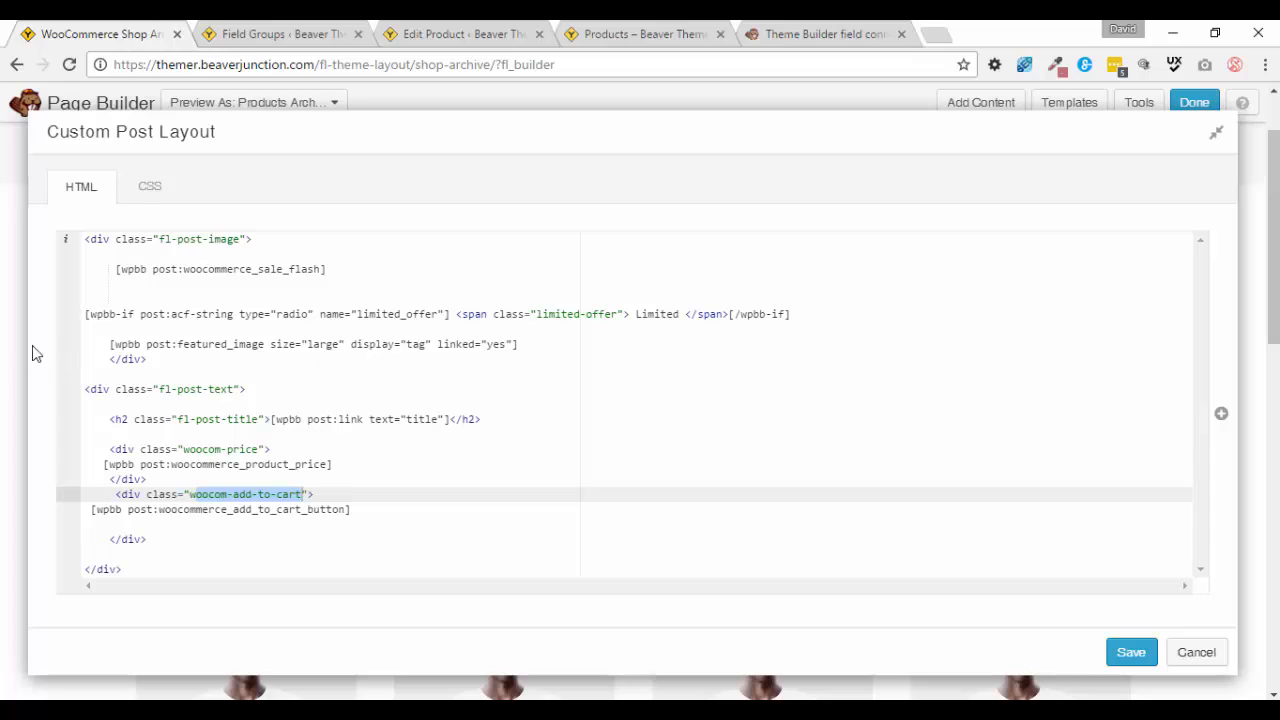
mouse_move(140, 314)
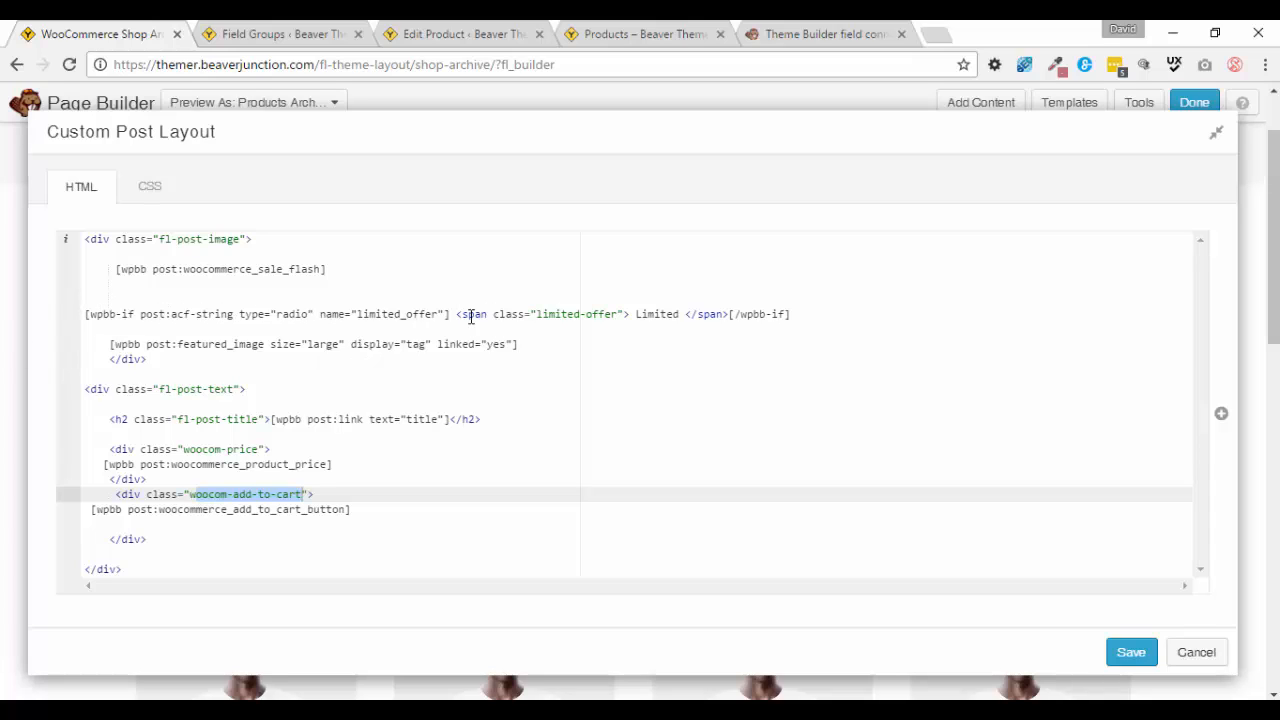
mouse_move(509, 314)
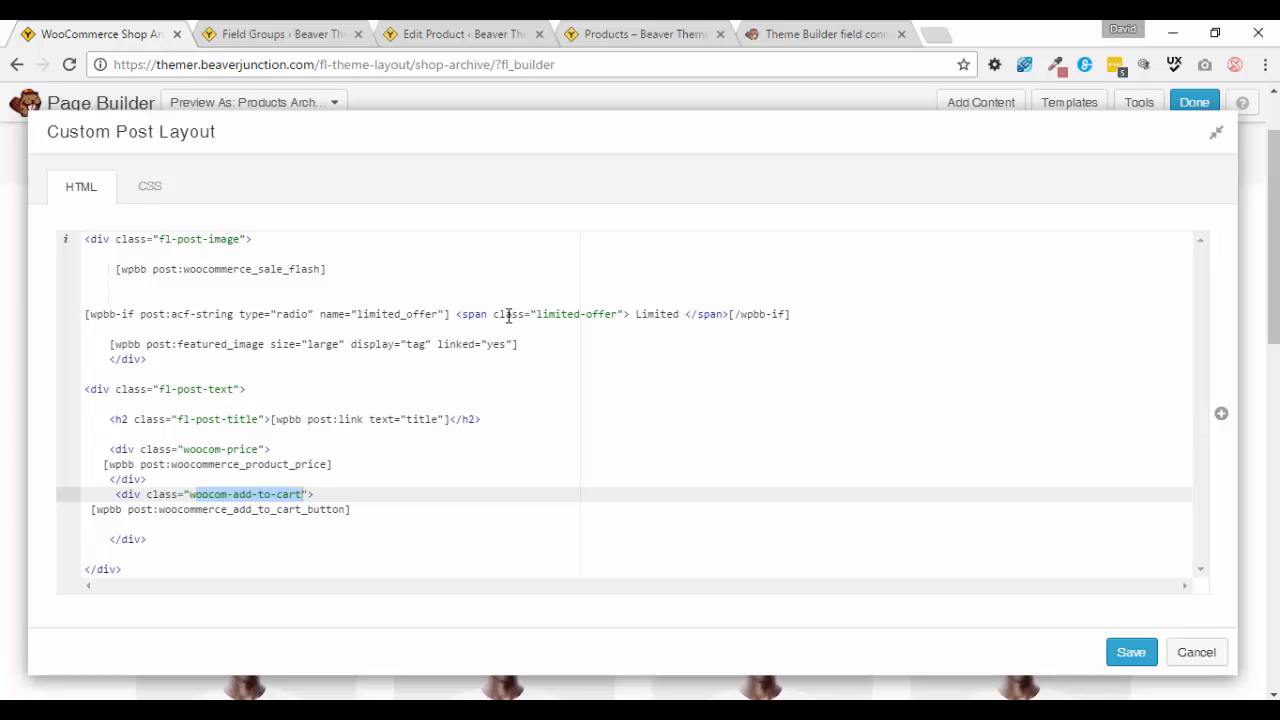
mouse_move(590, 318)
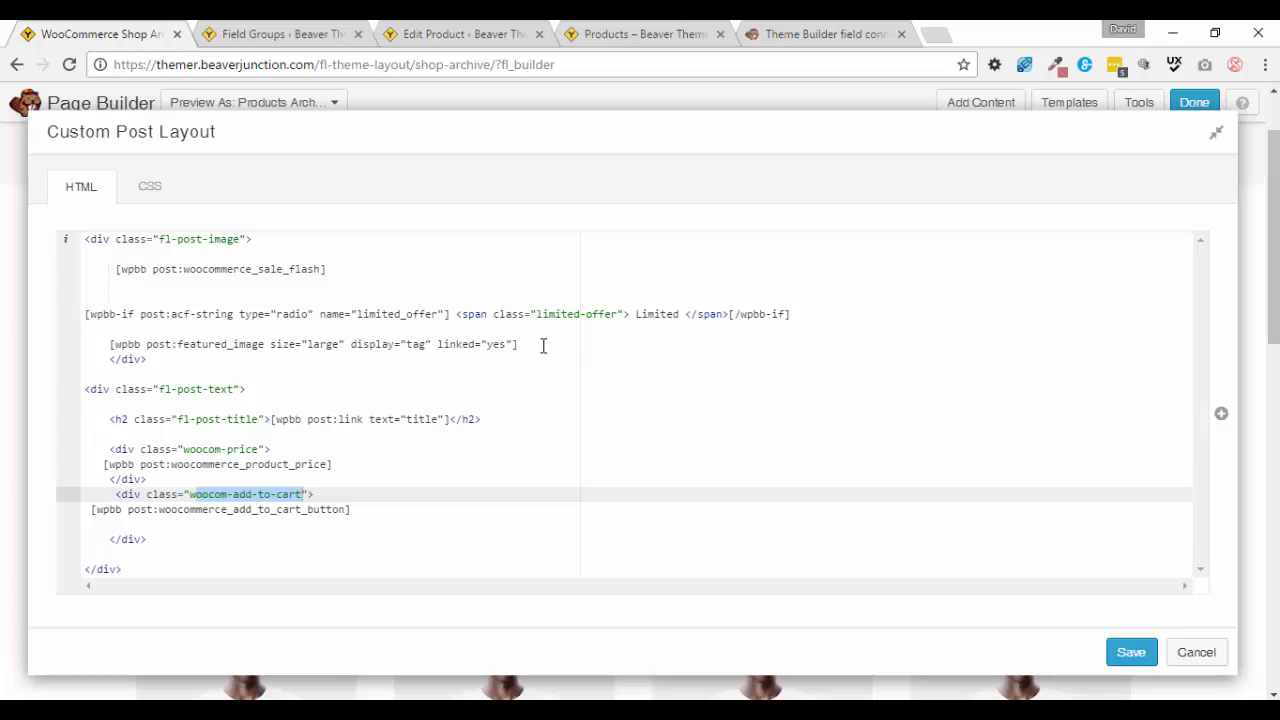
mouse_move(448, 441)
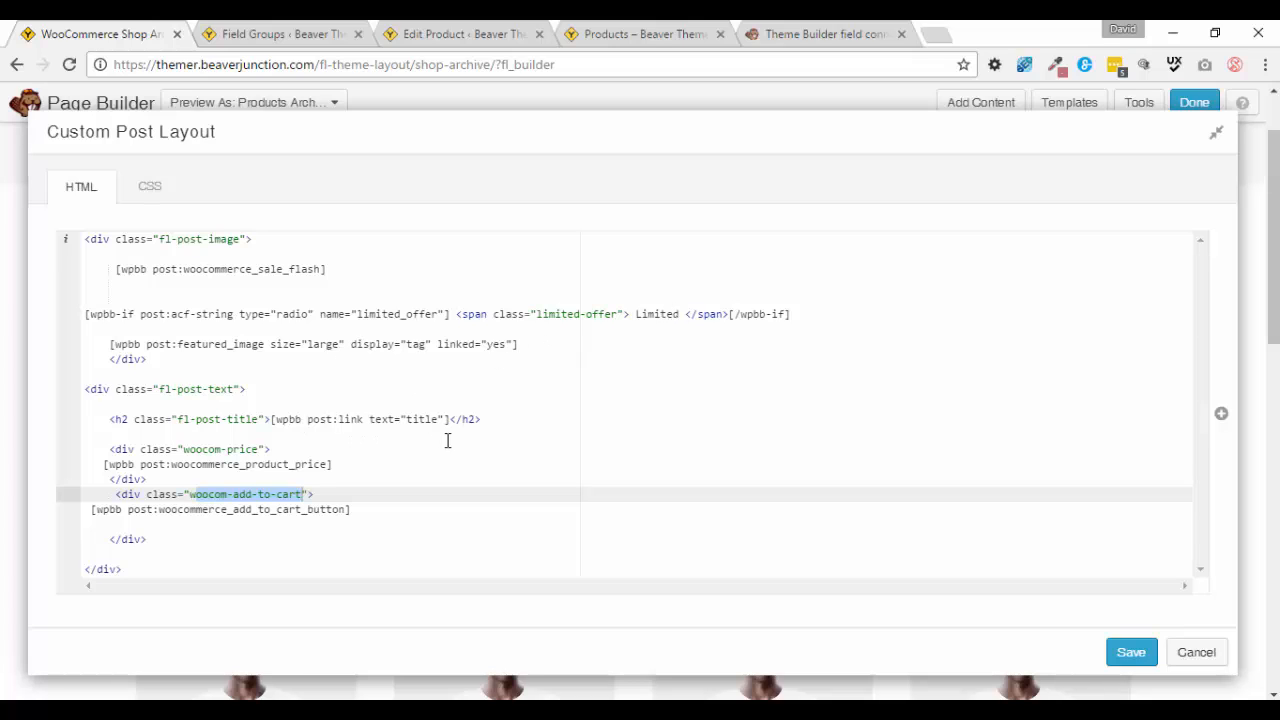
mouse_move(445, 405)
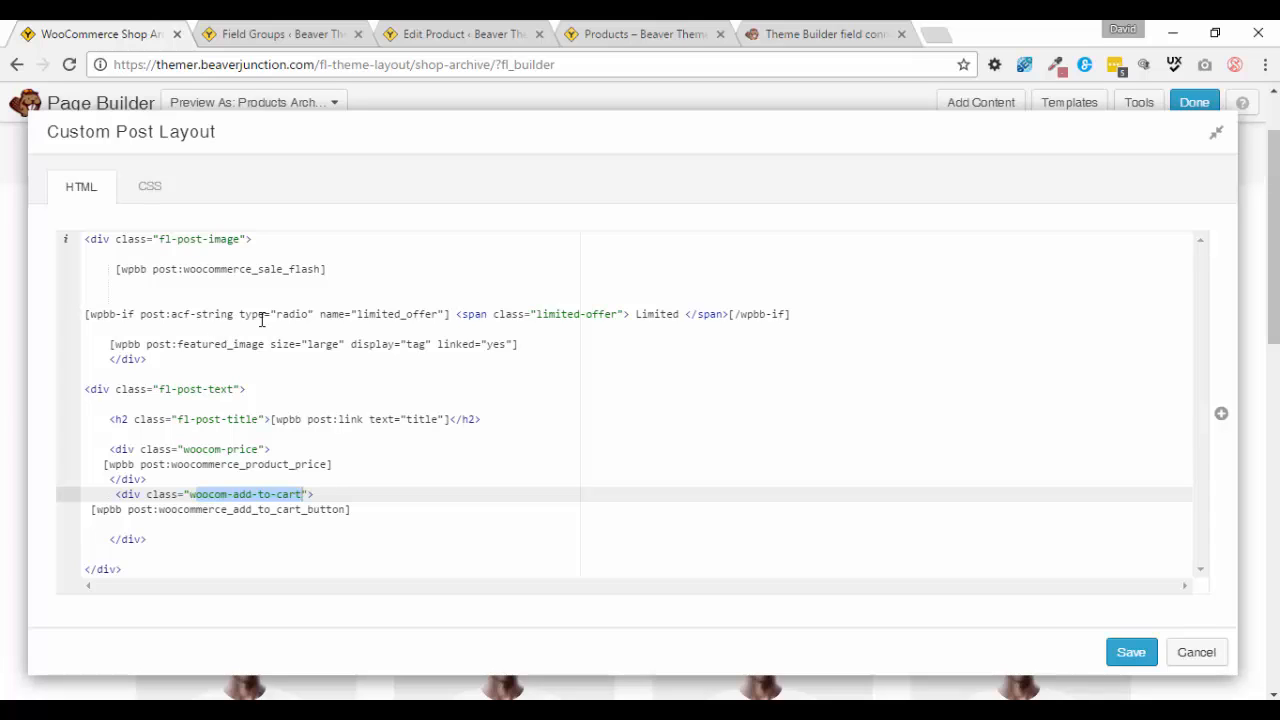
mouse_move(363, 322)
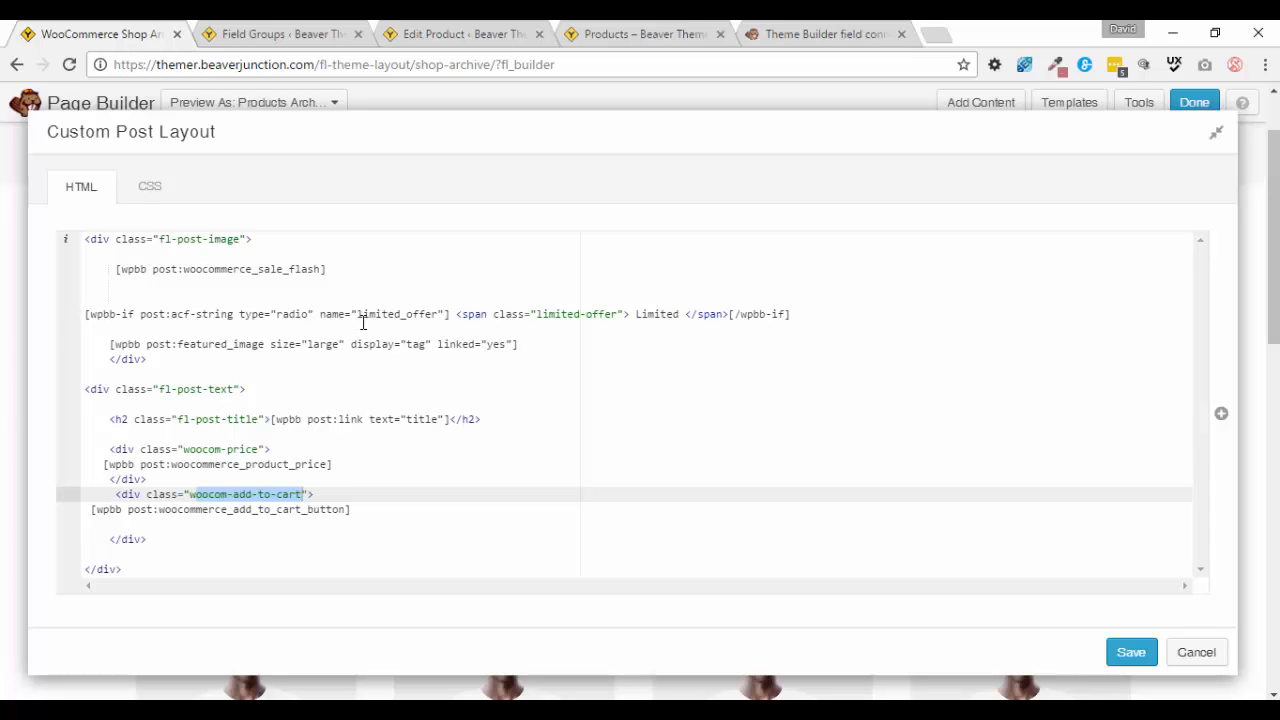
mouse_move(655, 347)
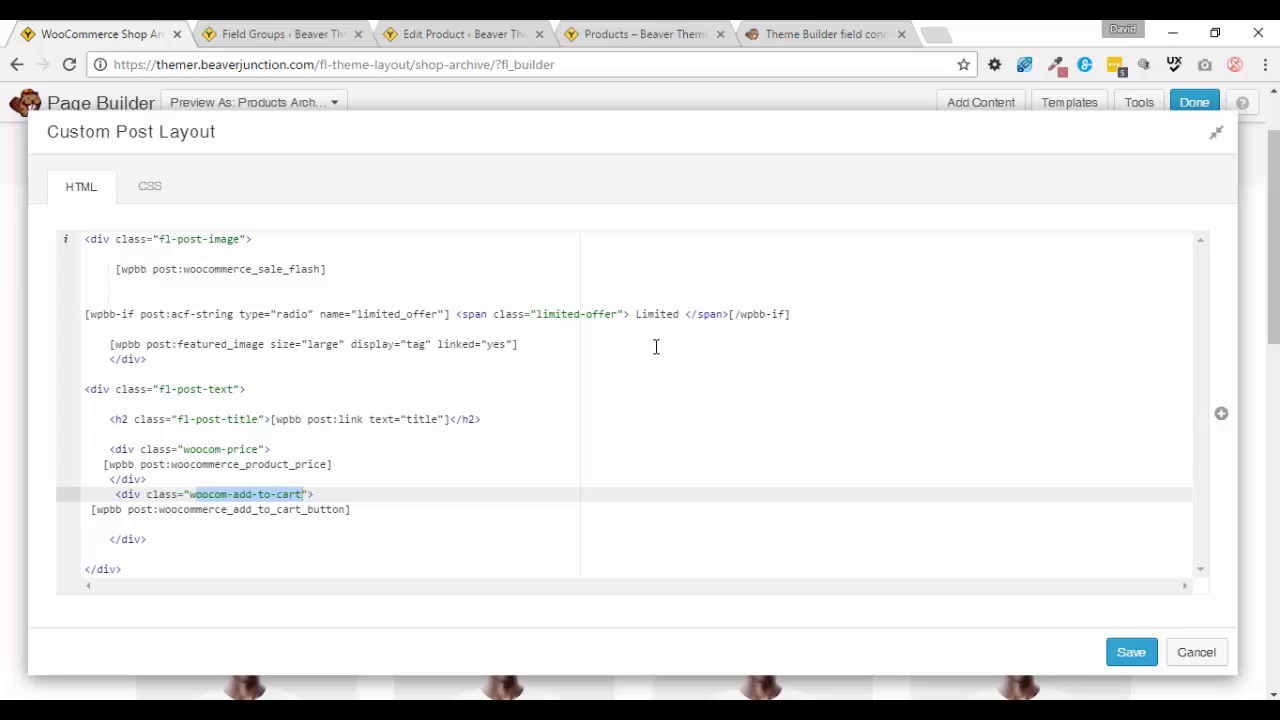
mouse_move(630, 368)
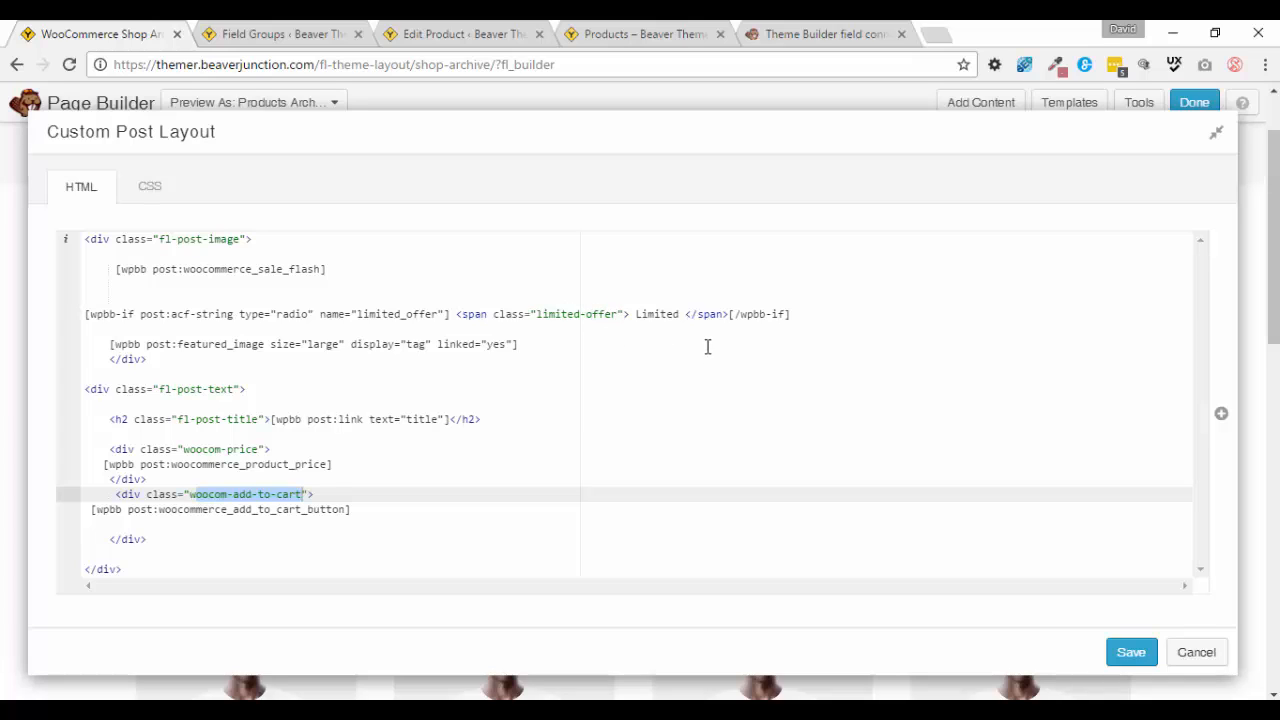
mouse_move(656, 378)
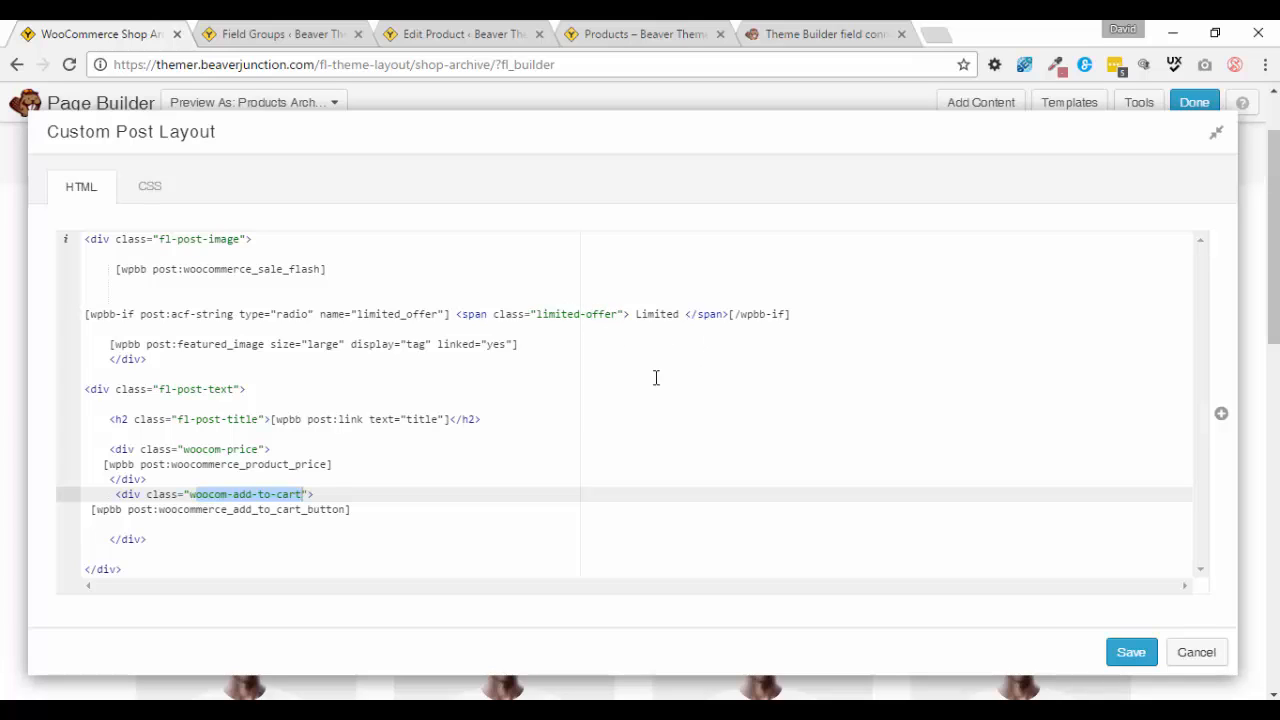
mouse_move(632, 402)
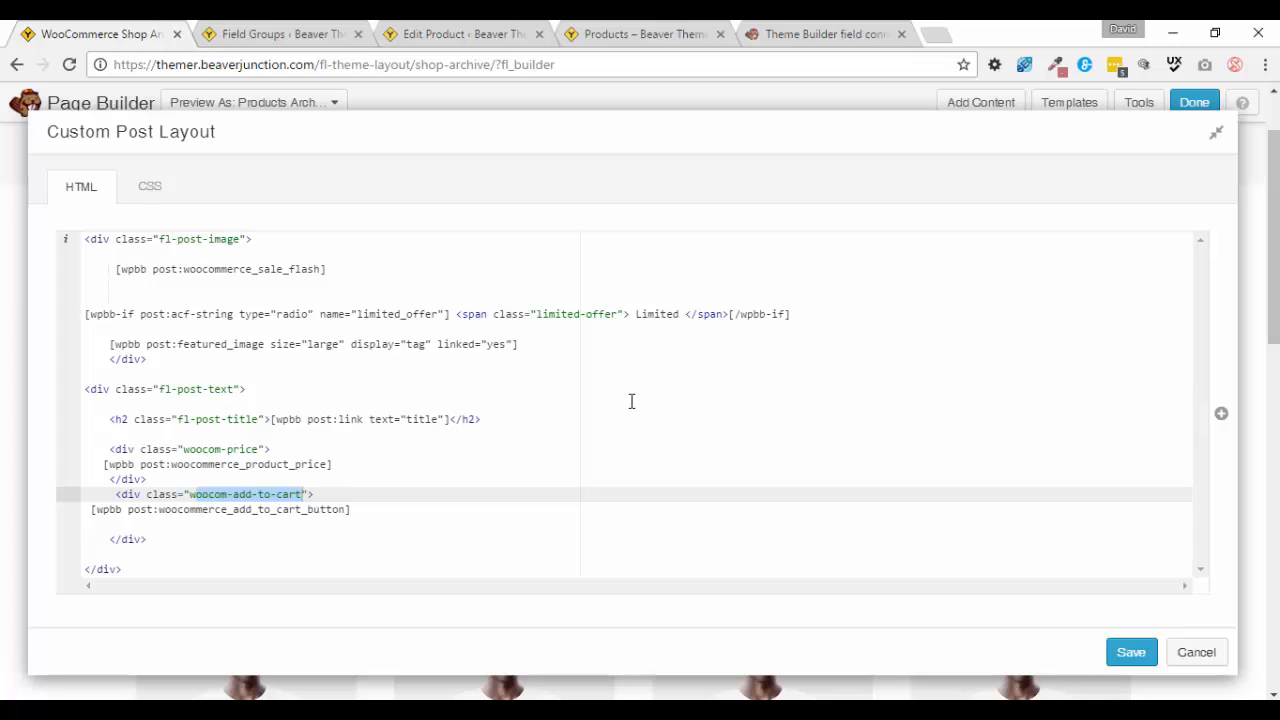
mouse_move(604, 394)
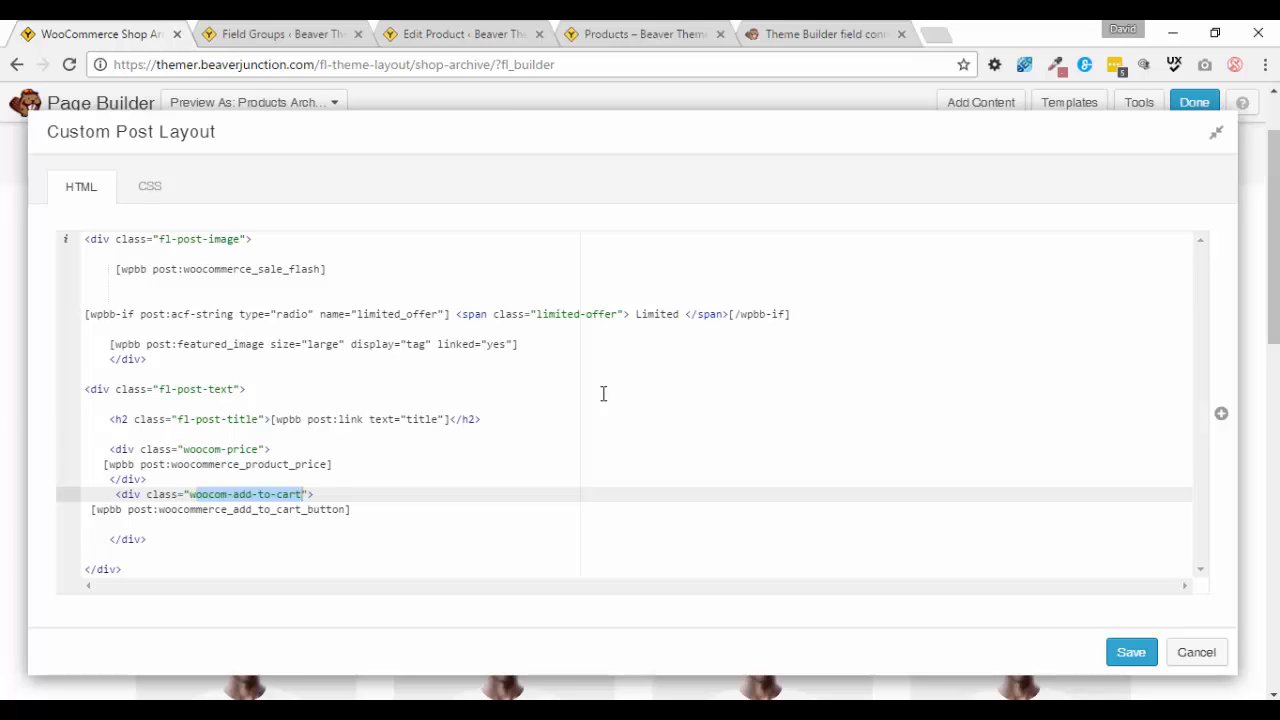
mouse_move(609, 392)
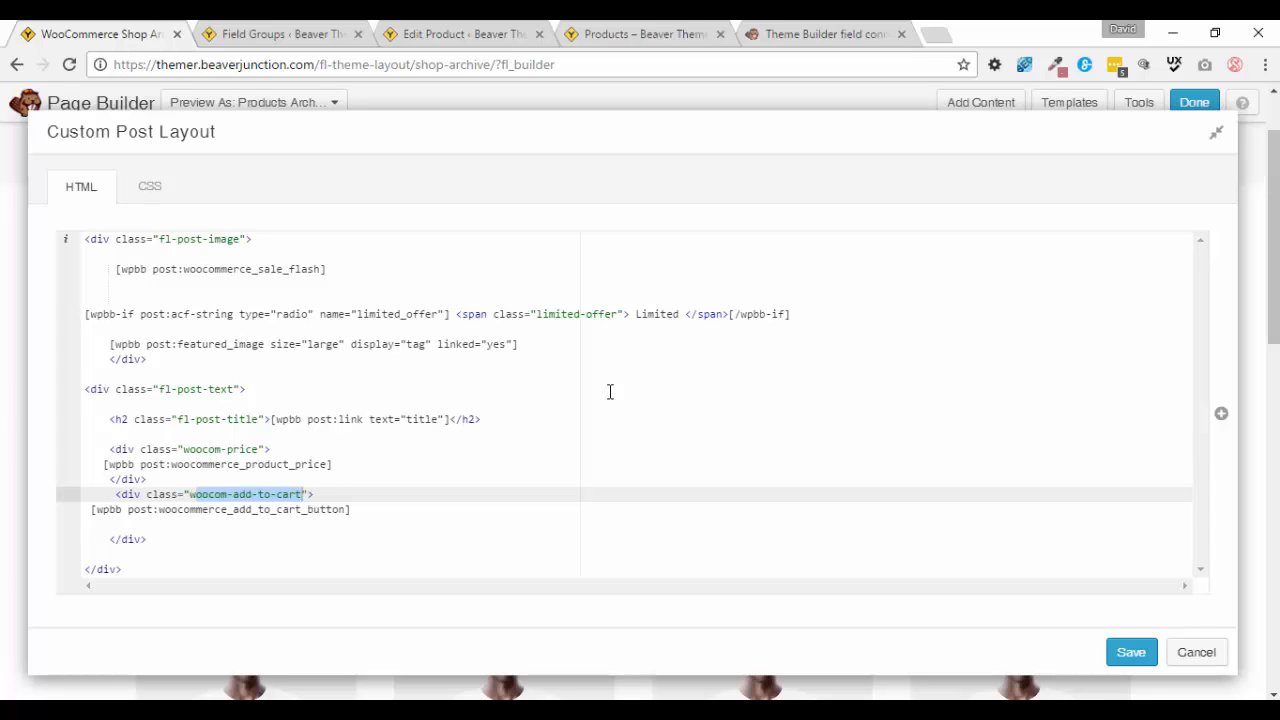
mouse_move(512, 92)
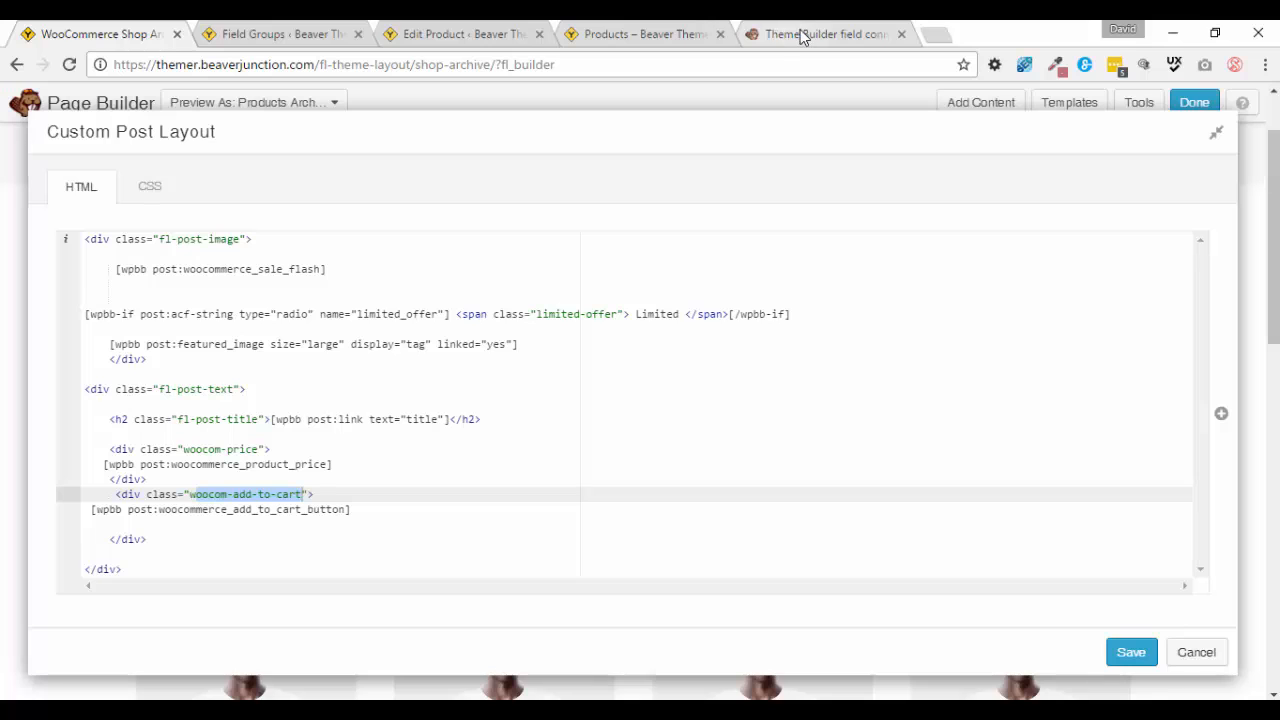
Read the field connection shortcodes article down to its Conditional shortcodes section on wpbb-if.
click(820, 33)
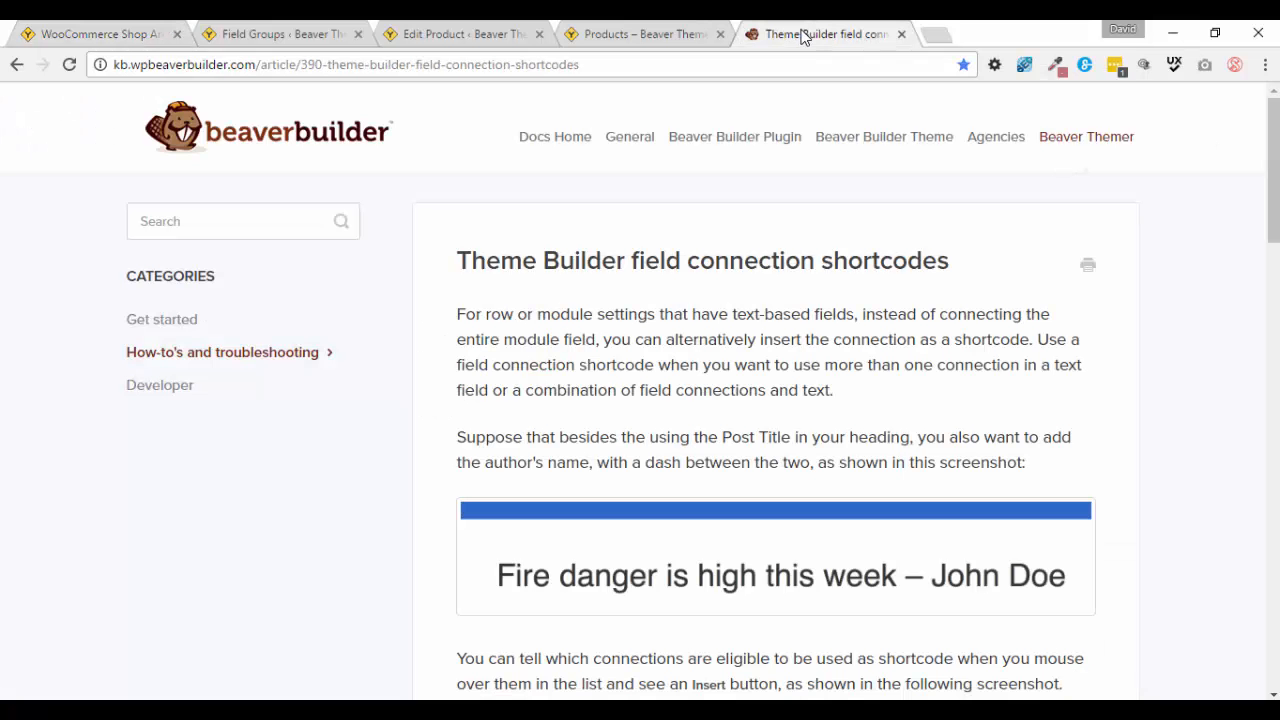
mouse_move(701, 187)
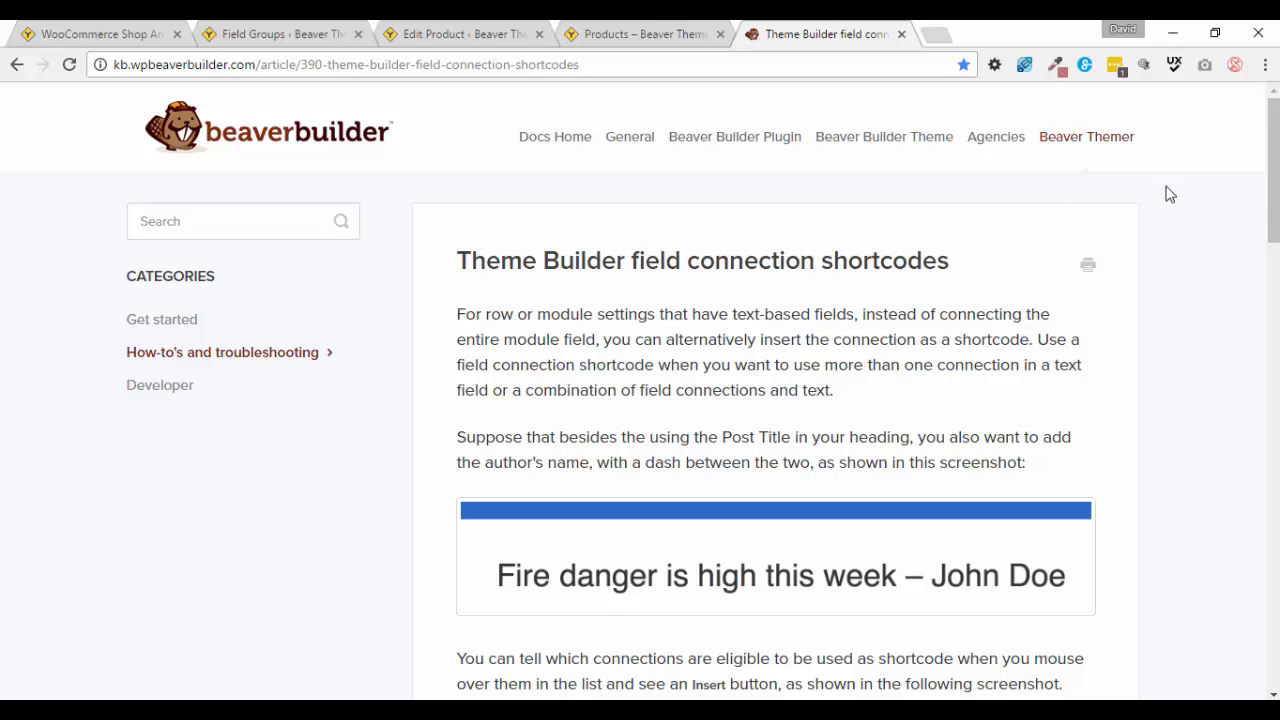
scroll(down, 3)
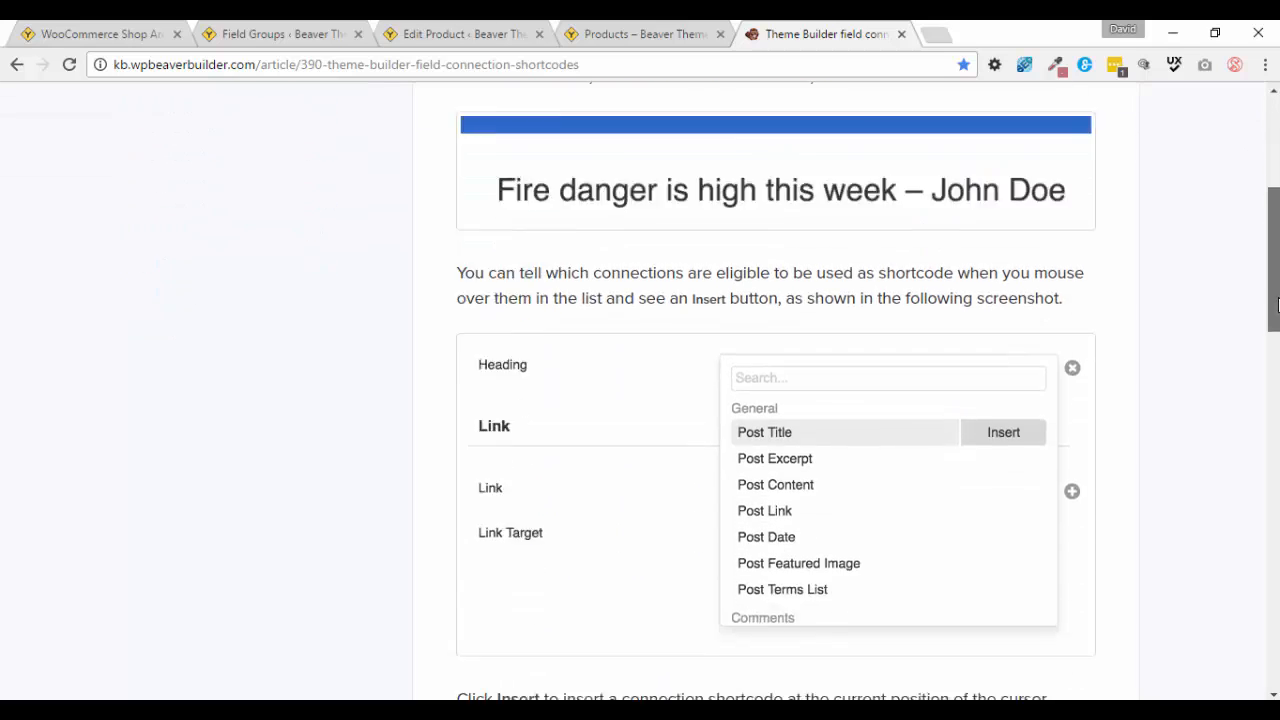
scroll(down, 3)
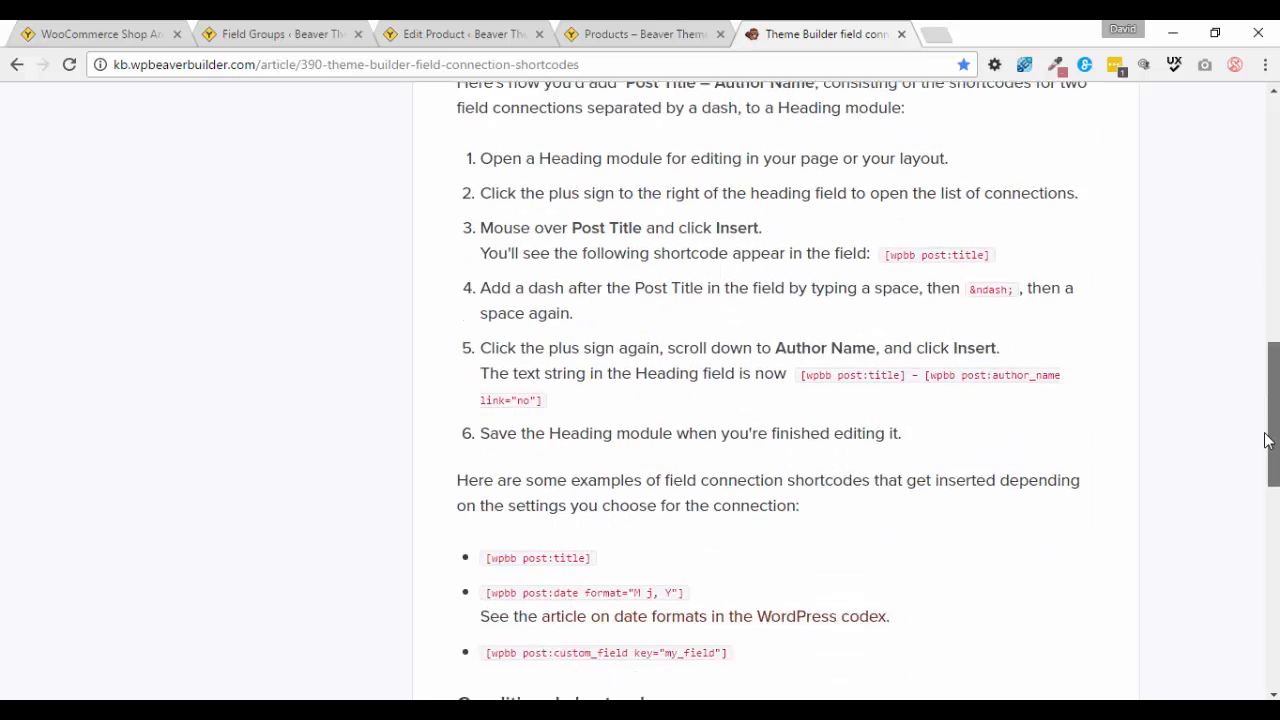
scroll(down, 3)
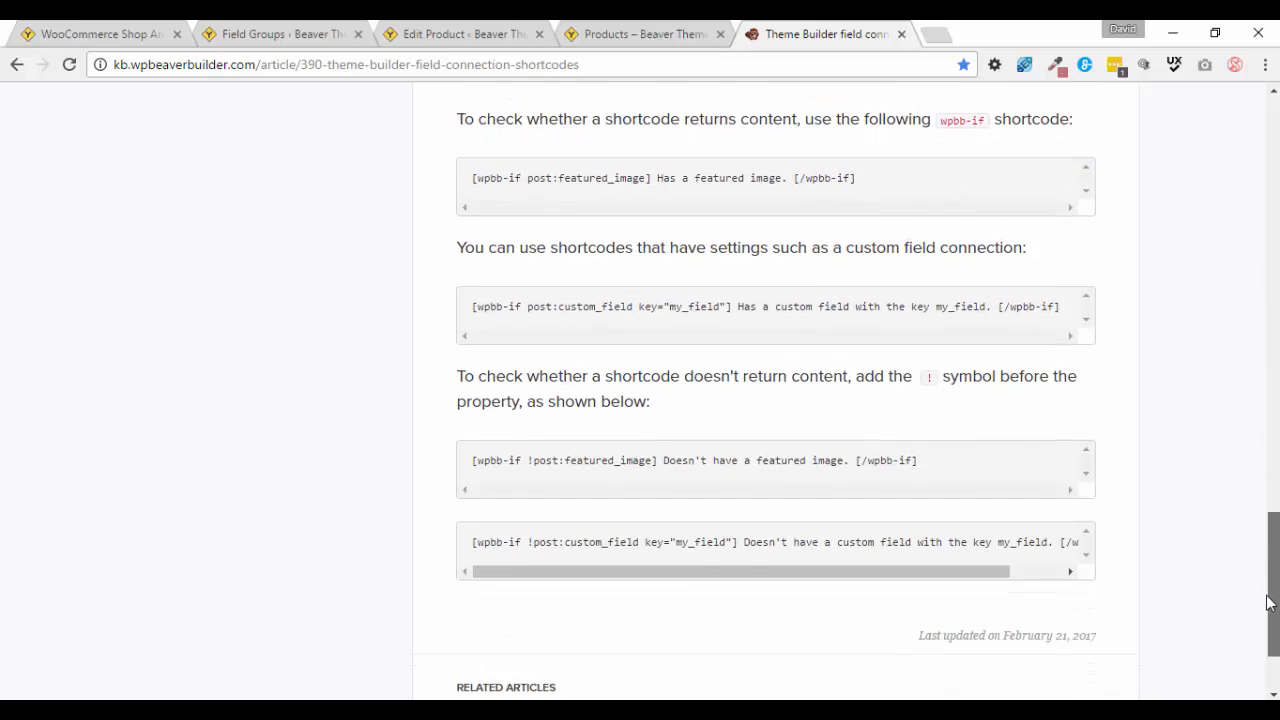
scroll(up, 3)
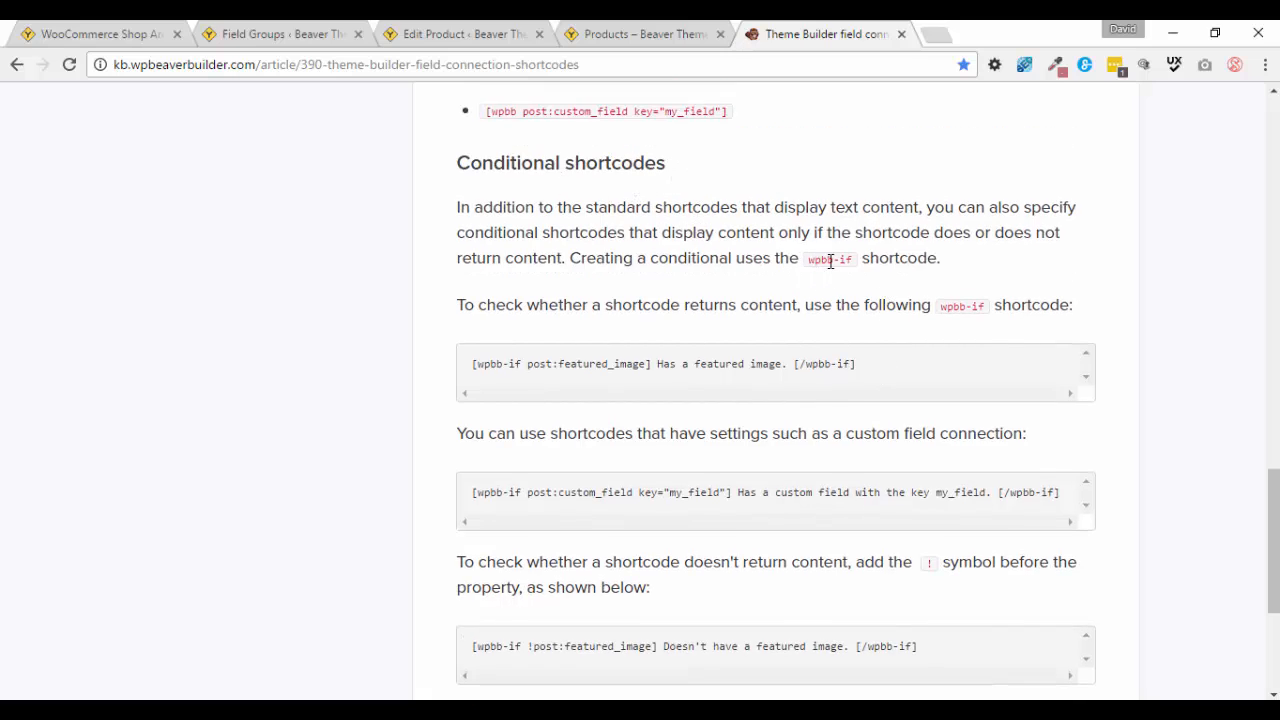
mouse_move(922, 305)
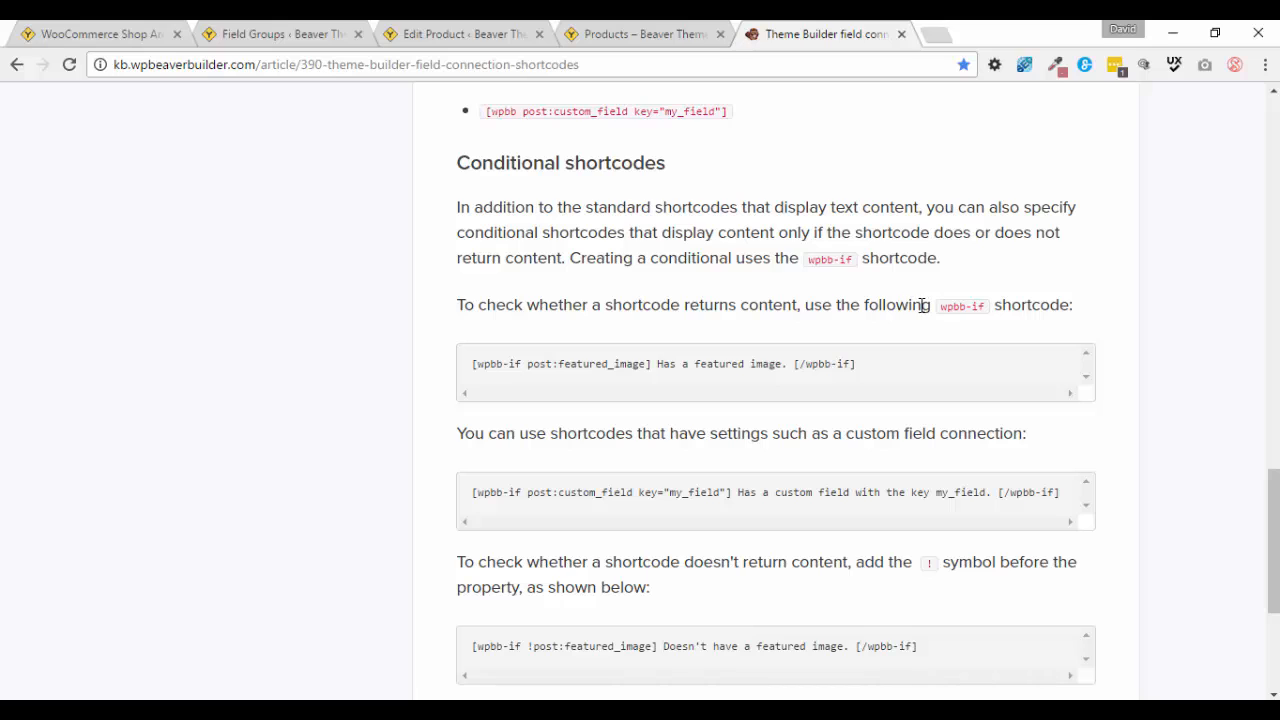
mouse_move(720, 364)
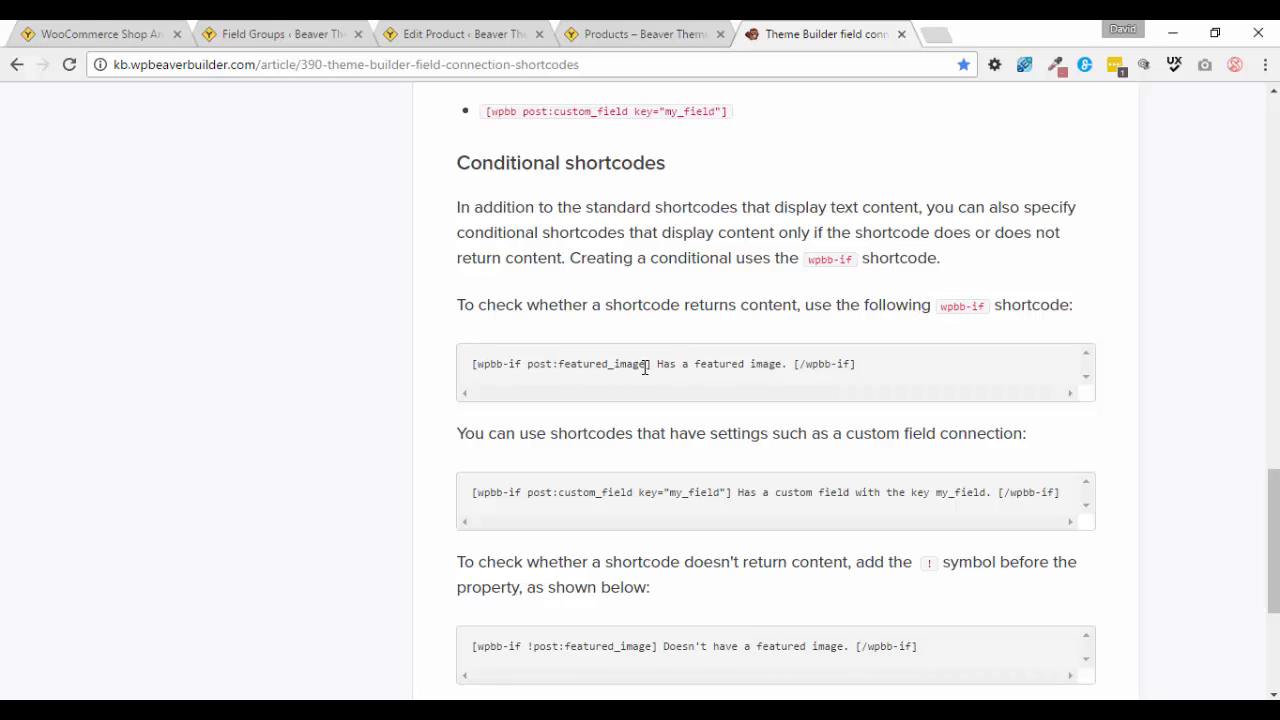
mouse_move(685, 363)
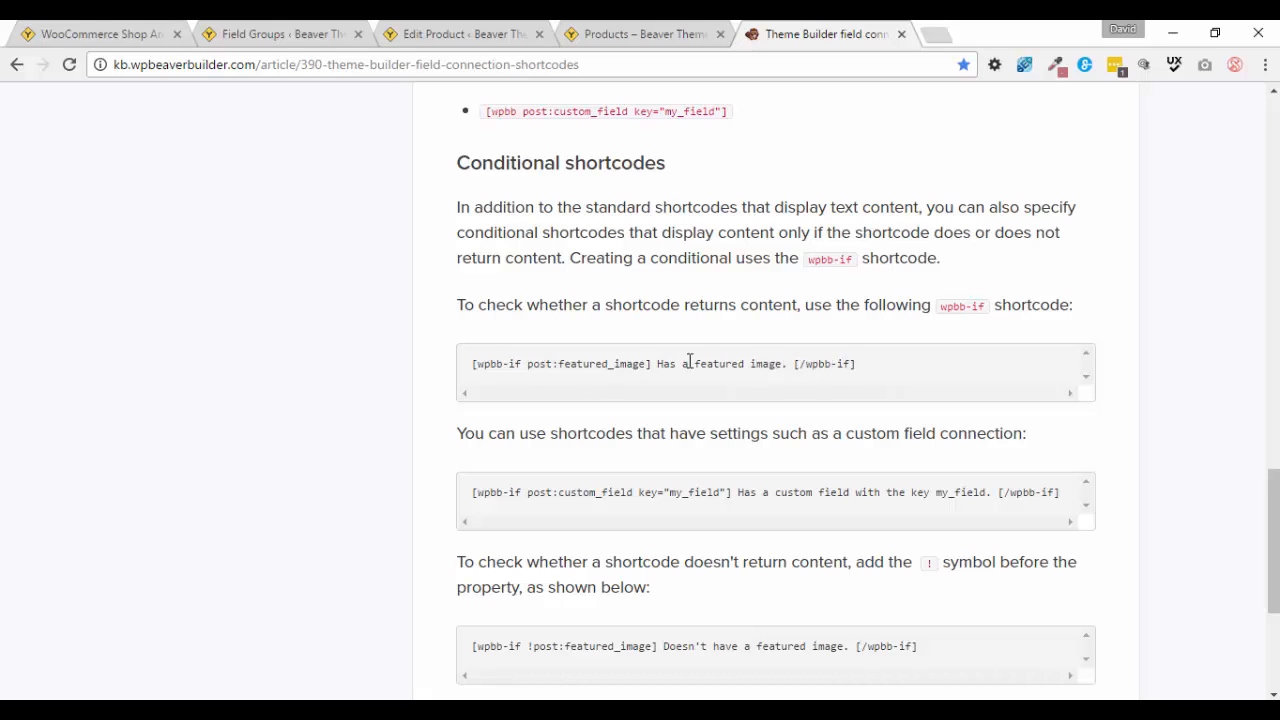
mouse_move(722, 492)
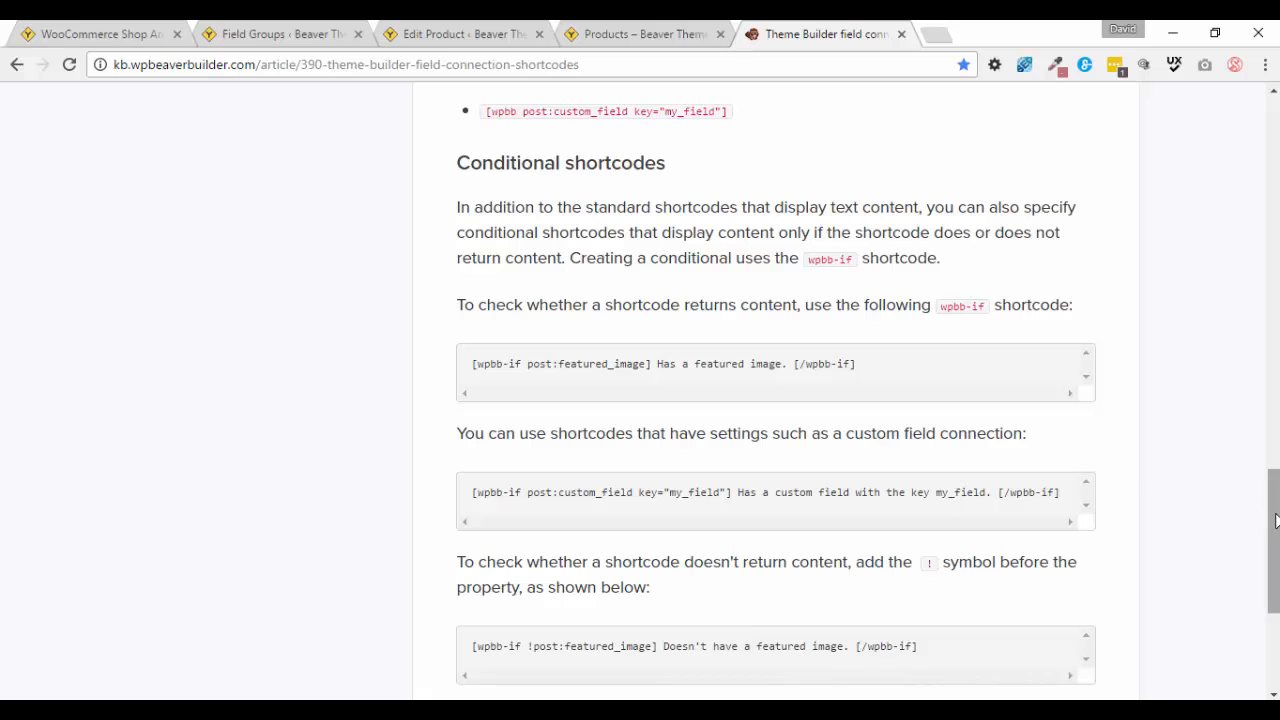
scroll(down, 3)
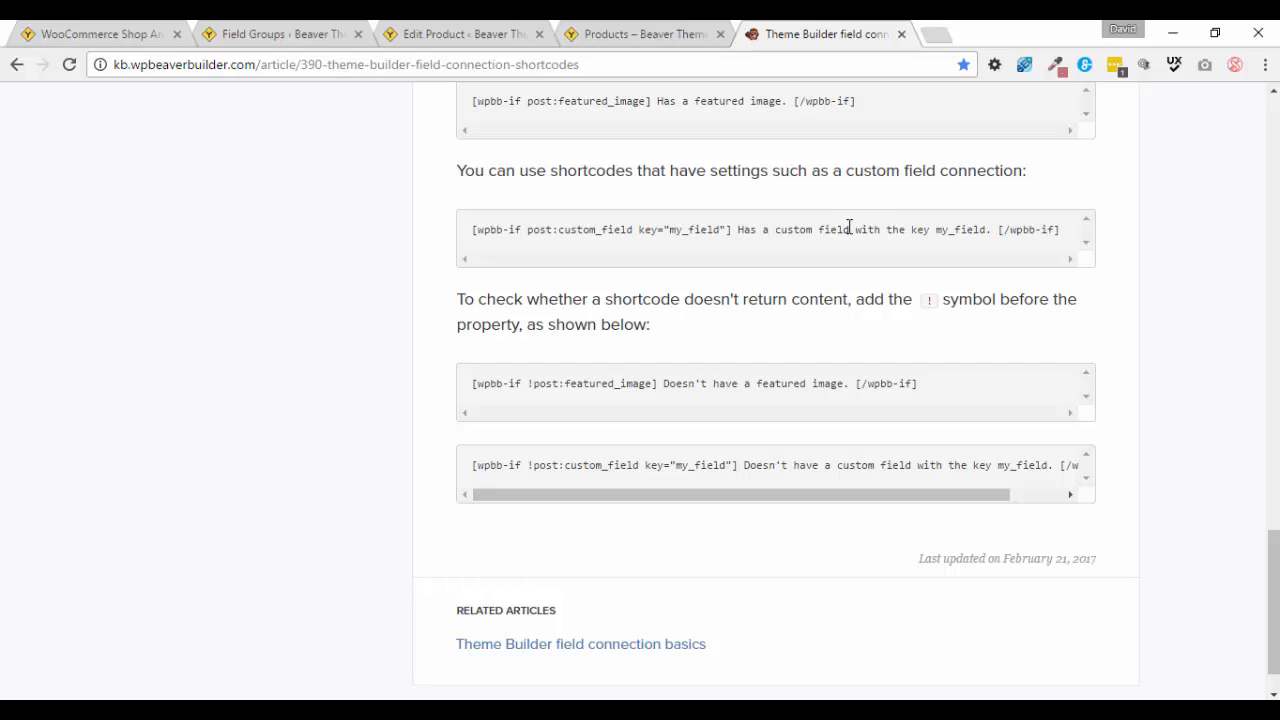
mouse_move(543, 389)
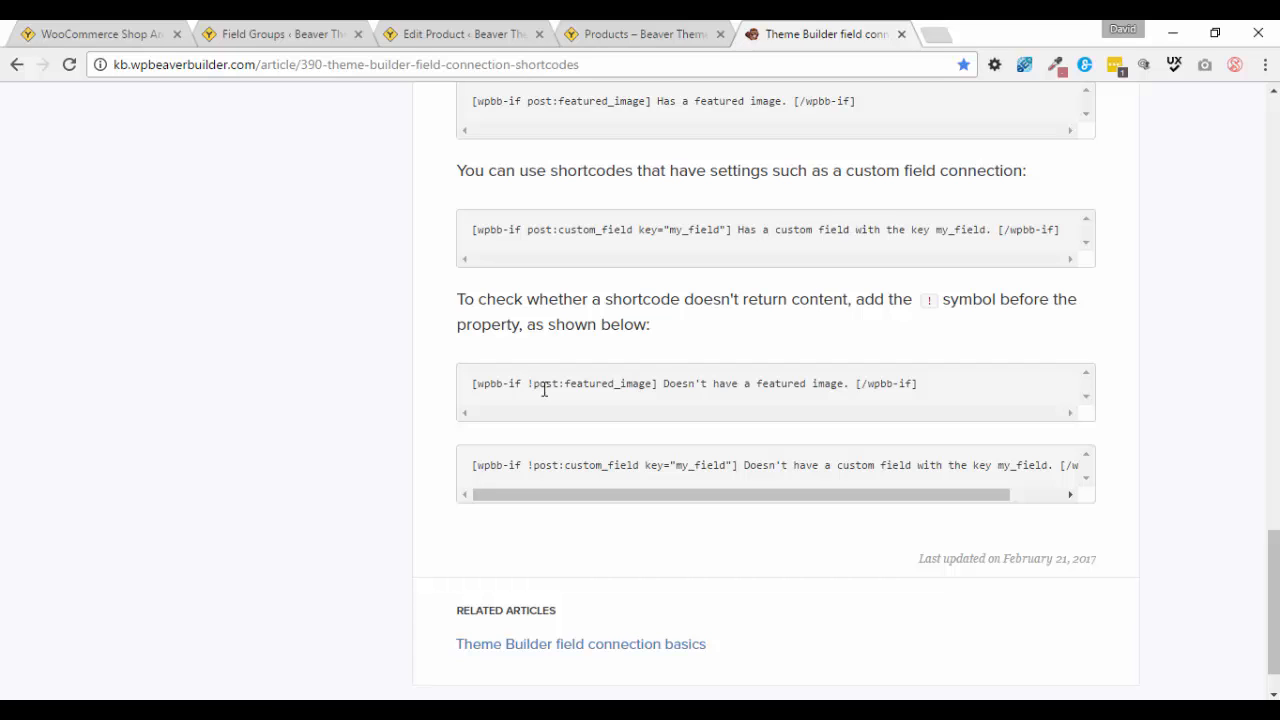
mouse_move(512, 383)
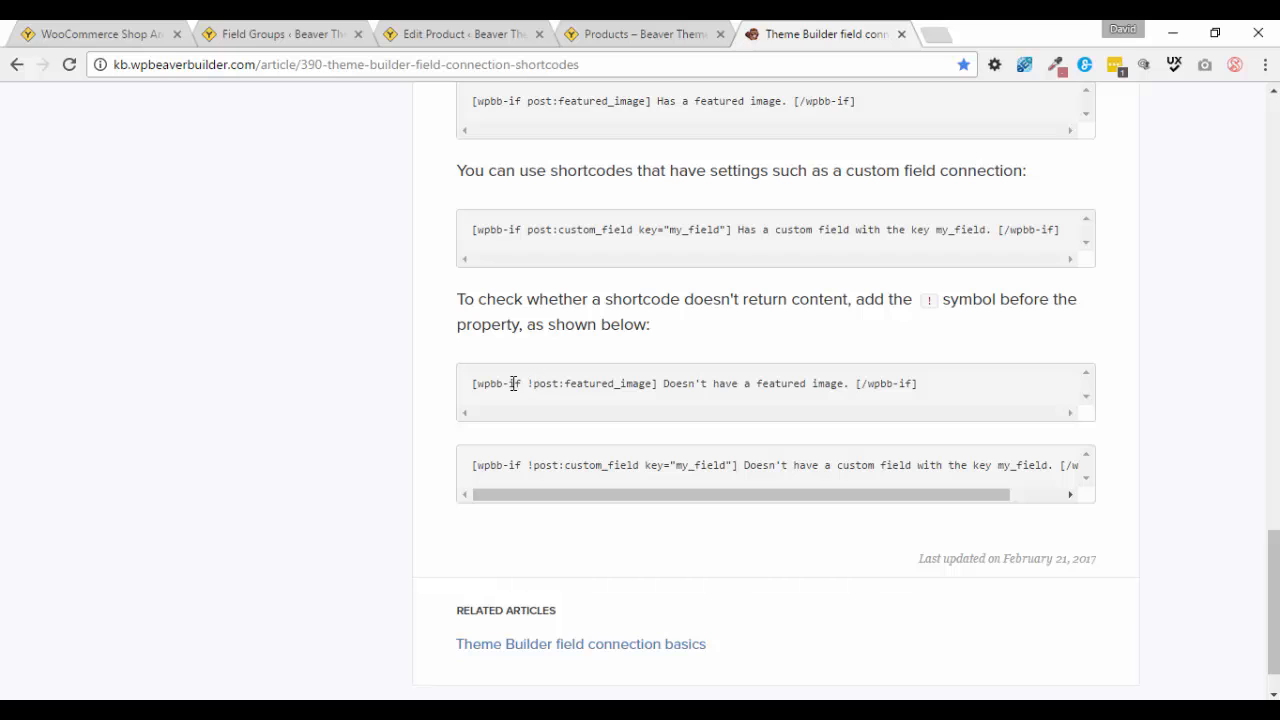
mouse_move(562, 391)
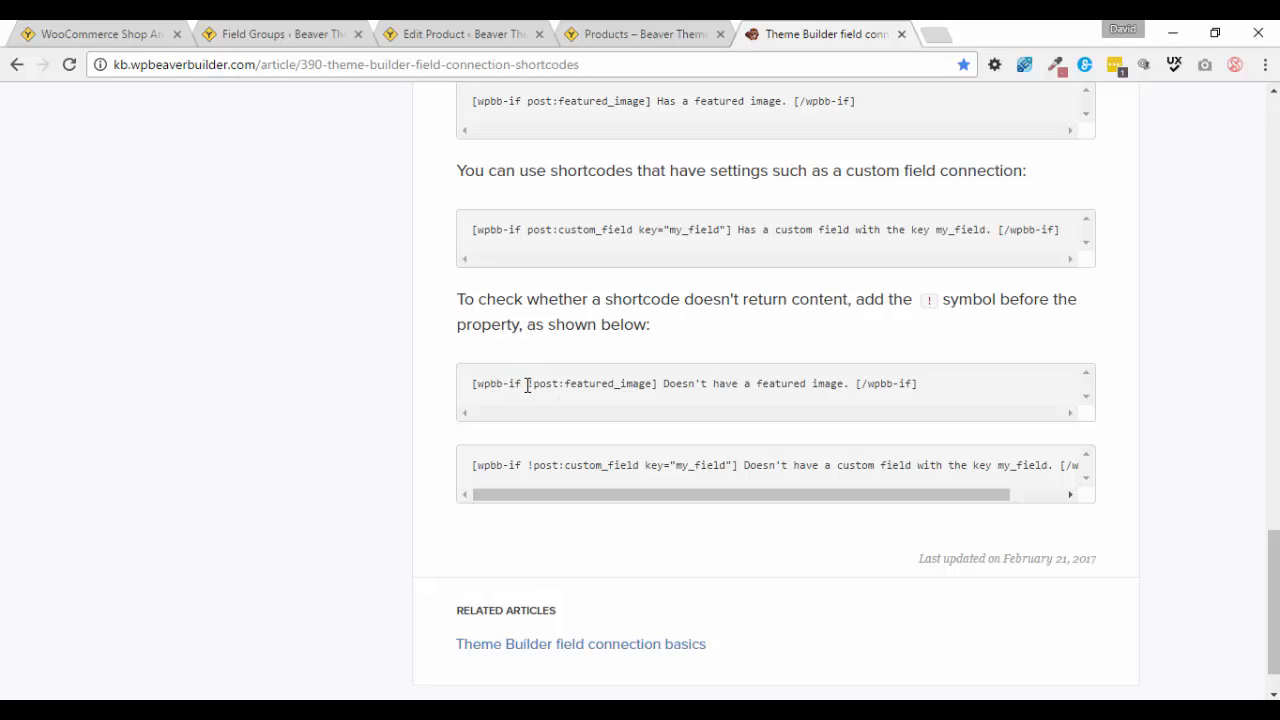
mouse_move(656, 412)
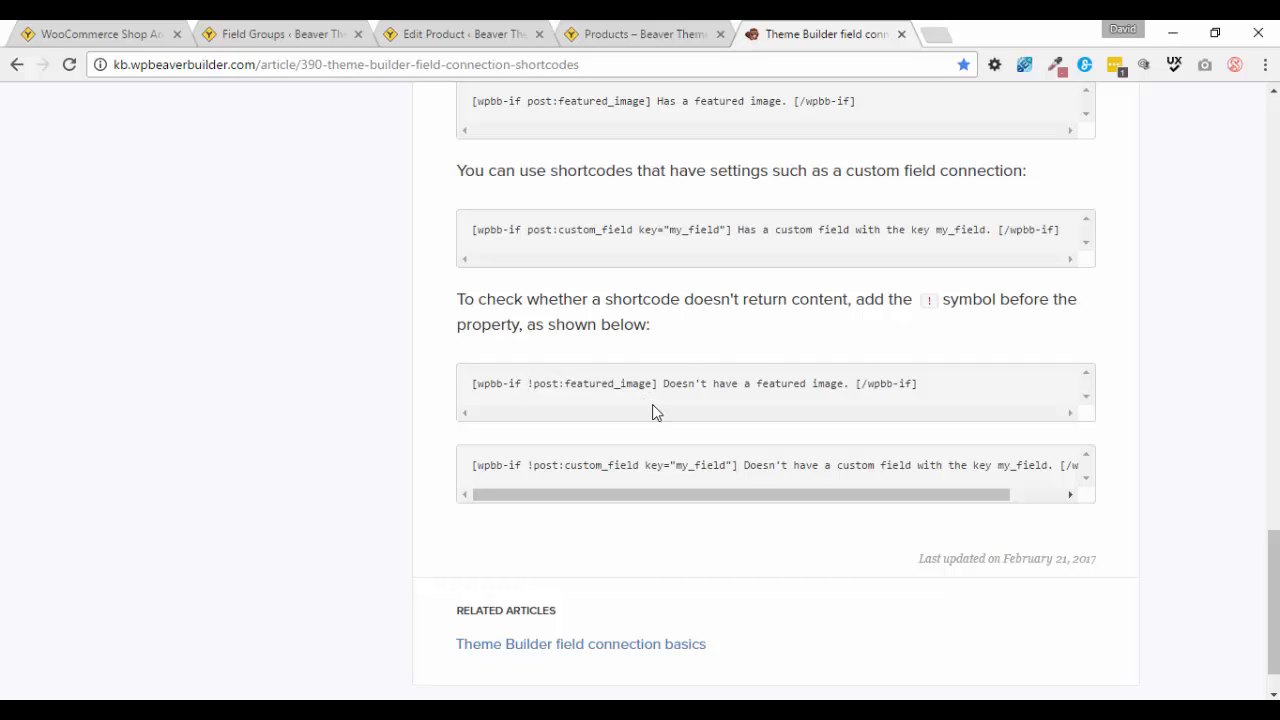
mouse_move(830, 383)
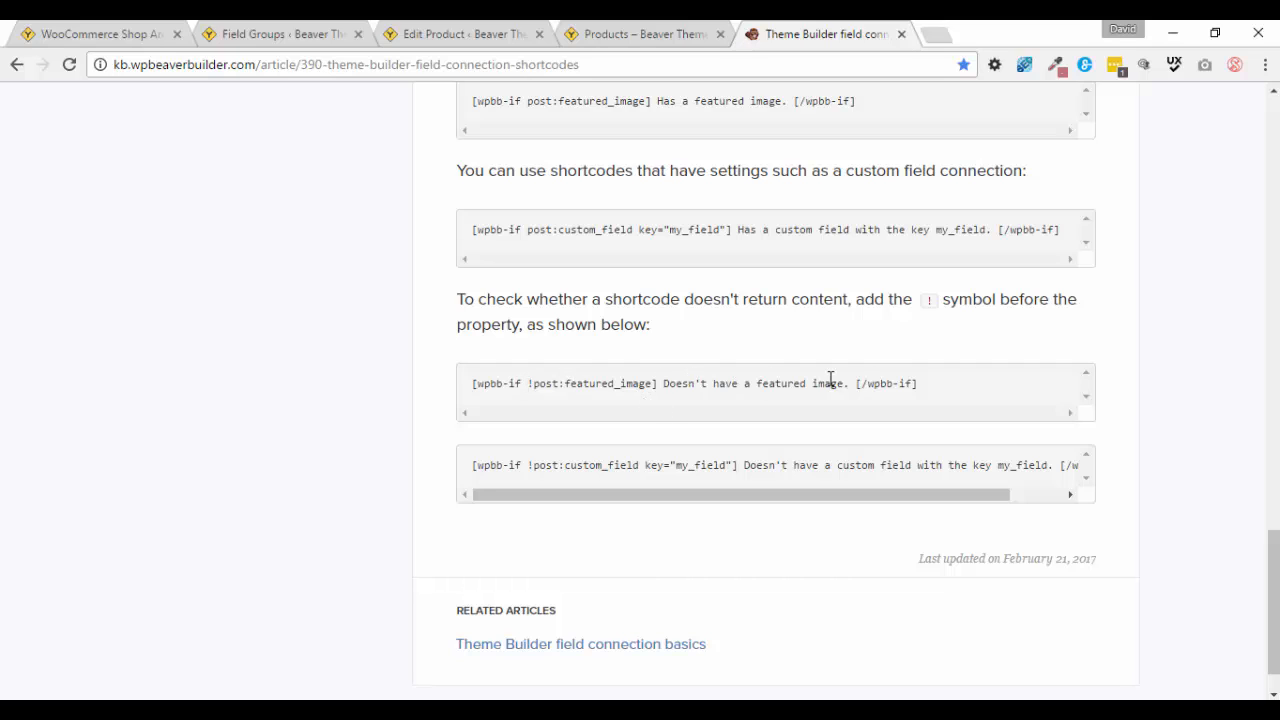
mouse_move(778, 481)
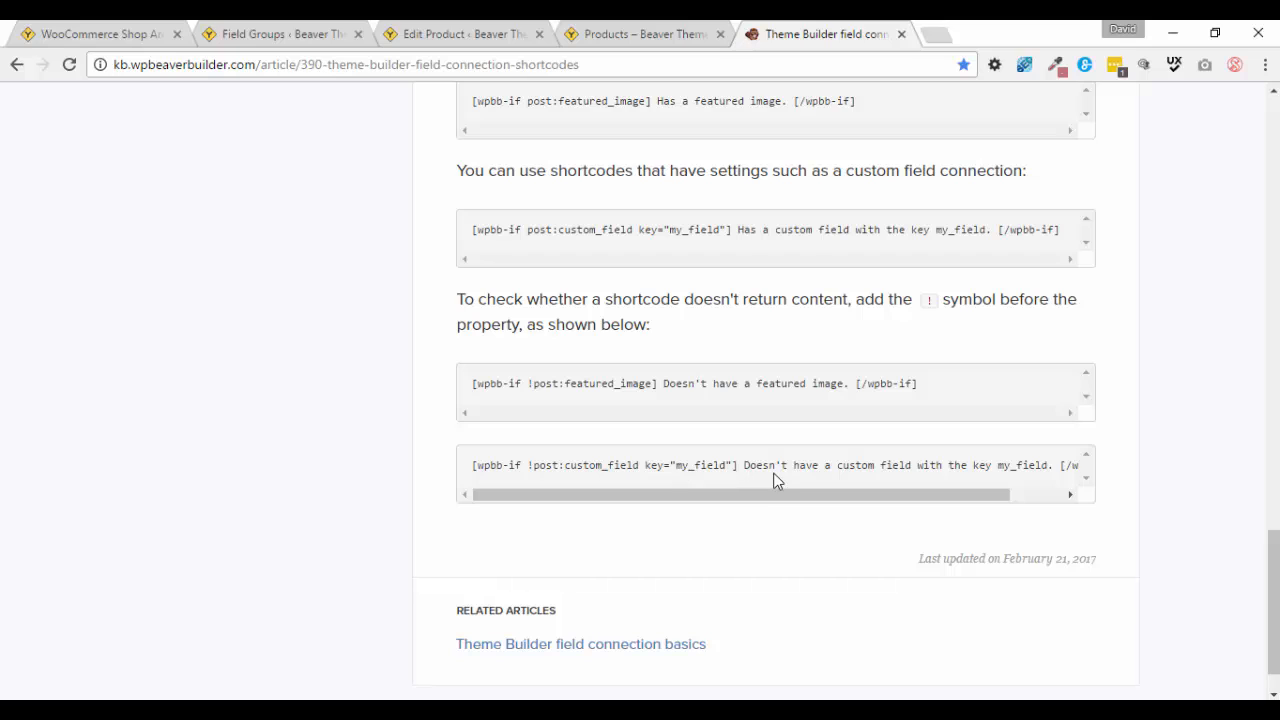
mouse_move(772, 408)
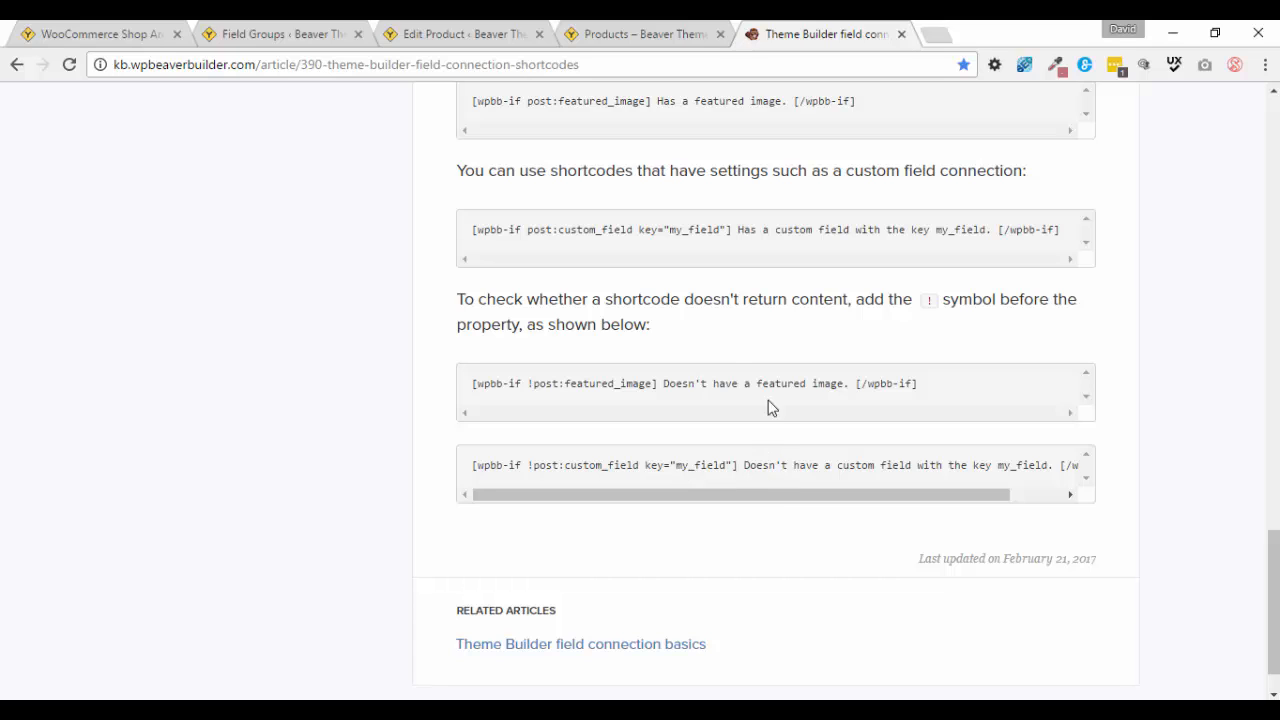
mouse_move(160, 33)
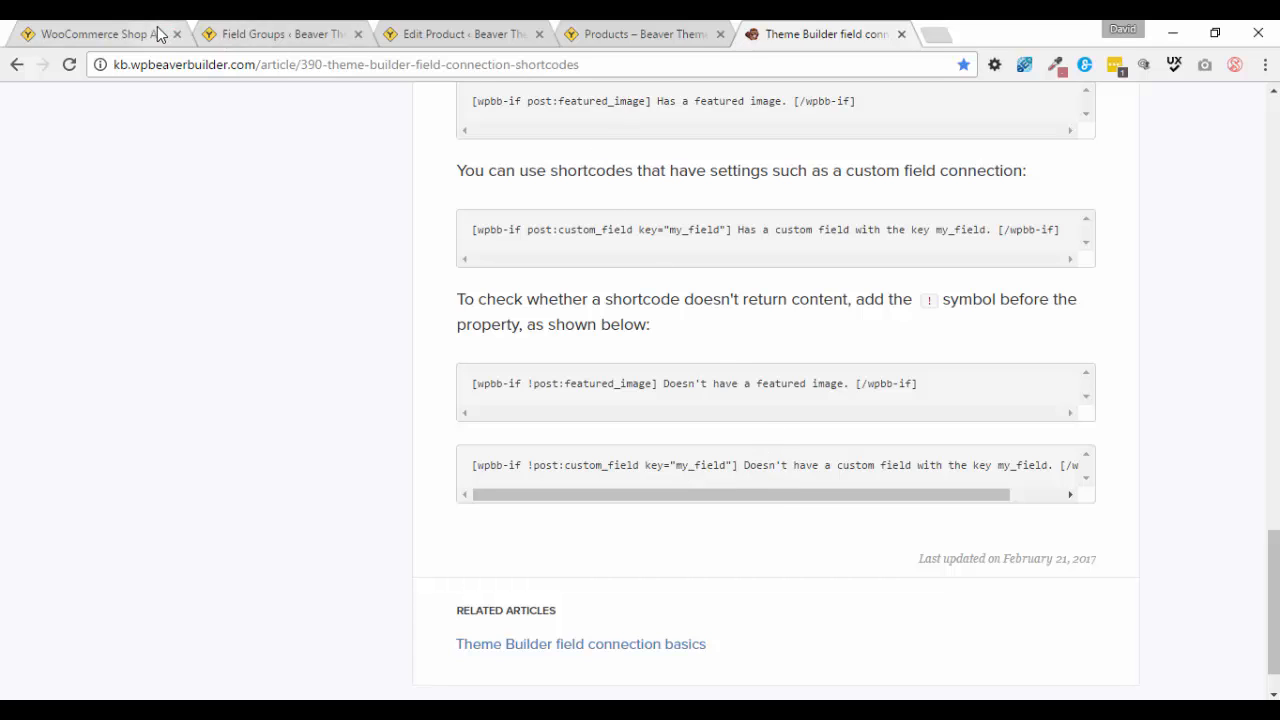
Return to the WooCommerce Shop Archive tab with the wpbb-if limited_offer conditional in the layout HTML.
click(95, 33)
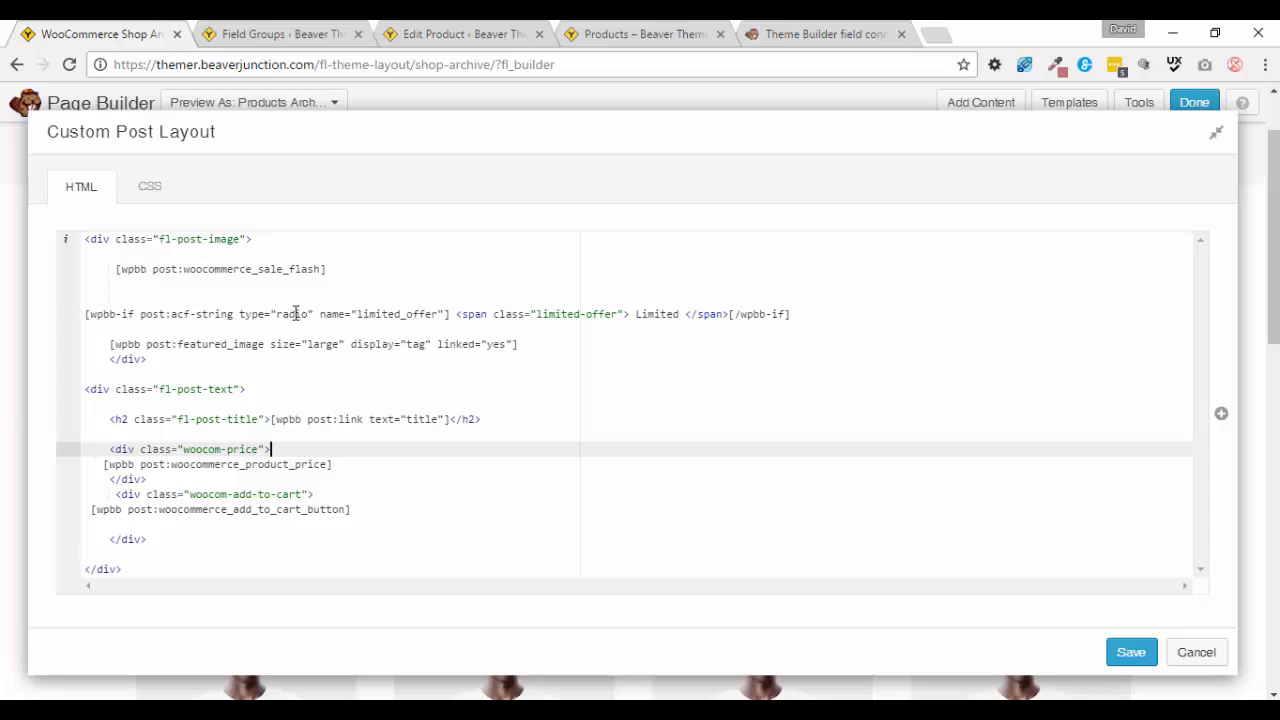
mouse_move(290, 321)
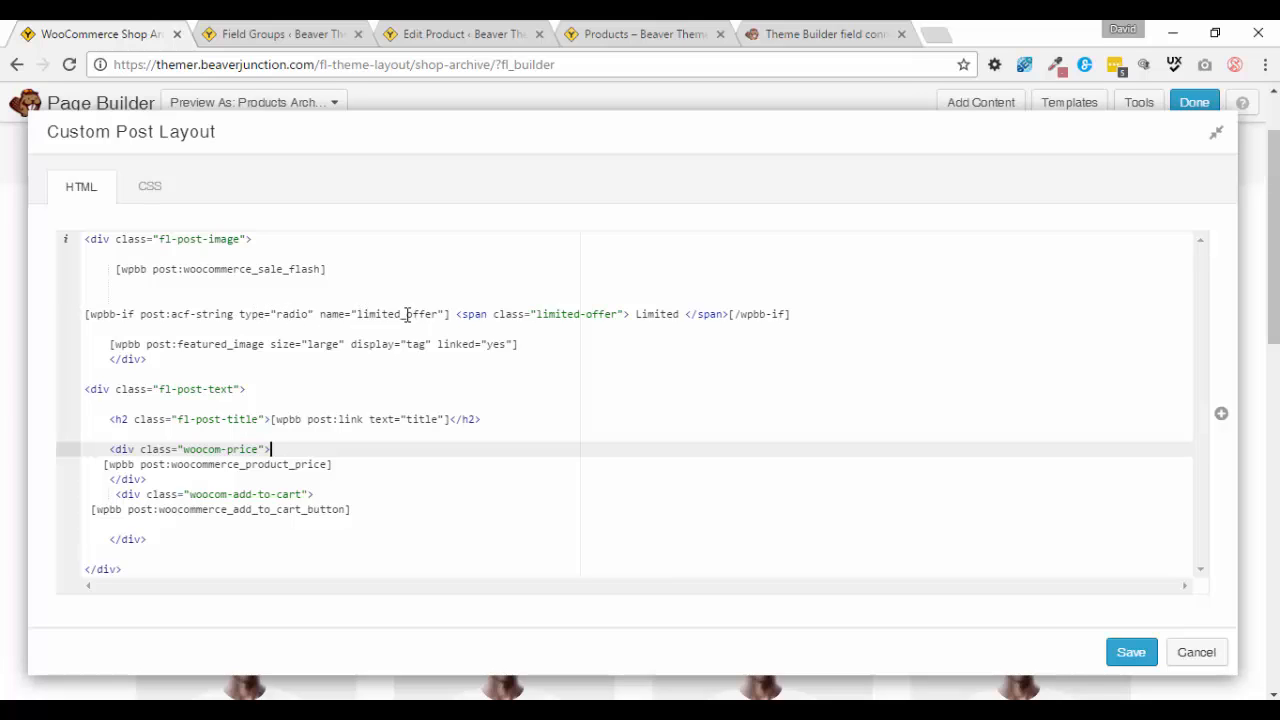
mouse_move(484, 323)
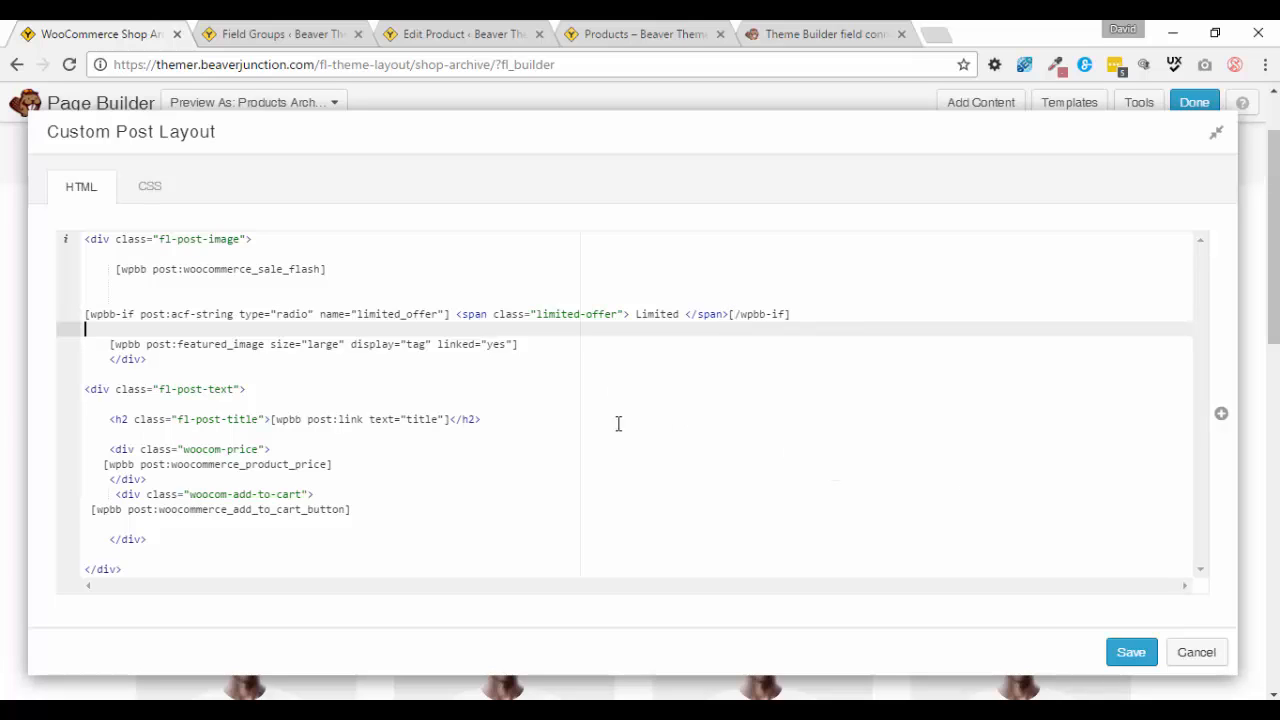
Open the WooCom Archive field group and expand the Limited Offer Product field.
click(280, 33)
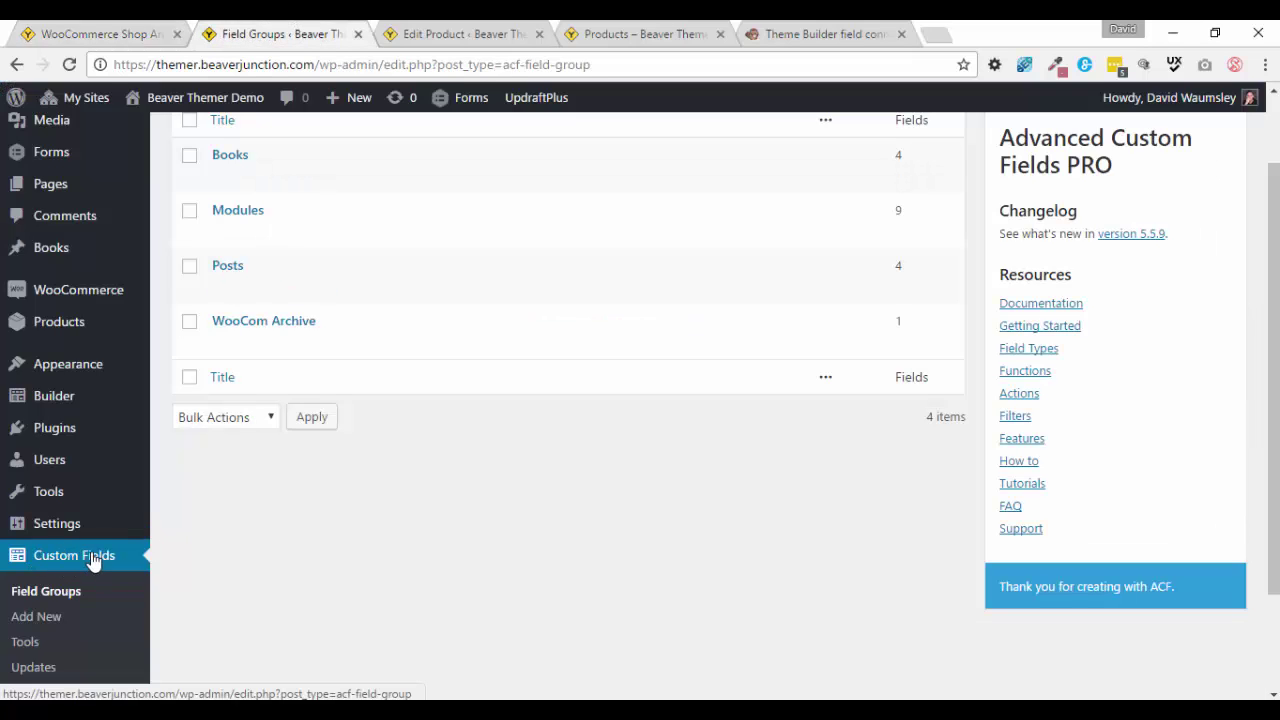
mouse_move(397, 410)
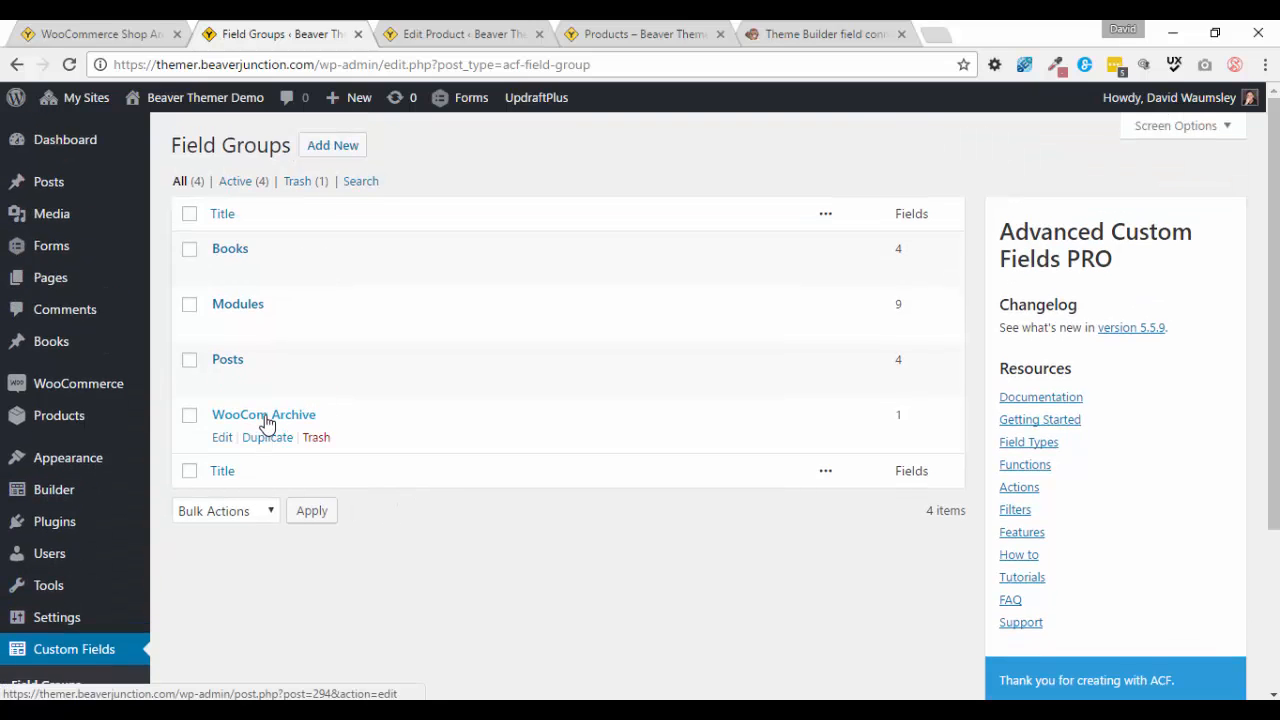
click(263, 415)
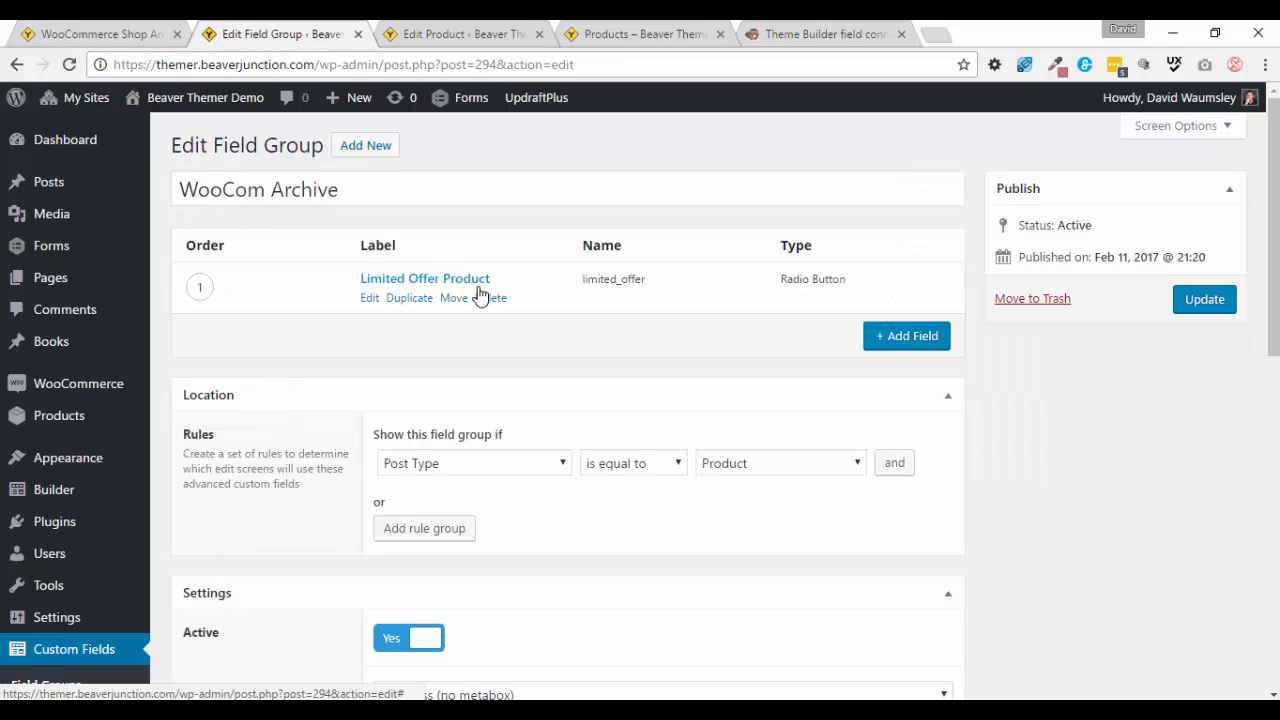
mouse_move(651, 288)
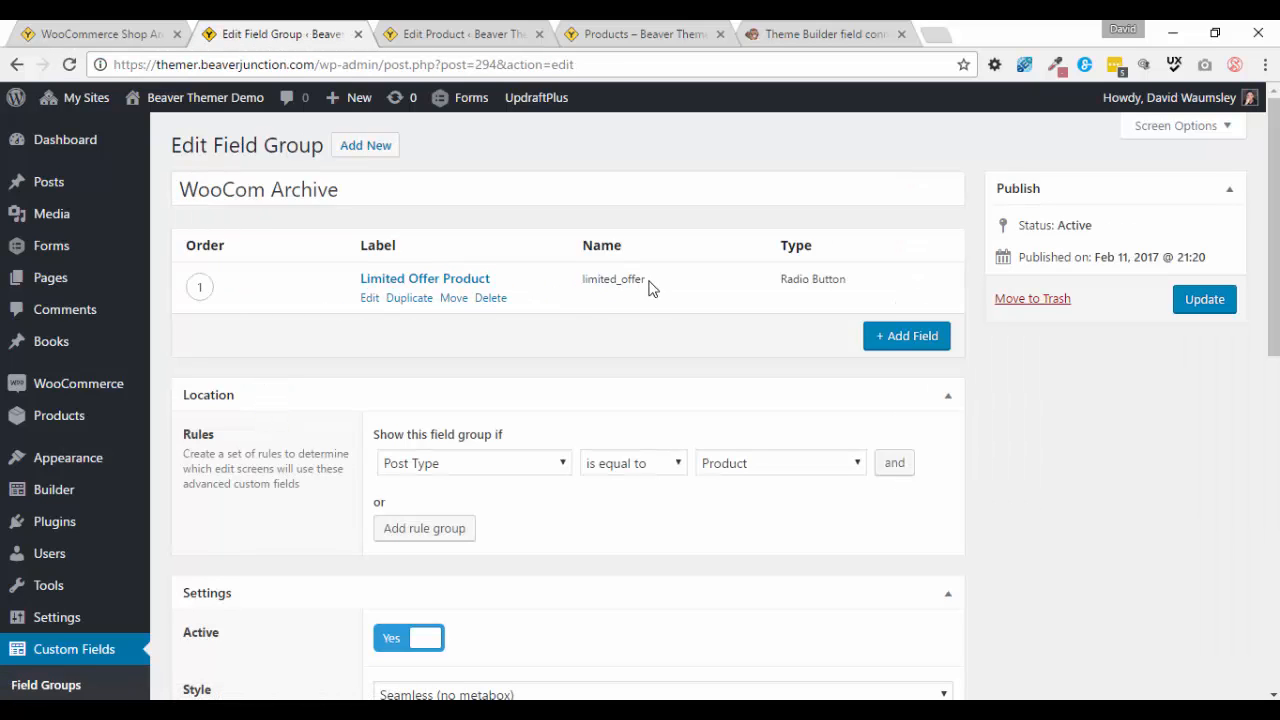
mouse_move(440, 297)
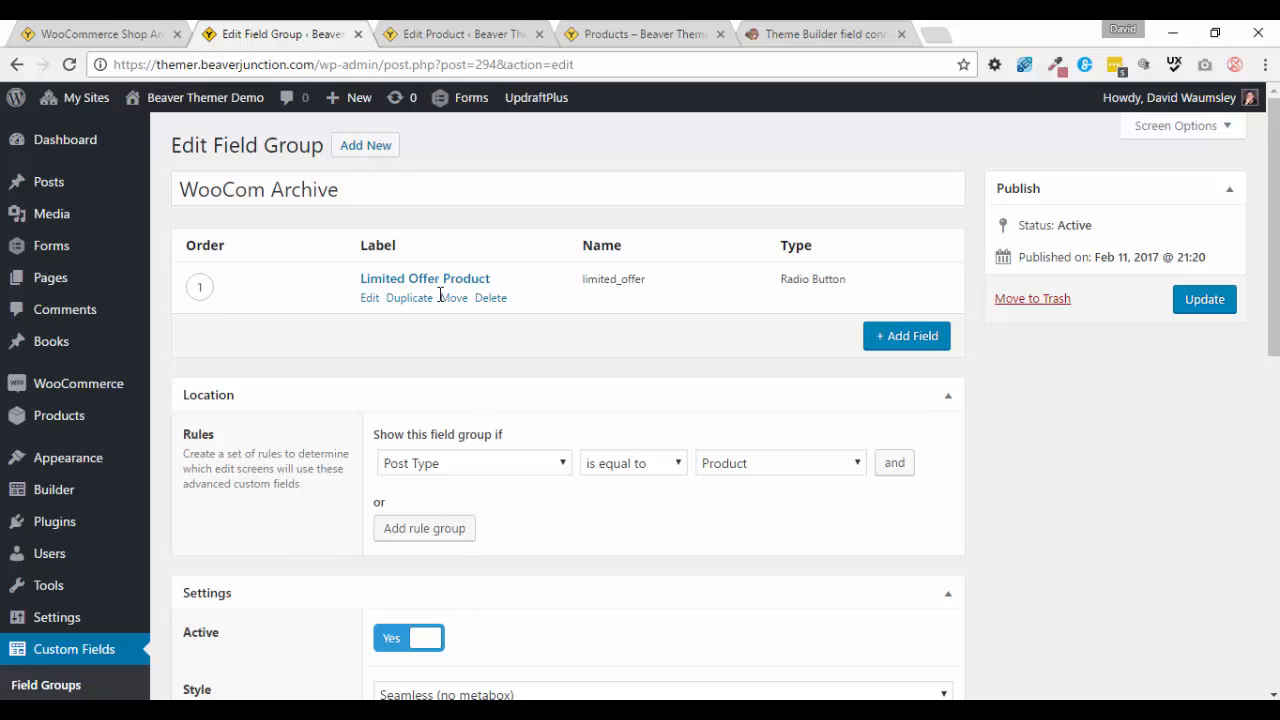
click(424, 278)
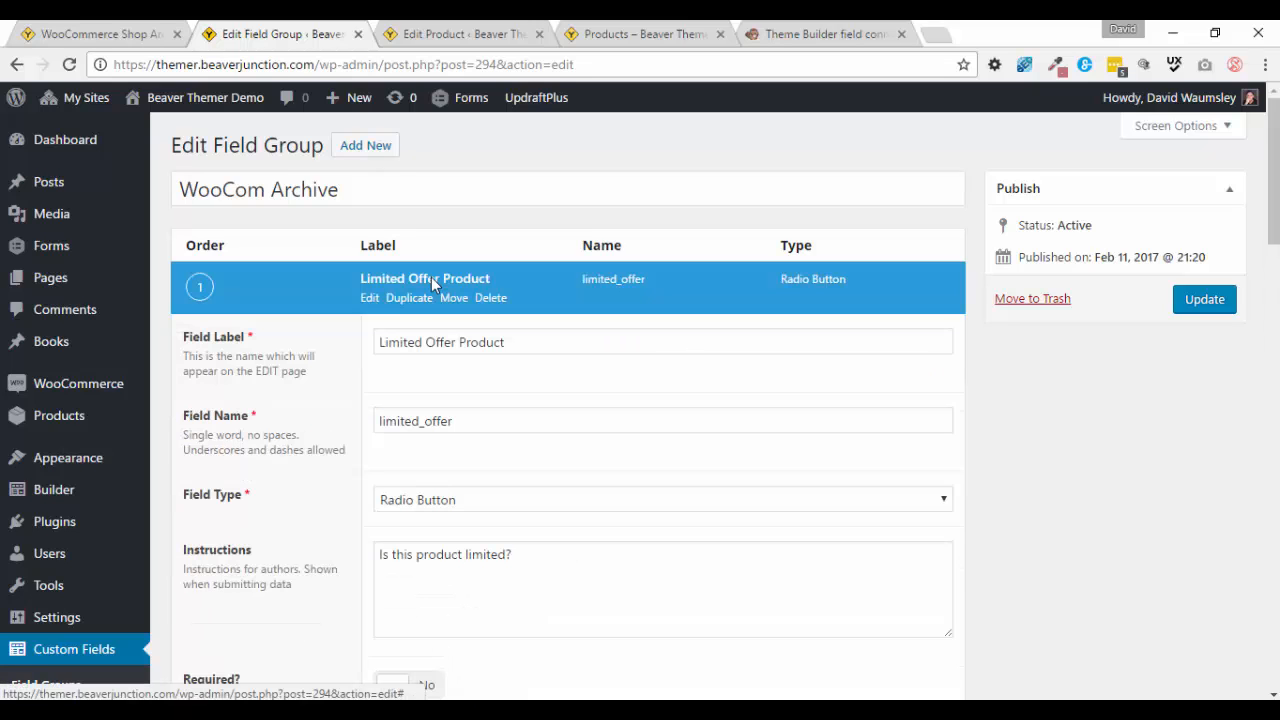
Review the limited_offer radio field's single Yes choice and its Product location rule.
scroll(down, 3)
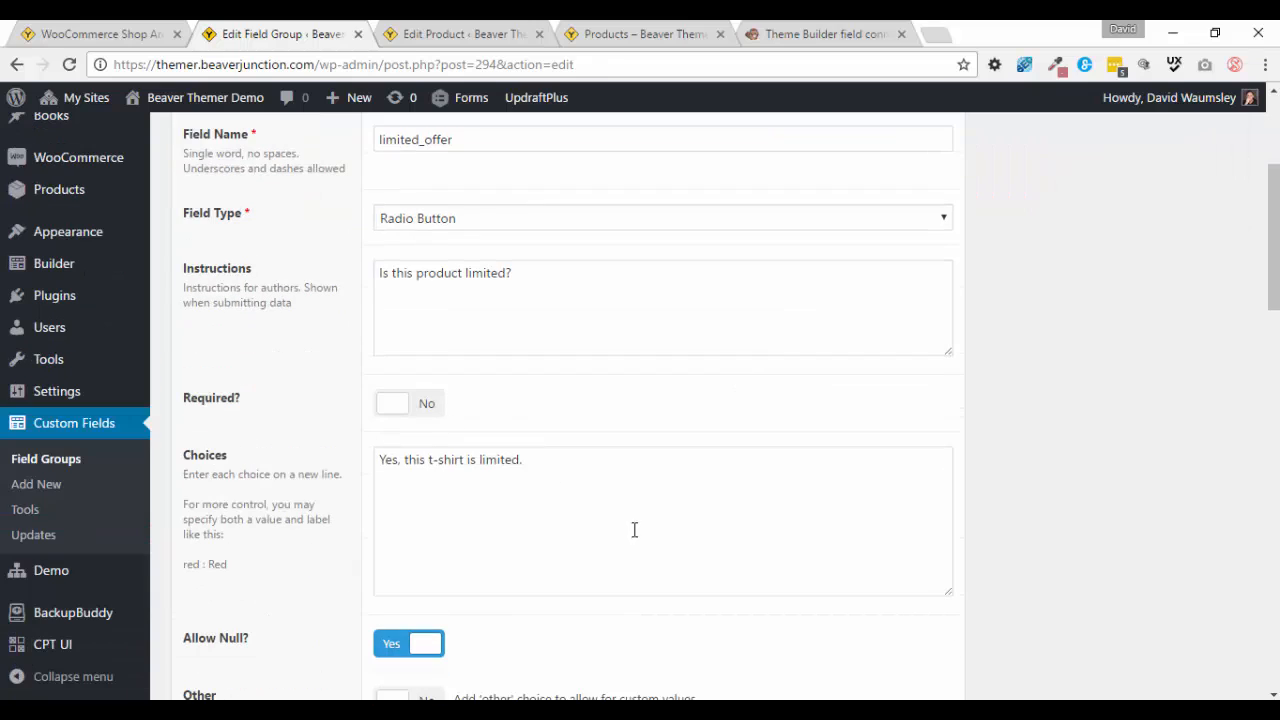
mouse_move(558, 510)
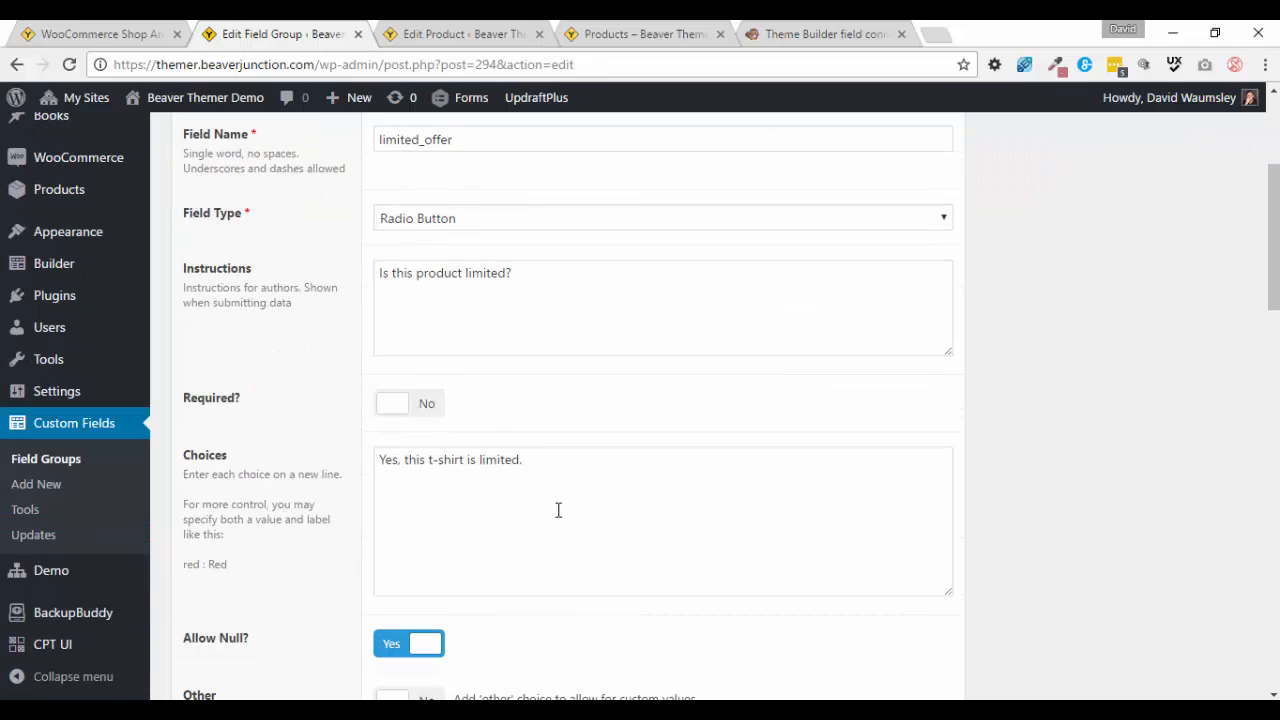
mouse_move(369, 539)
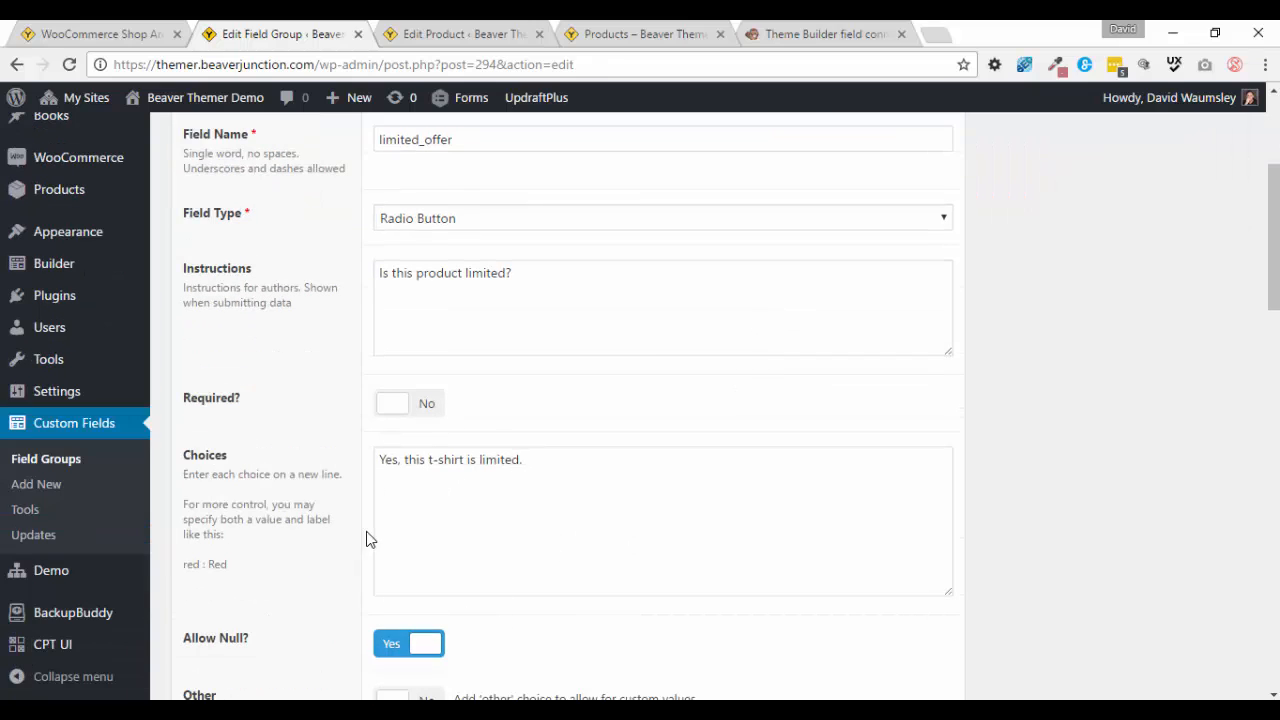
mouse_move(195, 565)
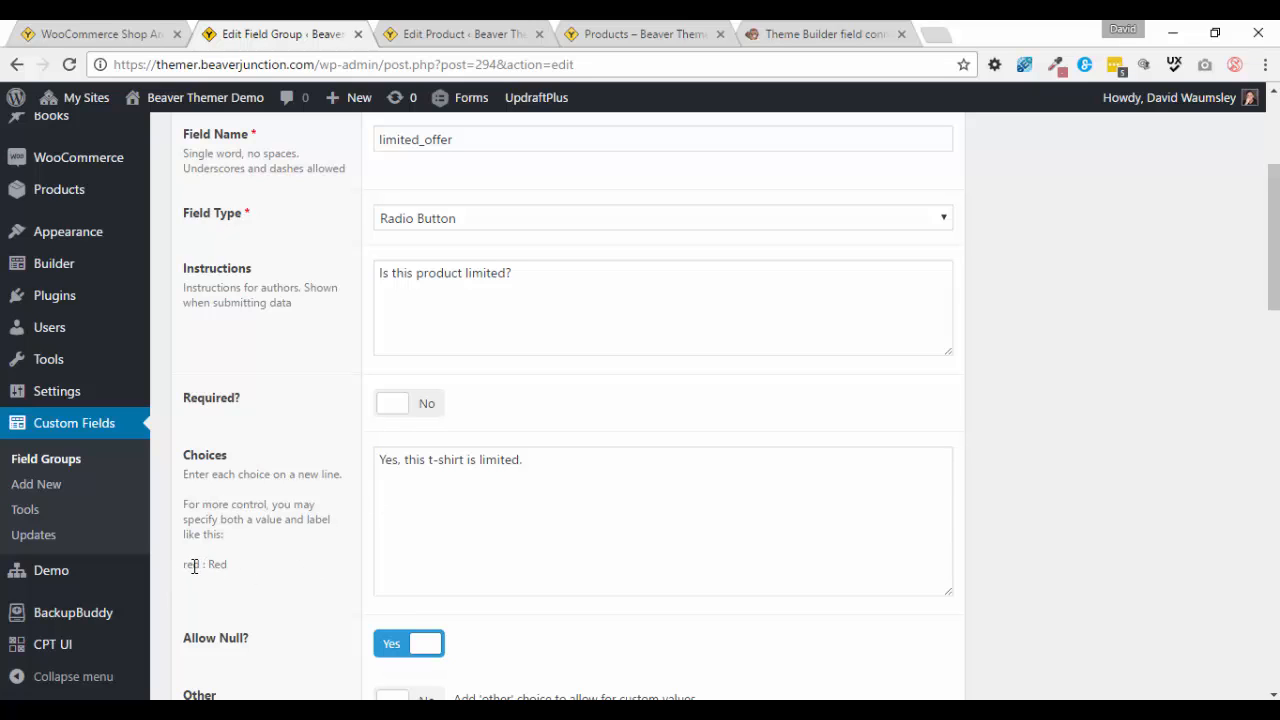
scroll(down, 3)
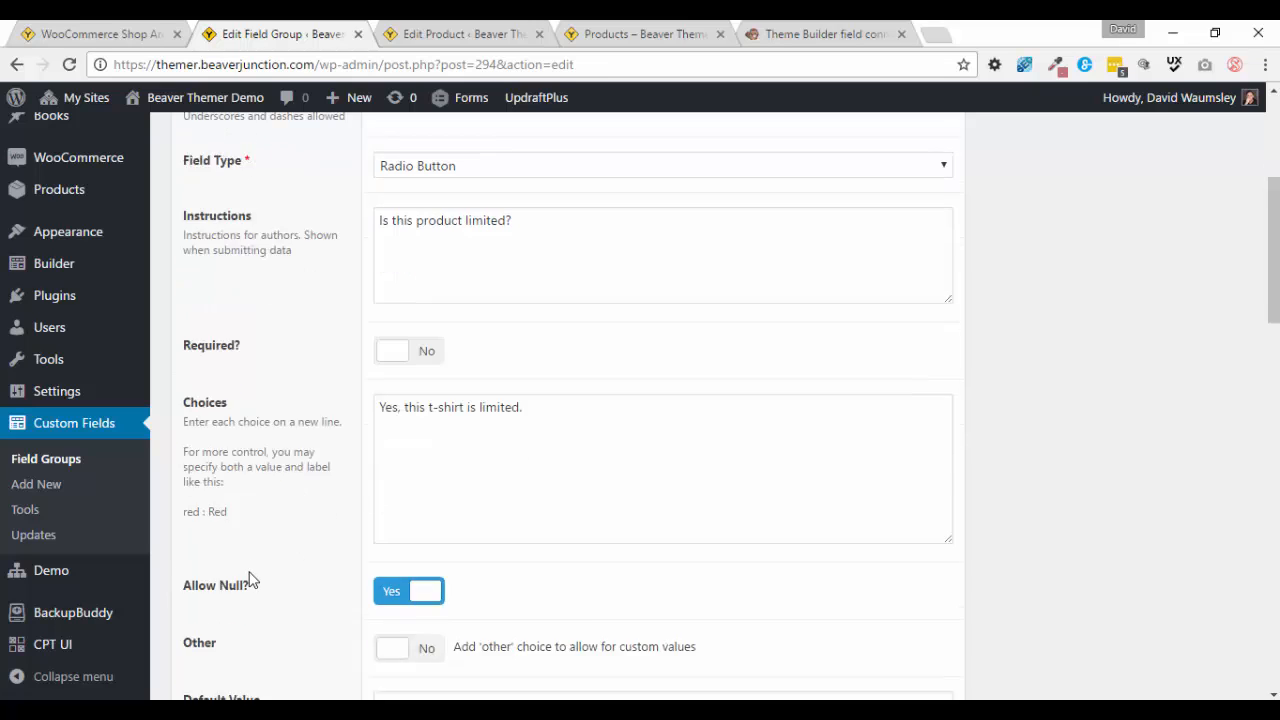
scroll(down, 3)
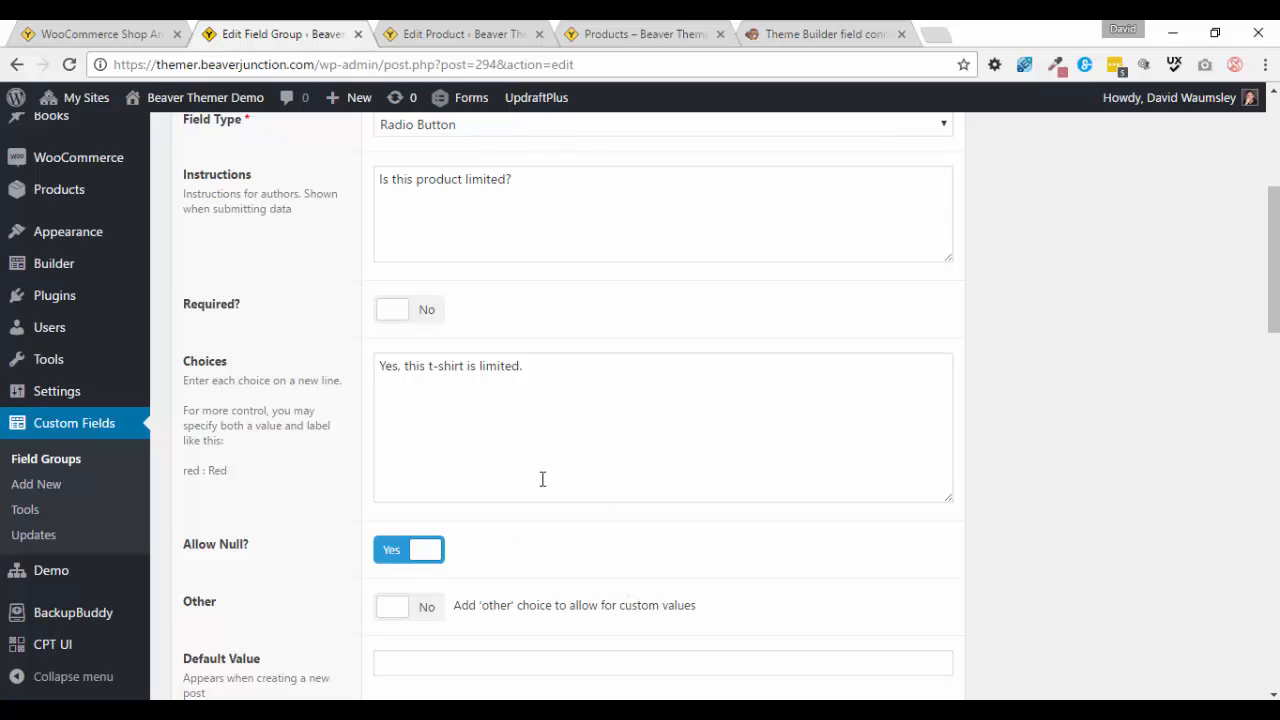
mouse_move(320, 360)
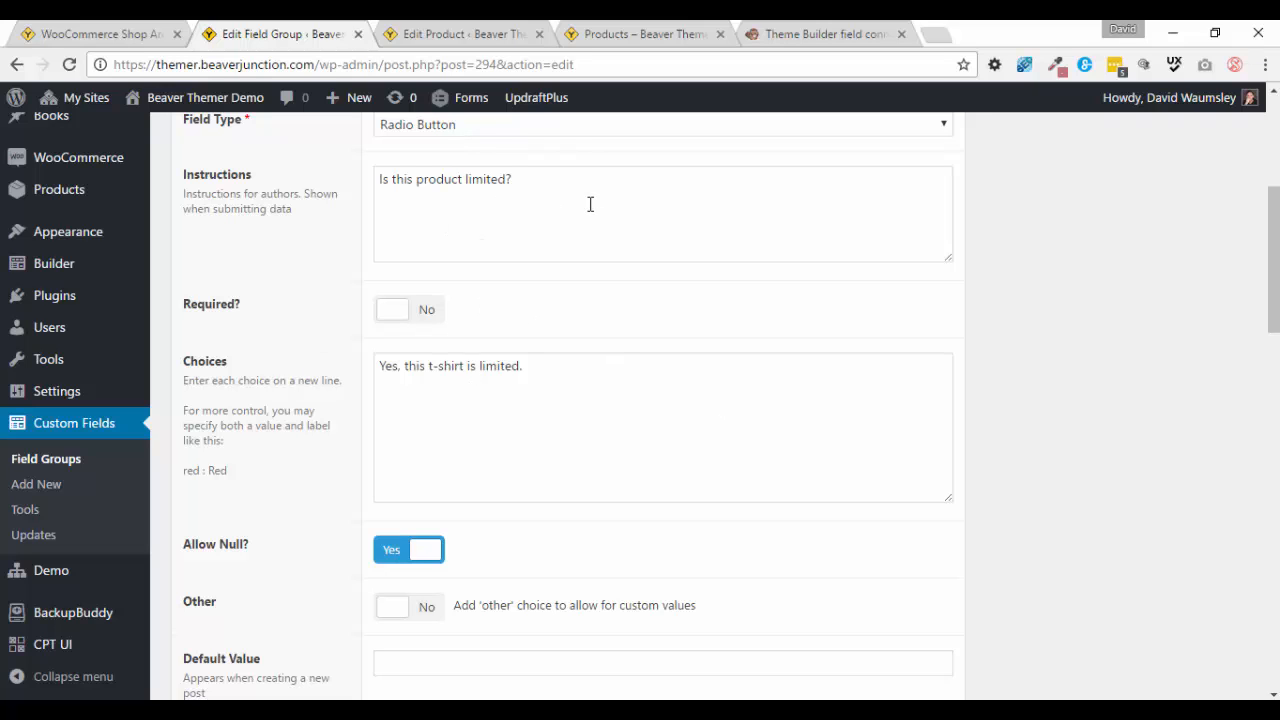
scroll(down, 3)
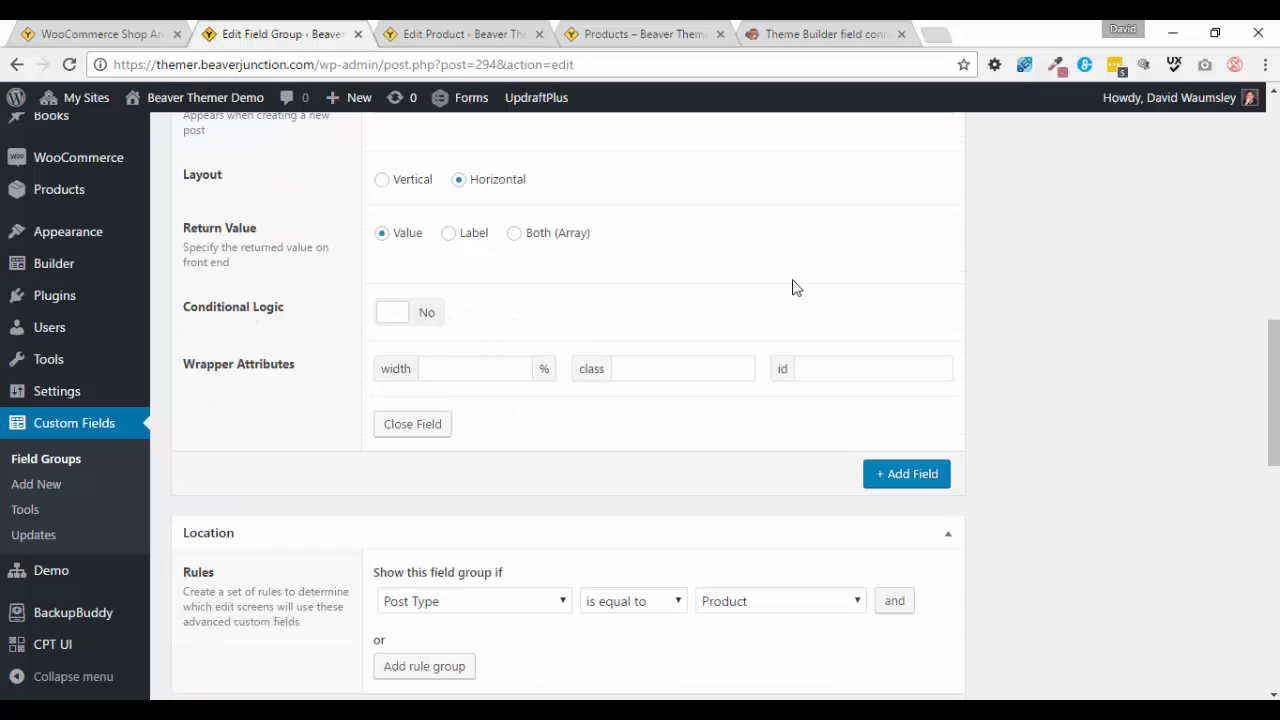
scroll(down, 3)
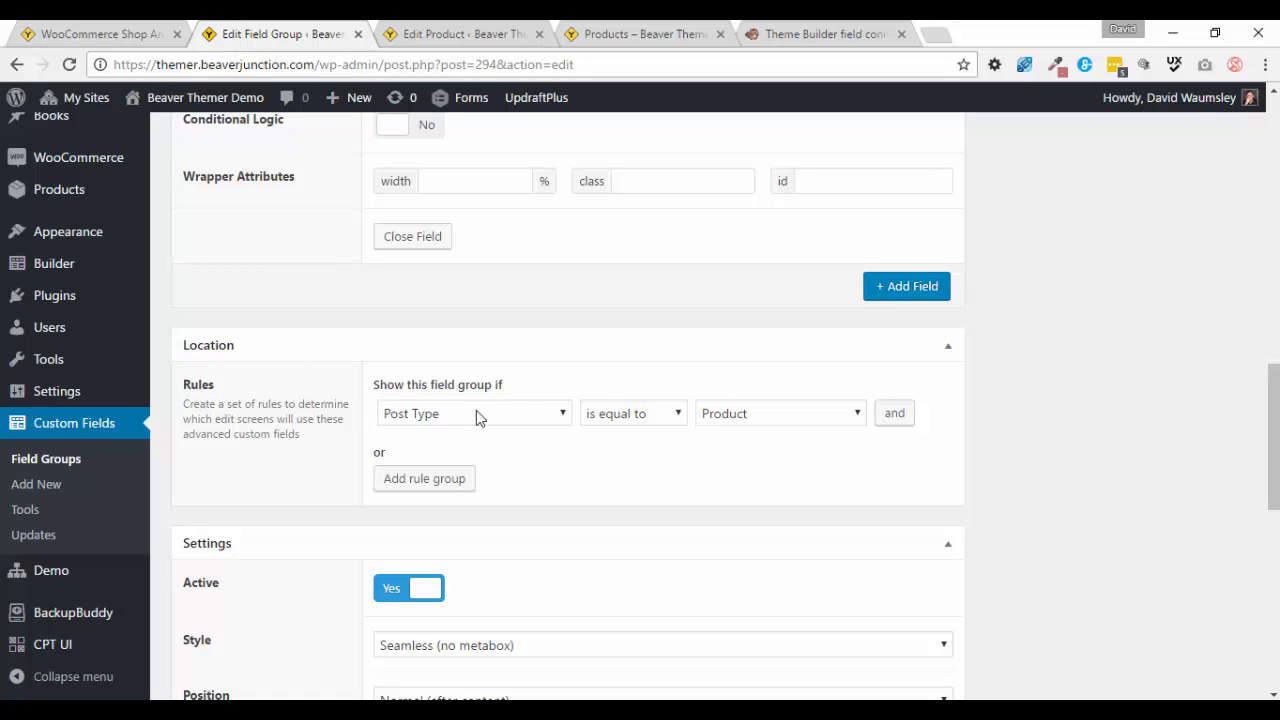
mouse_move(630, 430)
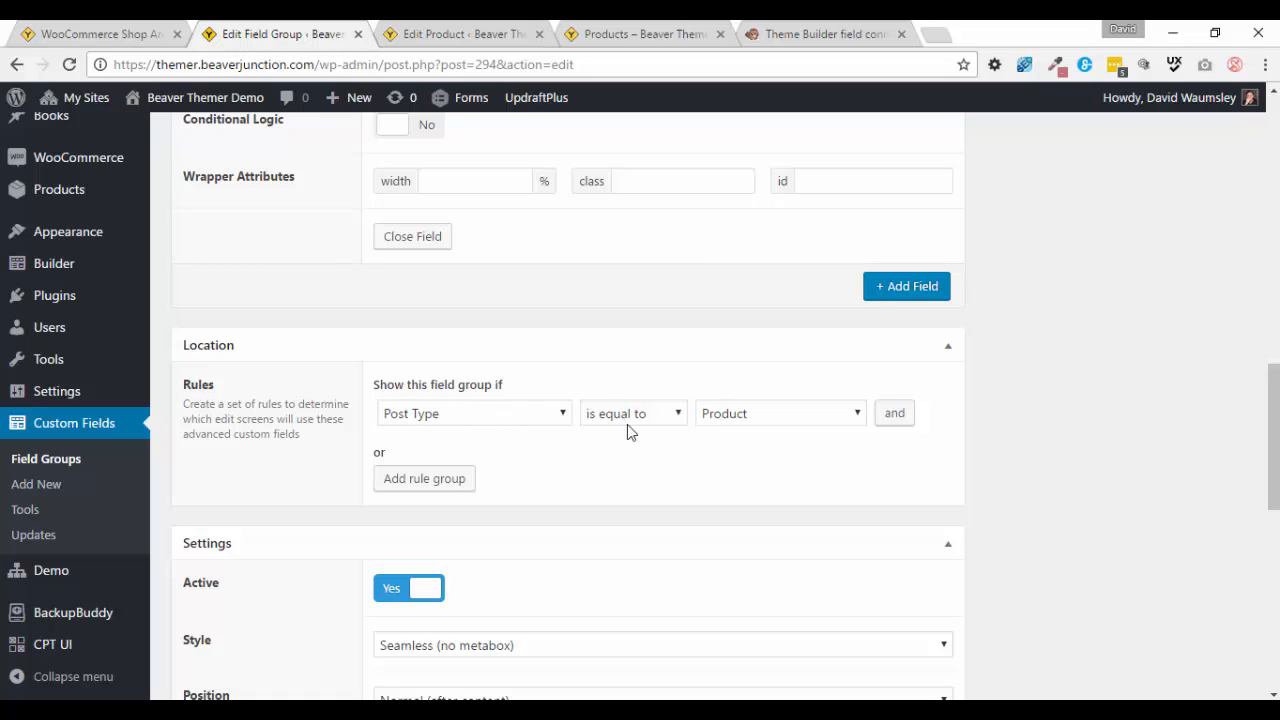
mouse_move(860, 426)
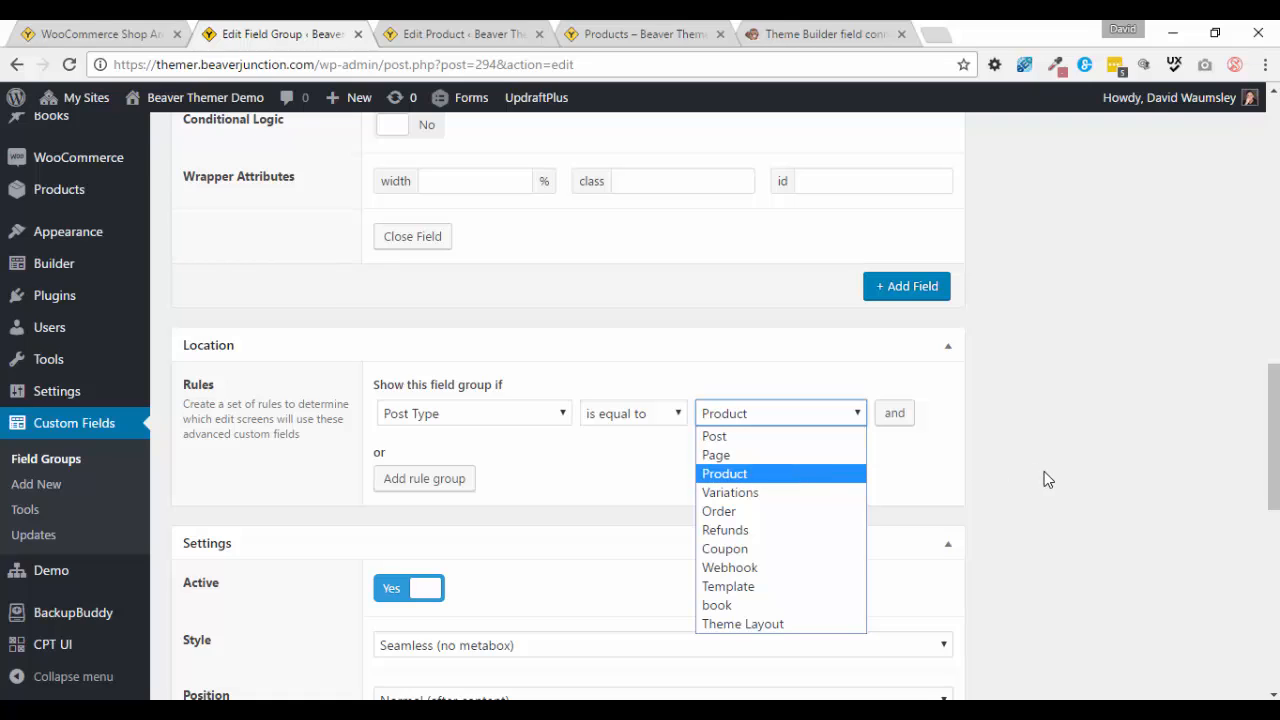
mouse_move(1066, 495)
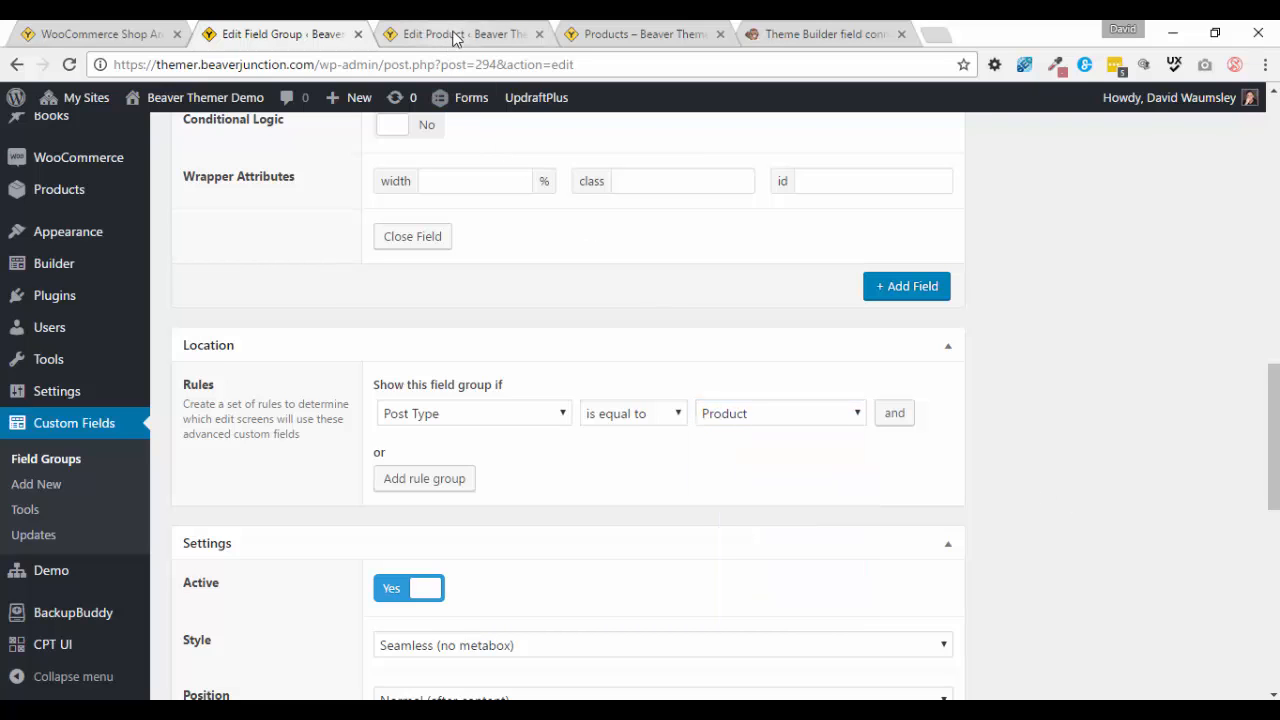
Check The Writer's still-unset Limited Offer Product box, then return to the shop archive layout HTML.
click(455, 33)
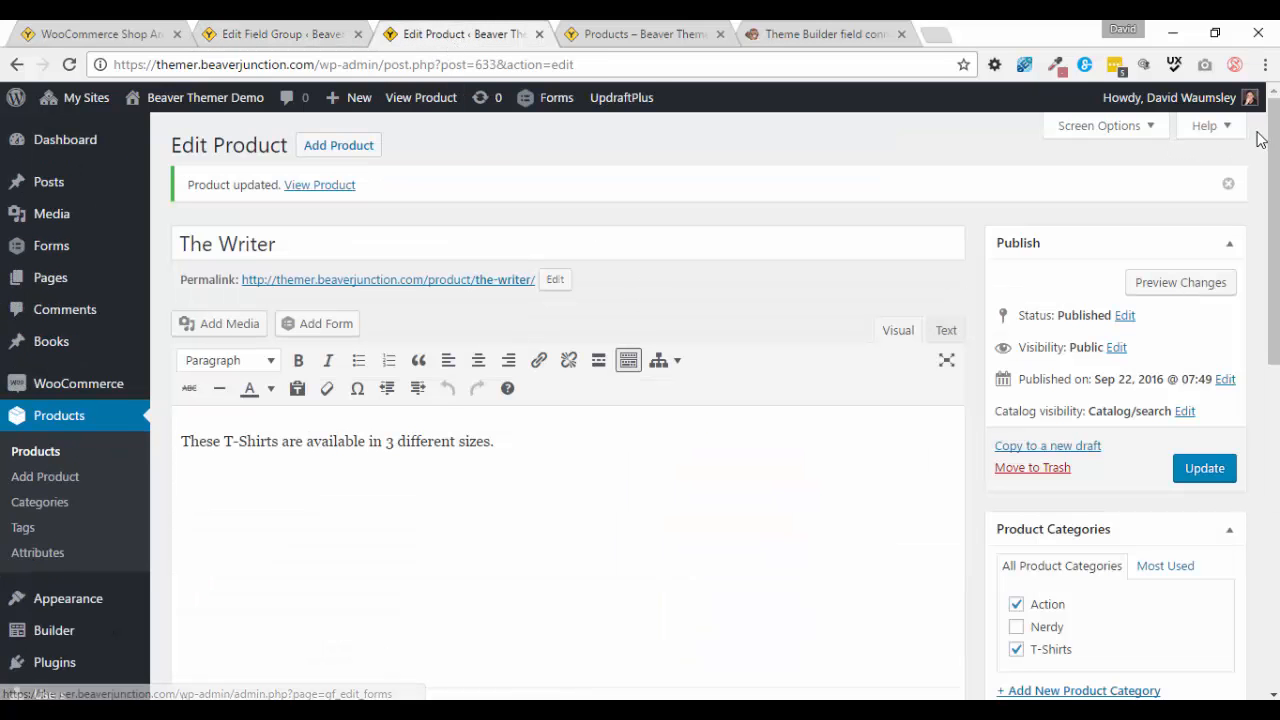
scroll(down, 3)
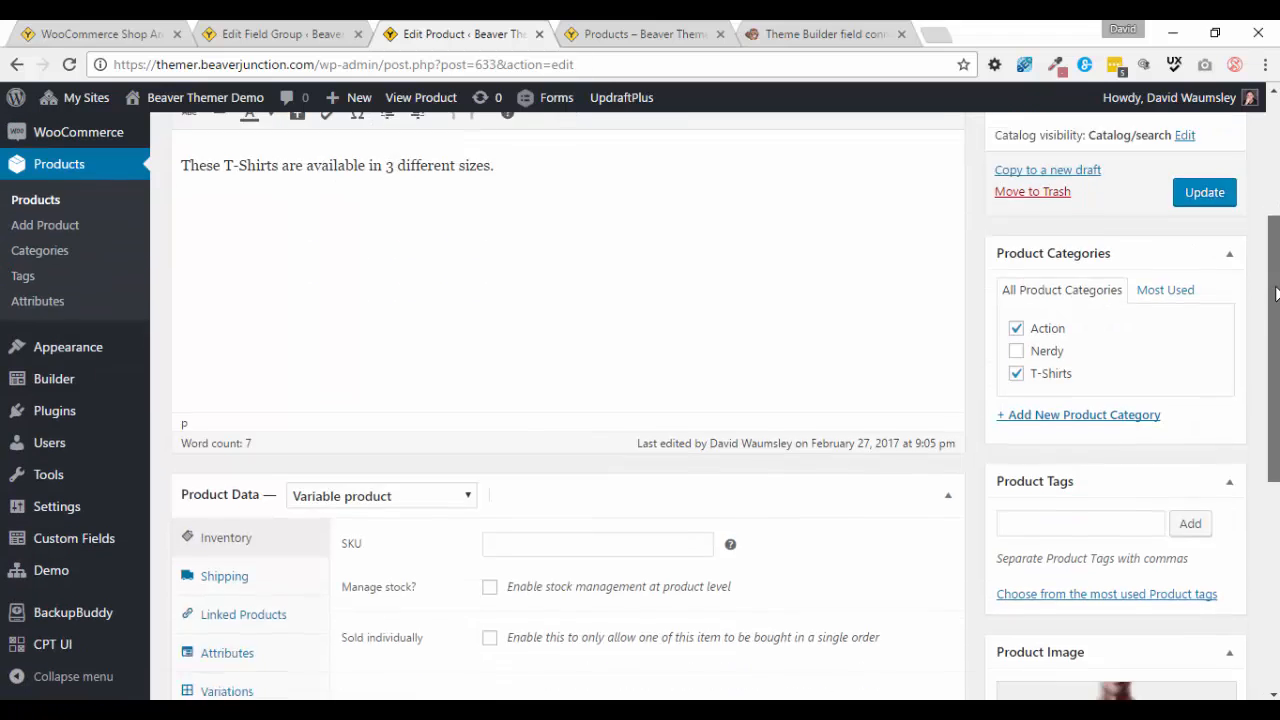
scroll(down, 3)
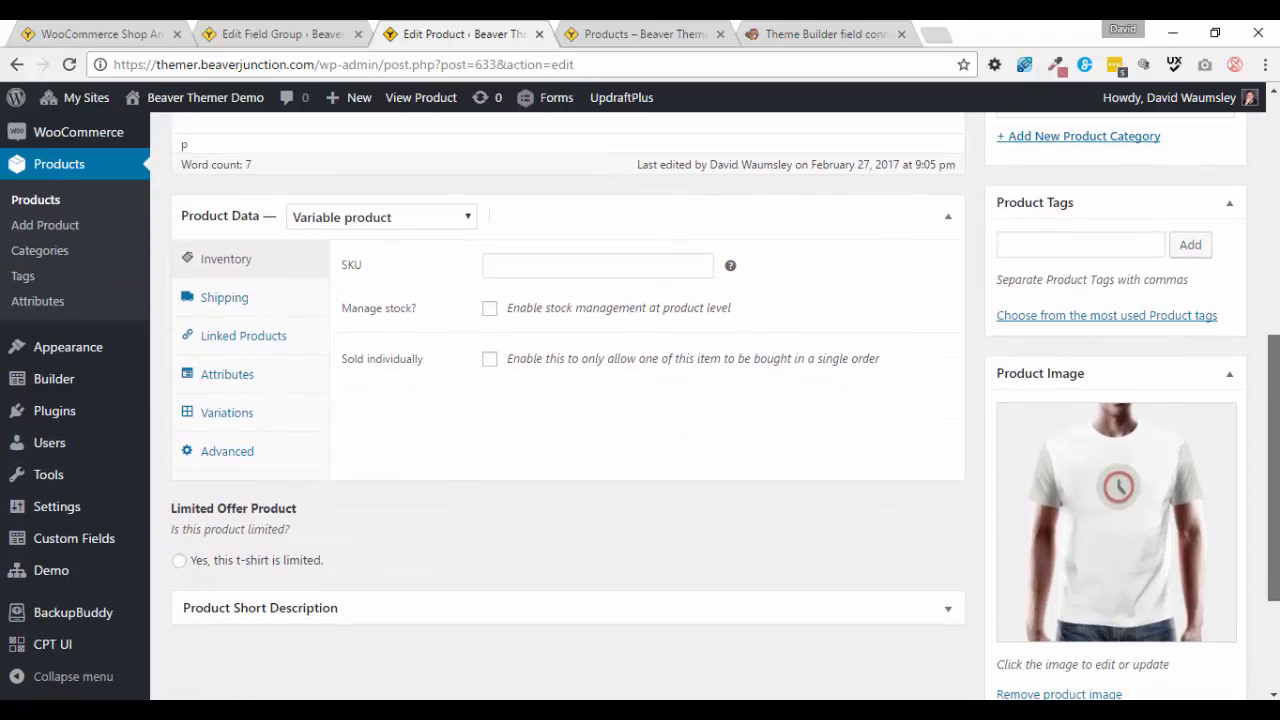
mouse_move(567, 534)
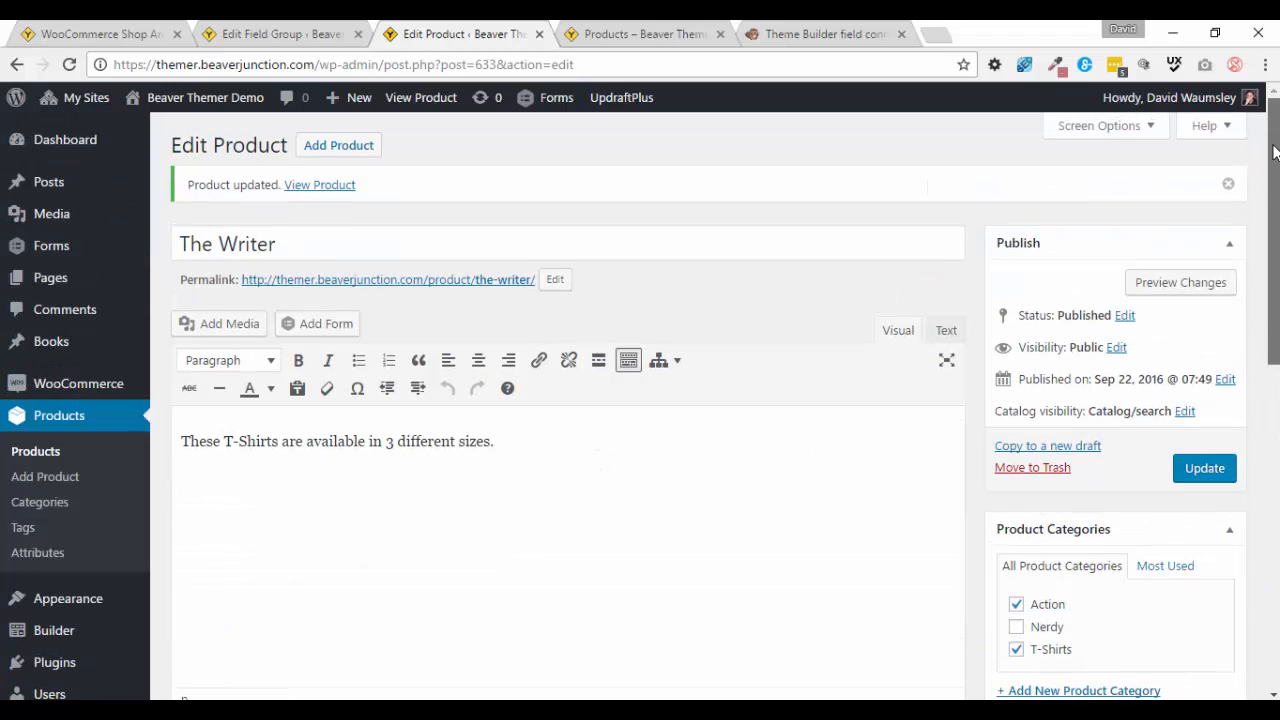
scroll(down, 3)
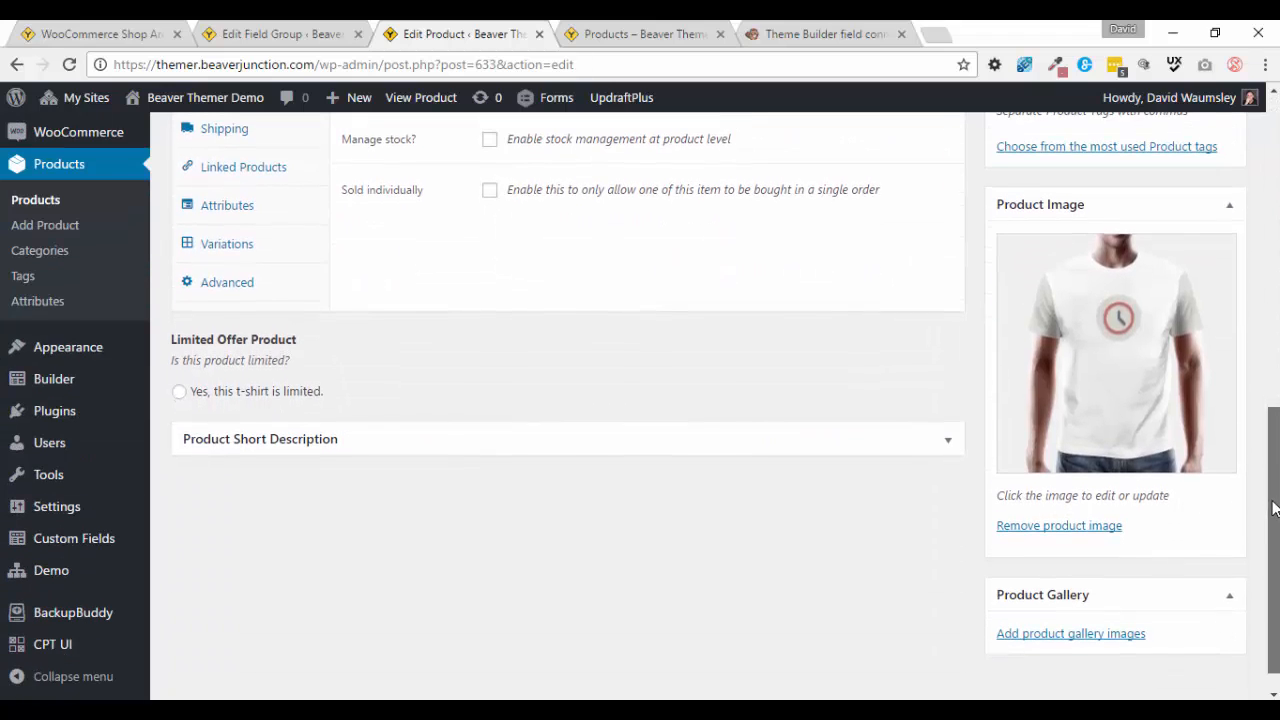
click(280, 33)
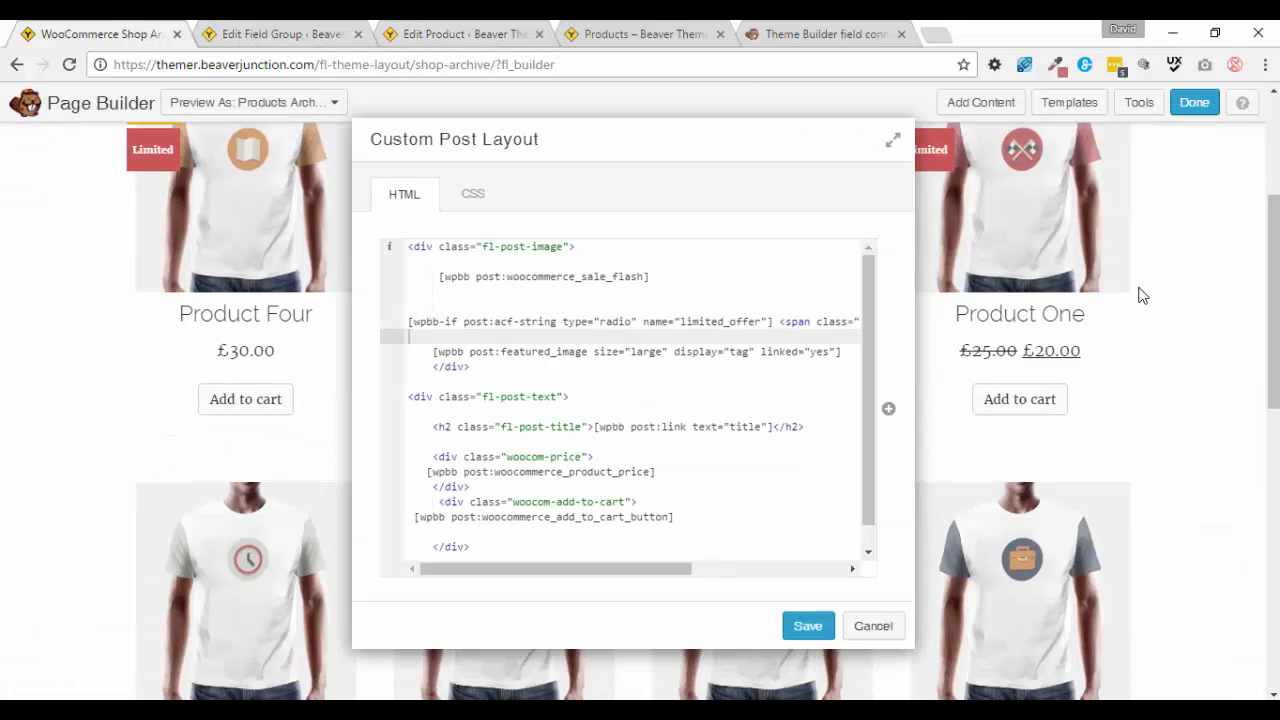
Close the posts settings, finish editing and view the live shop archive with Sale and Limited tags.
scroll(down, 3)
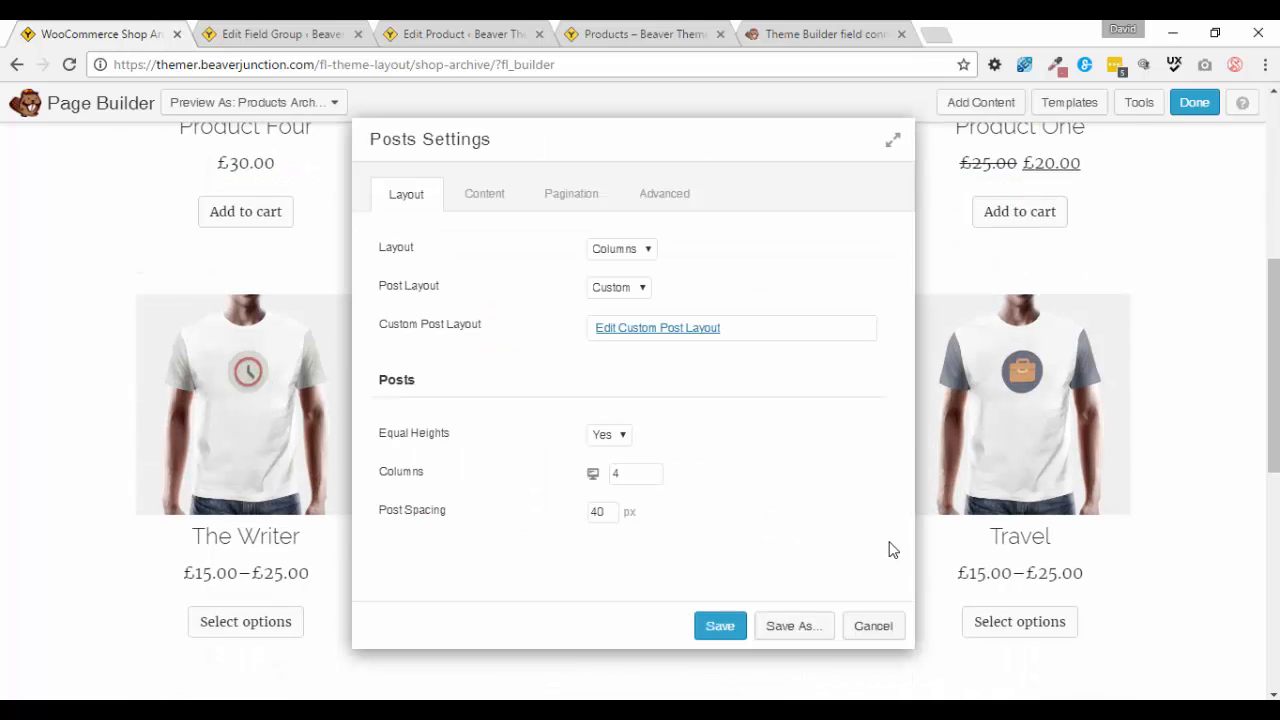
click(720, 625)
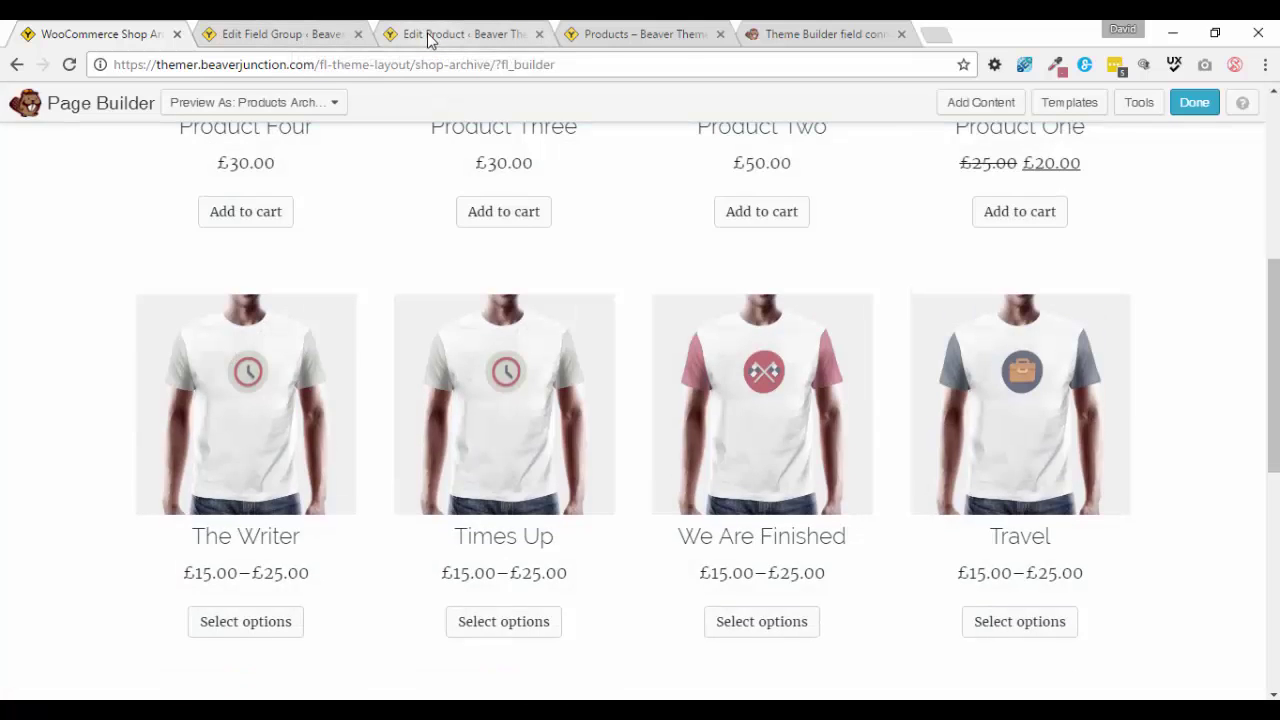
click(1194, 102)
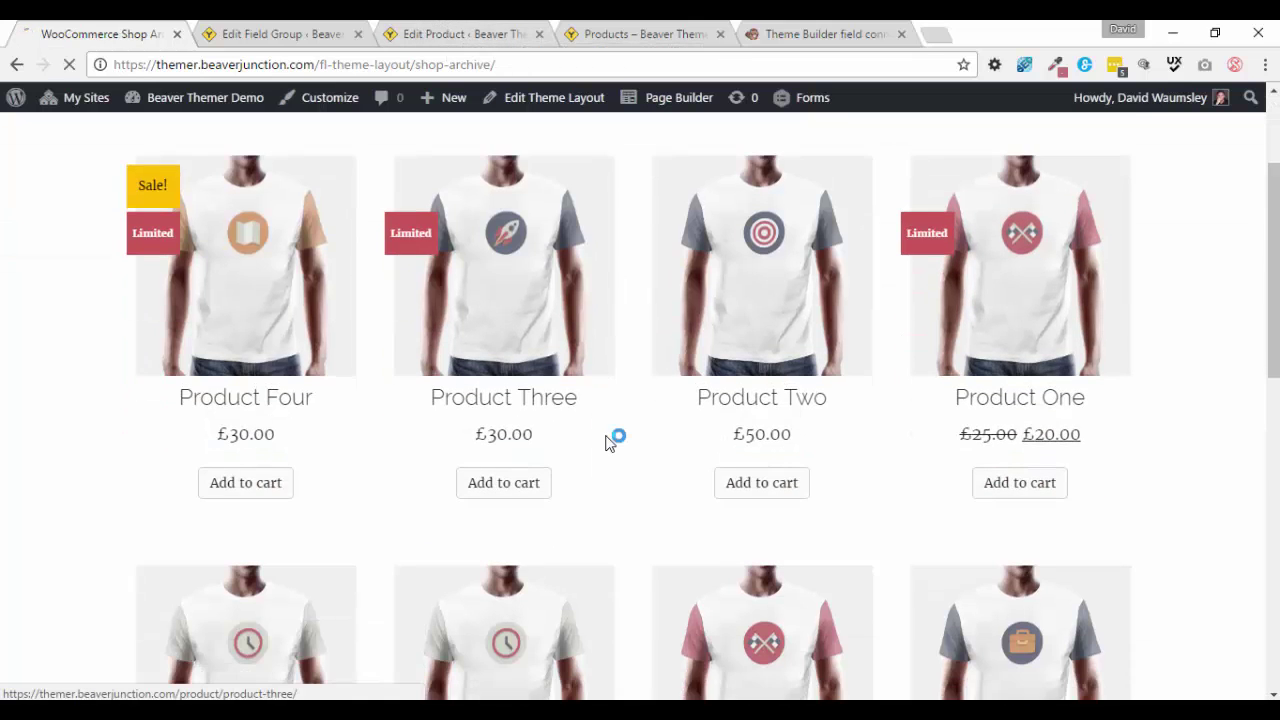
scroll(down, 3)
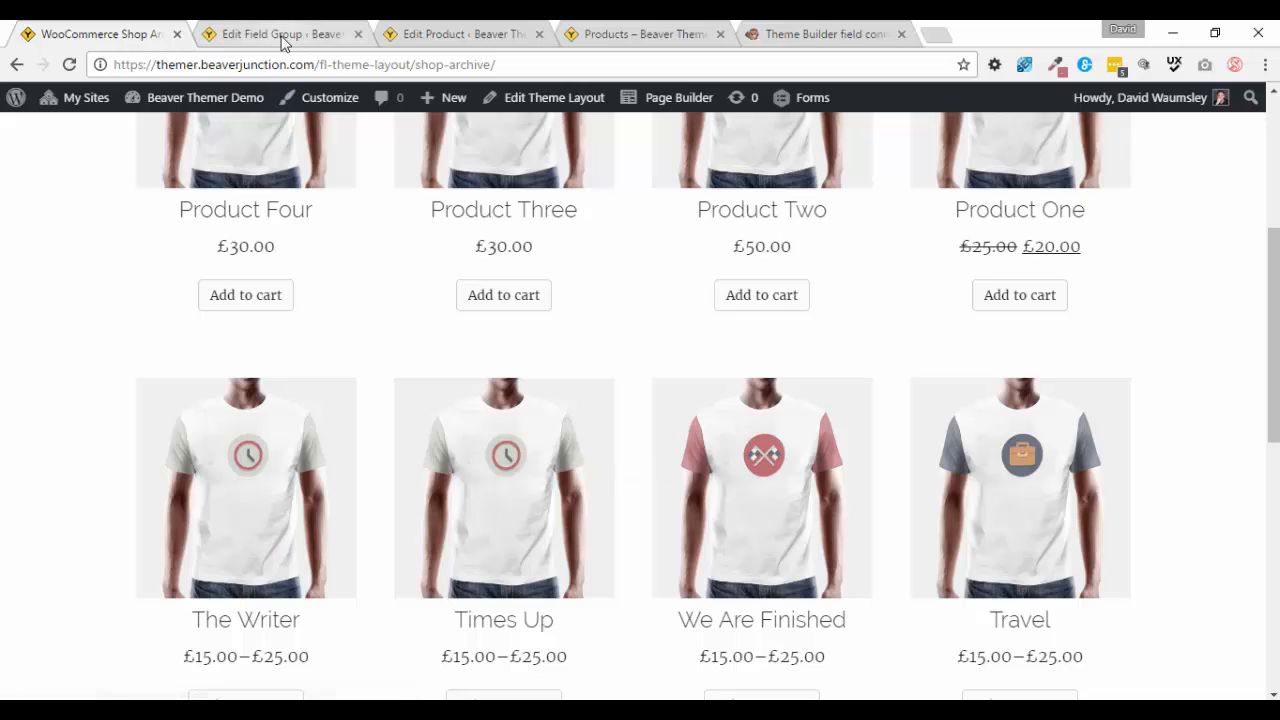
Set The Writer's Limited Offer to 'Yes, this t-shirt is limited.' and update the product.
click(445, 33)
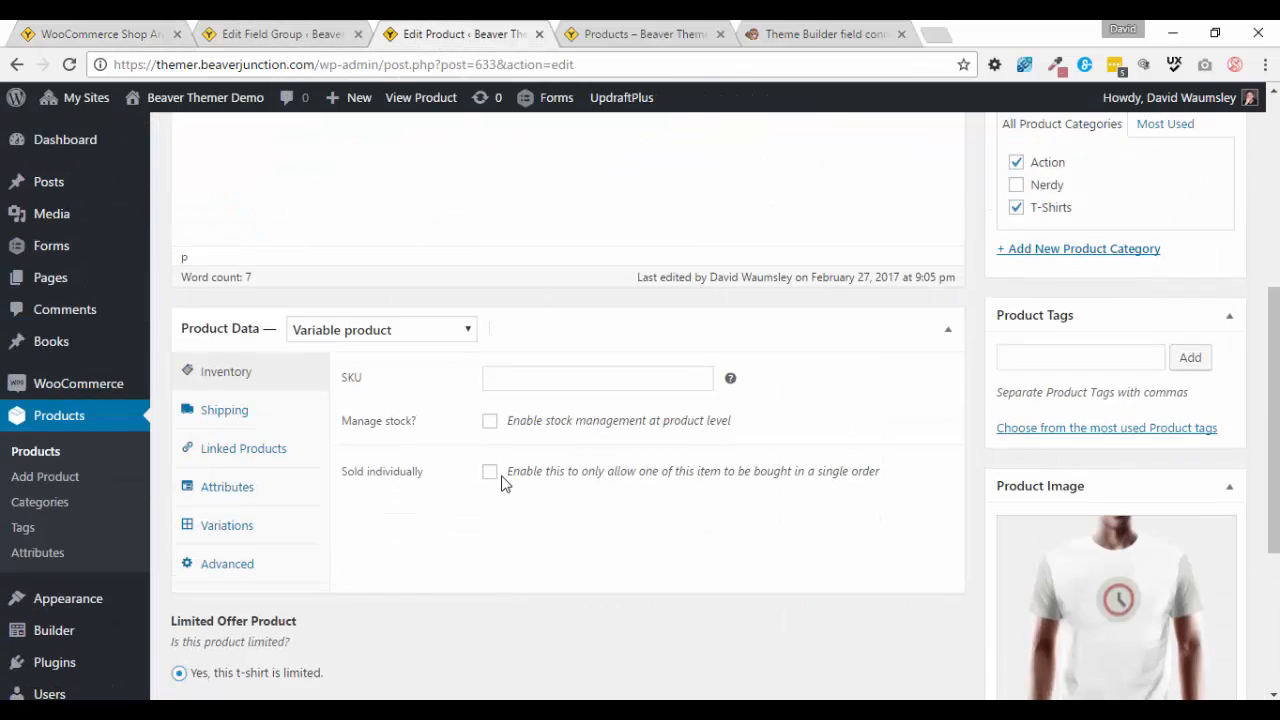
click(1204, 468)
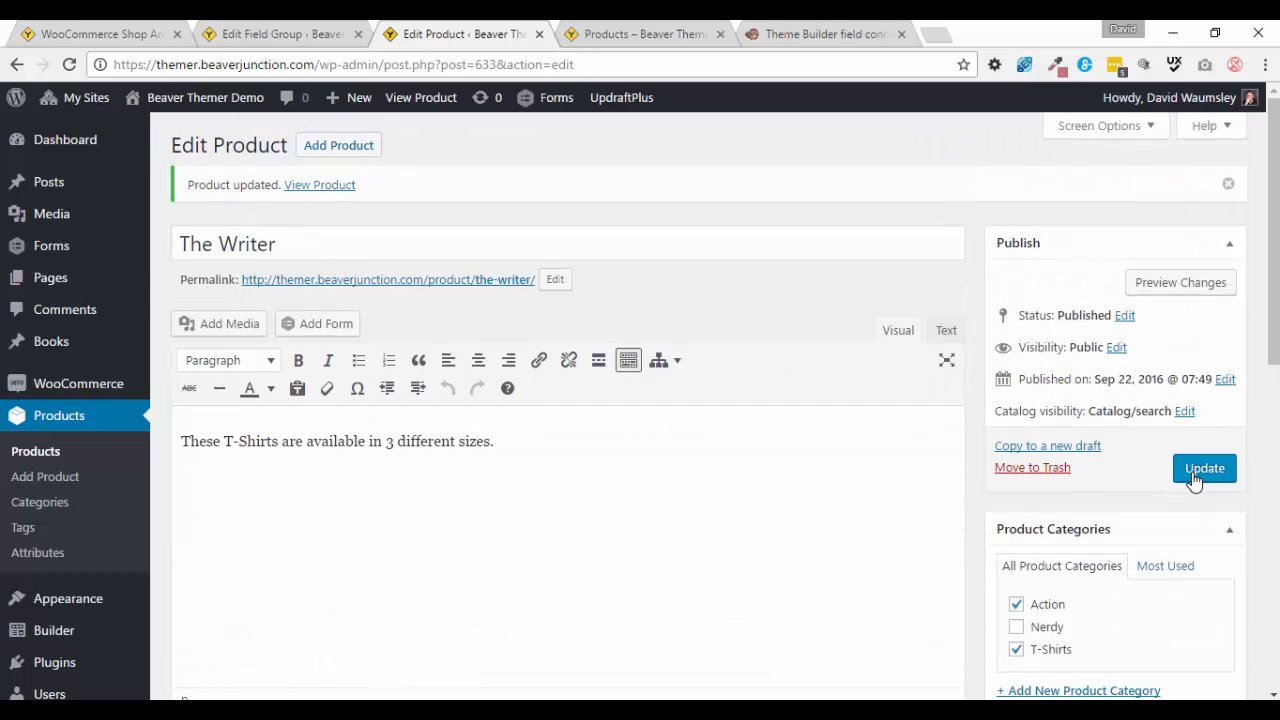
click(1203, 467)
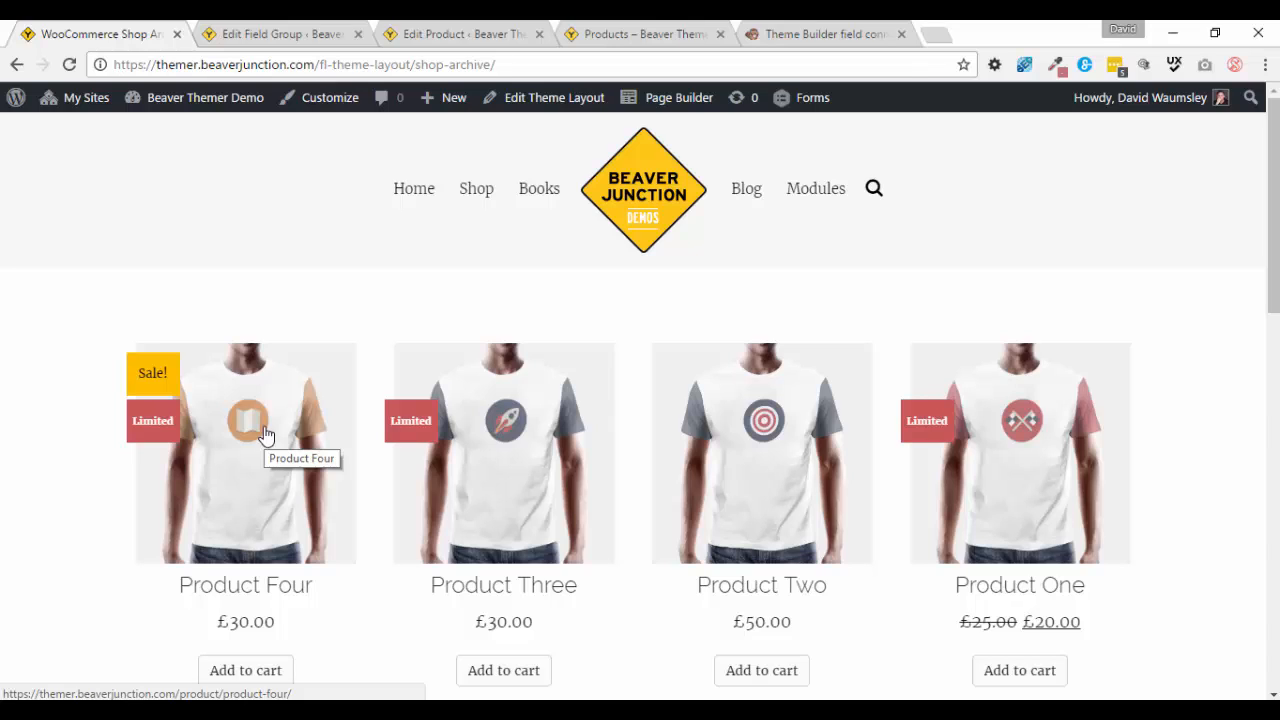
mouse_move(470, 425)
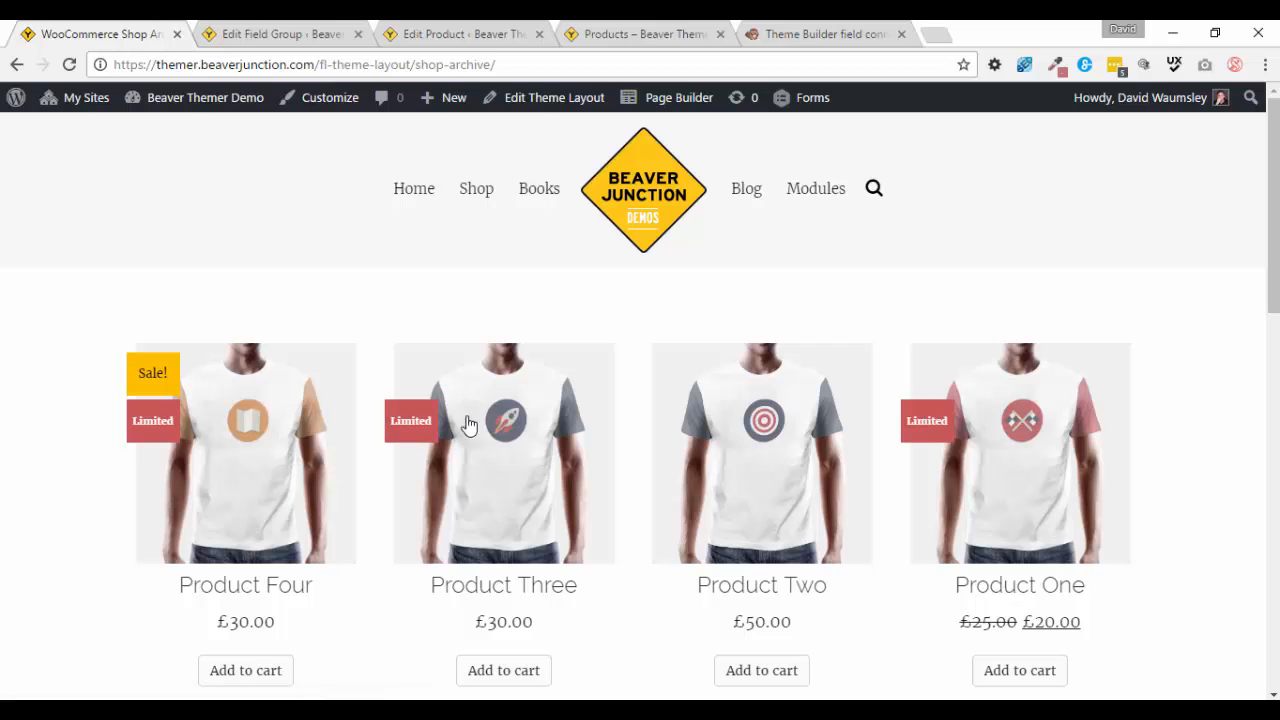
click(822, 33)
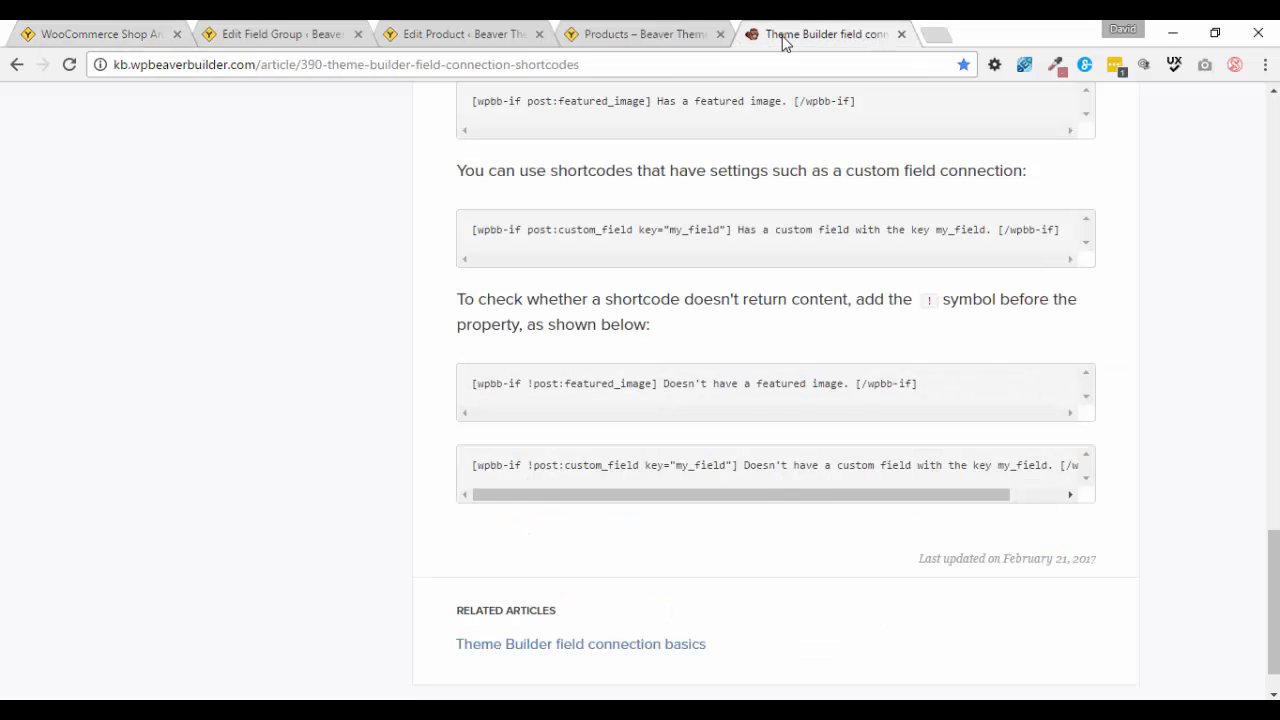
mouse_move(253, 285)
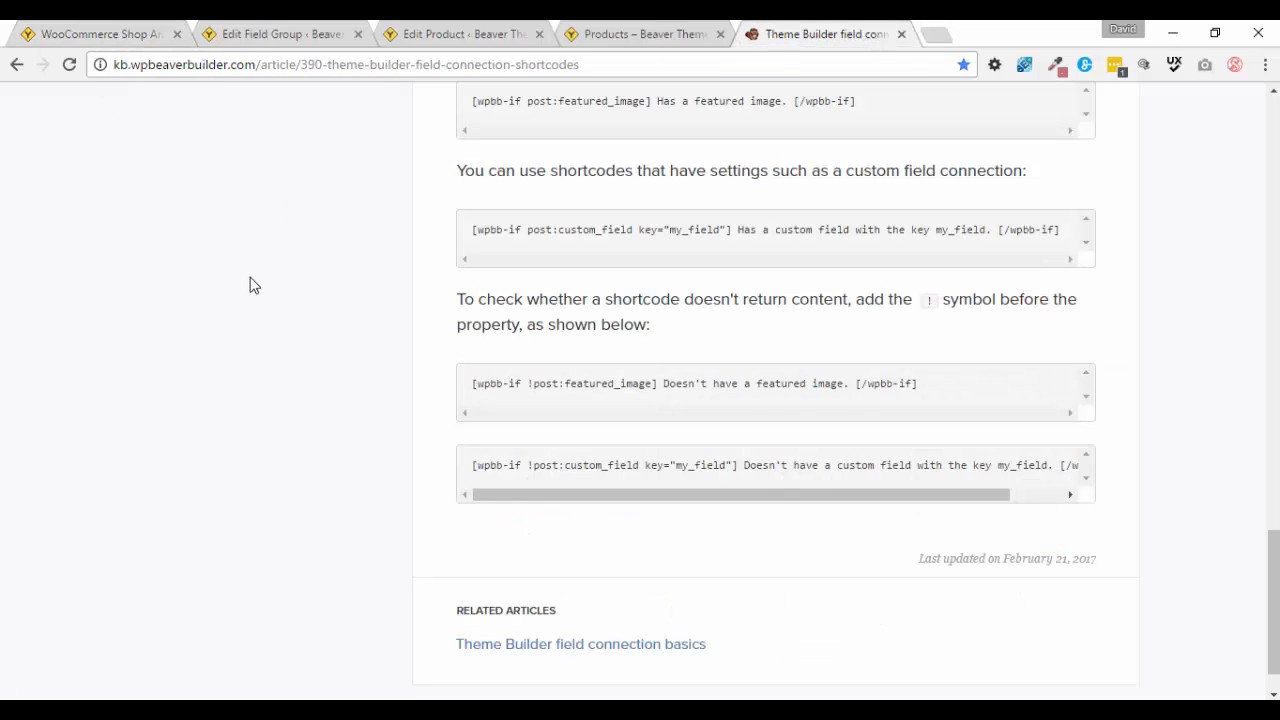